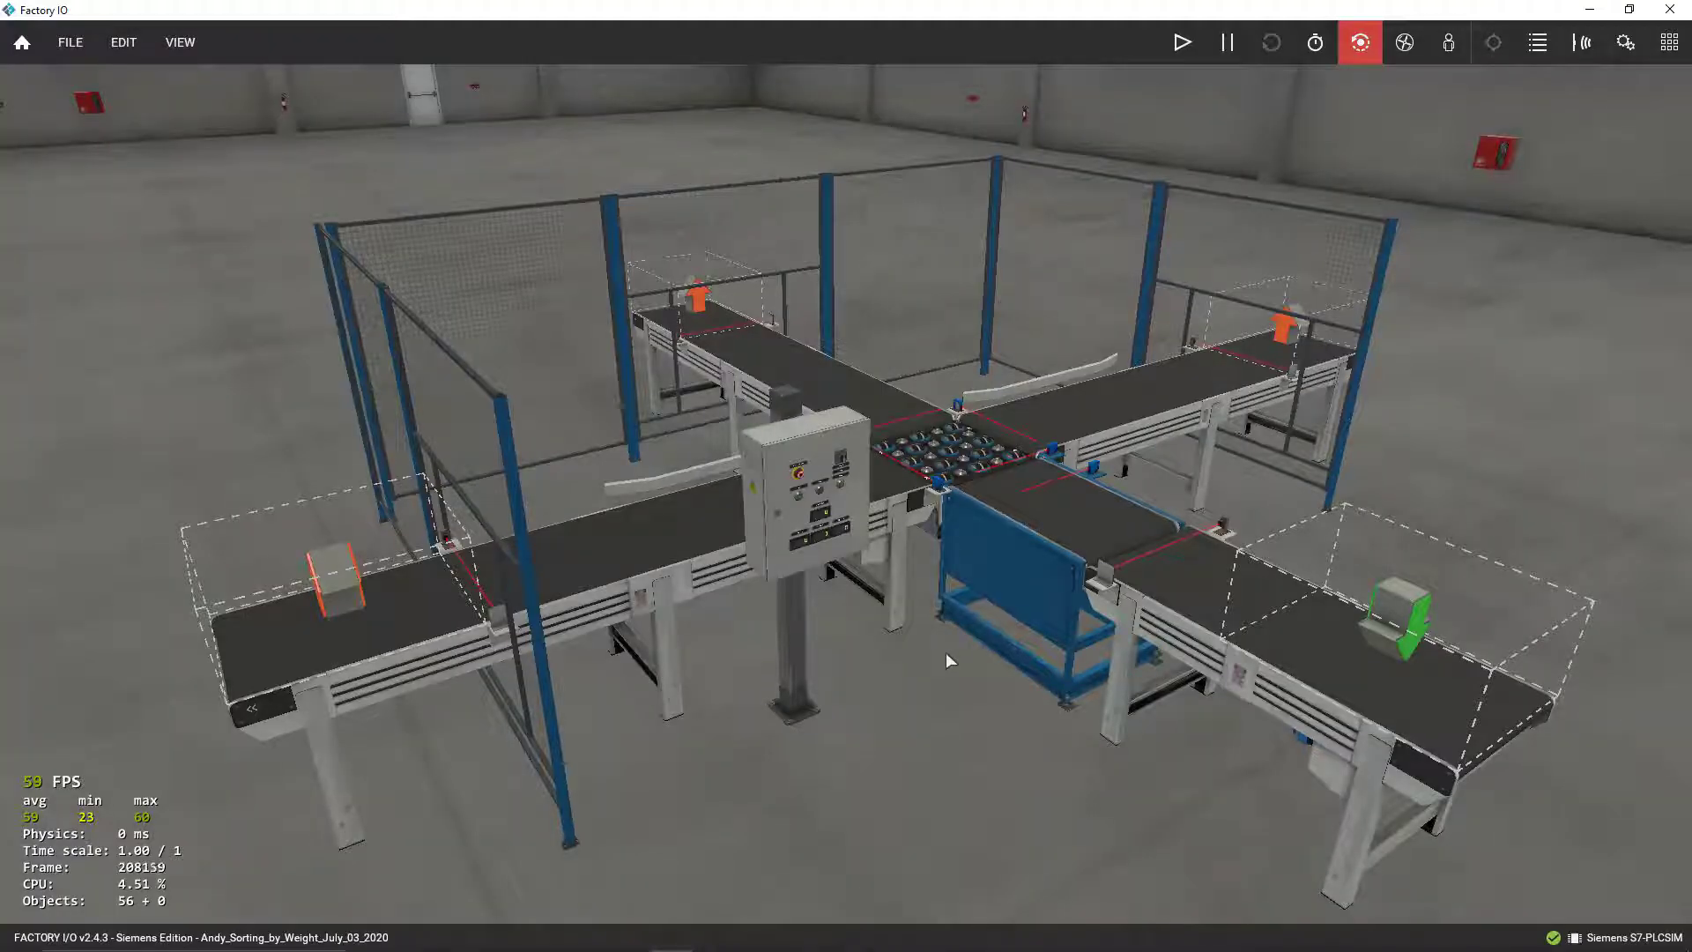
mouse_move(989, 590)
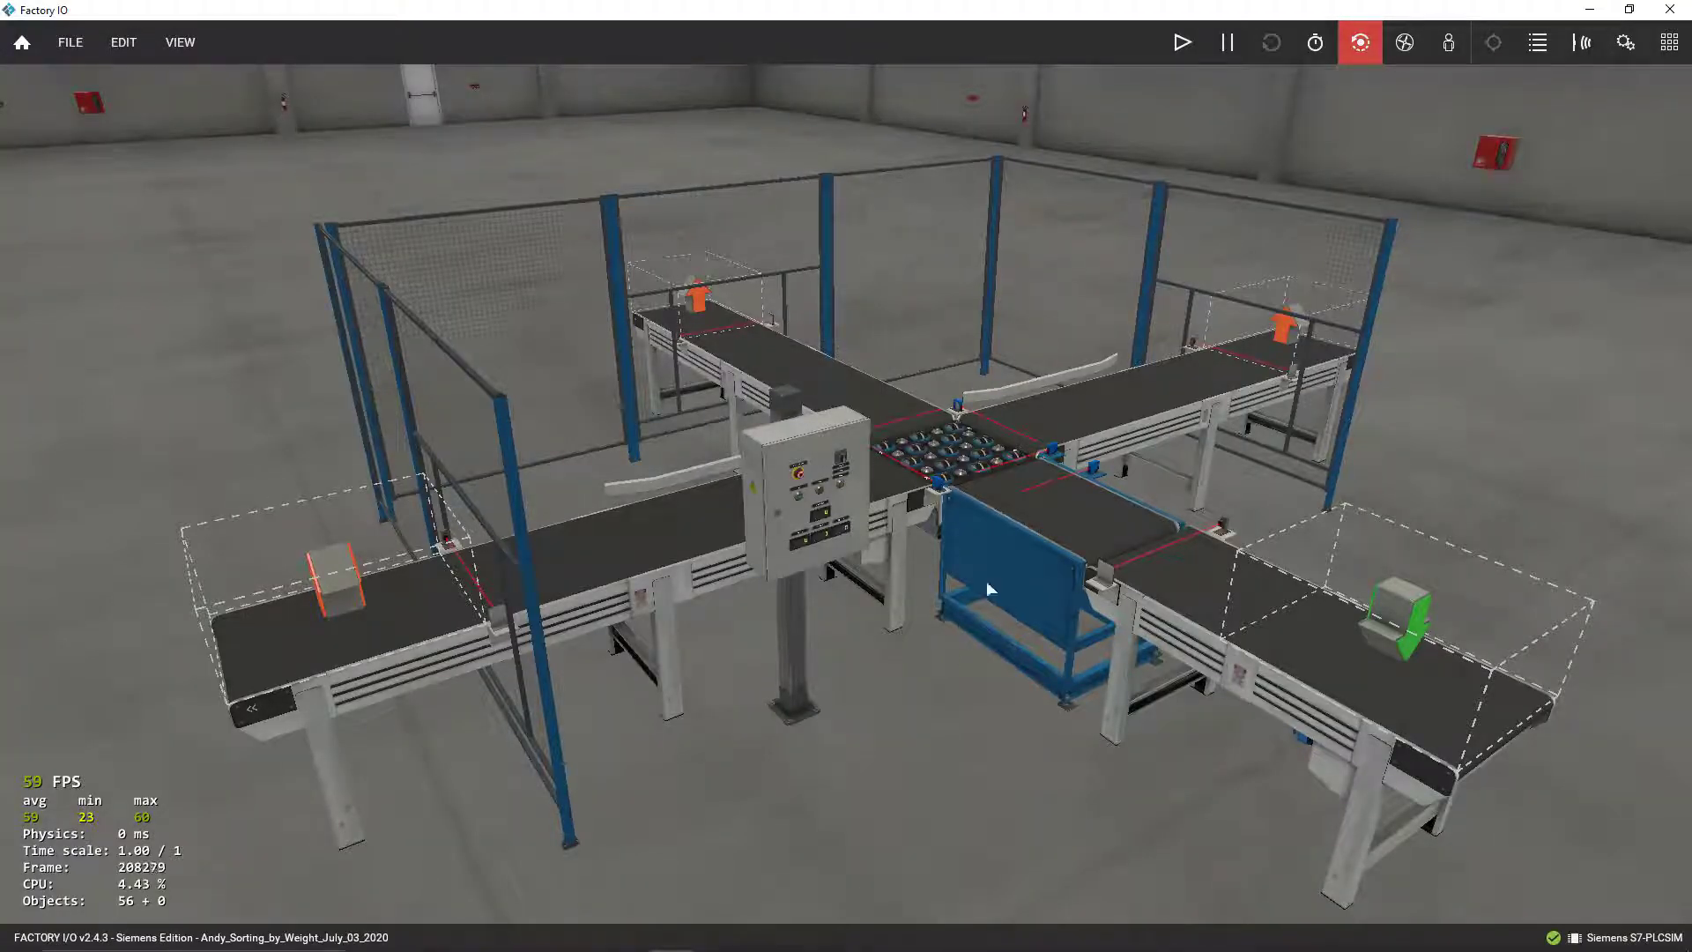
mouse_move(154, 97)
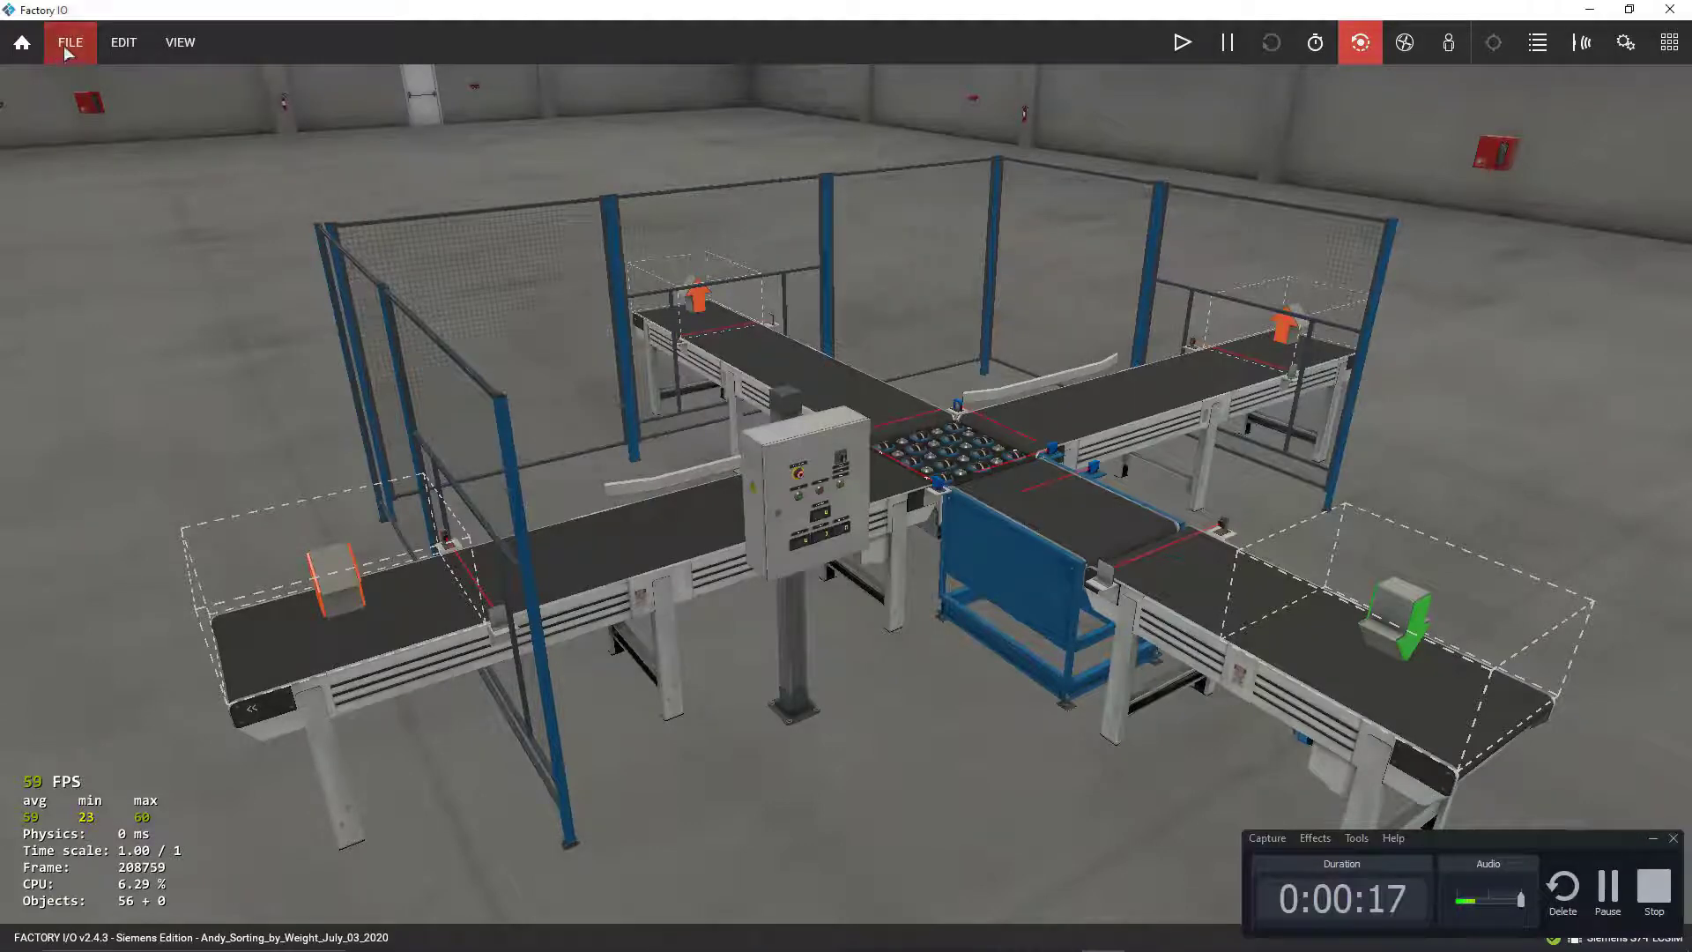
Switch Factory IO to the Electric Board camera for a close-up of the control panel.
left_click(69, 43)
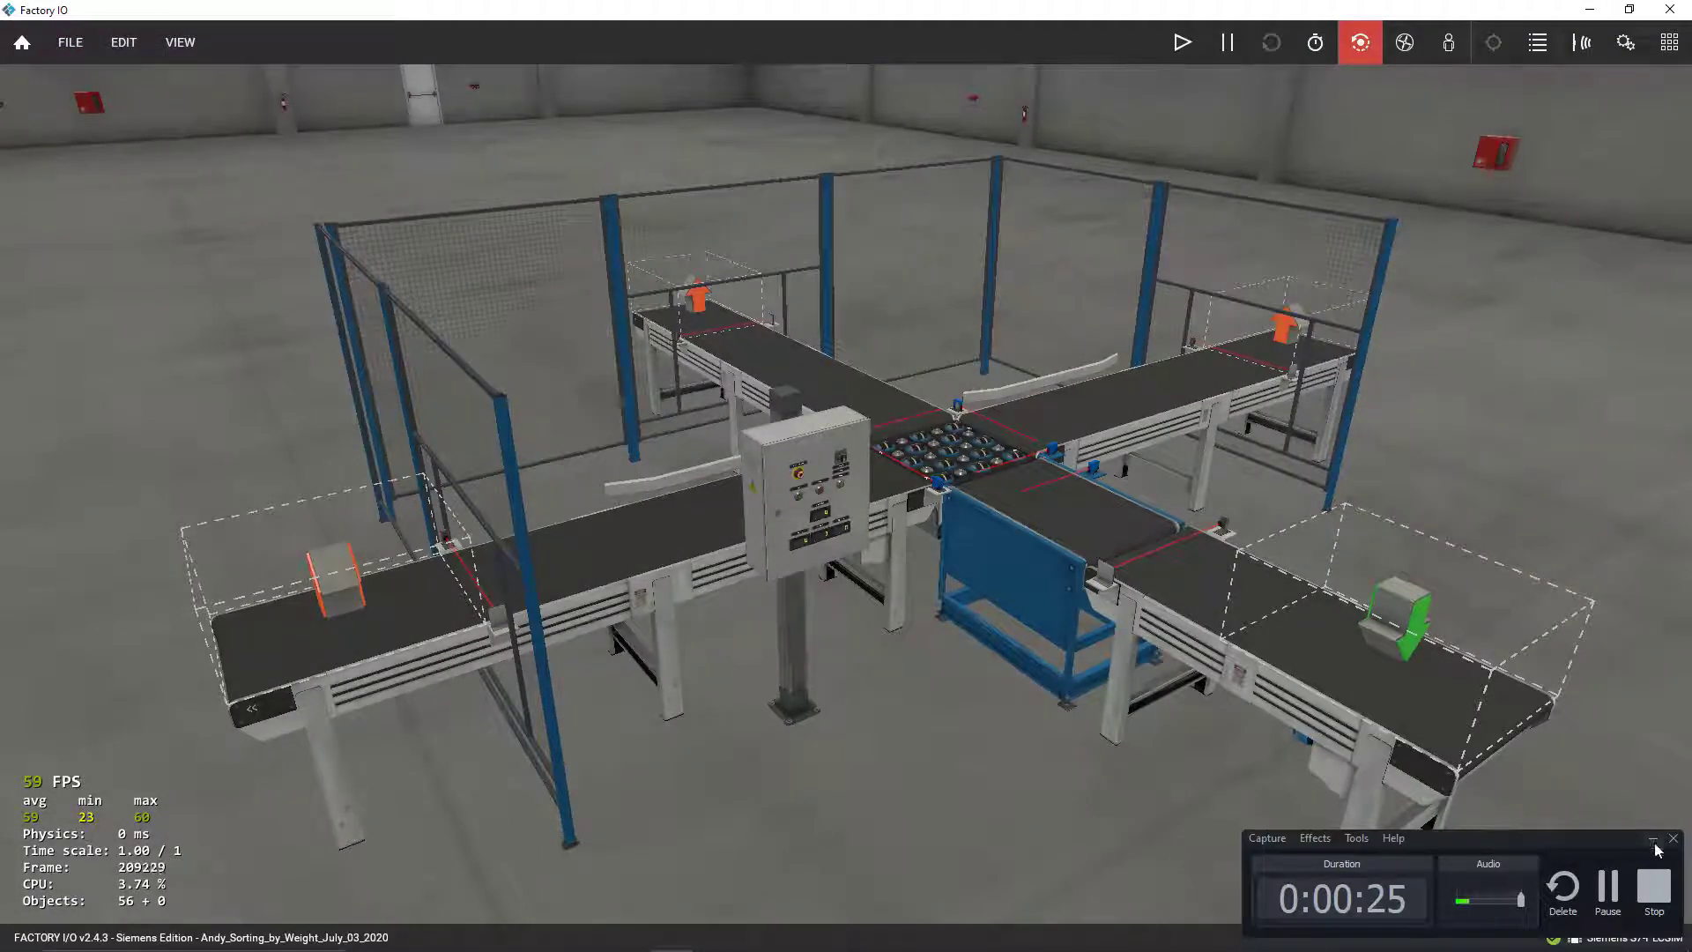
left_click(1652, 841)
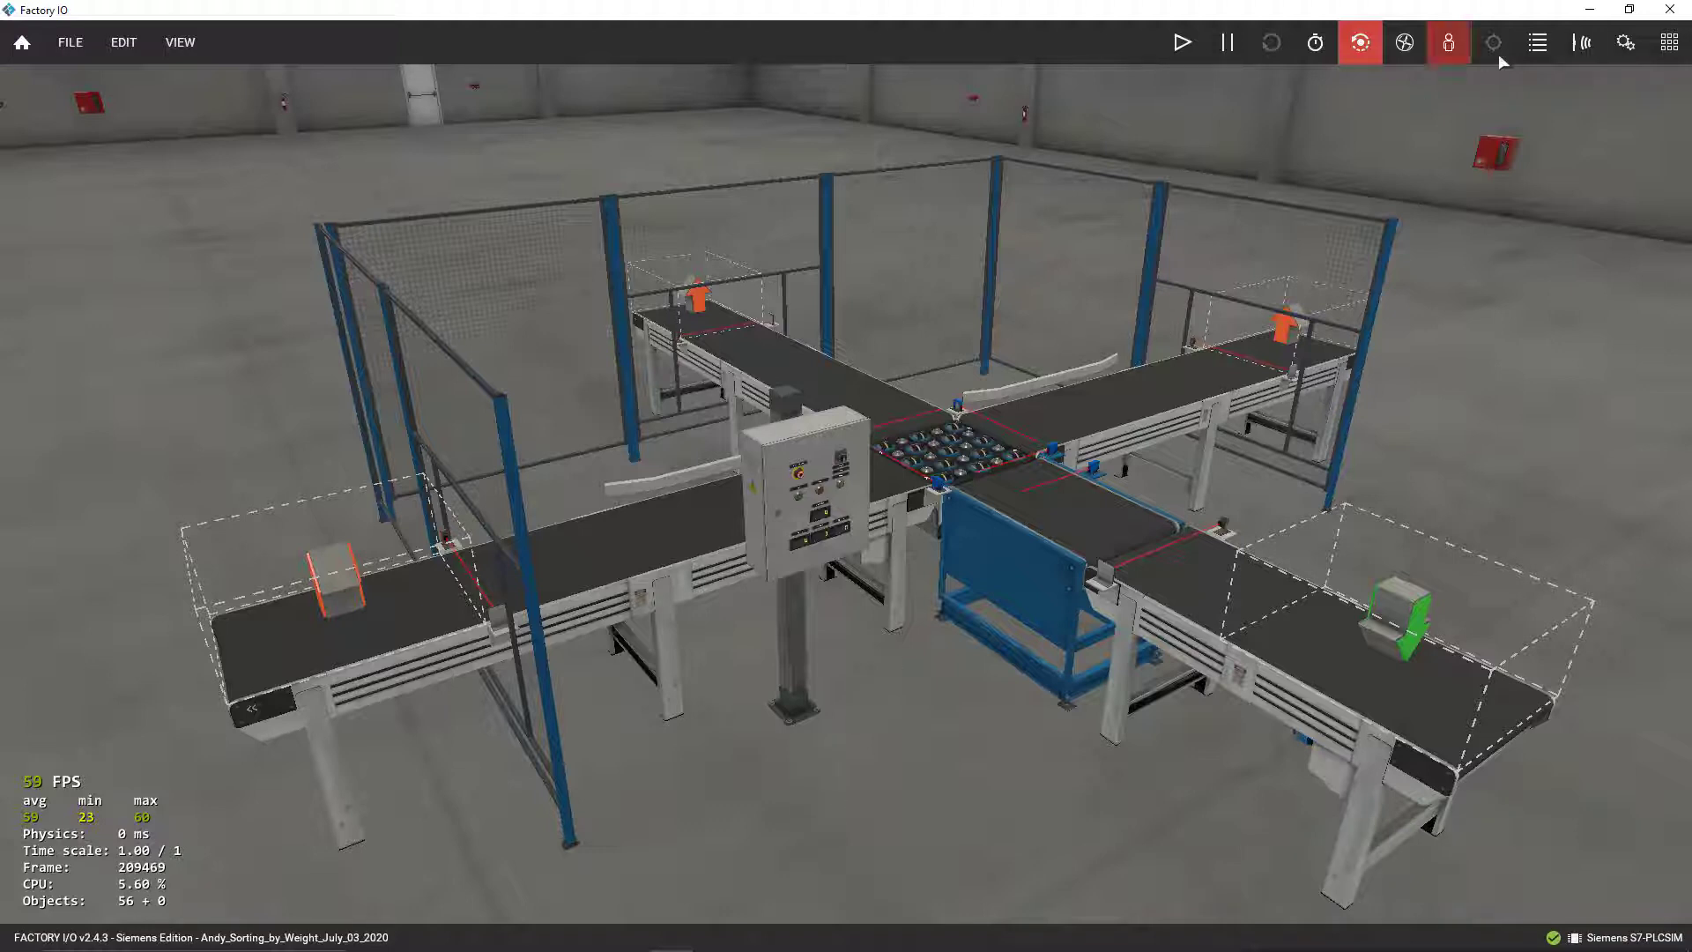
left_click(1537, 42)
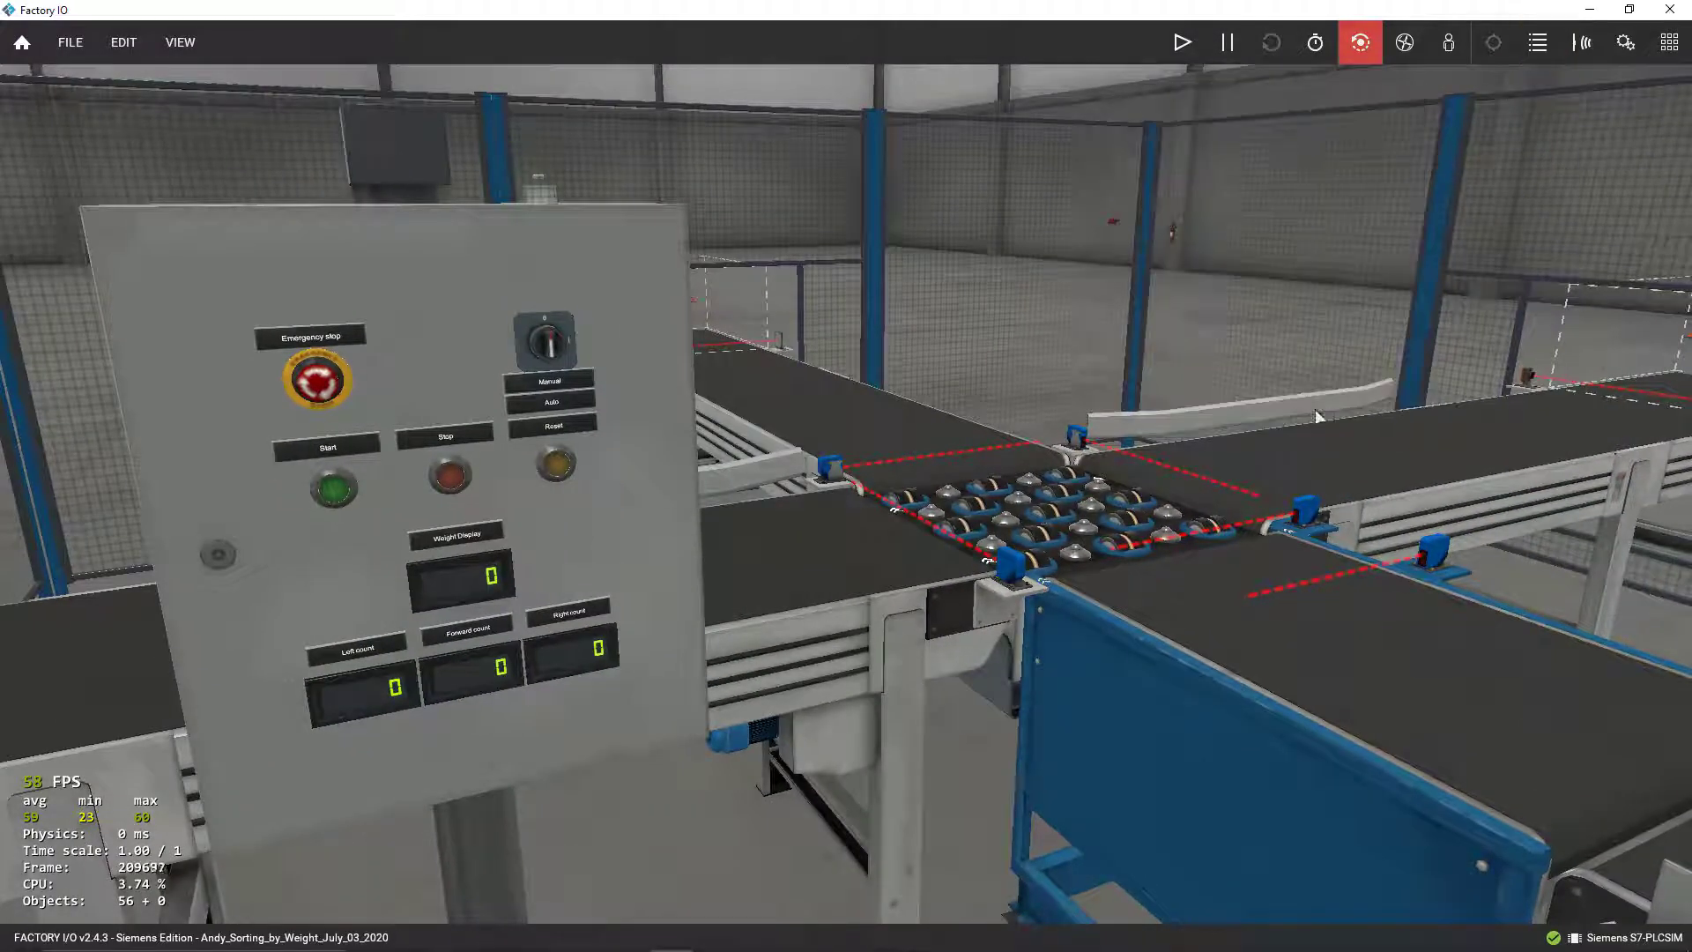
mouse_move(418, 513)
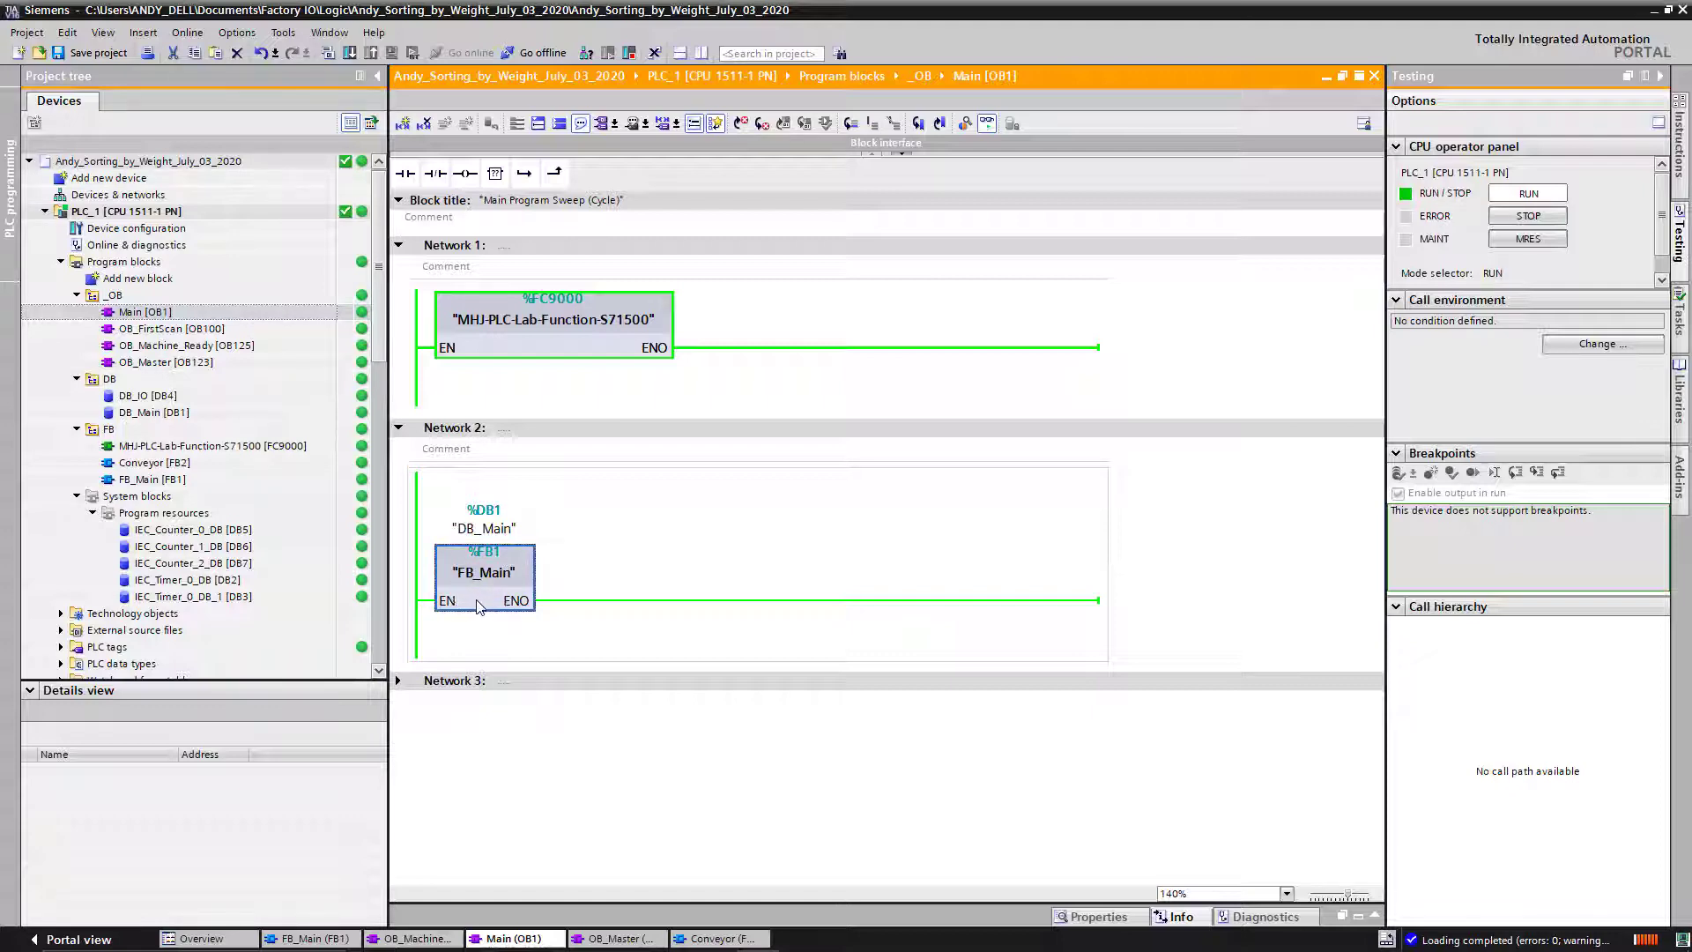
Open FB_Main from Main [OB1] with monitoring on and scroll through its conveyor networks.
double_click(485, 572)
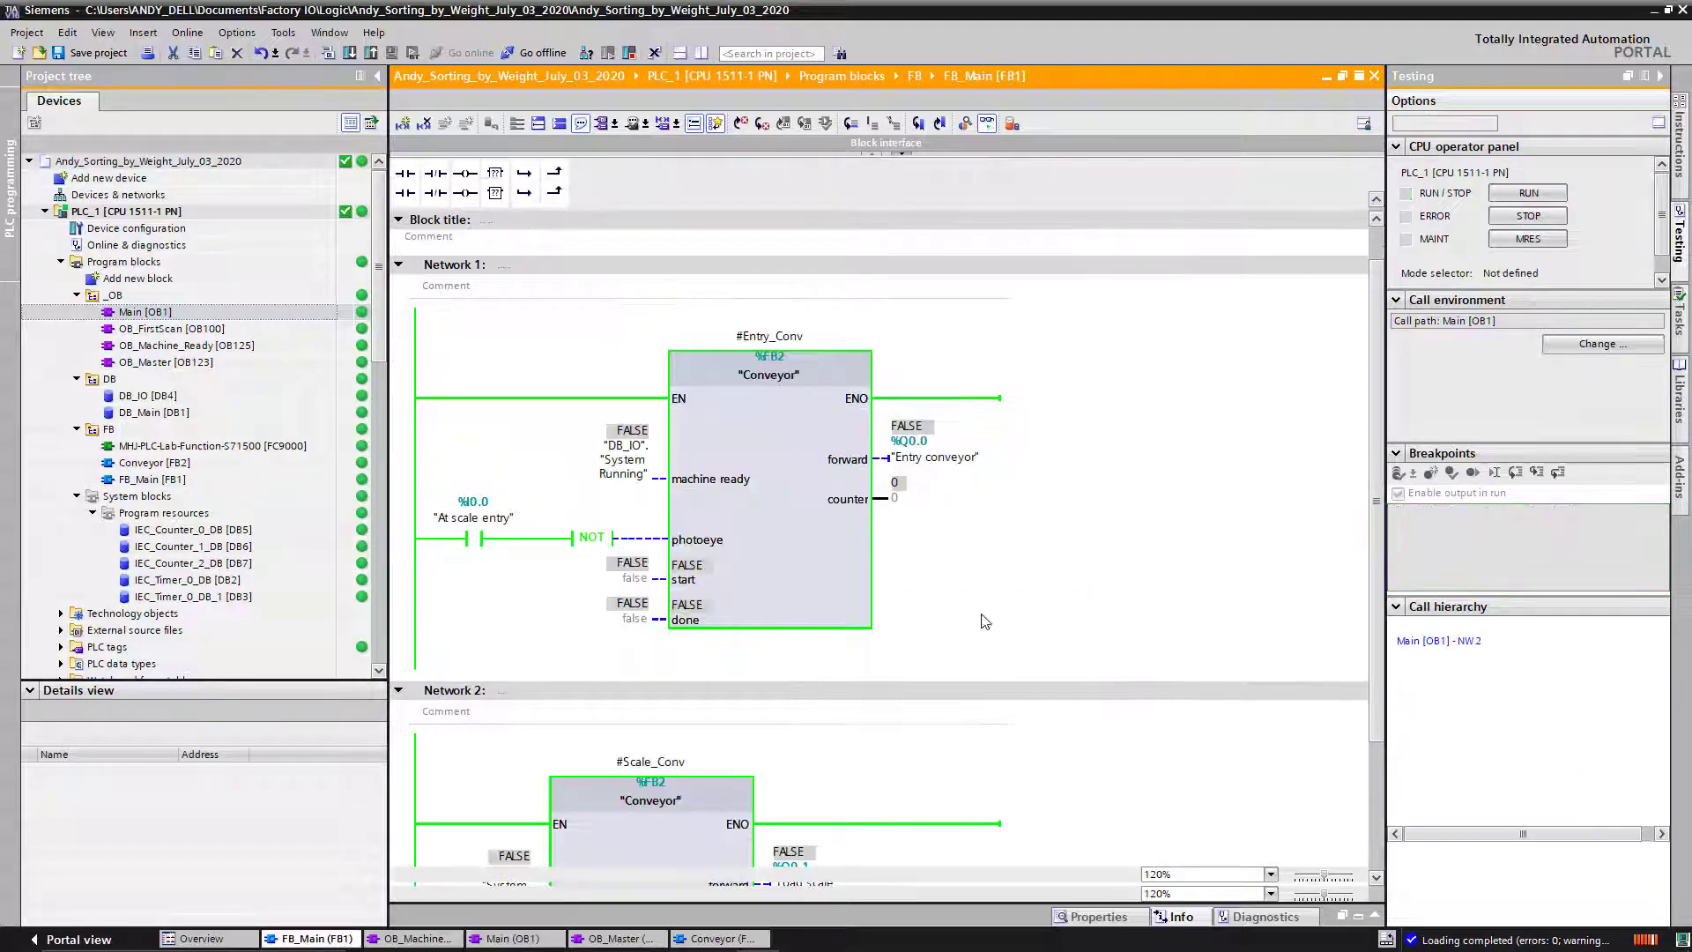
left_click(1526, 192)
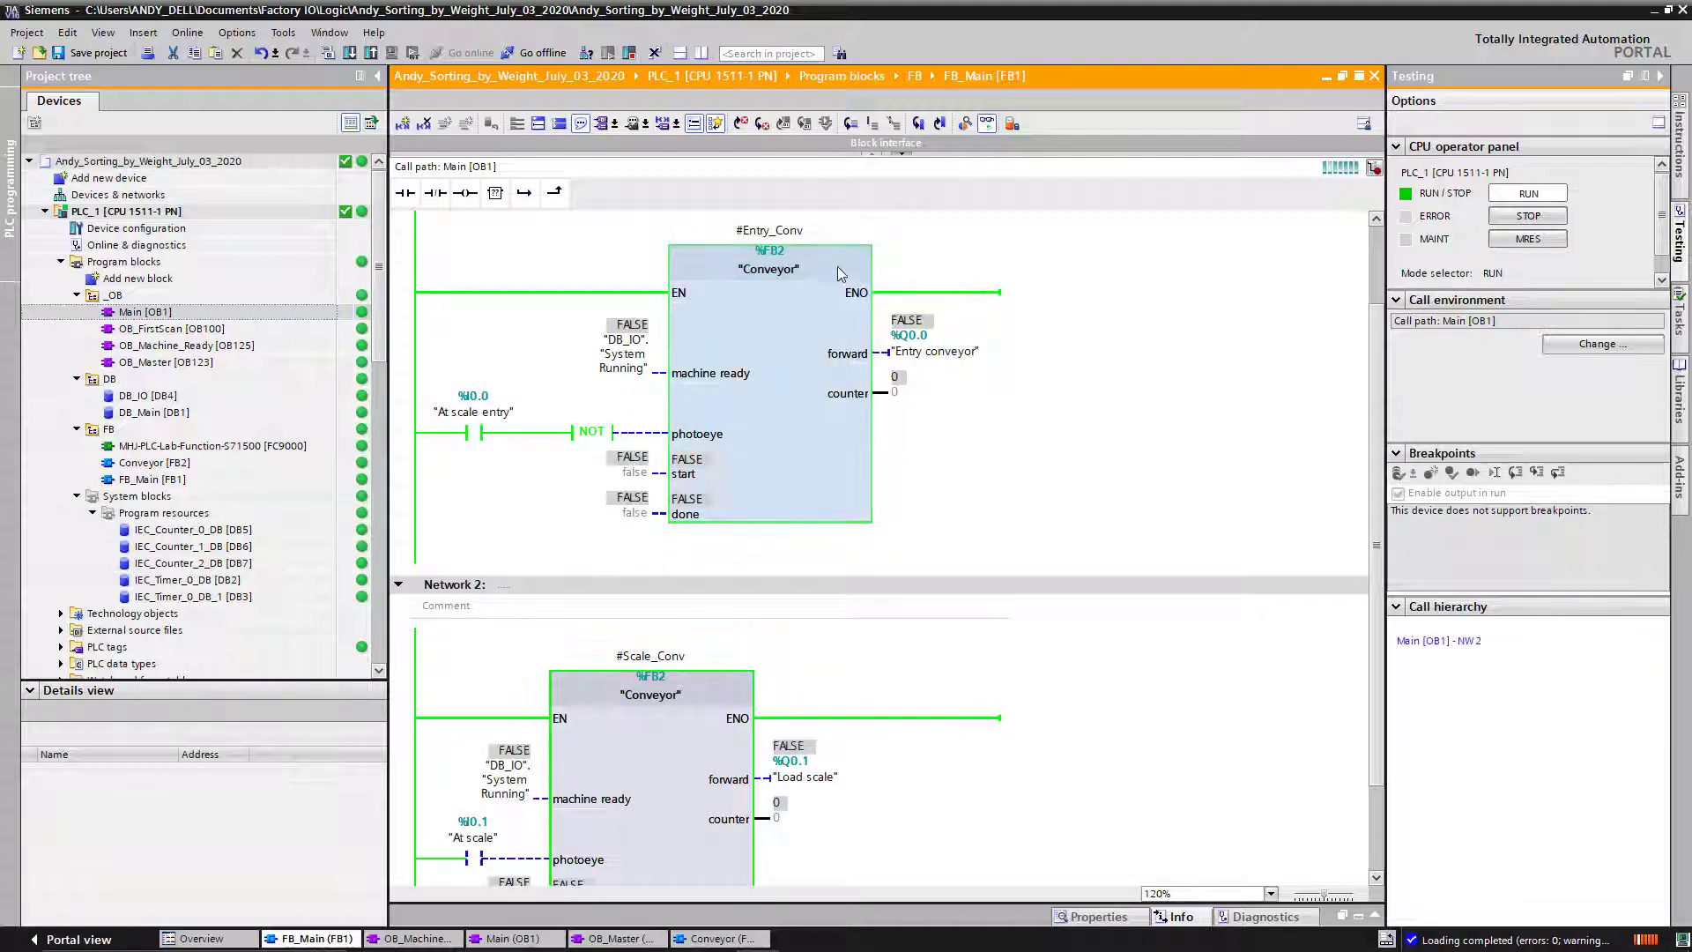
scroll("down", 3)
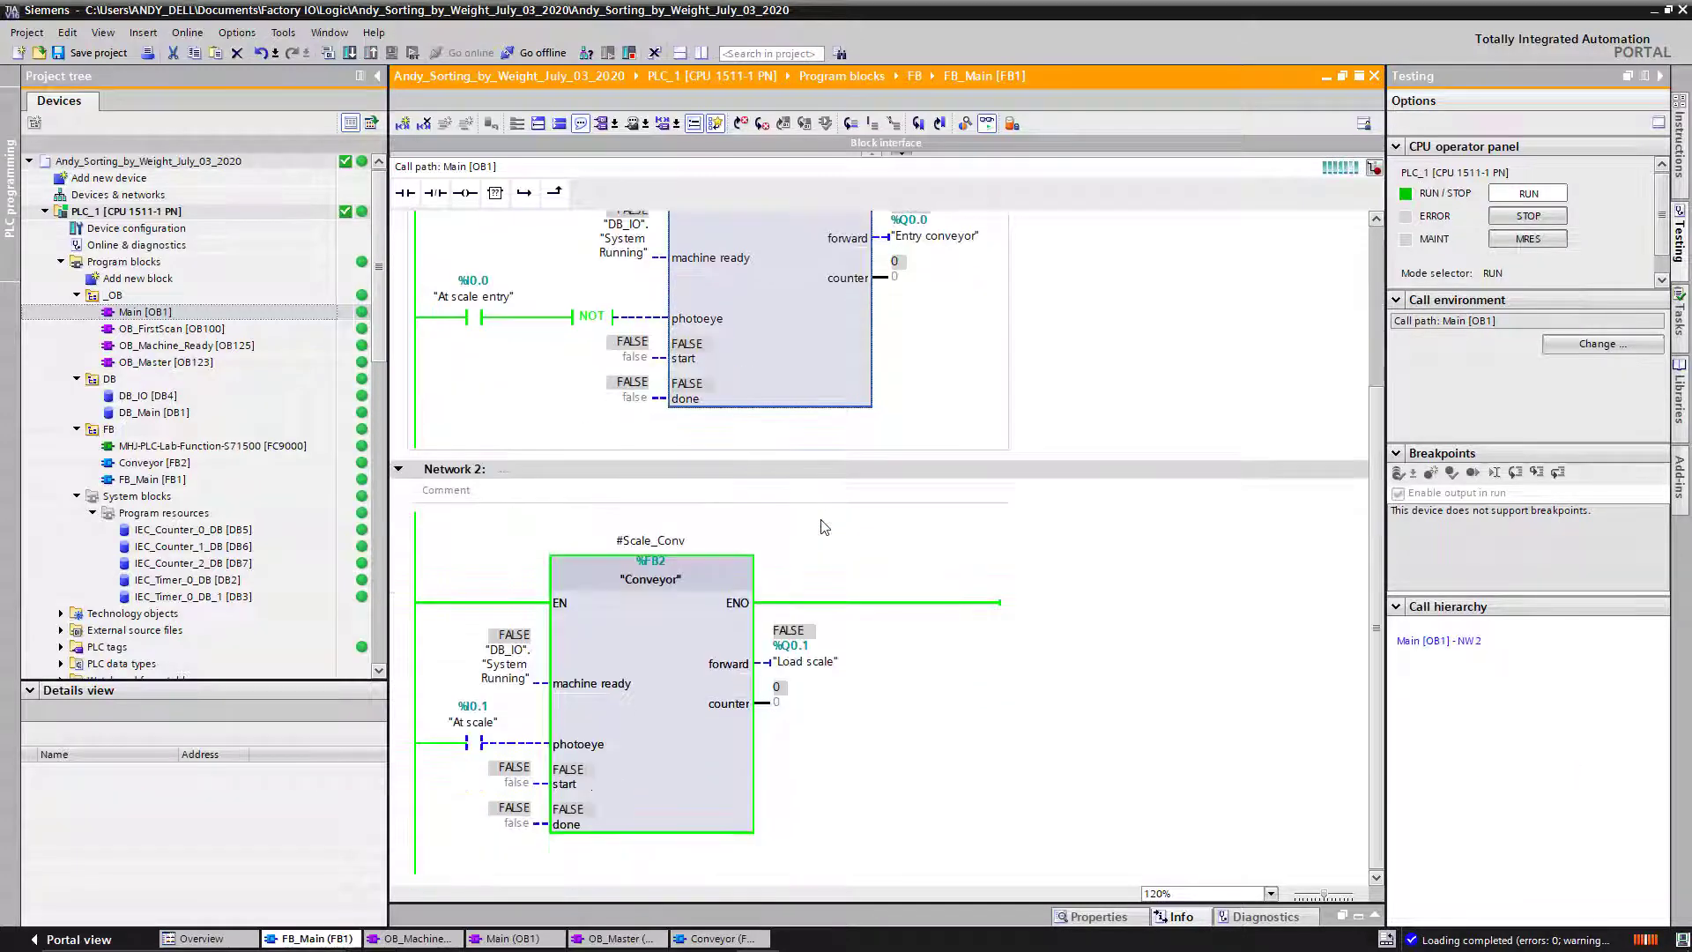
scroll("up", 3)
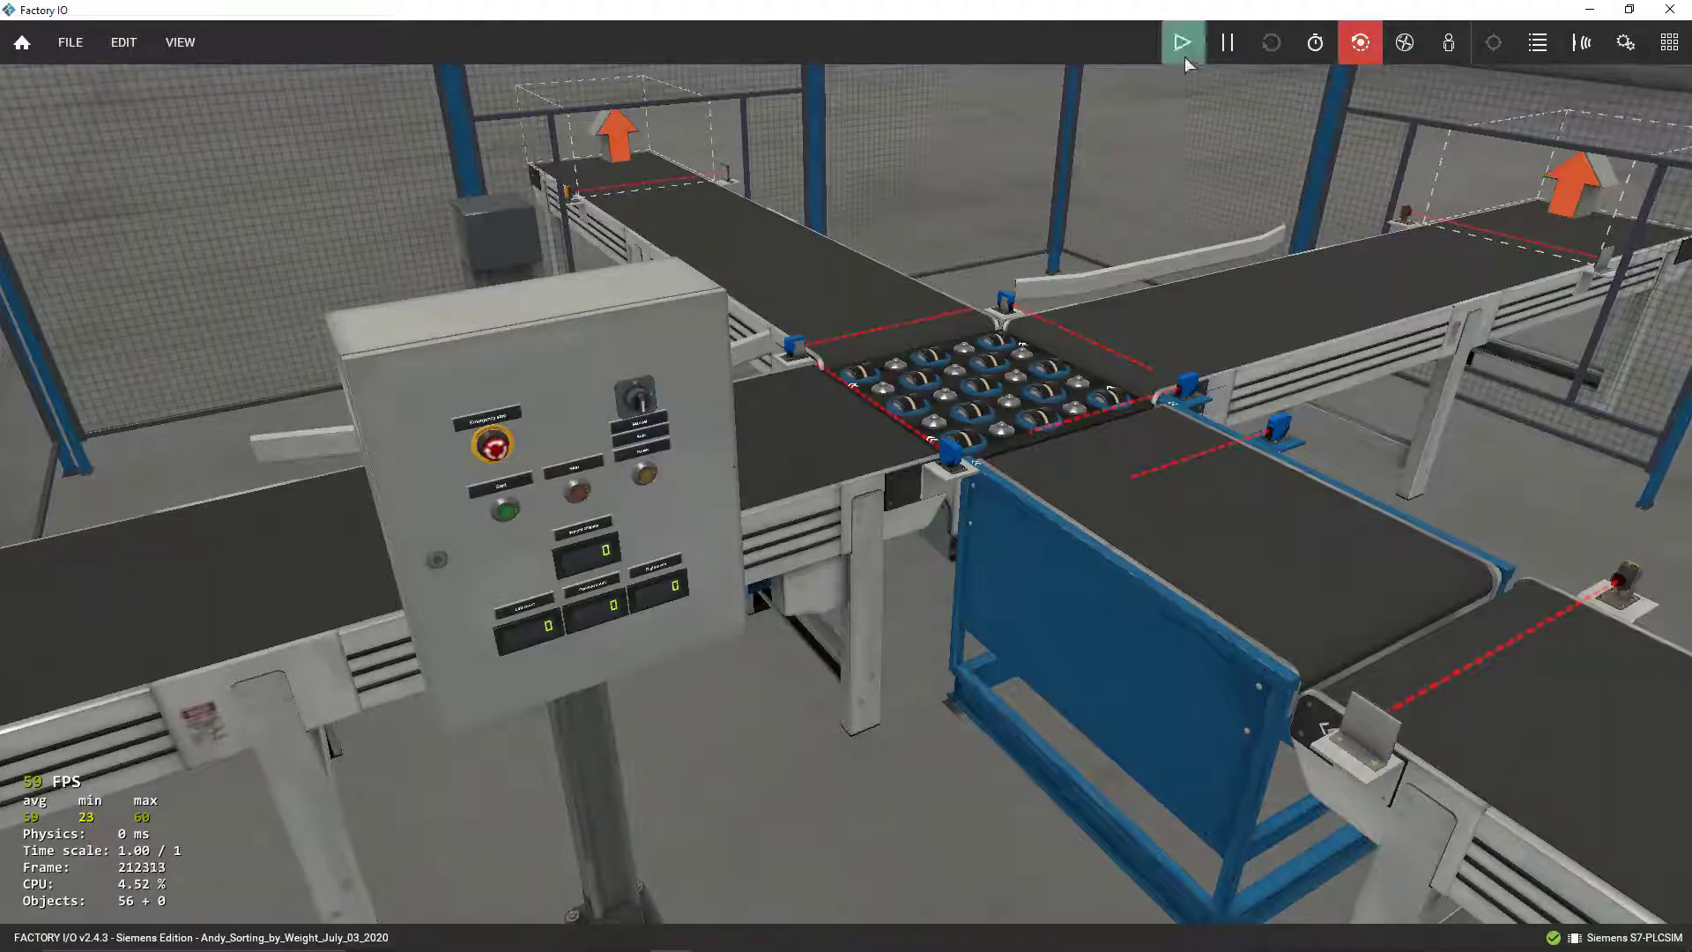
mouse_move(422, 105)
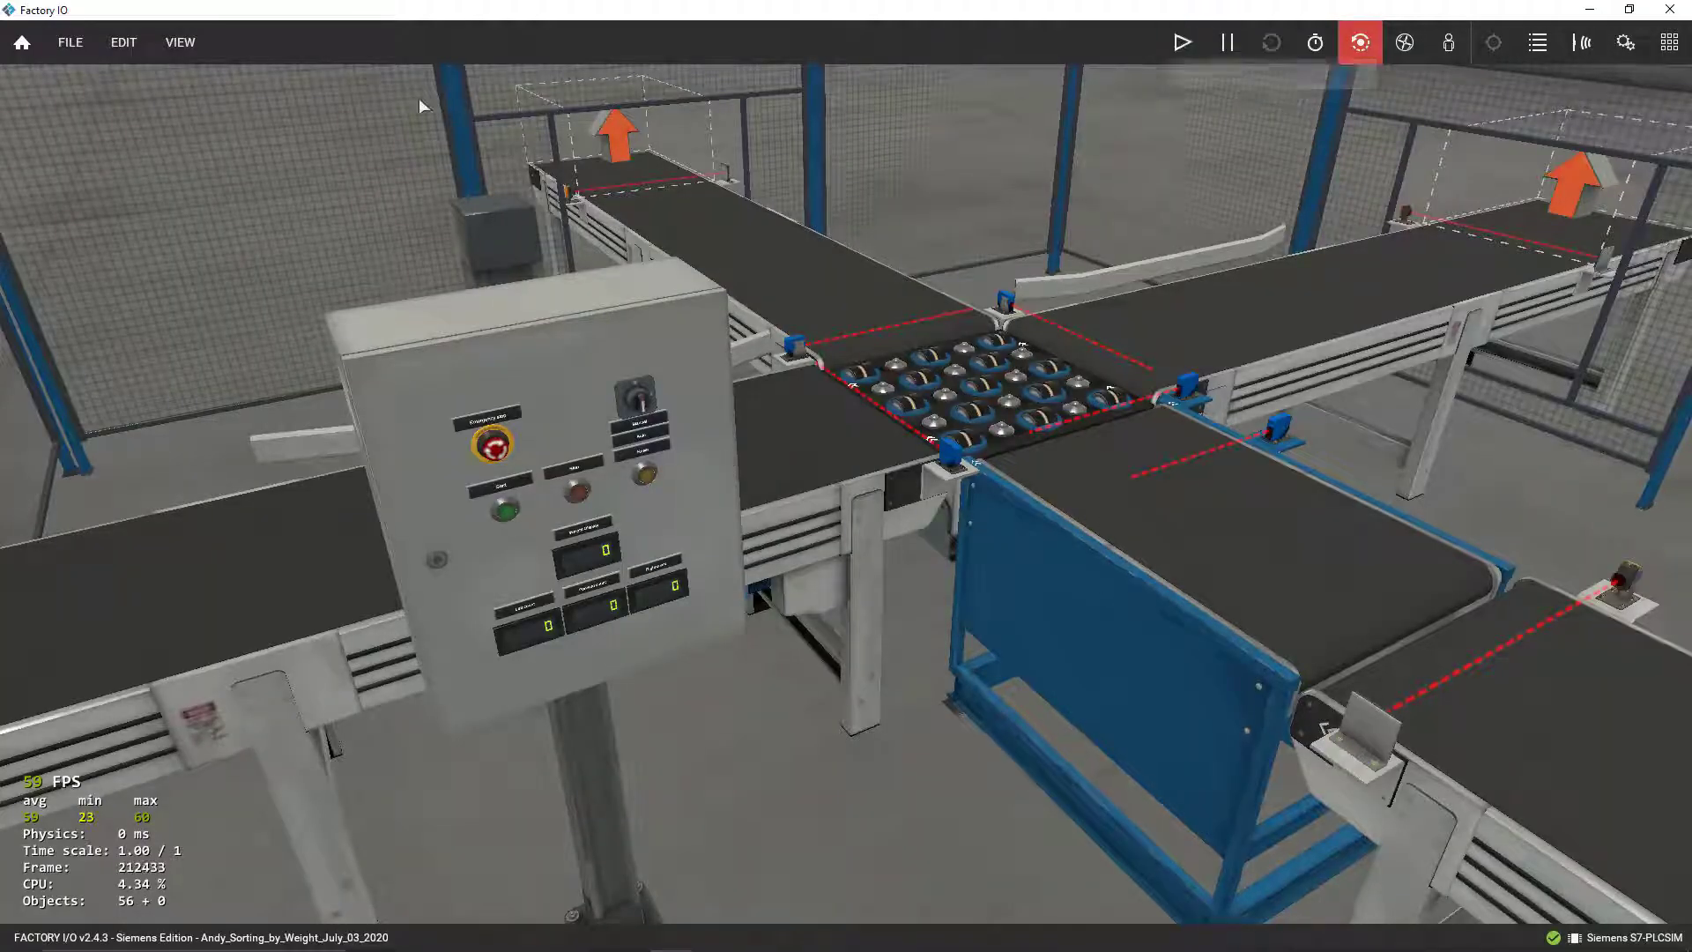
Play the Factory IO simulation and press the panel's green Start button to begin sorting.
left_click(1181, 43)
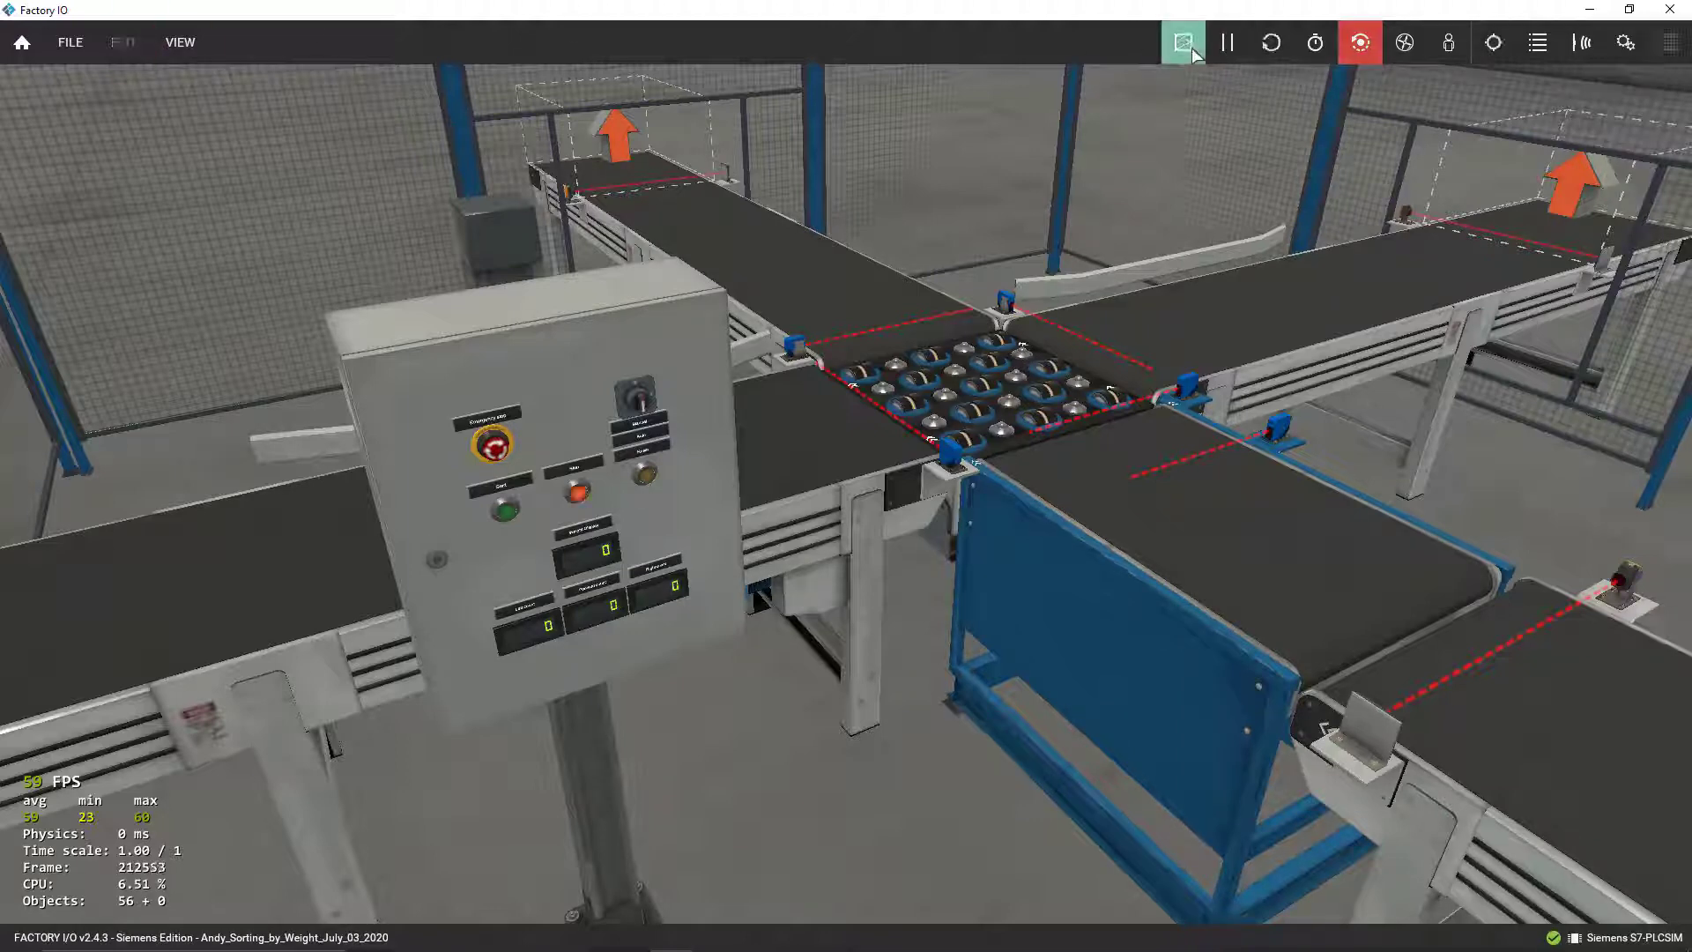
left_click(1182, 42)
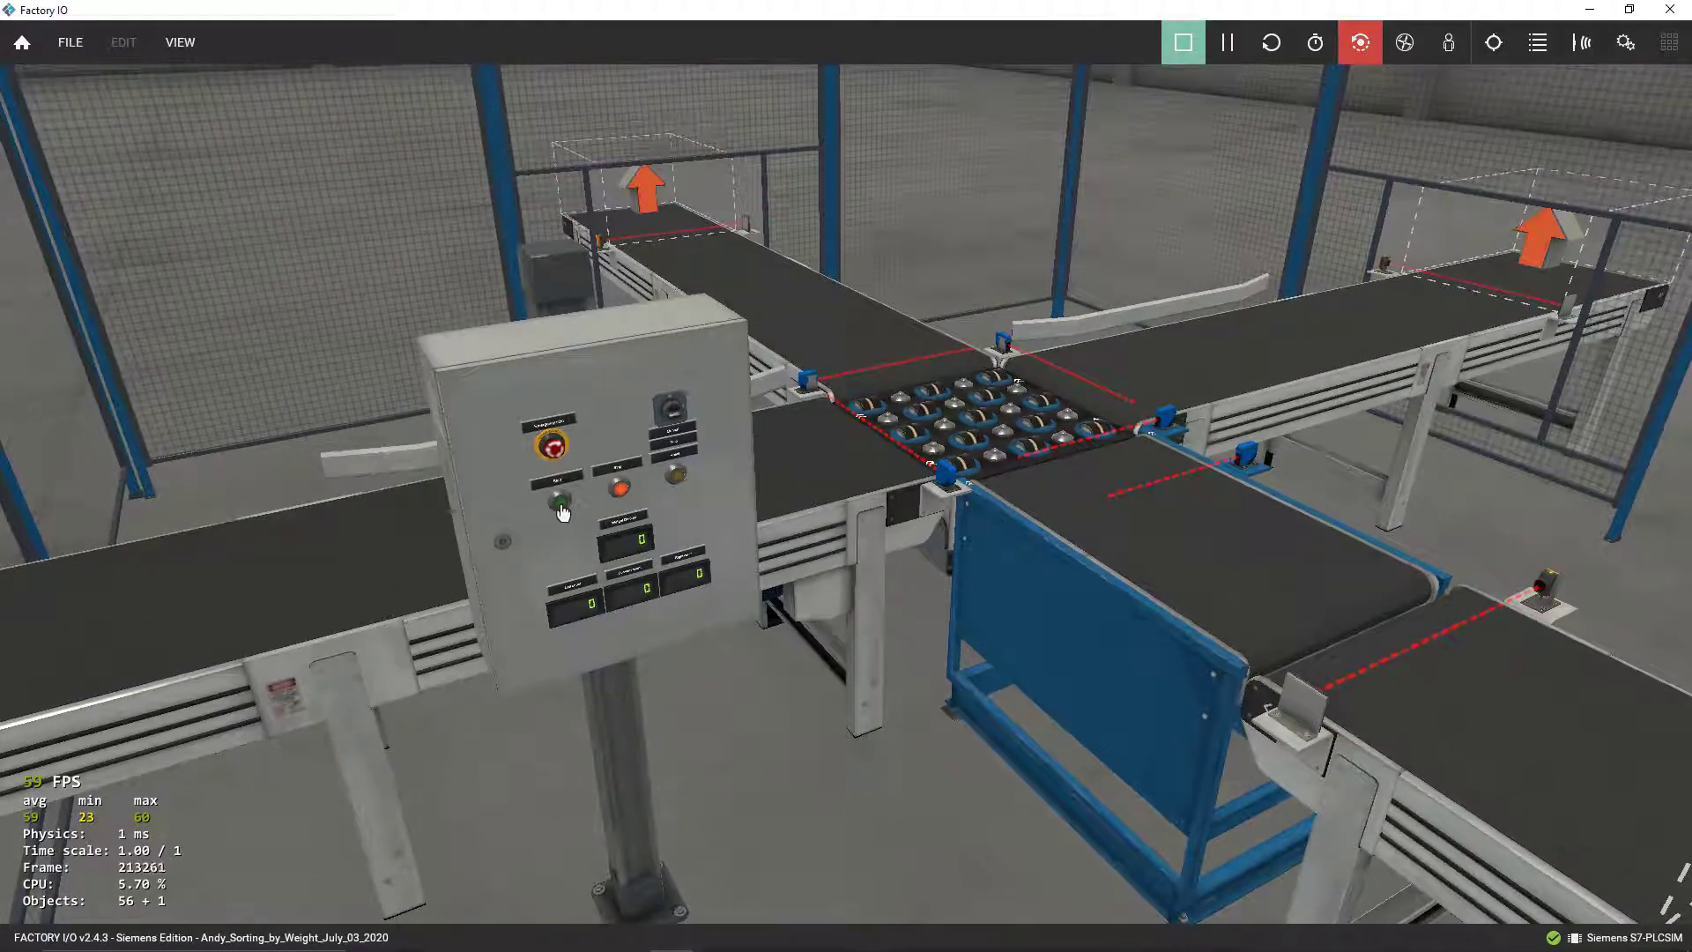
left_click(558, 502)
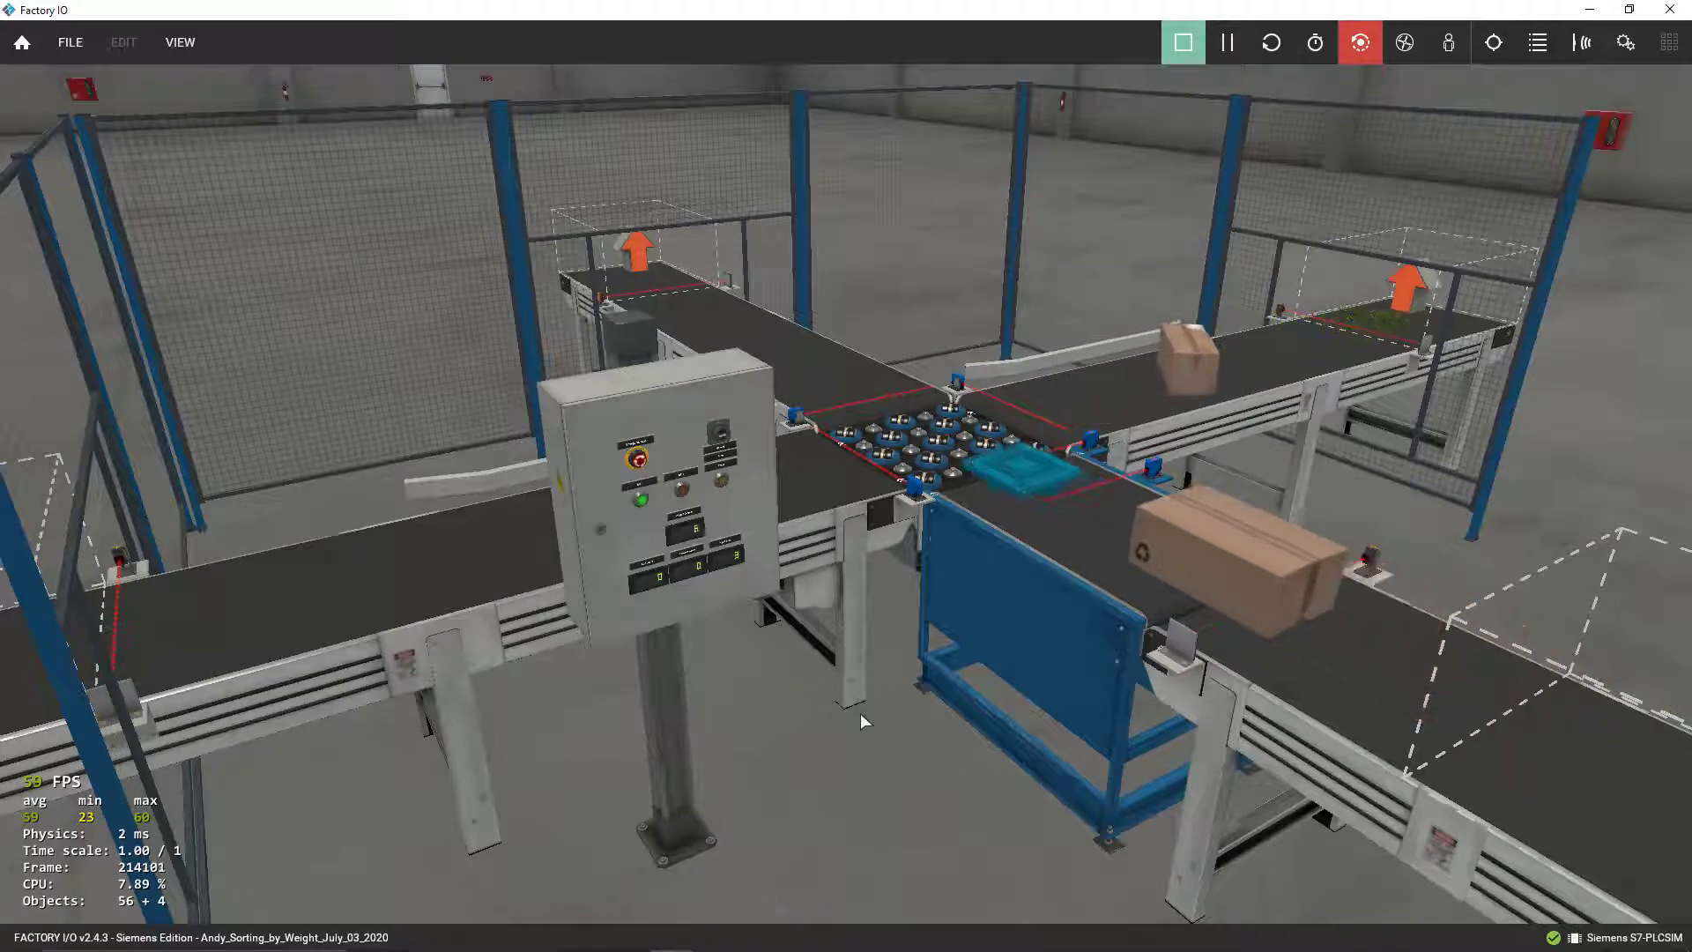
left_click(1537, 42)
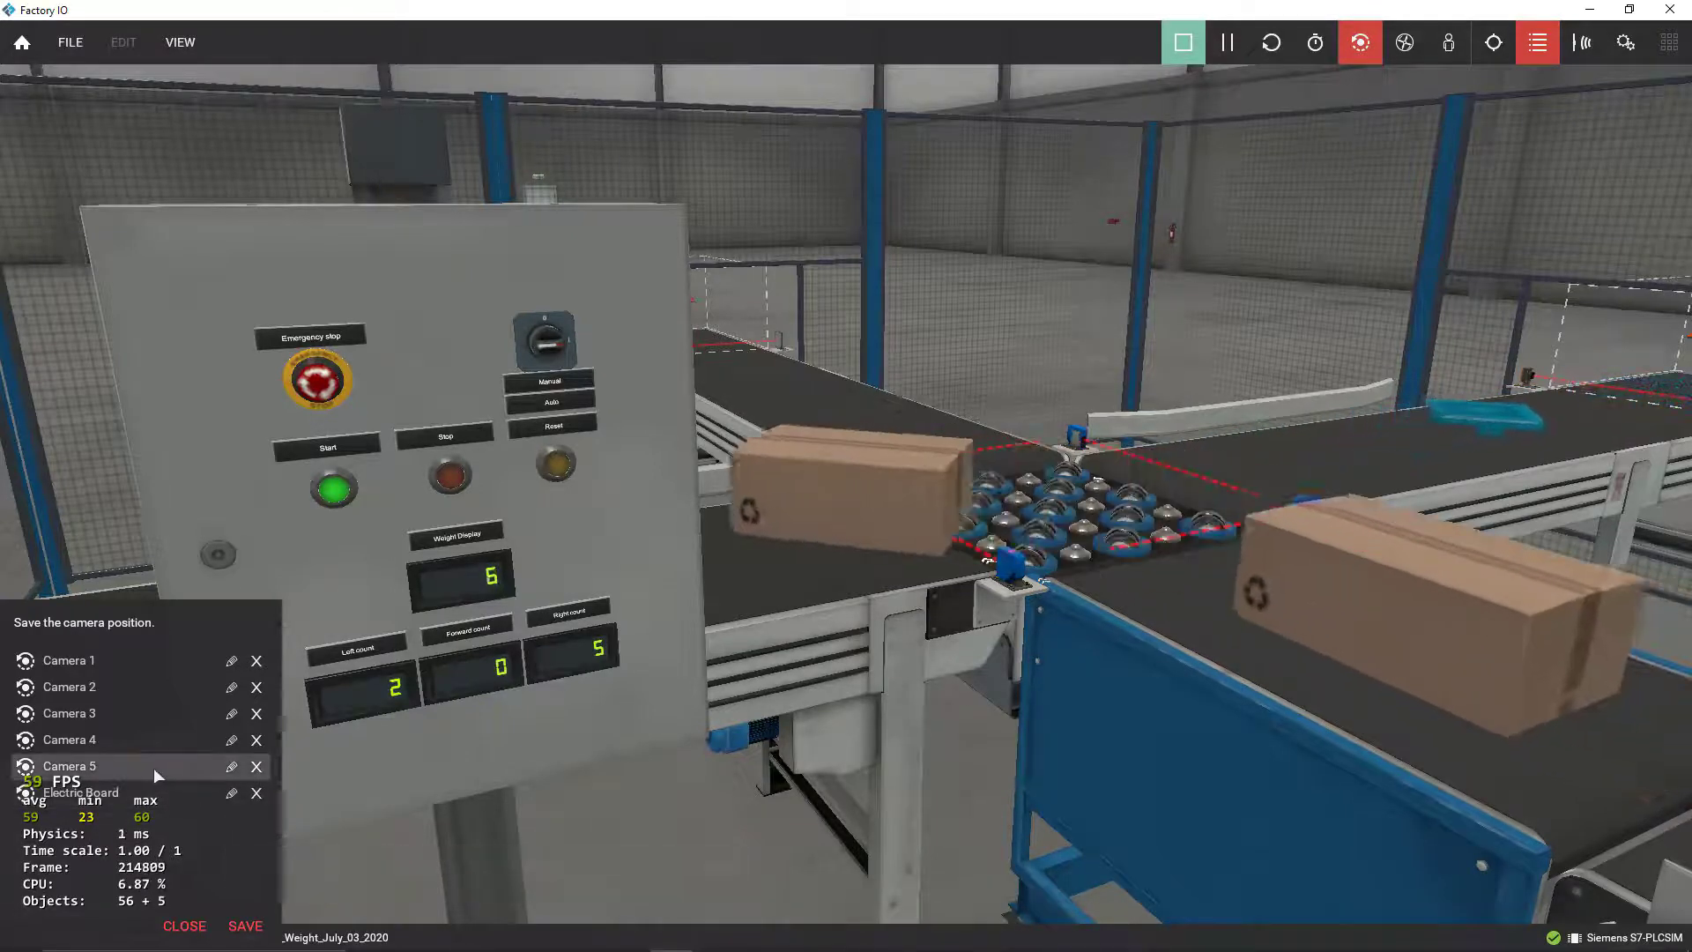
Watch the sorting from the Camera 1 overview, then reopen the saved camera list.
left_click(69, 740)
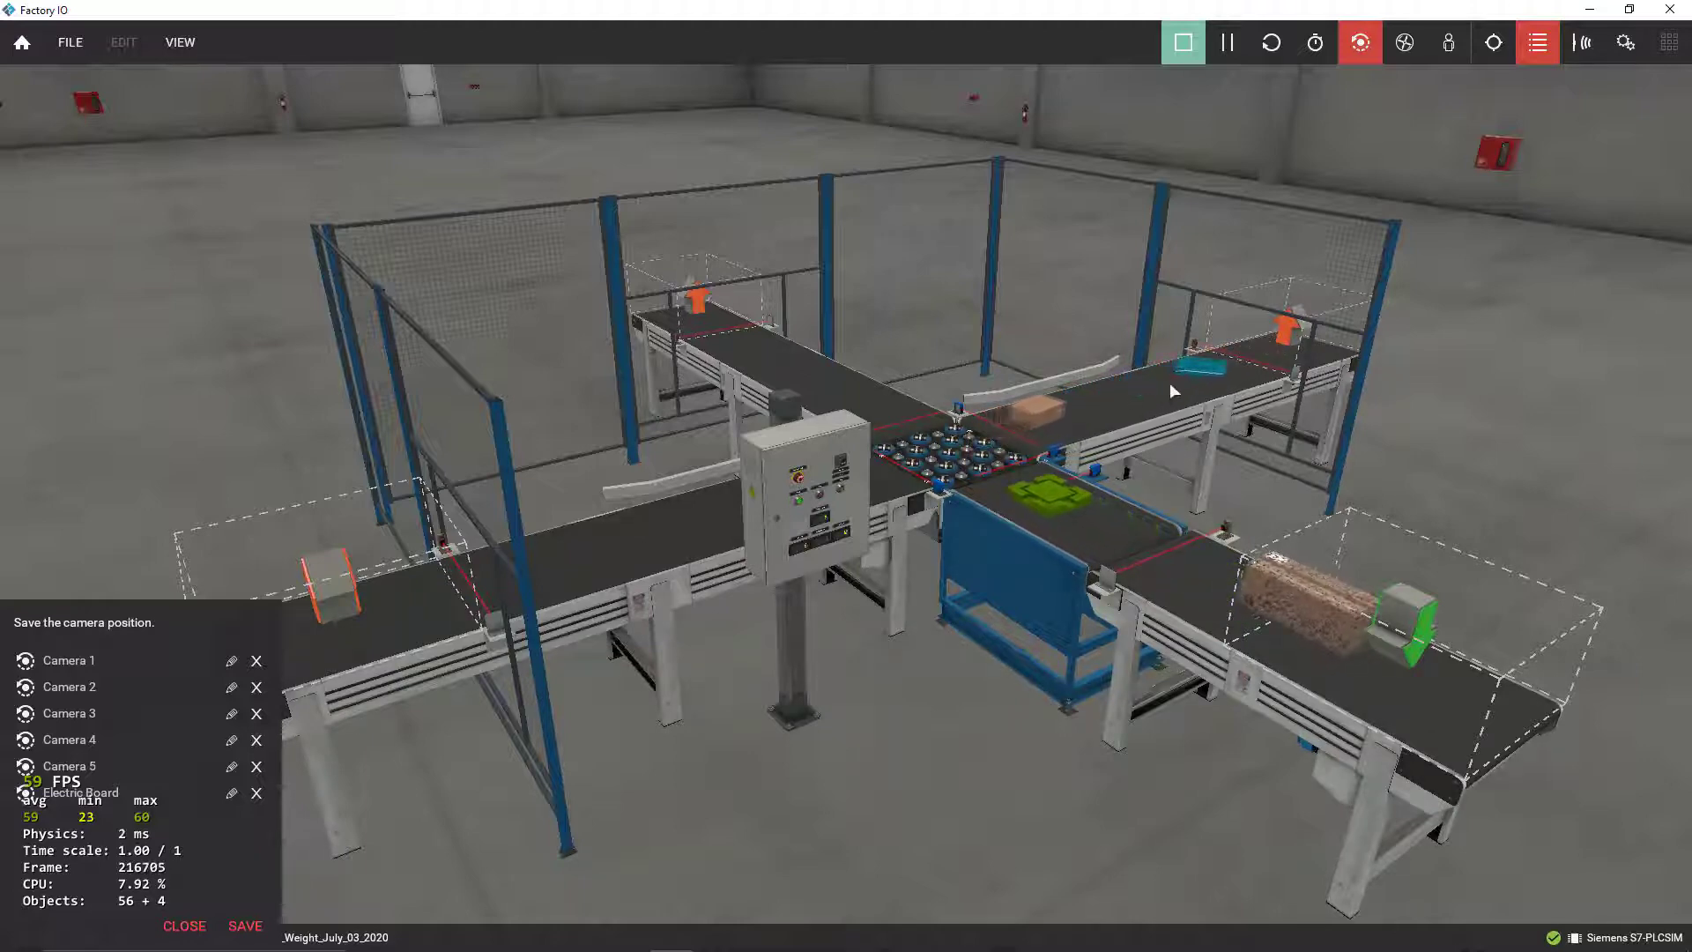
mouse_move(863, 715)
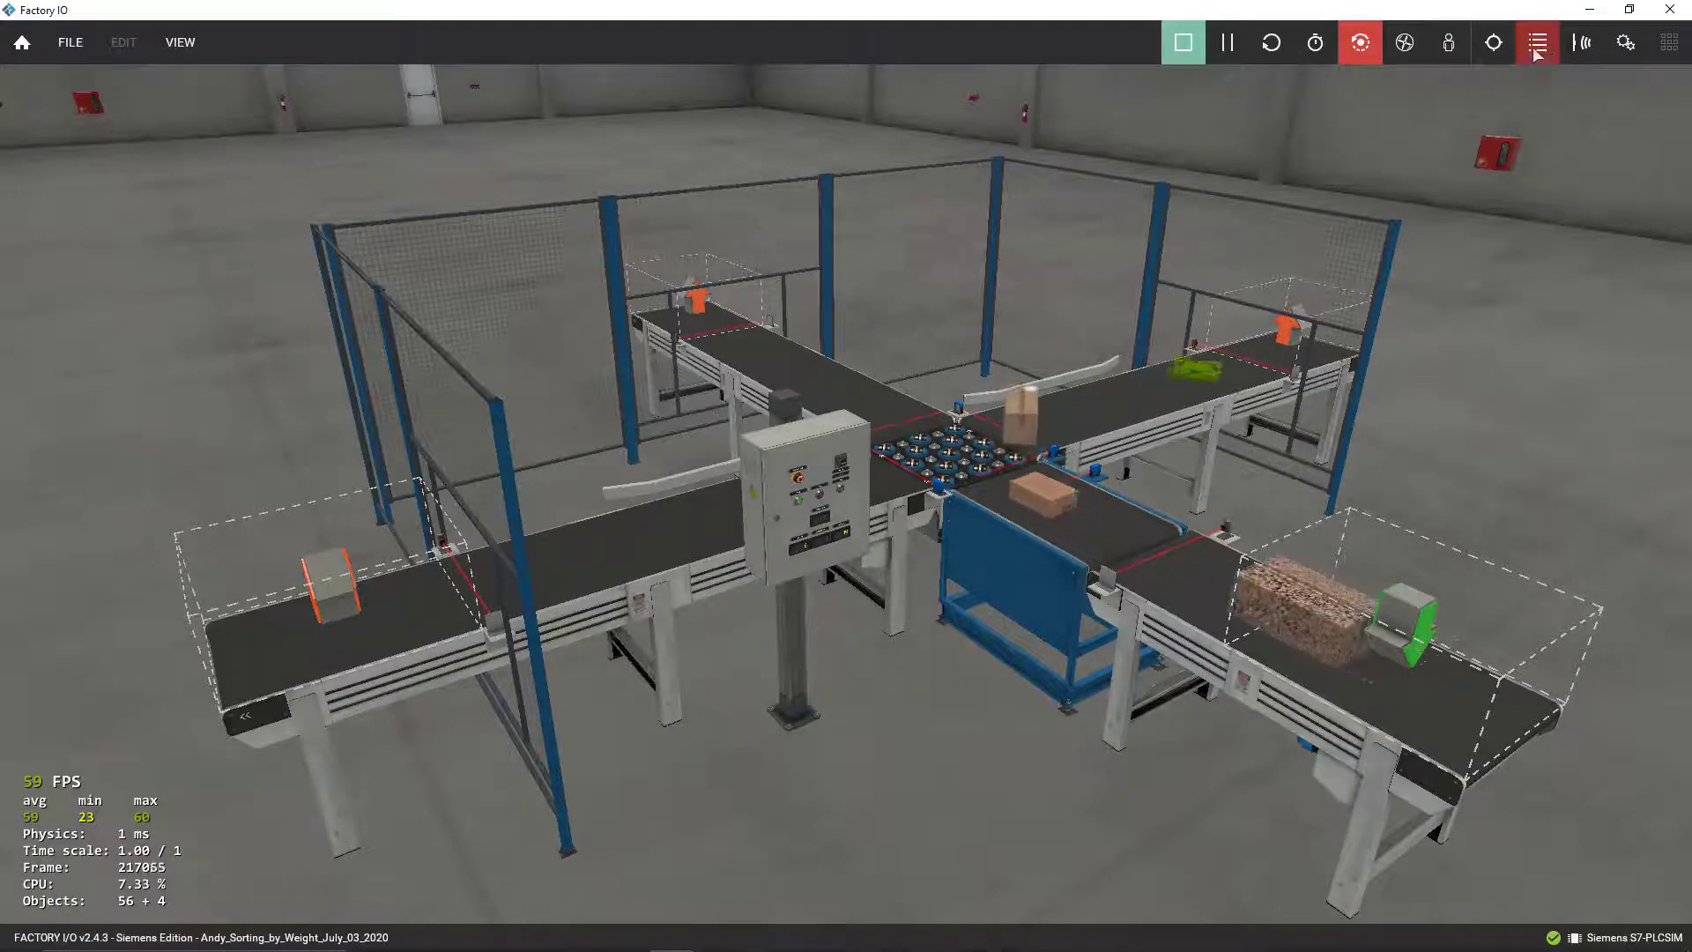
left_click(1537, 42)
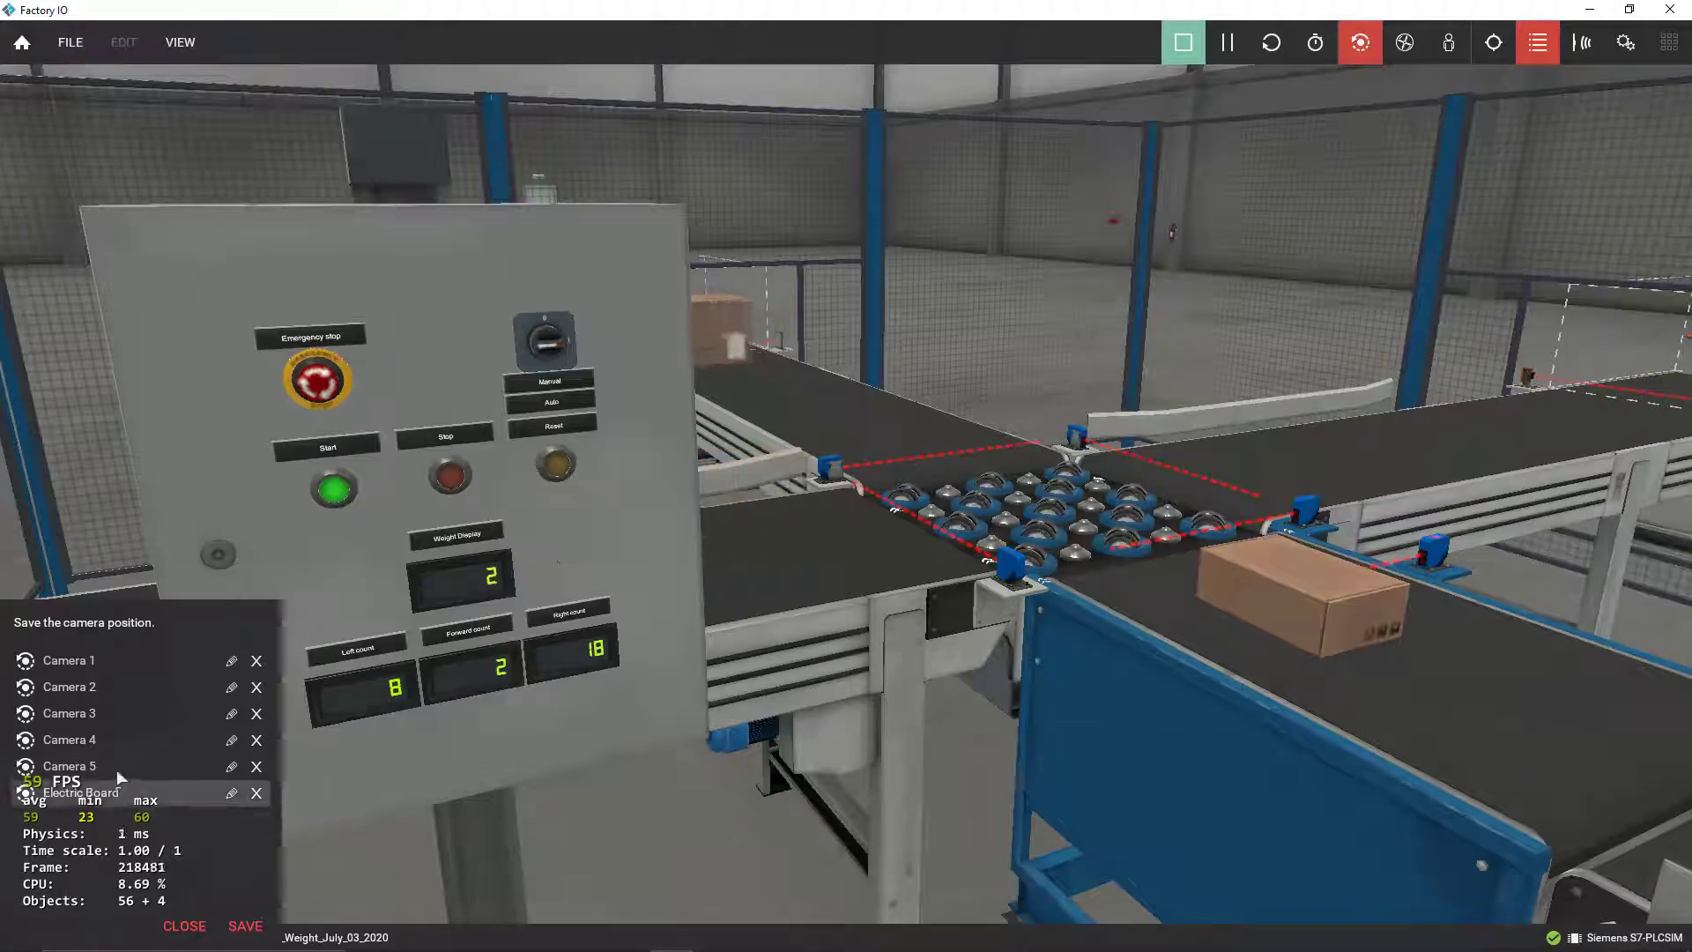
Switch to Camera 3 behind the far fence, then to another saved panel viewpoint.
left_click(69, 713)
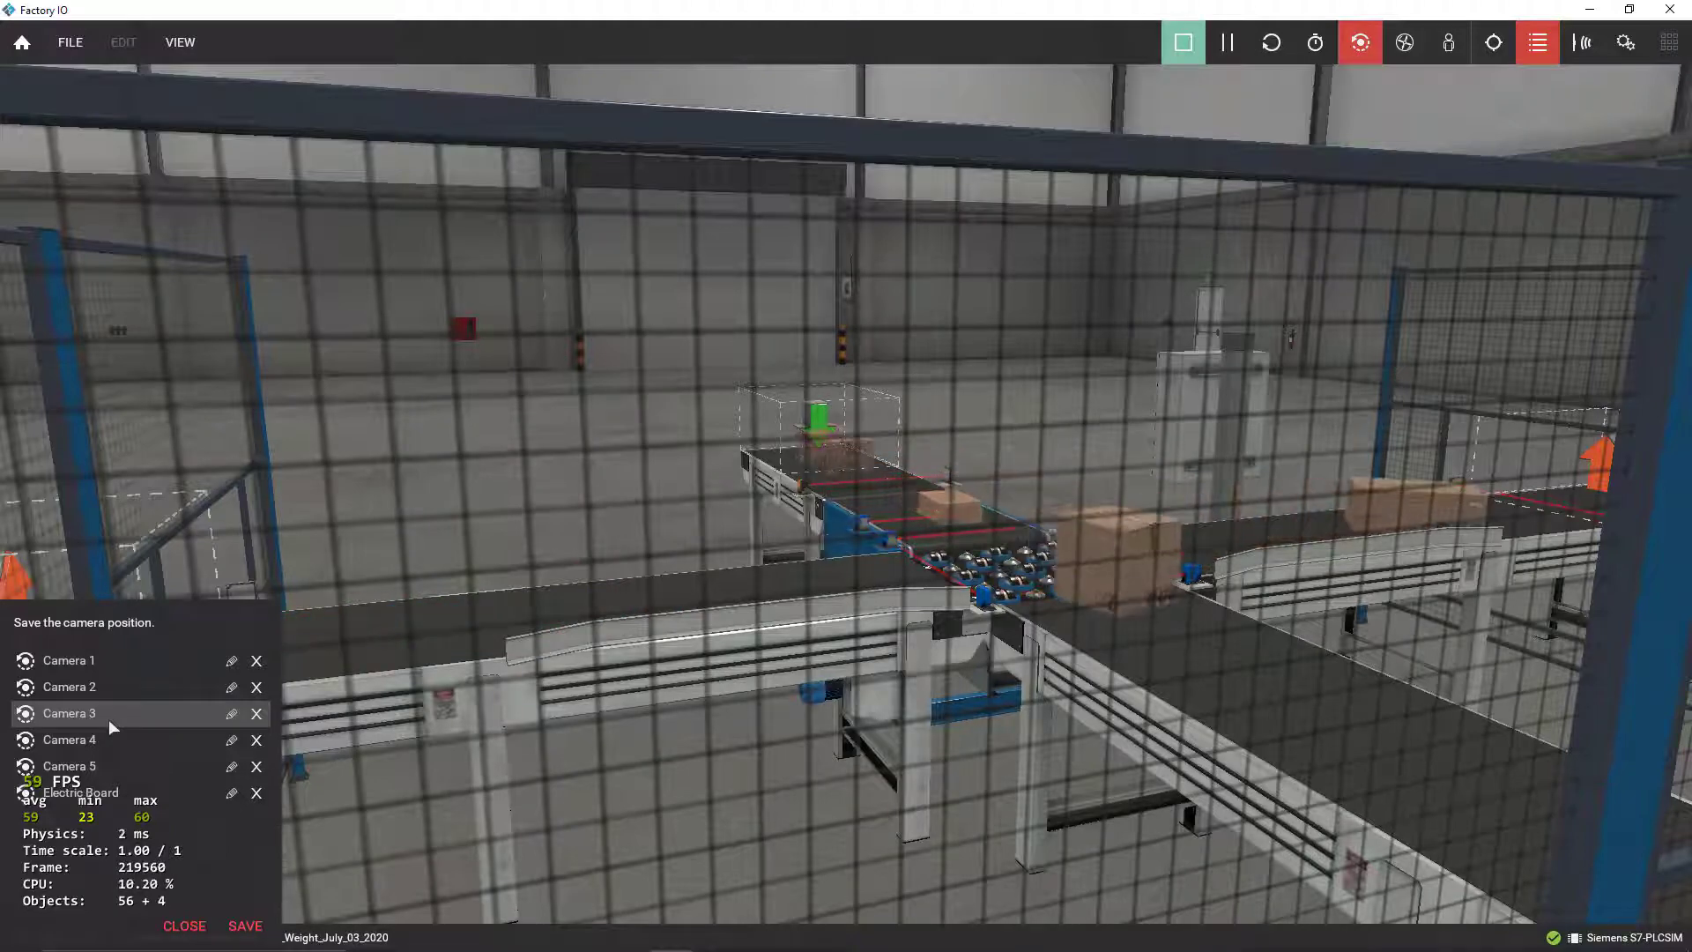
left_click(68, 686)
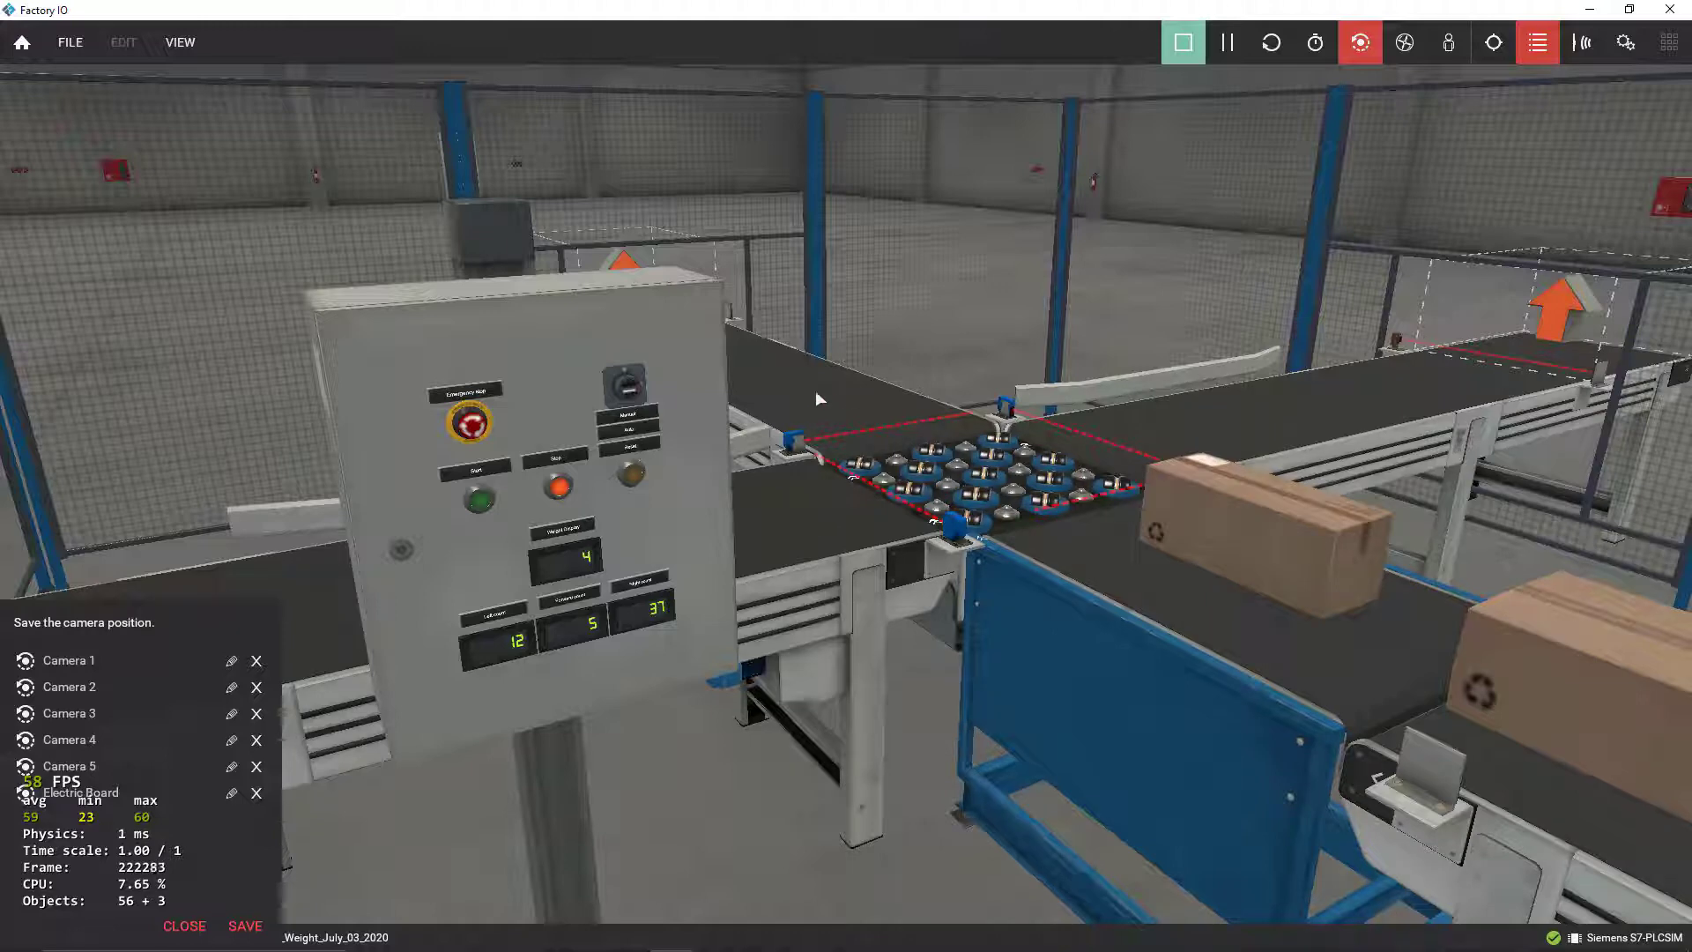
mouse_move(1280, 414)
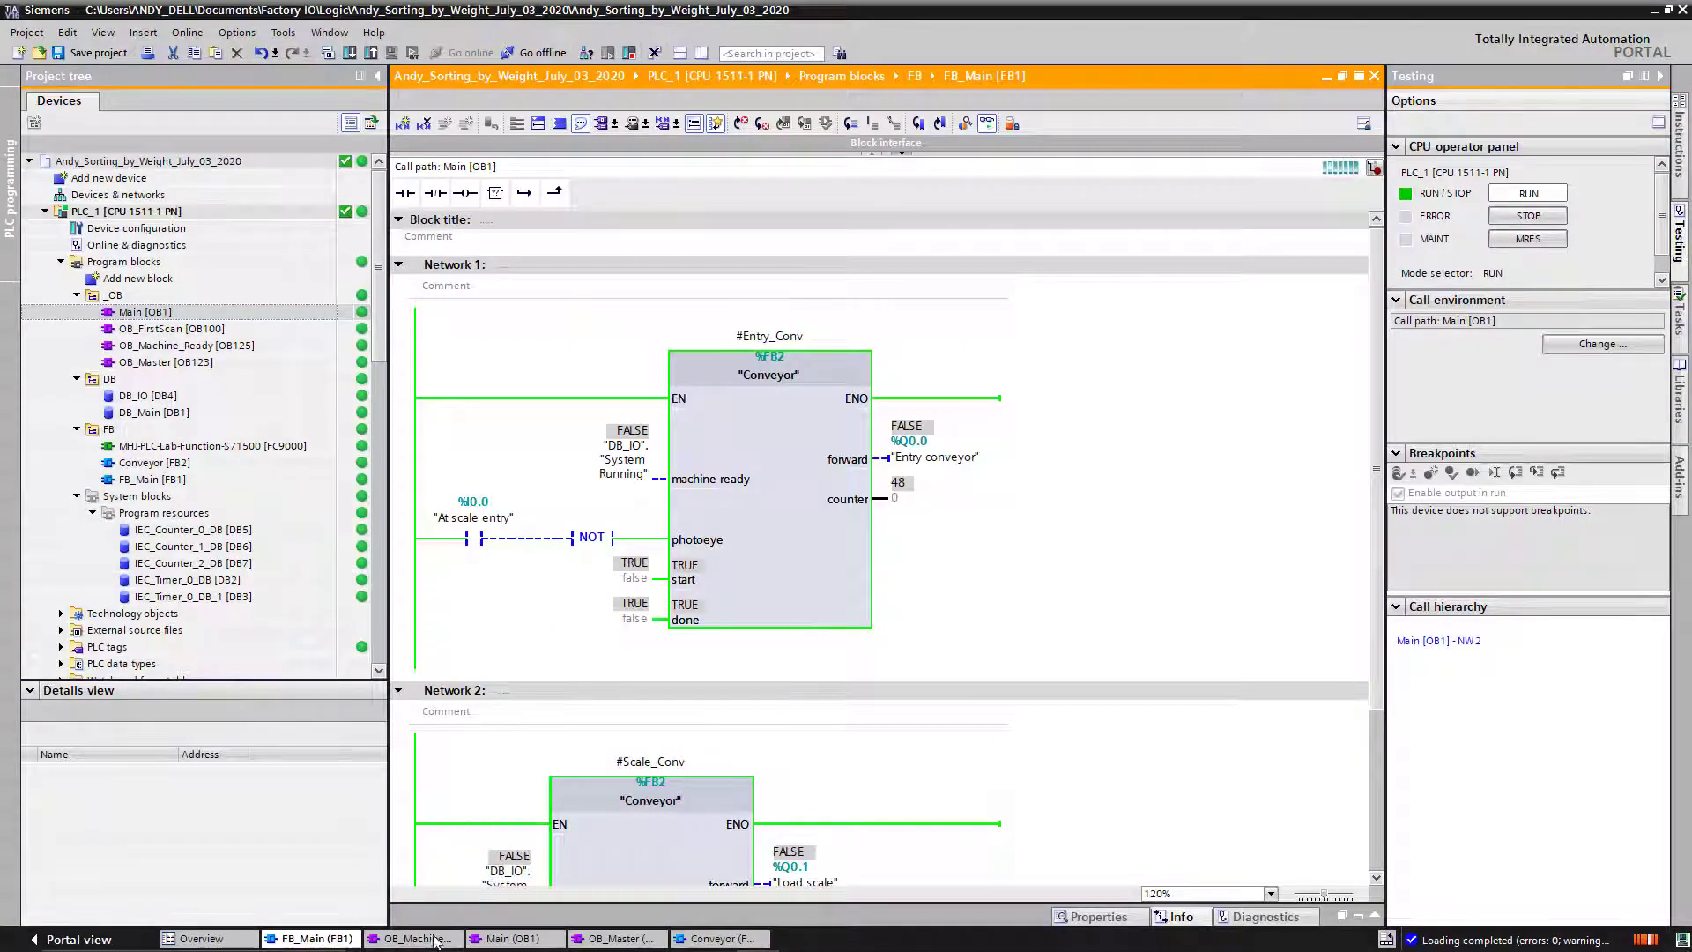
Monitor OB_Machine_Ready, then OB_Master, selecting the At scale exit contact in network 1.
left_click(412, 937)
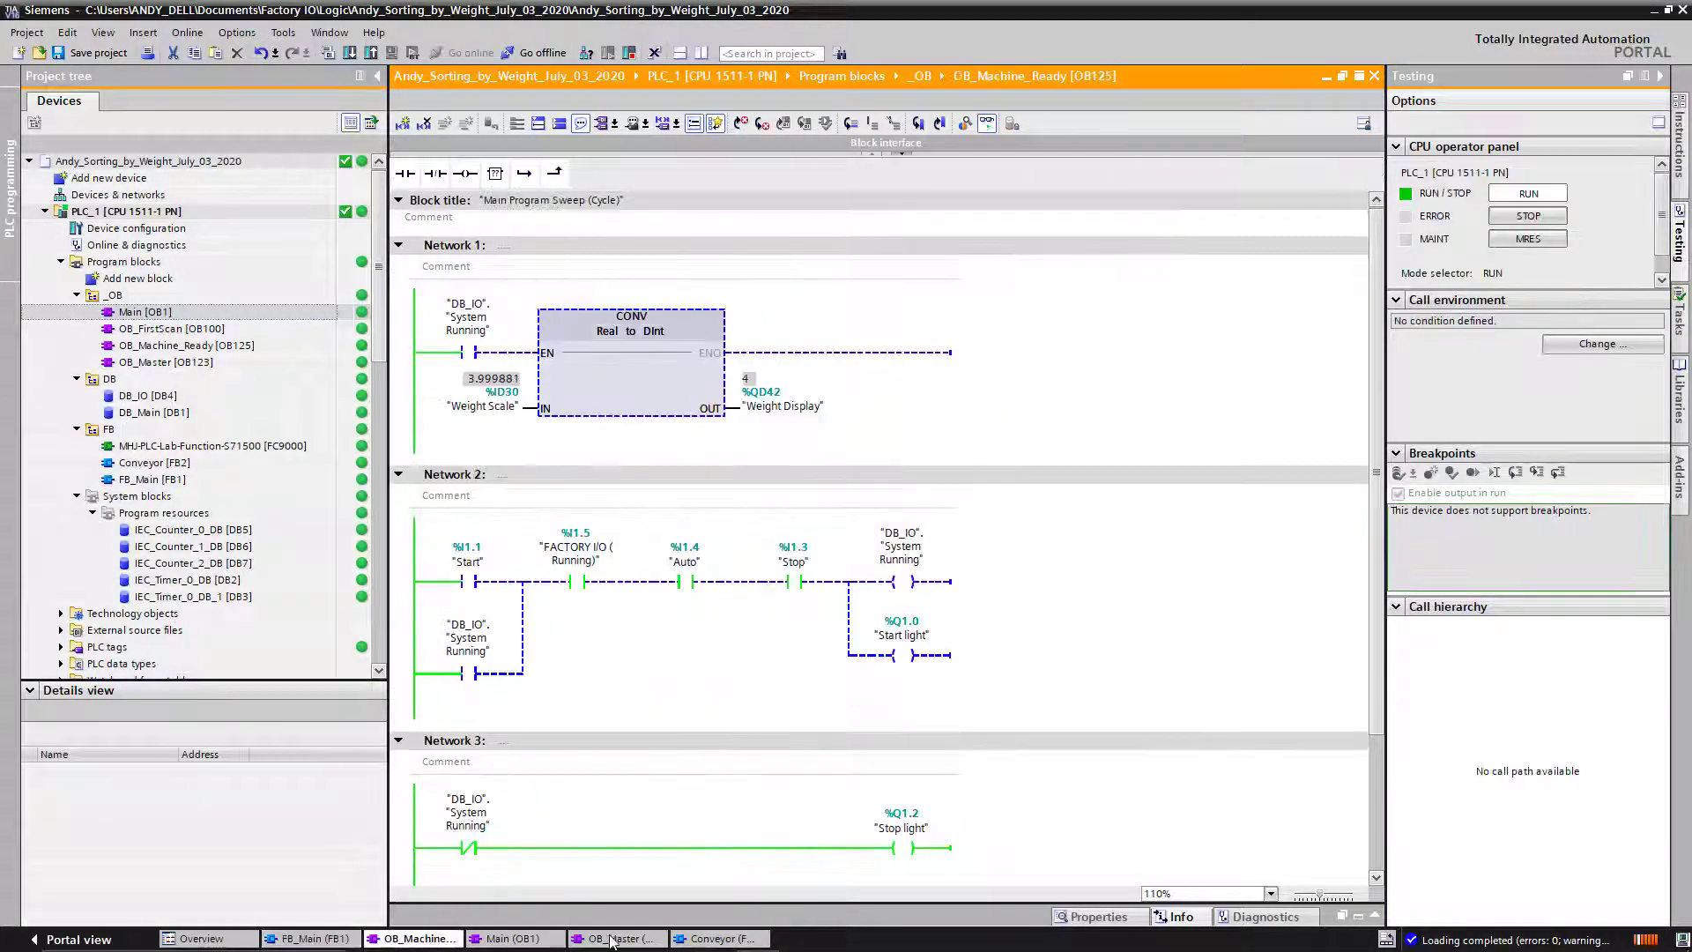
left_click(615, 937)
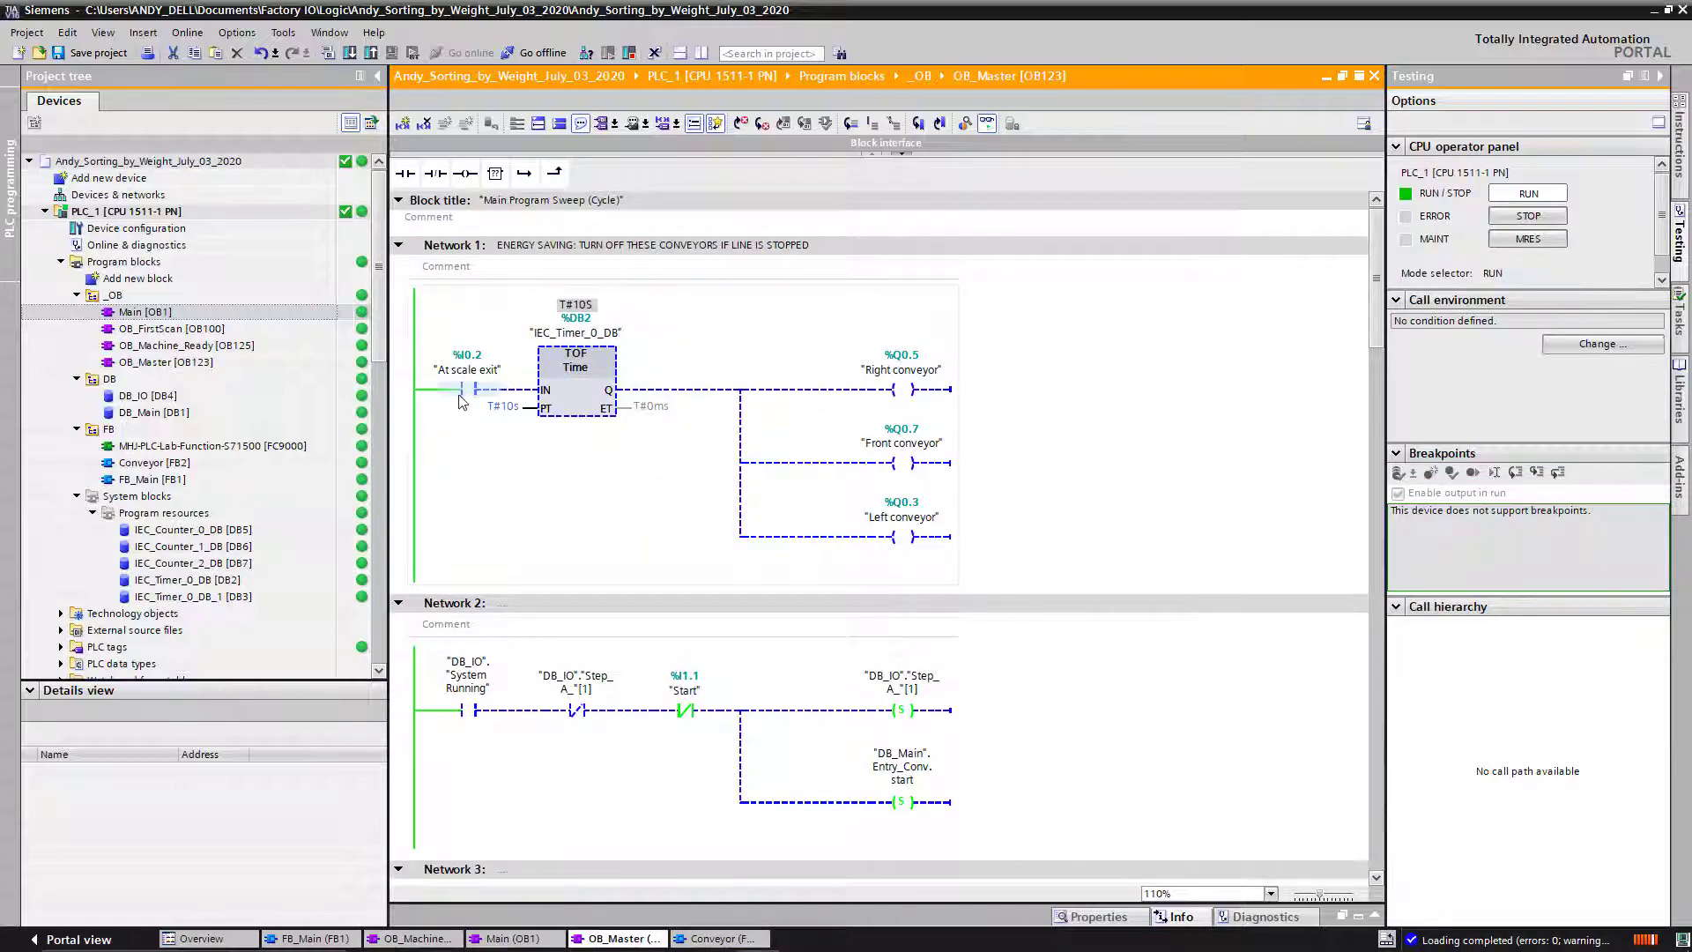
left_click(466, 388)
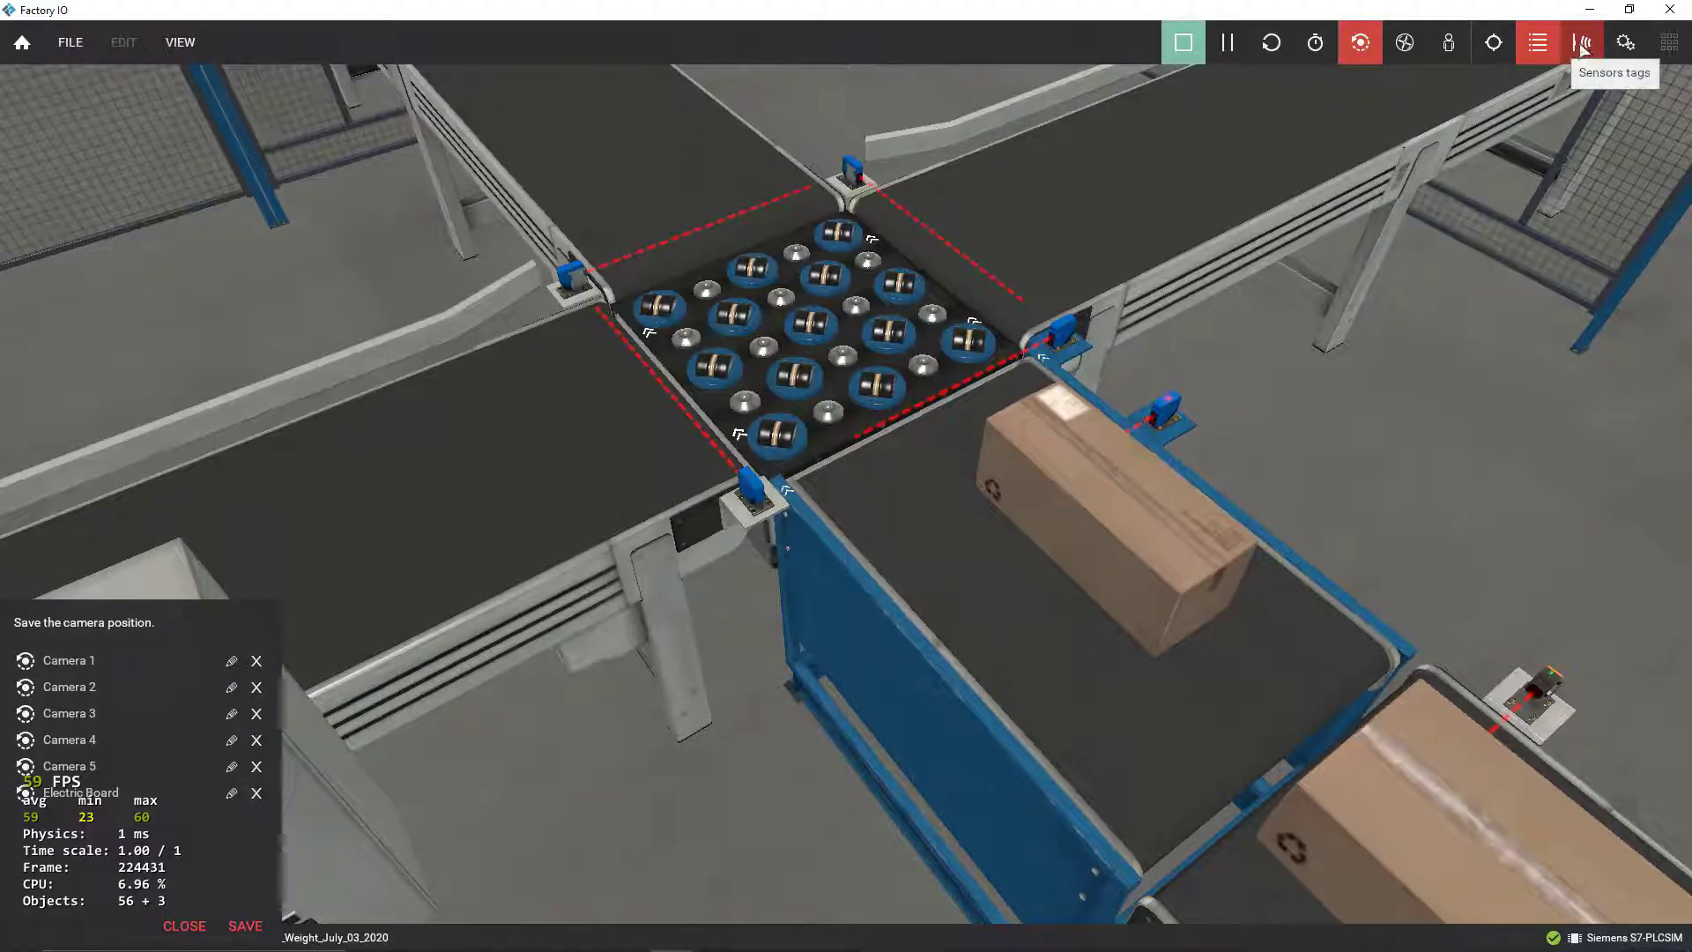
Turn on sensor tags to label junction sensors like At scale exit and At forward entry.
left_click(1582, 43)
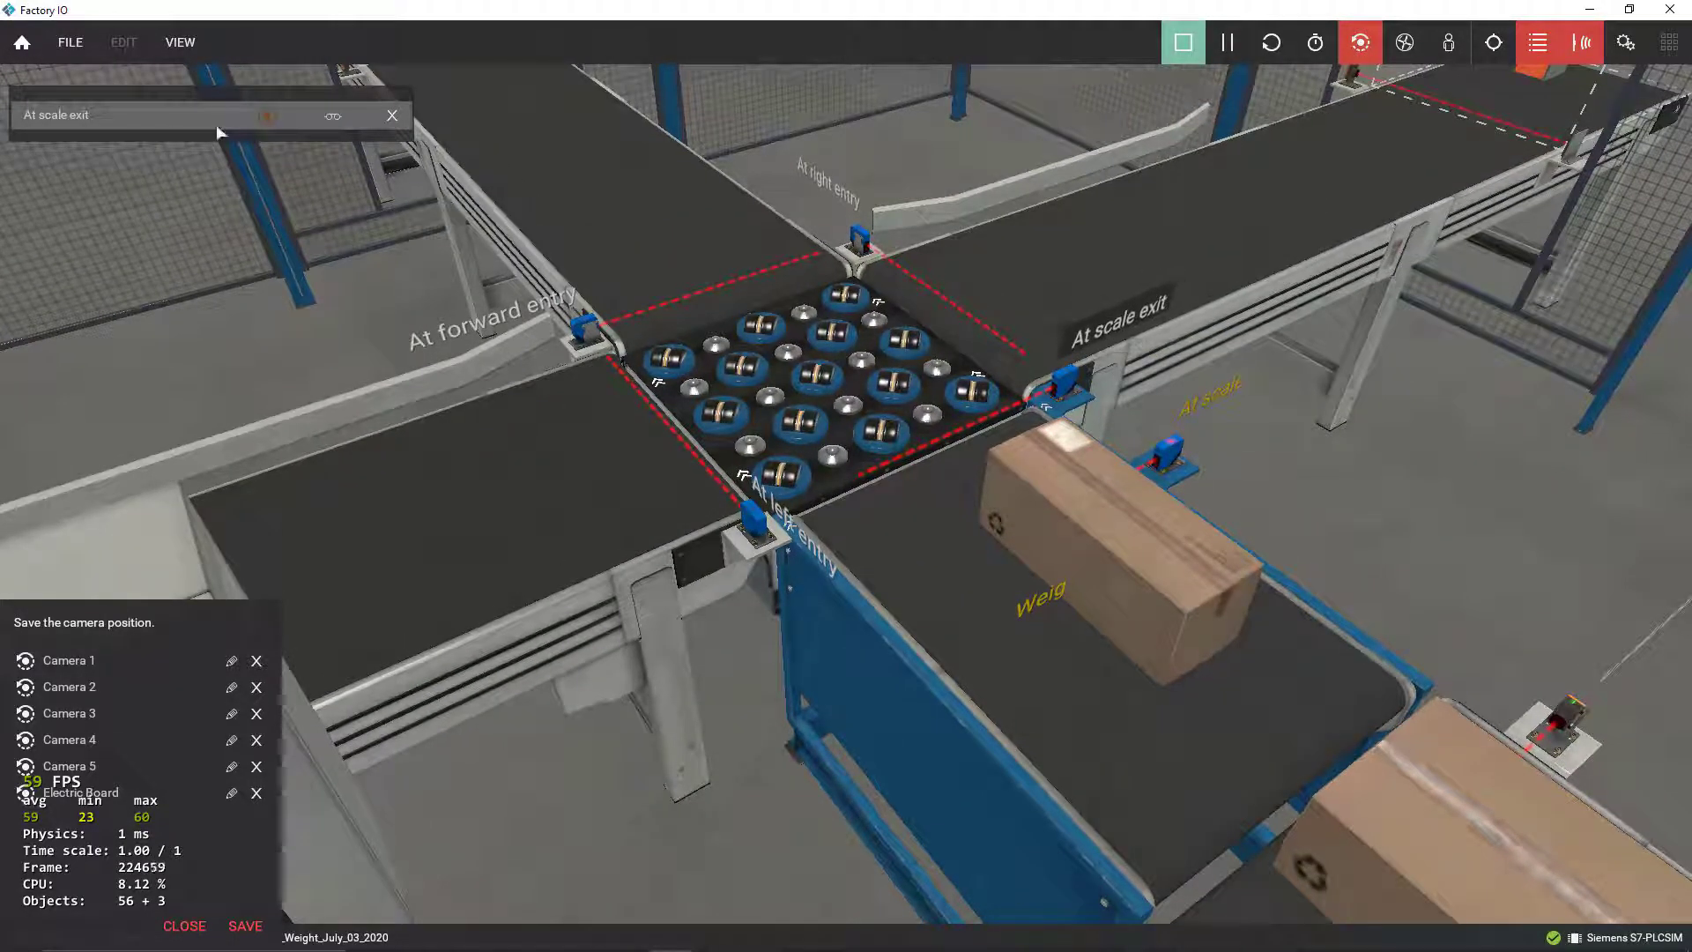
left_click(392, 116)
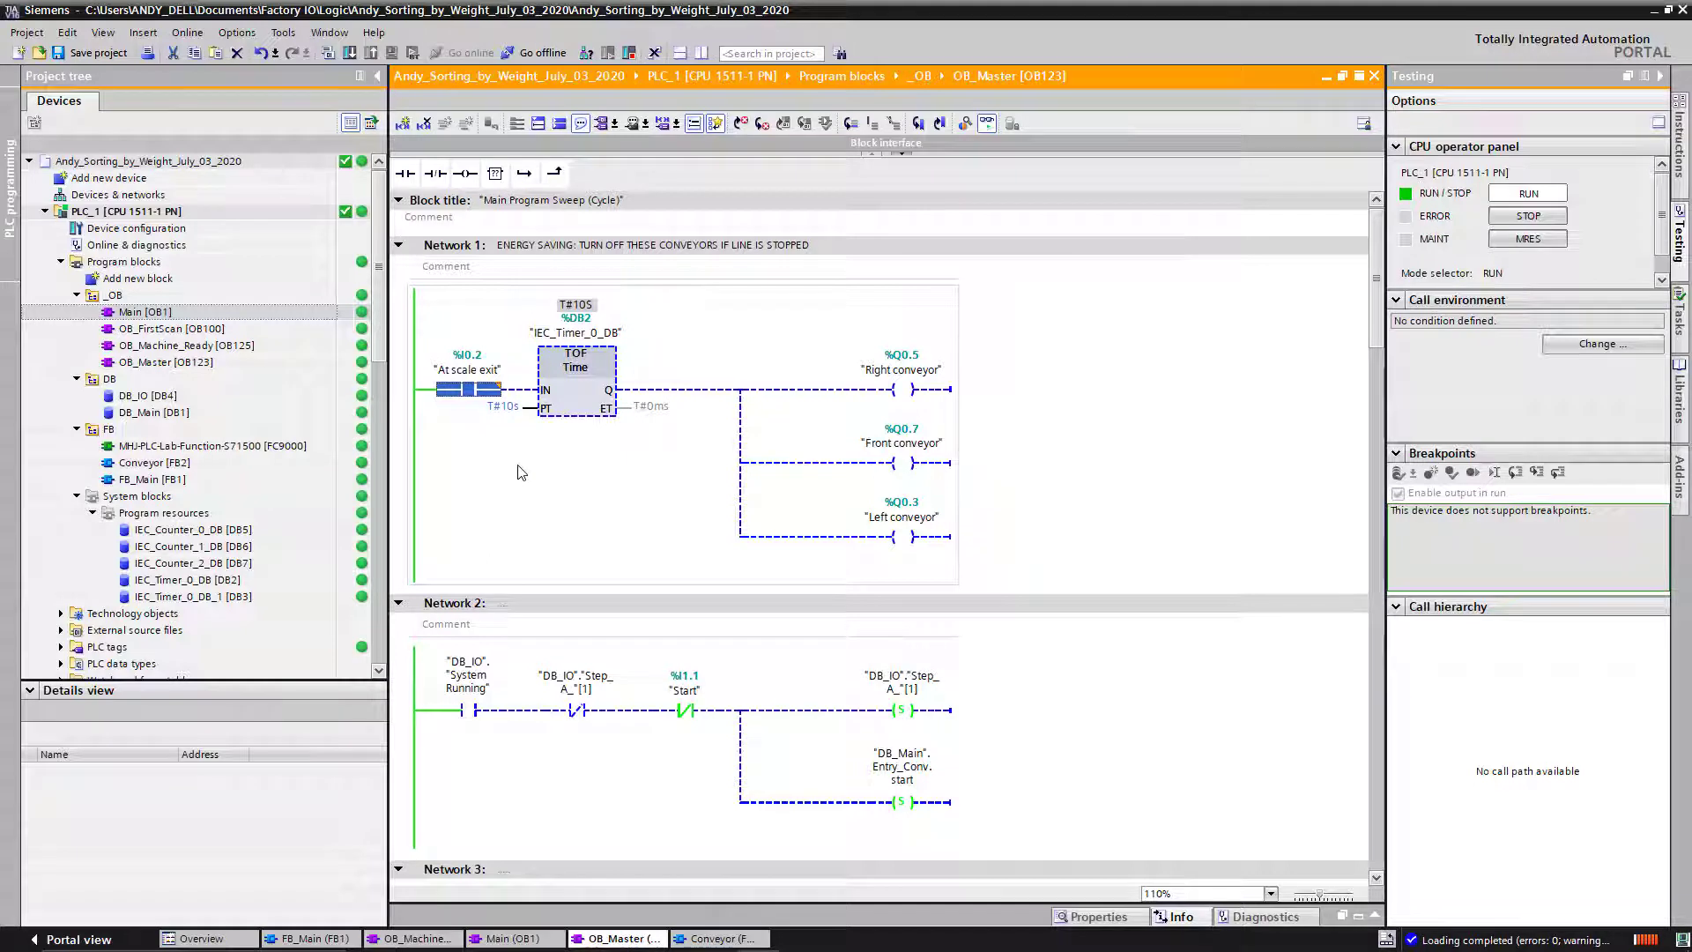
mouse_move(593, 381)
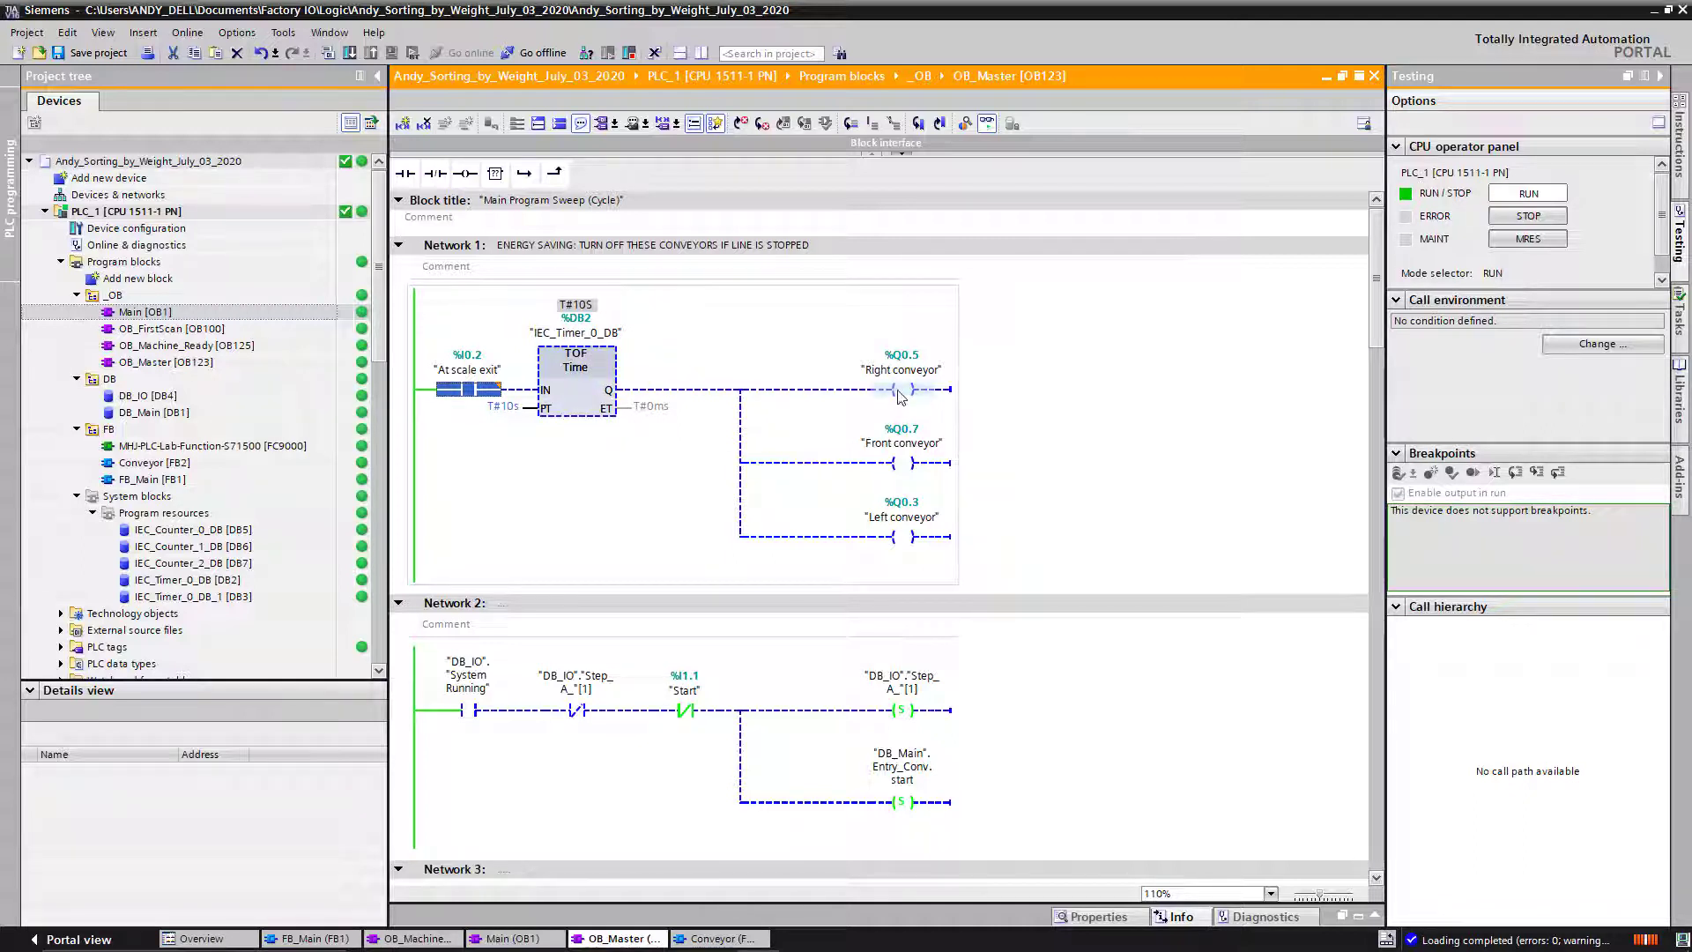
mouse_move(917, 538)
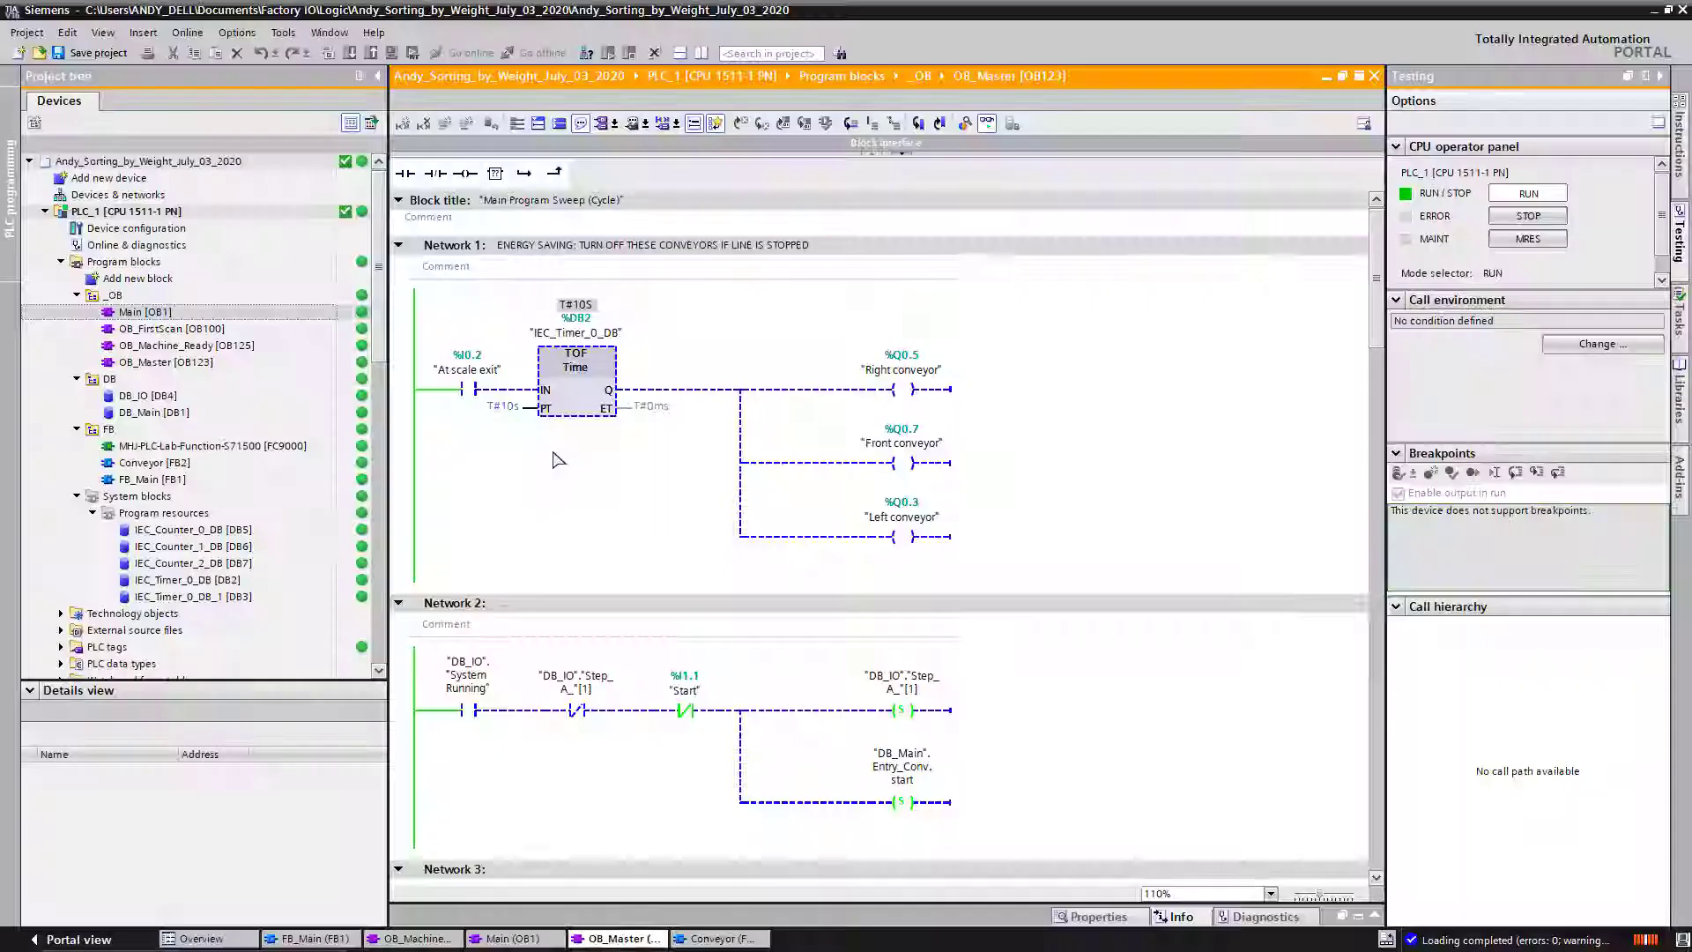
scroll("down", 3)
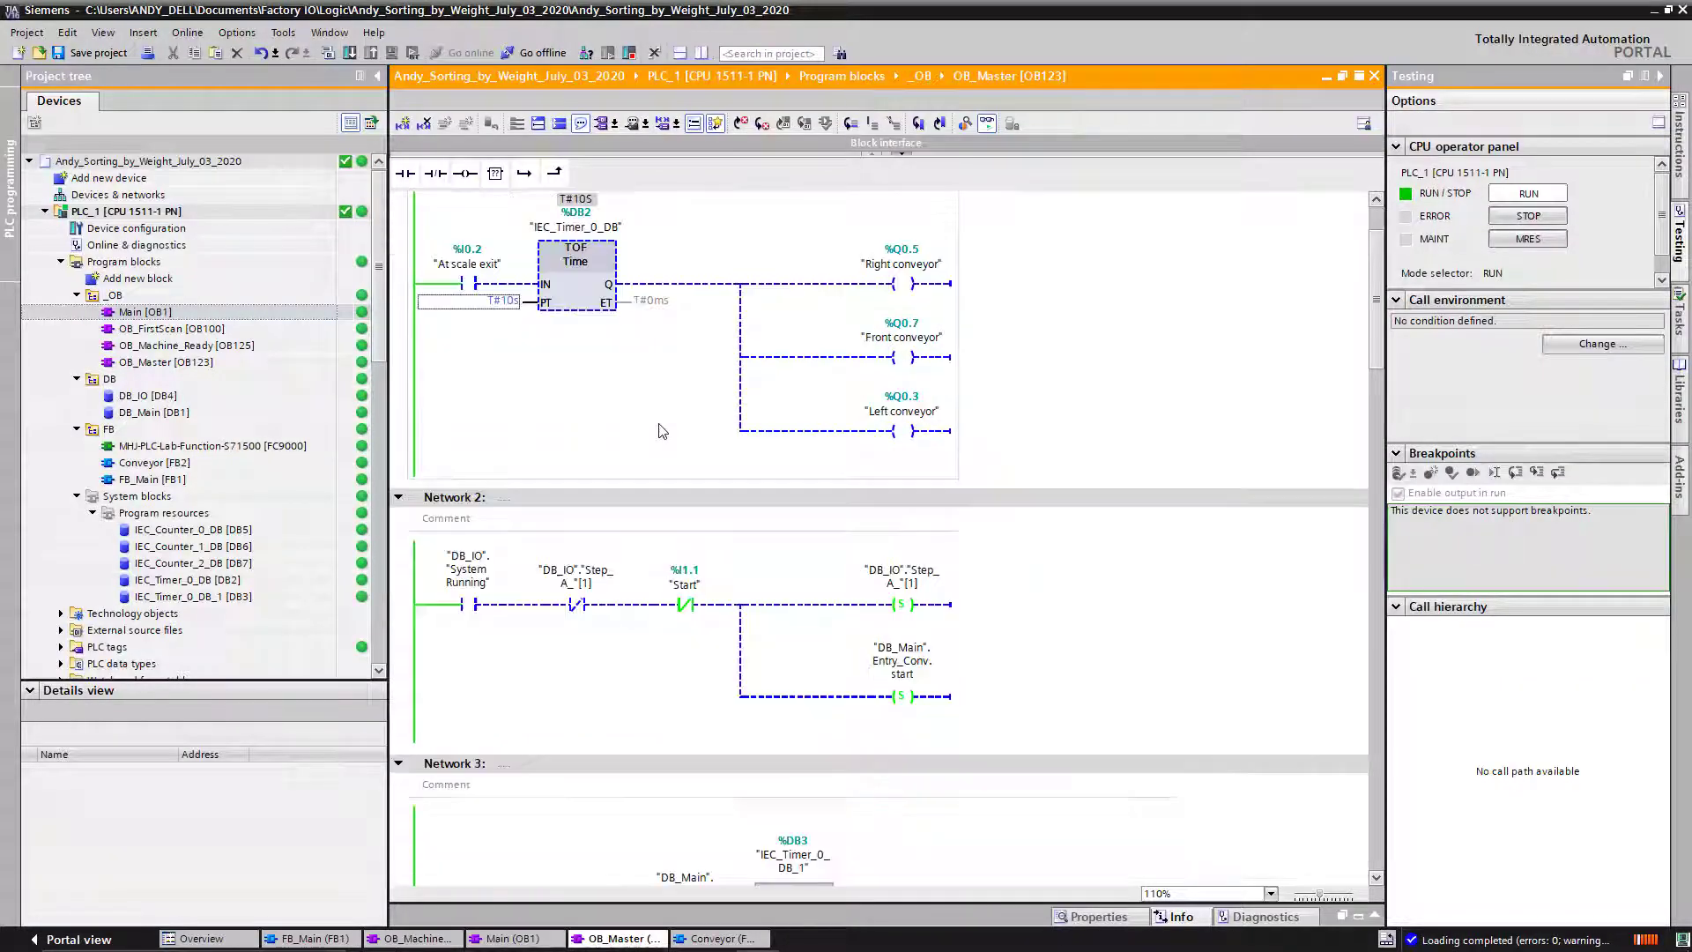
scroll("up", 3)
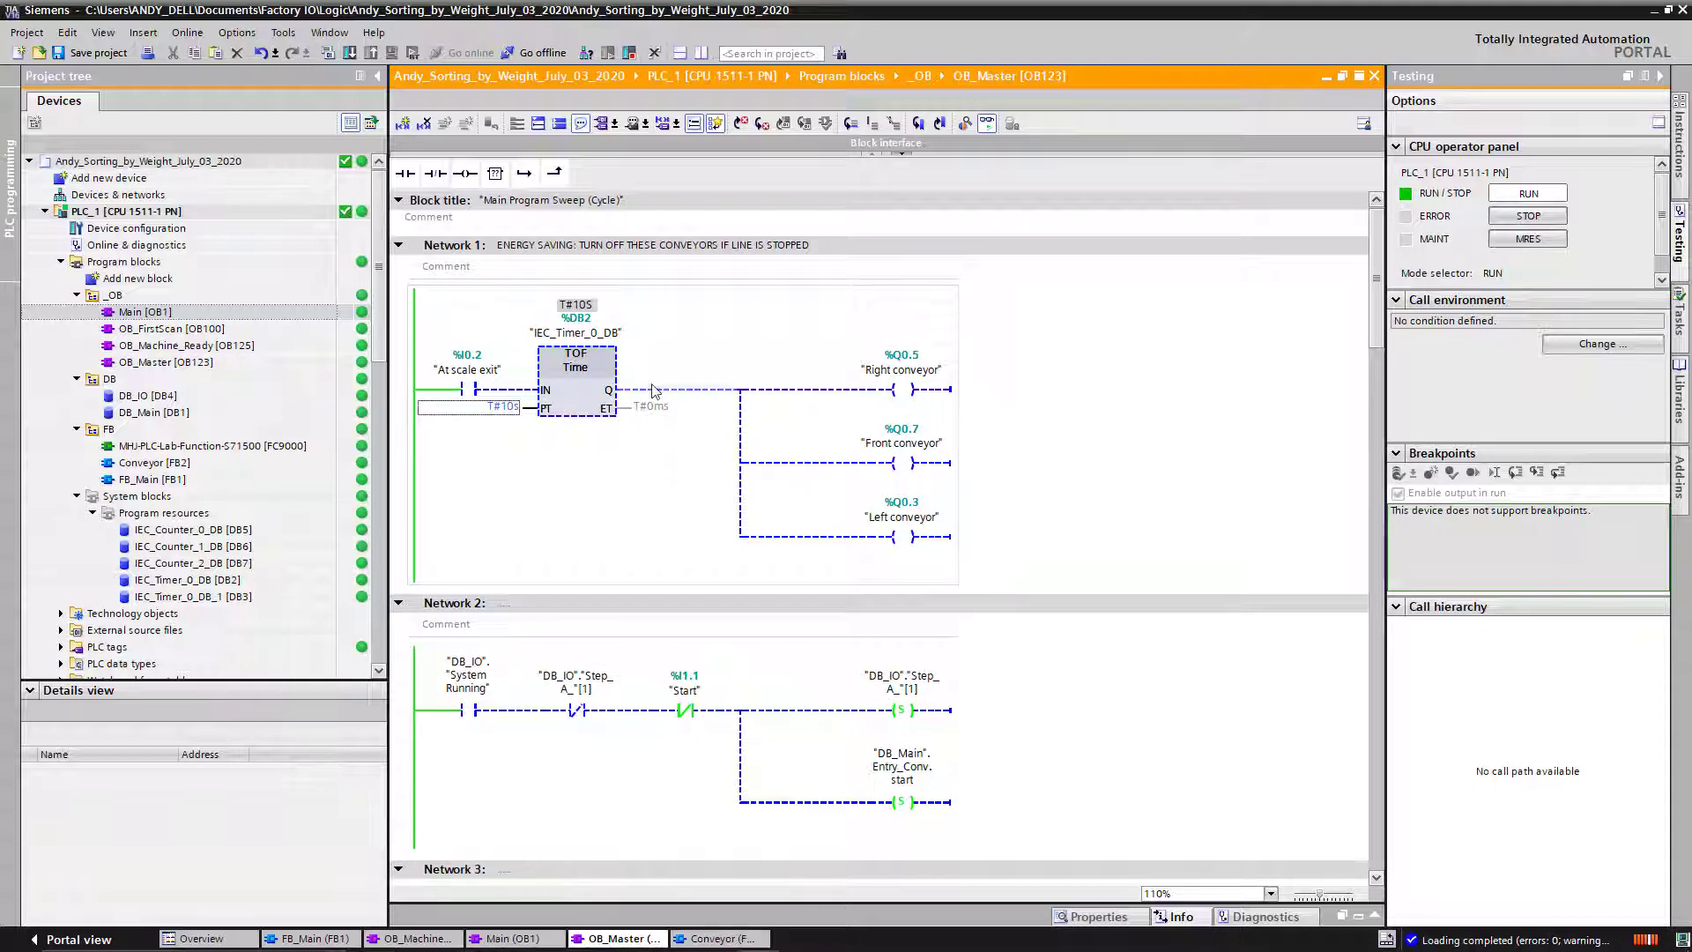
mouse_move(990, 86)
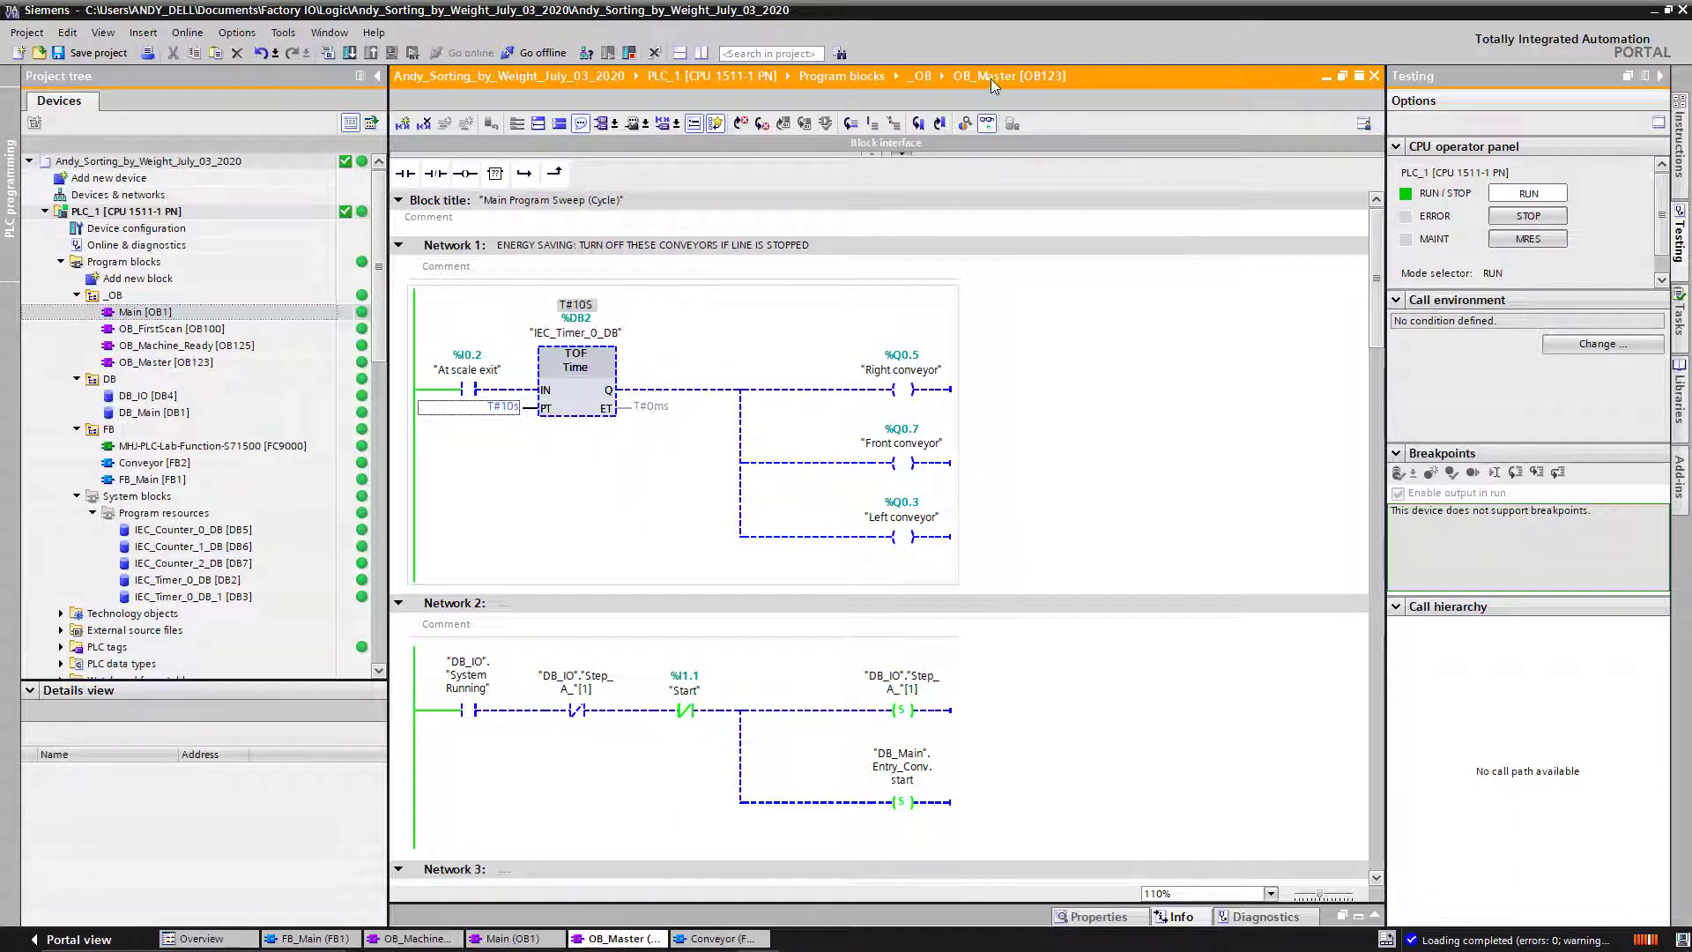
Open Main [OB1] from the project tree to monitor its FC9000 and FB_Main calls.
left_click(133, 312)
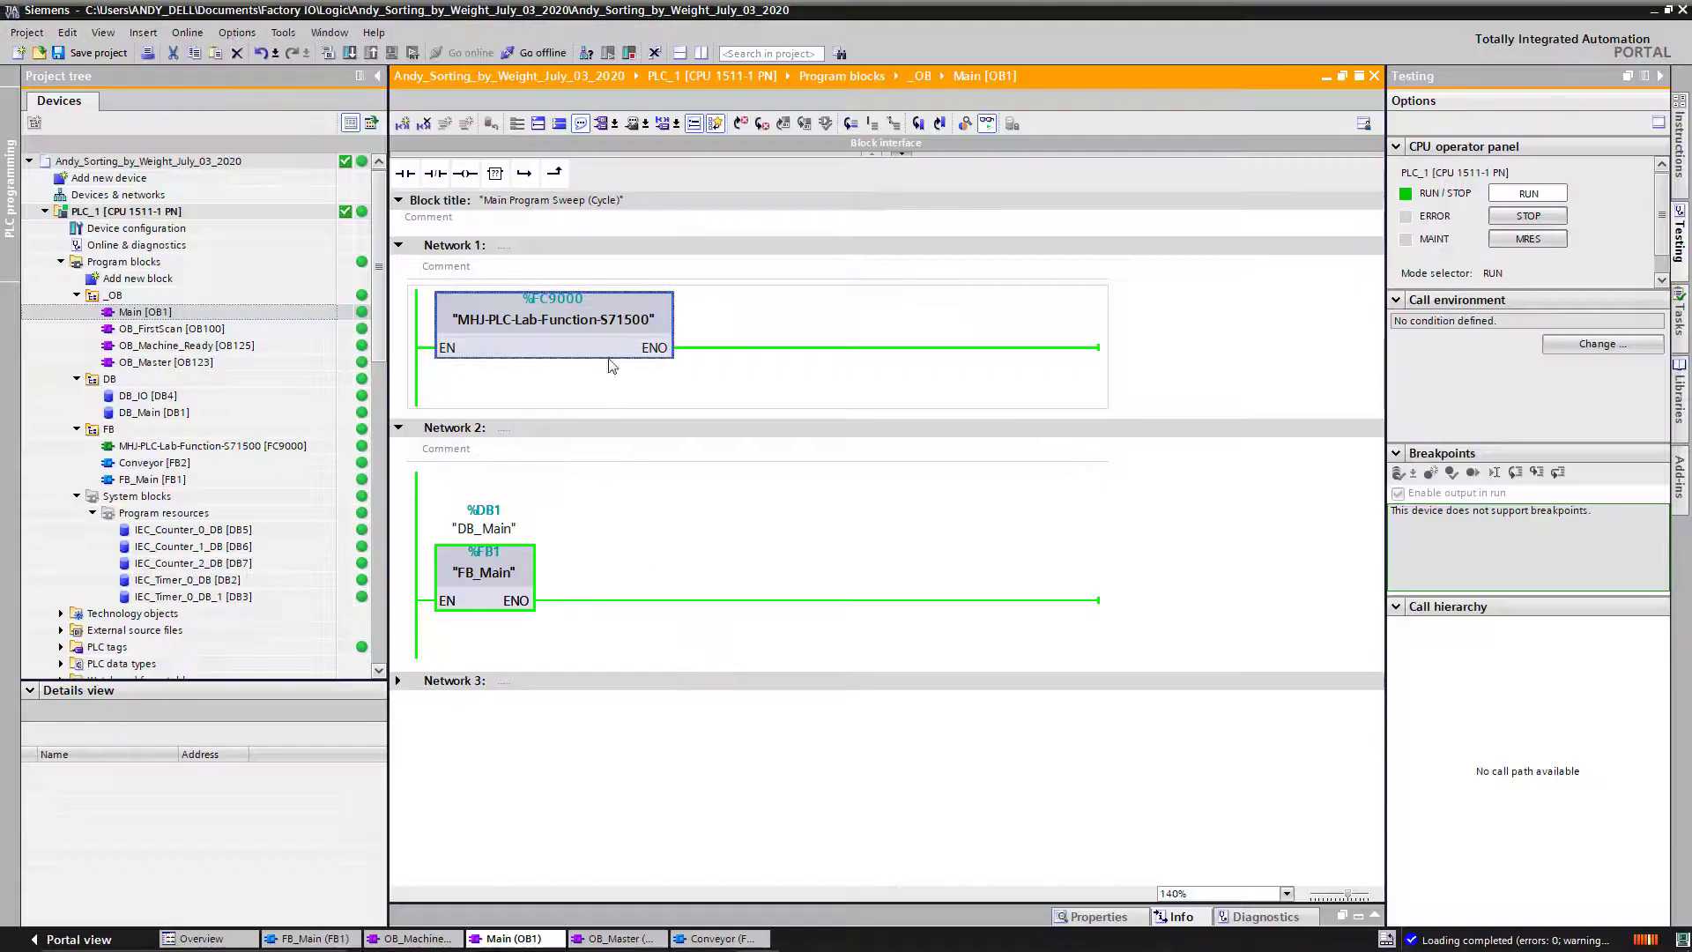
mouse_move(623, 309)
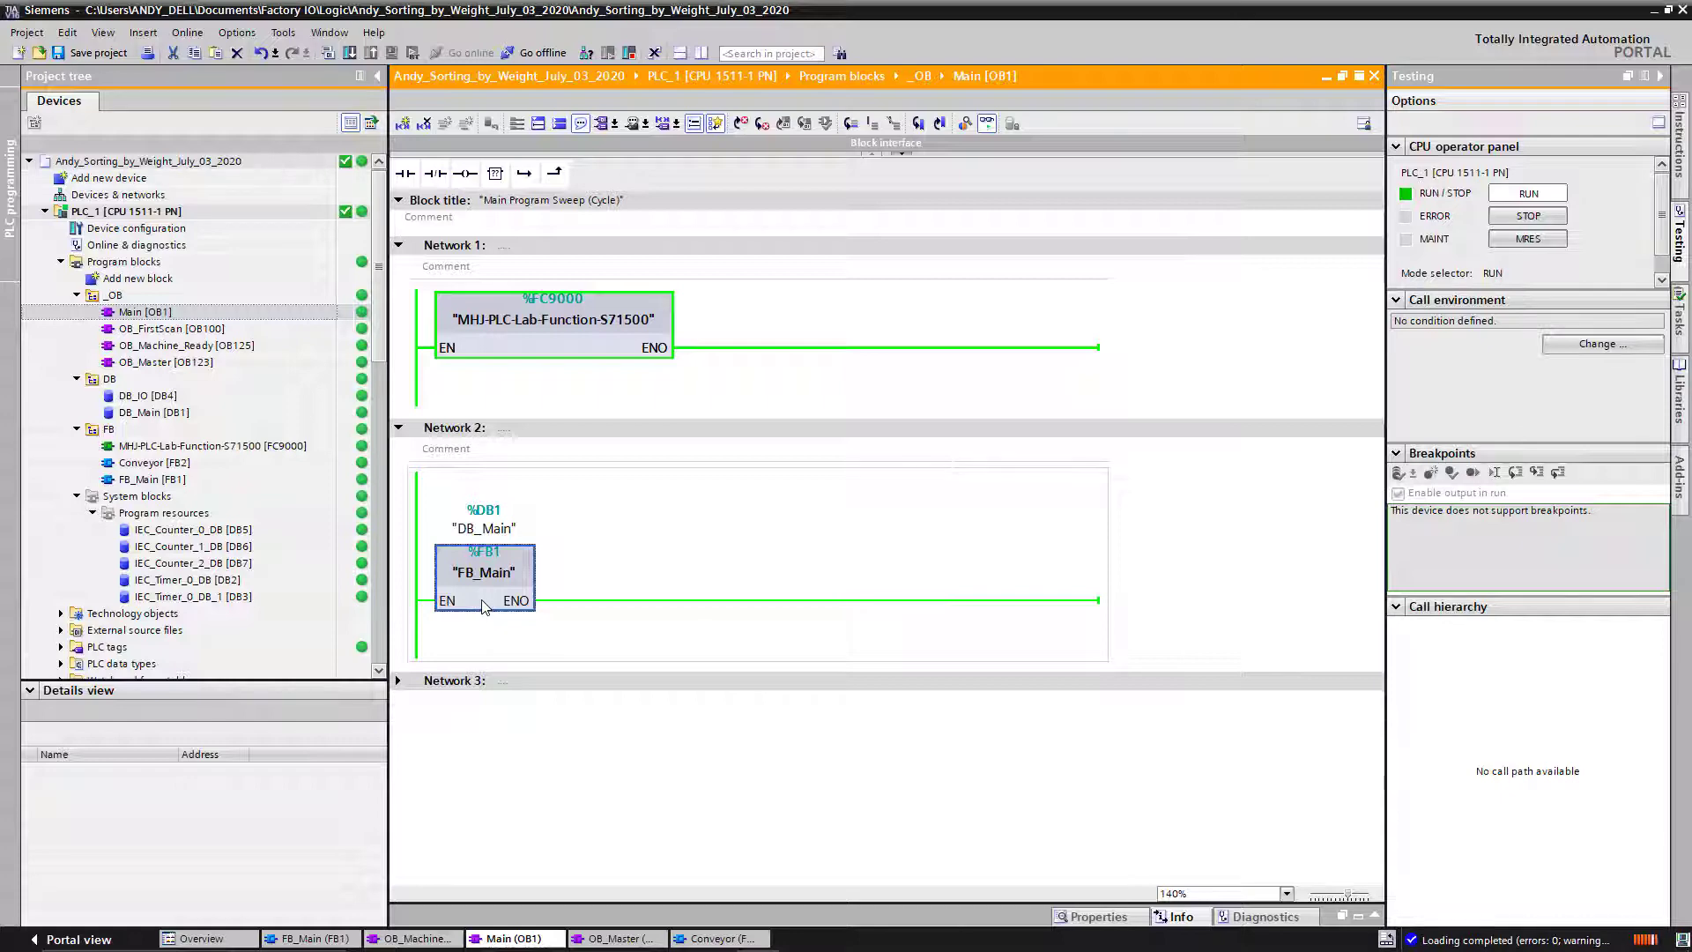
Open FB_Main from Network 2 of OB1 and scroll through the Entry_Conv and Scale_Conv networks.
double_click(484, 572)
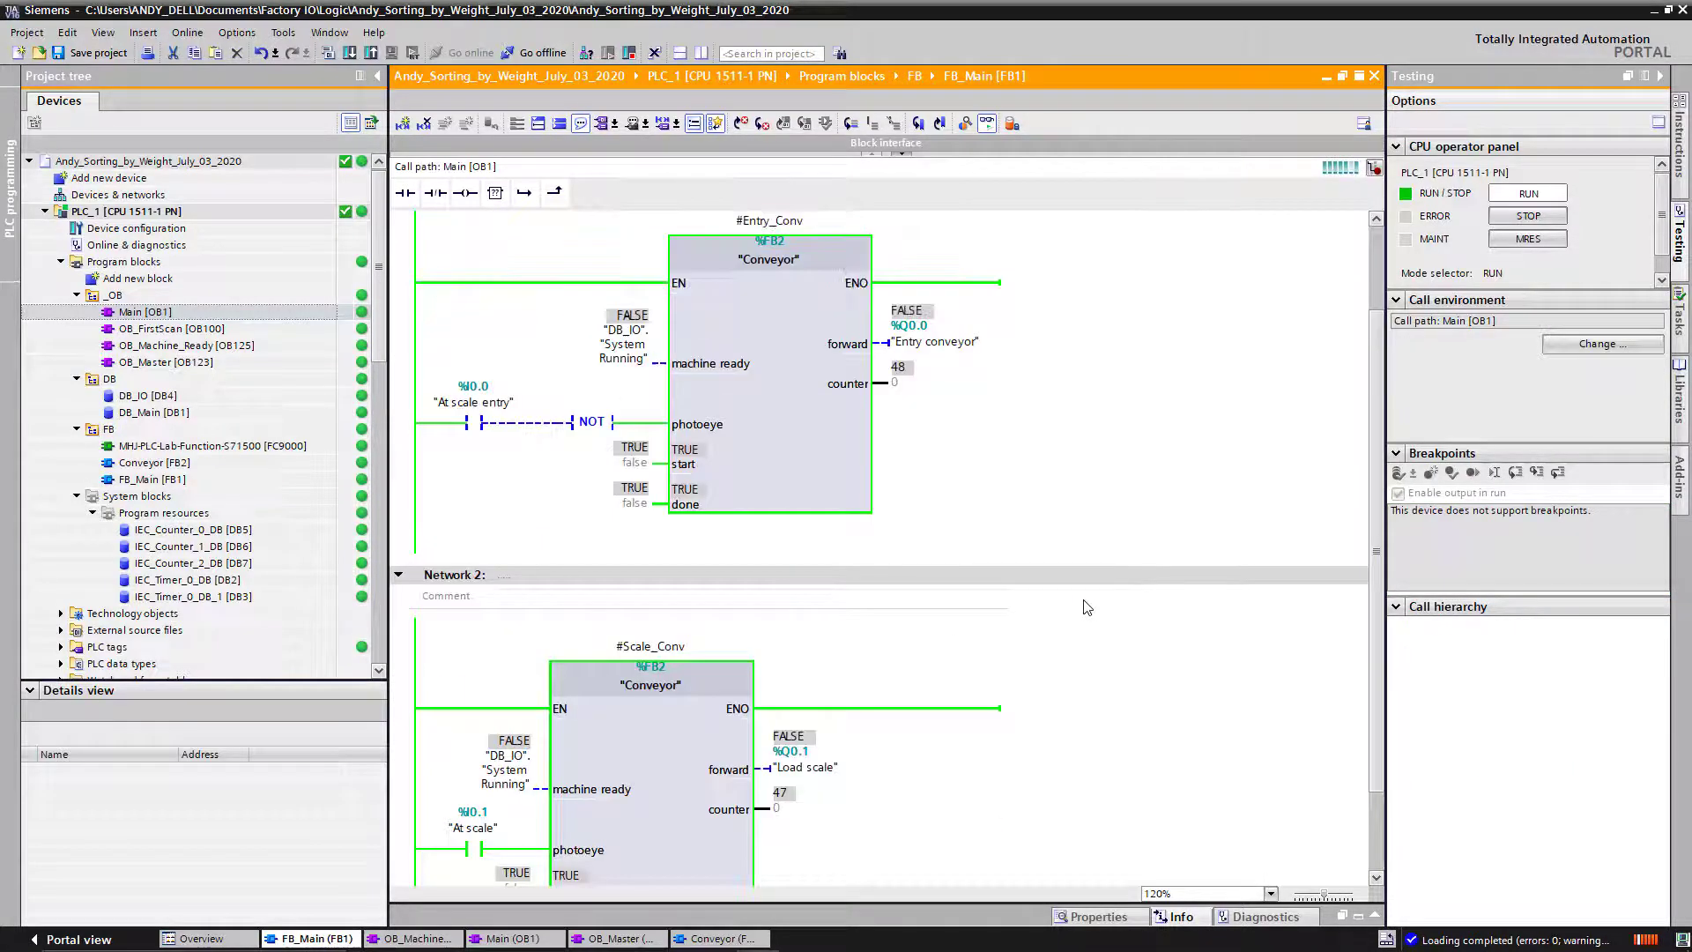
scroll("down", 3)
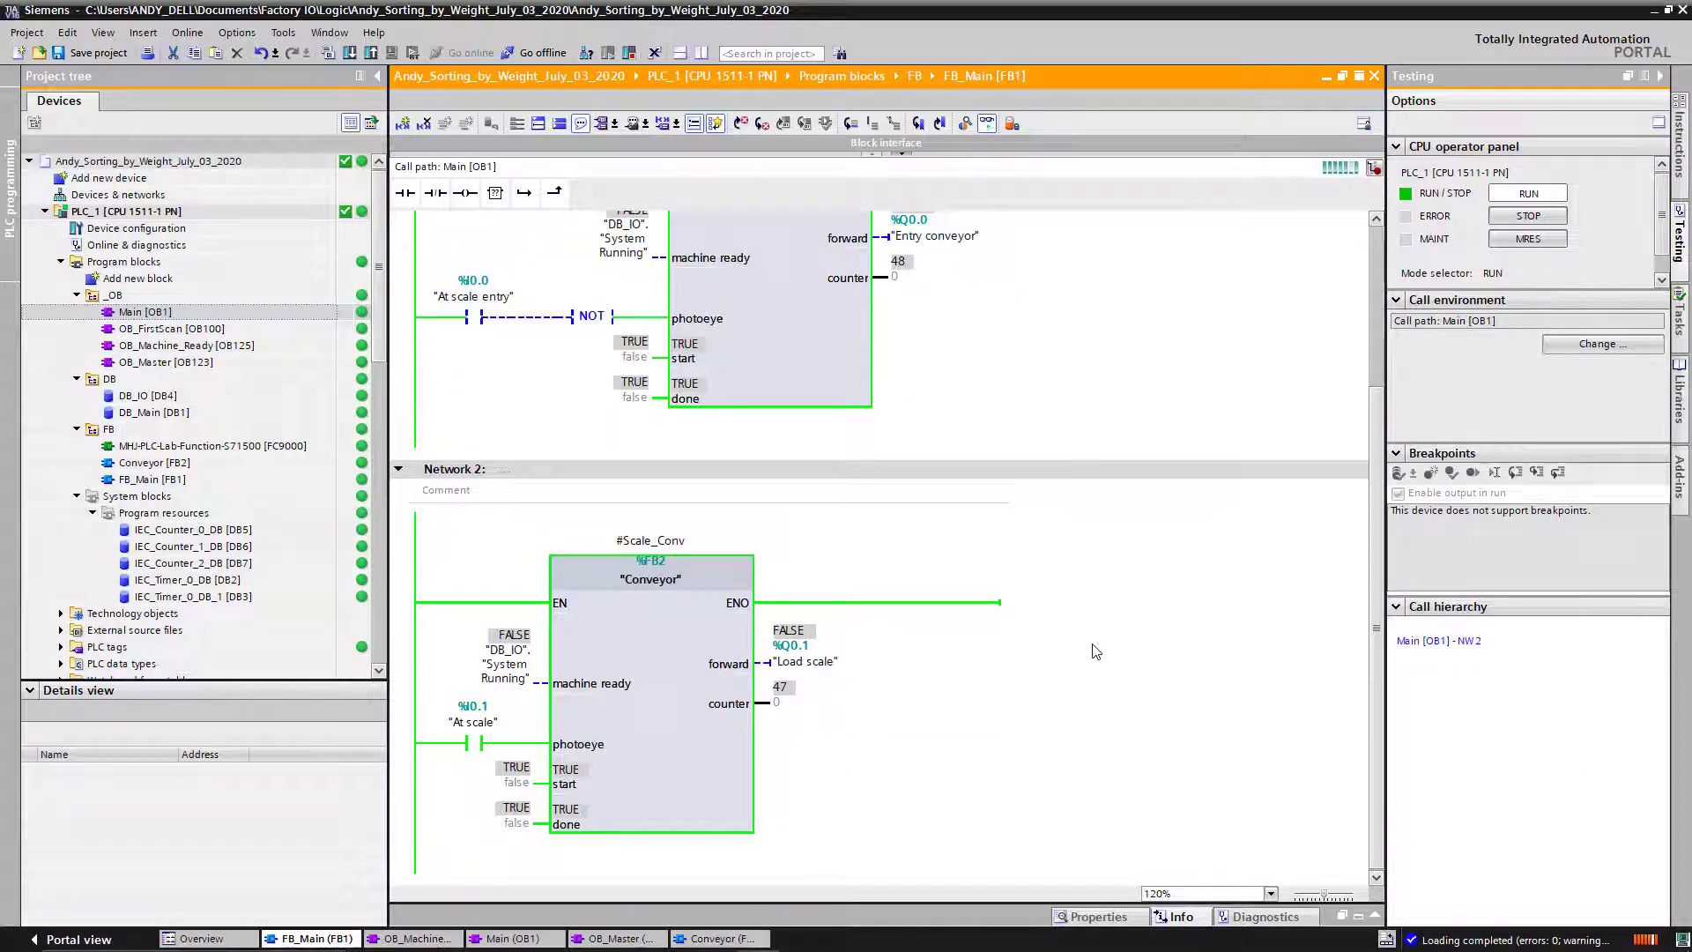
mouse_move(1076, 621)
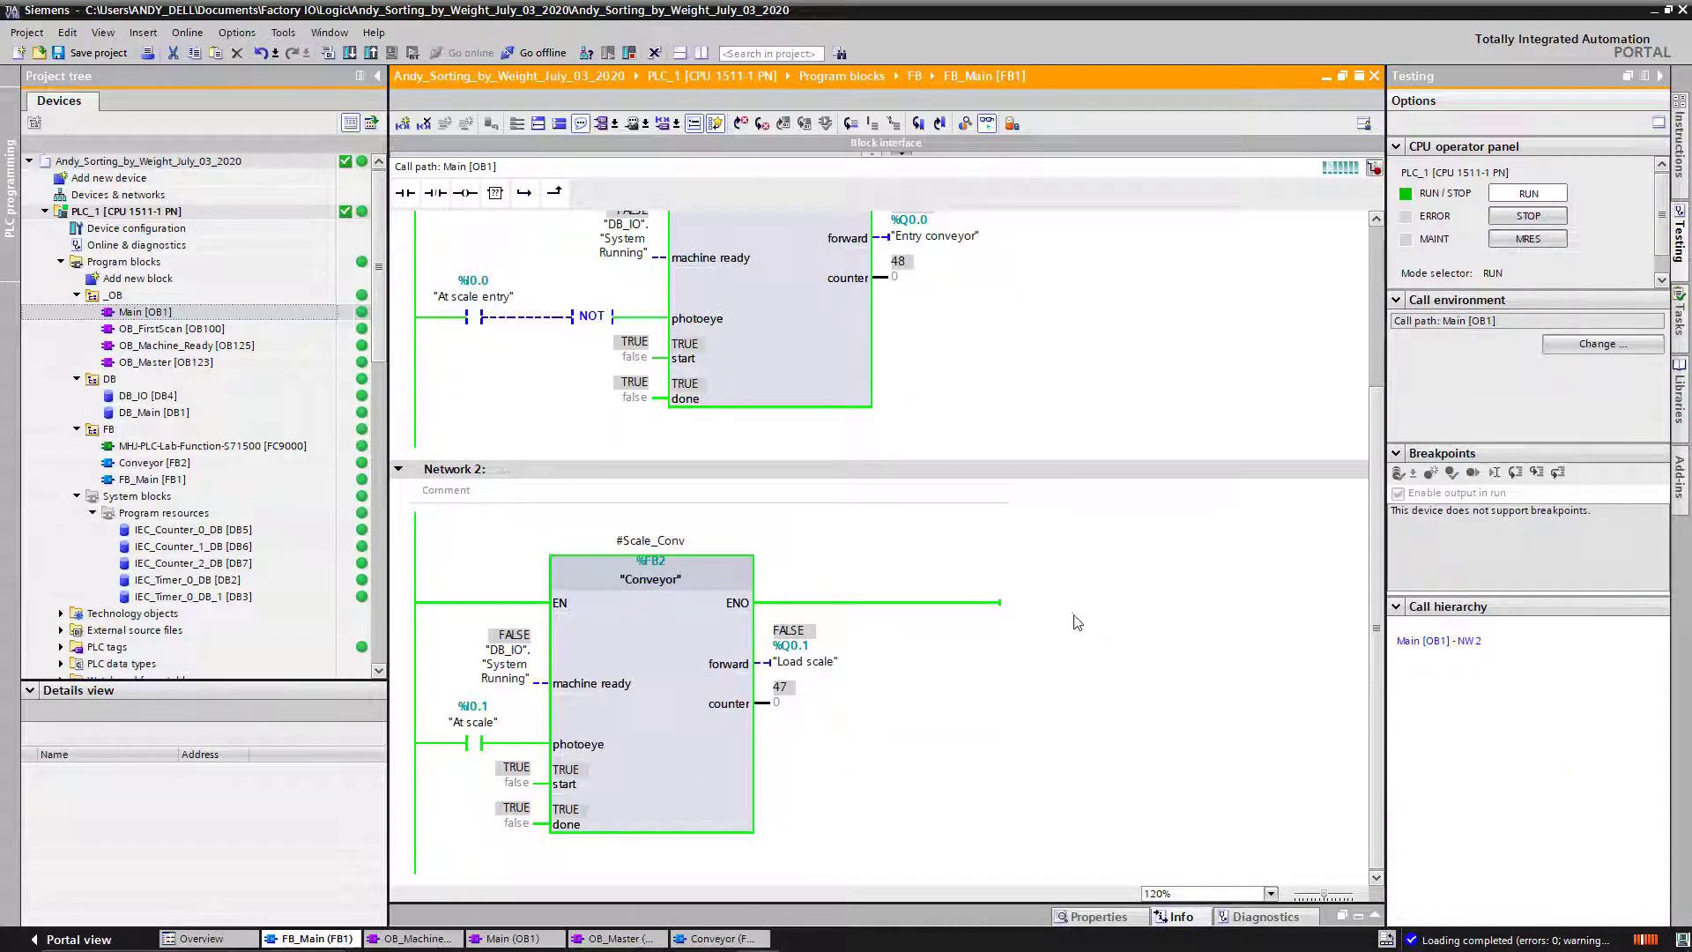
scroll("up", 3)
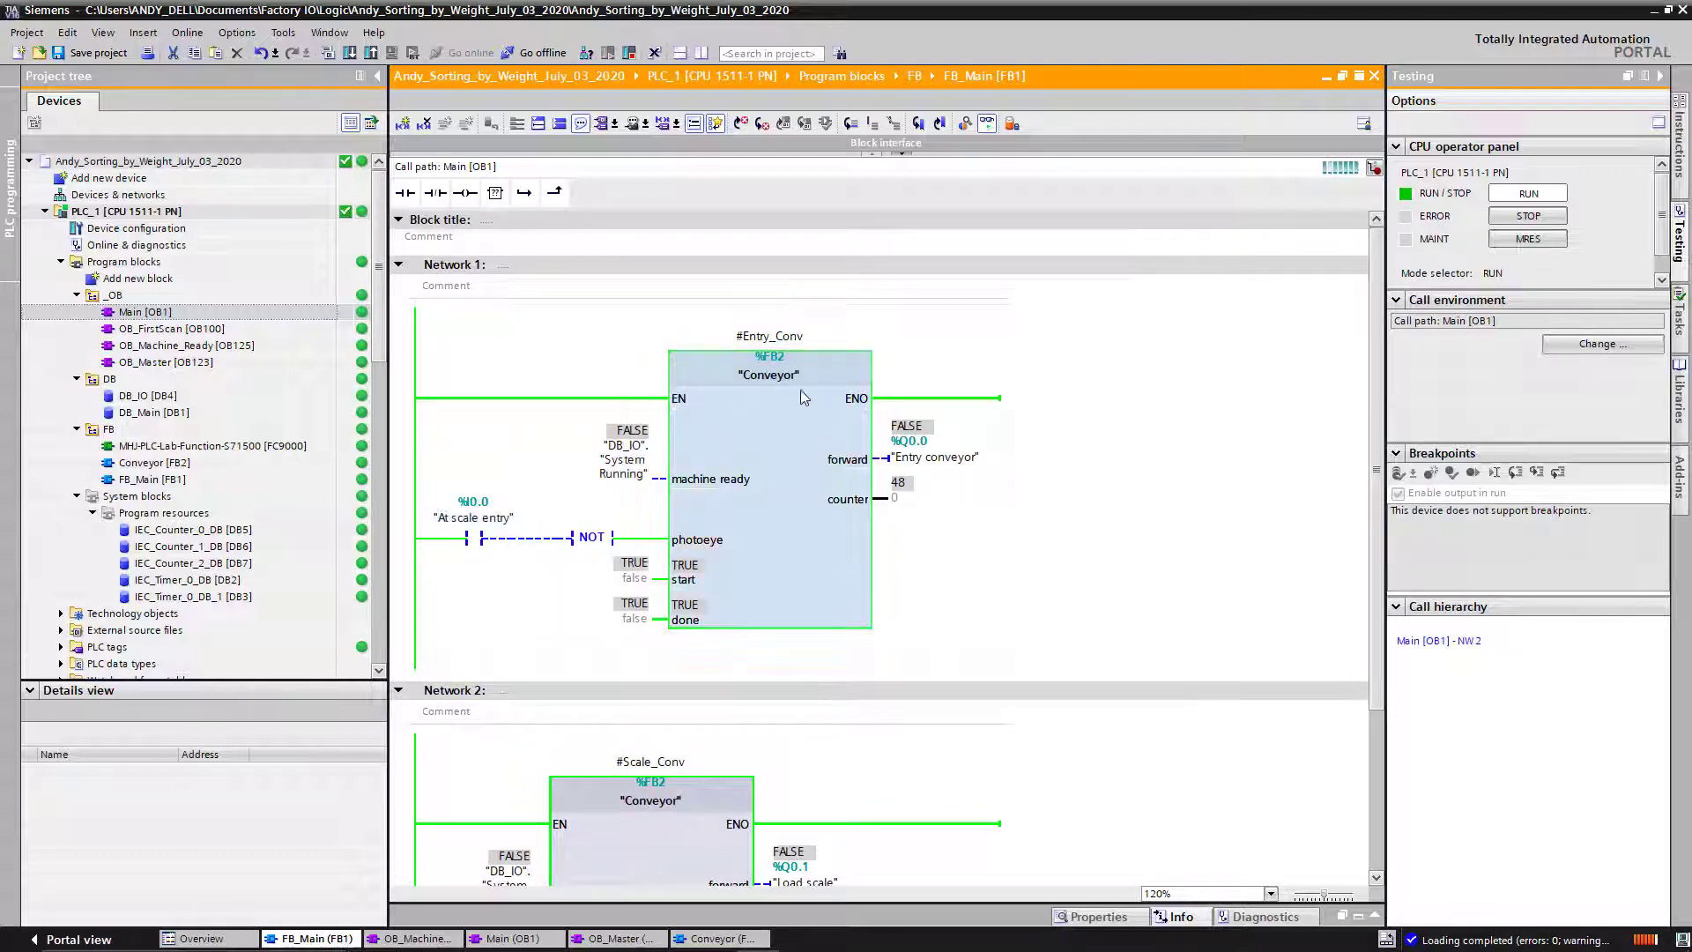
mouse_move(816, 560)
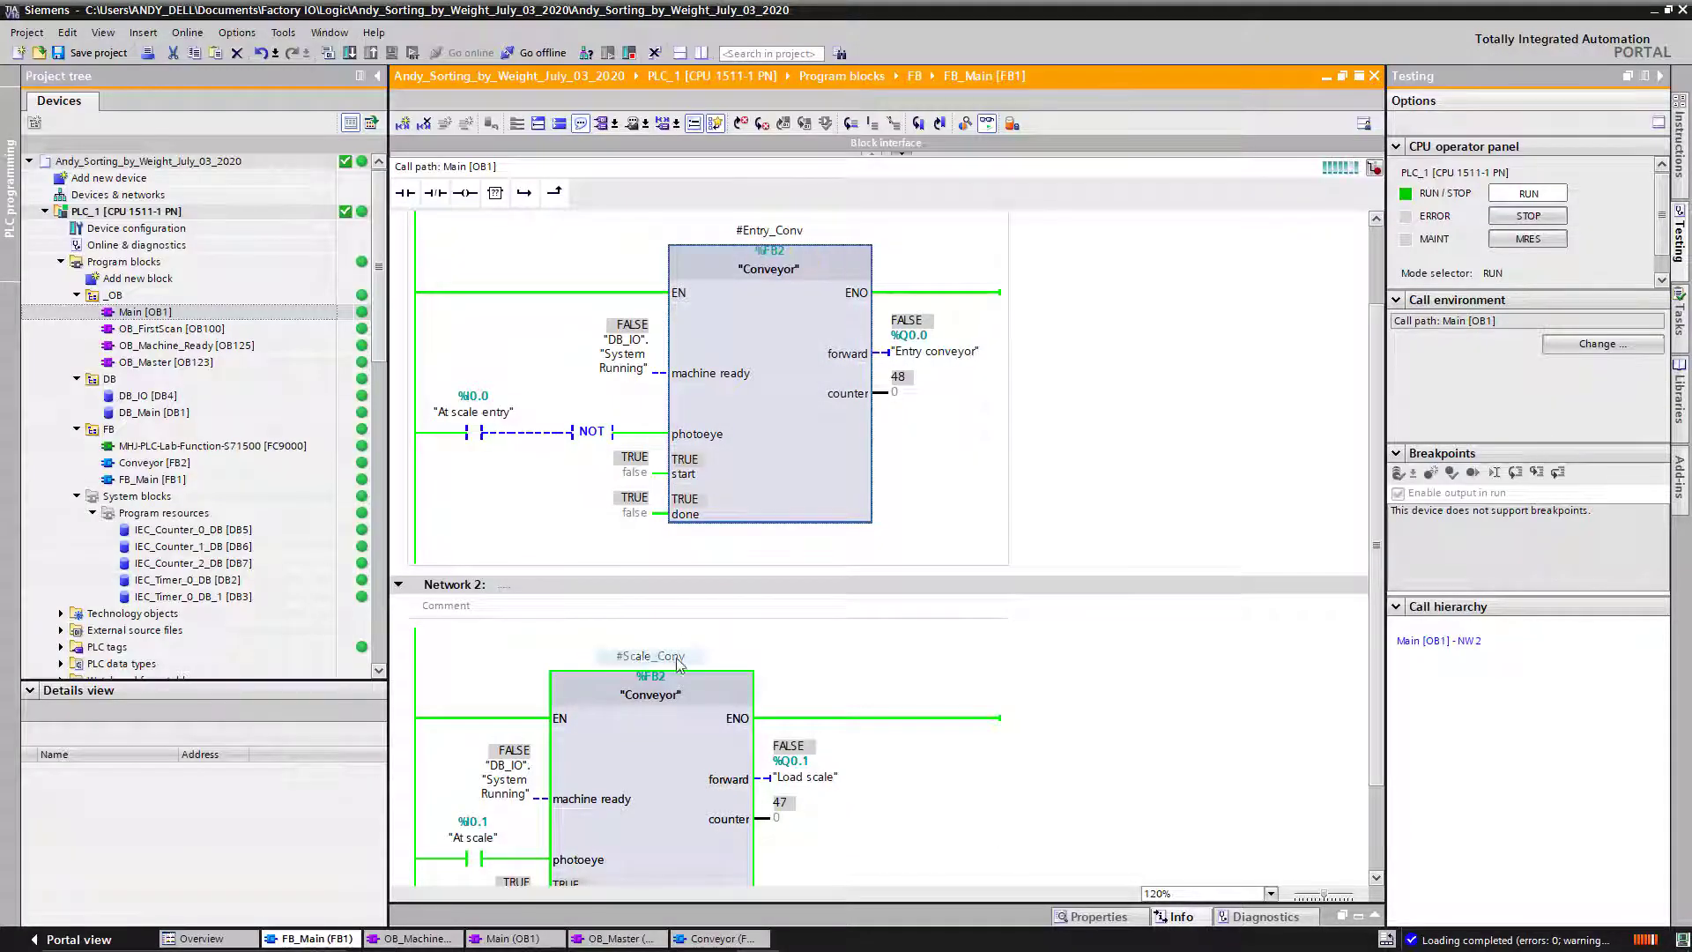
scroll("up", 3)
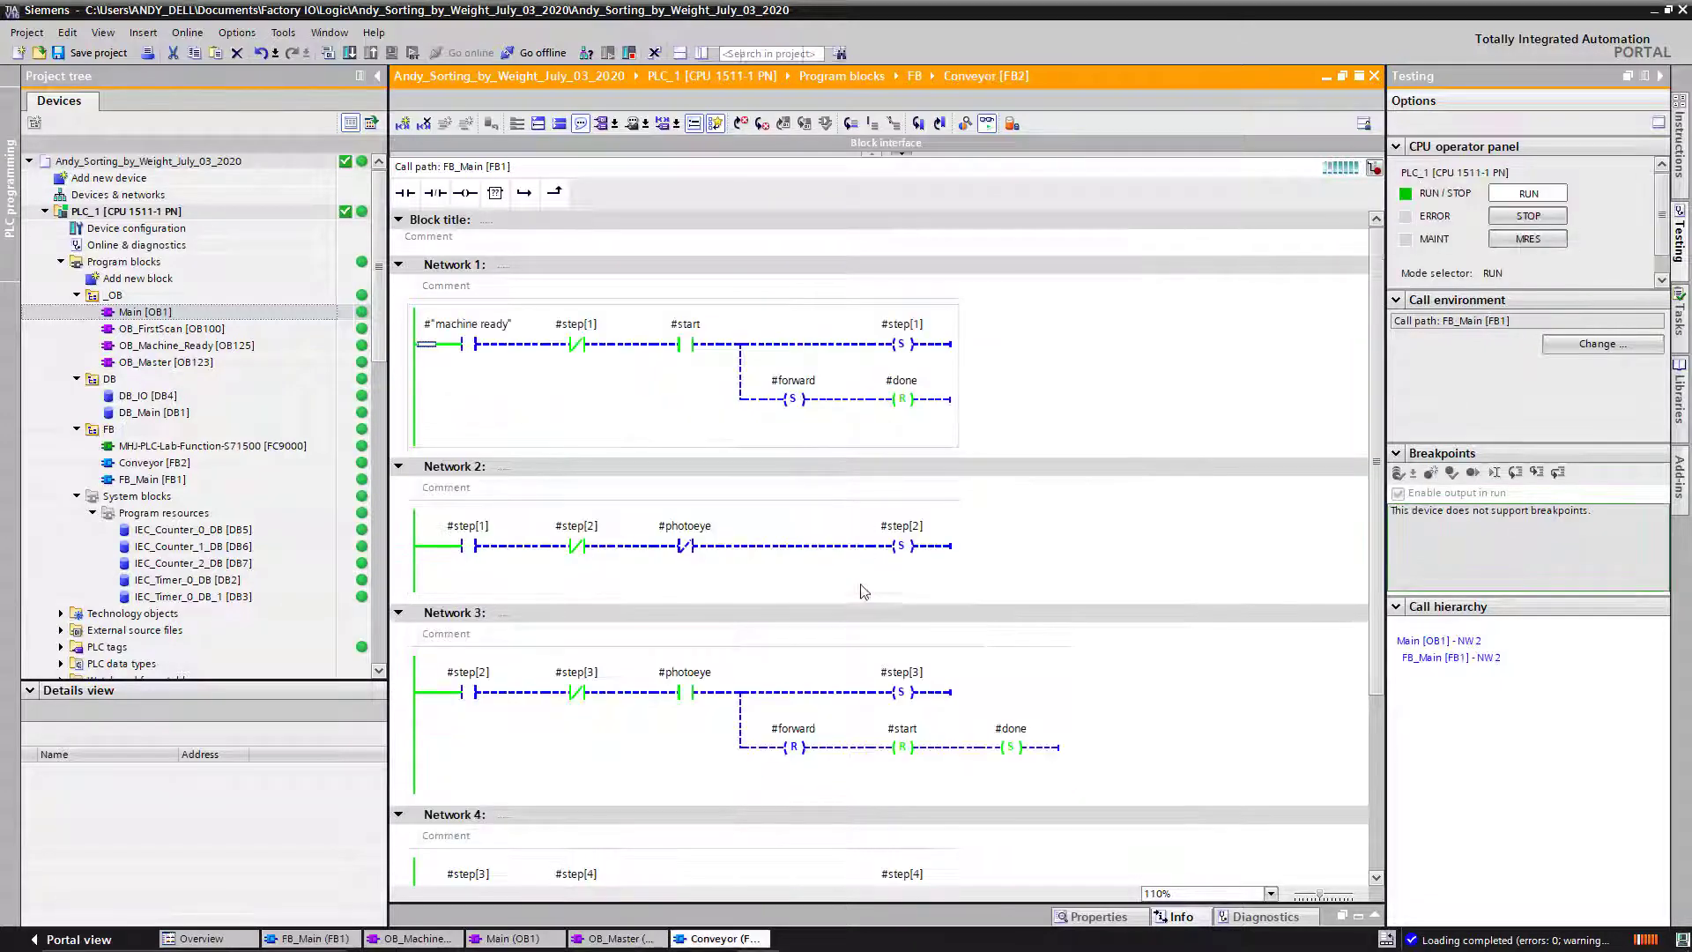
Open the Conveyor [FB2] instance and scroll Networks 1–4 to the counter increment at 48.
left_click(684, 499)
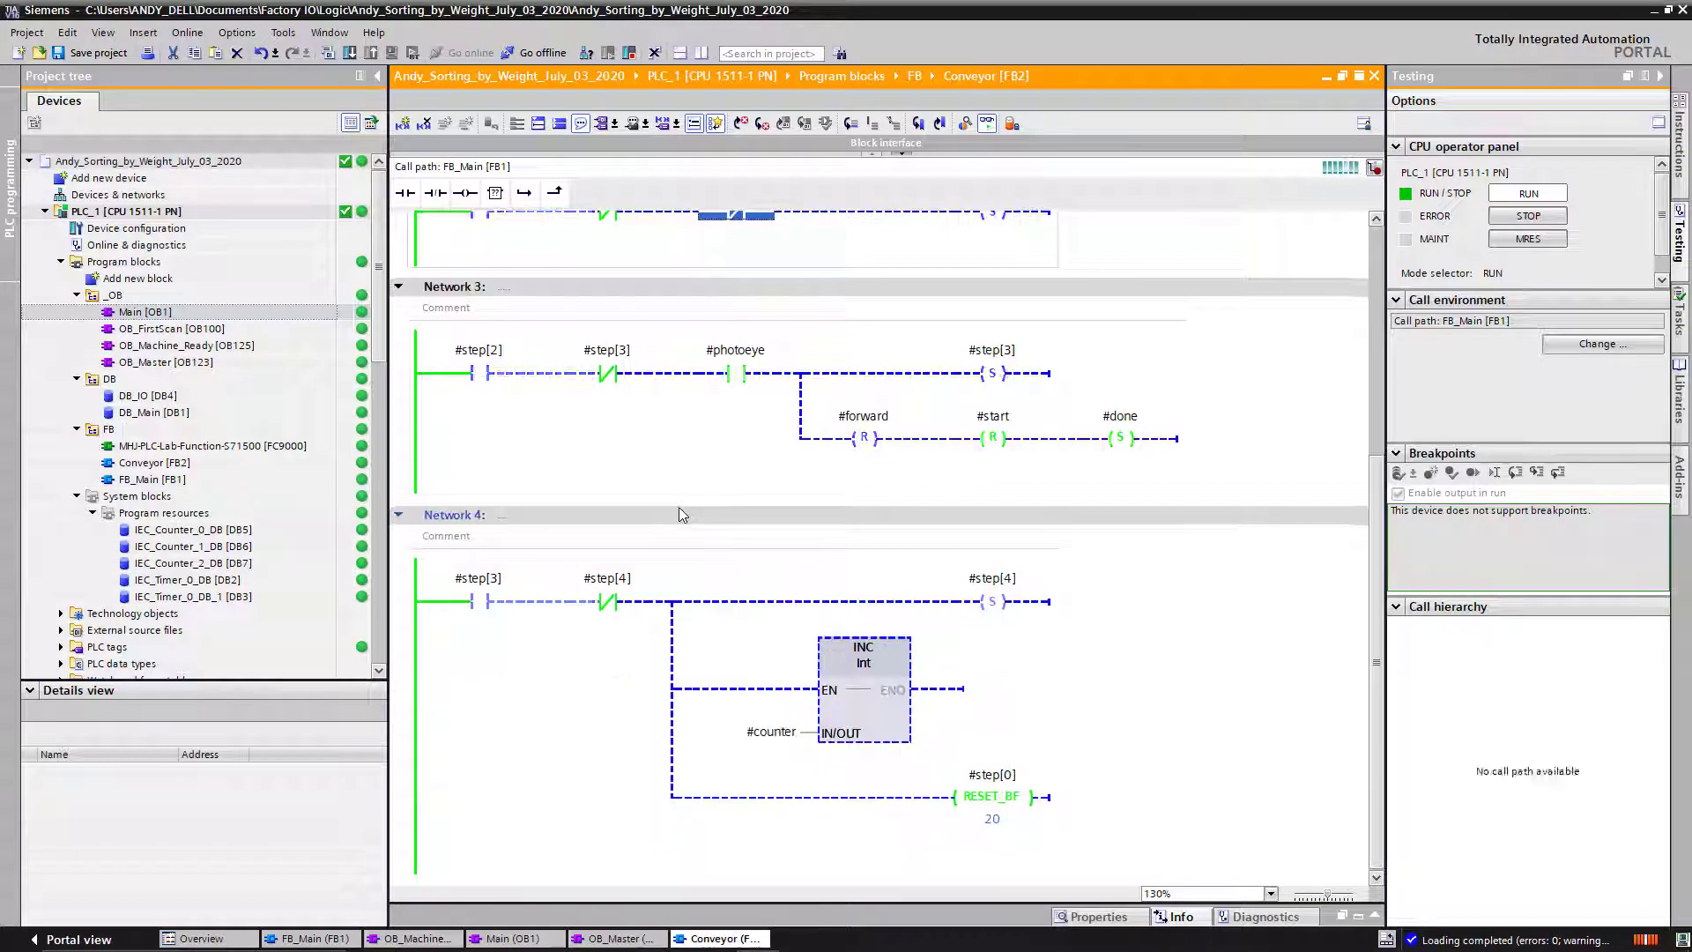
scroll("up", 3)
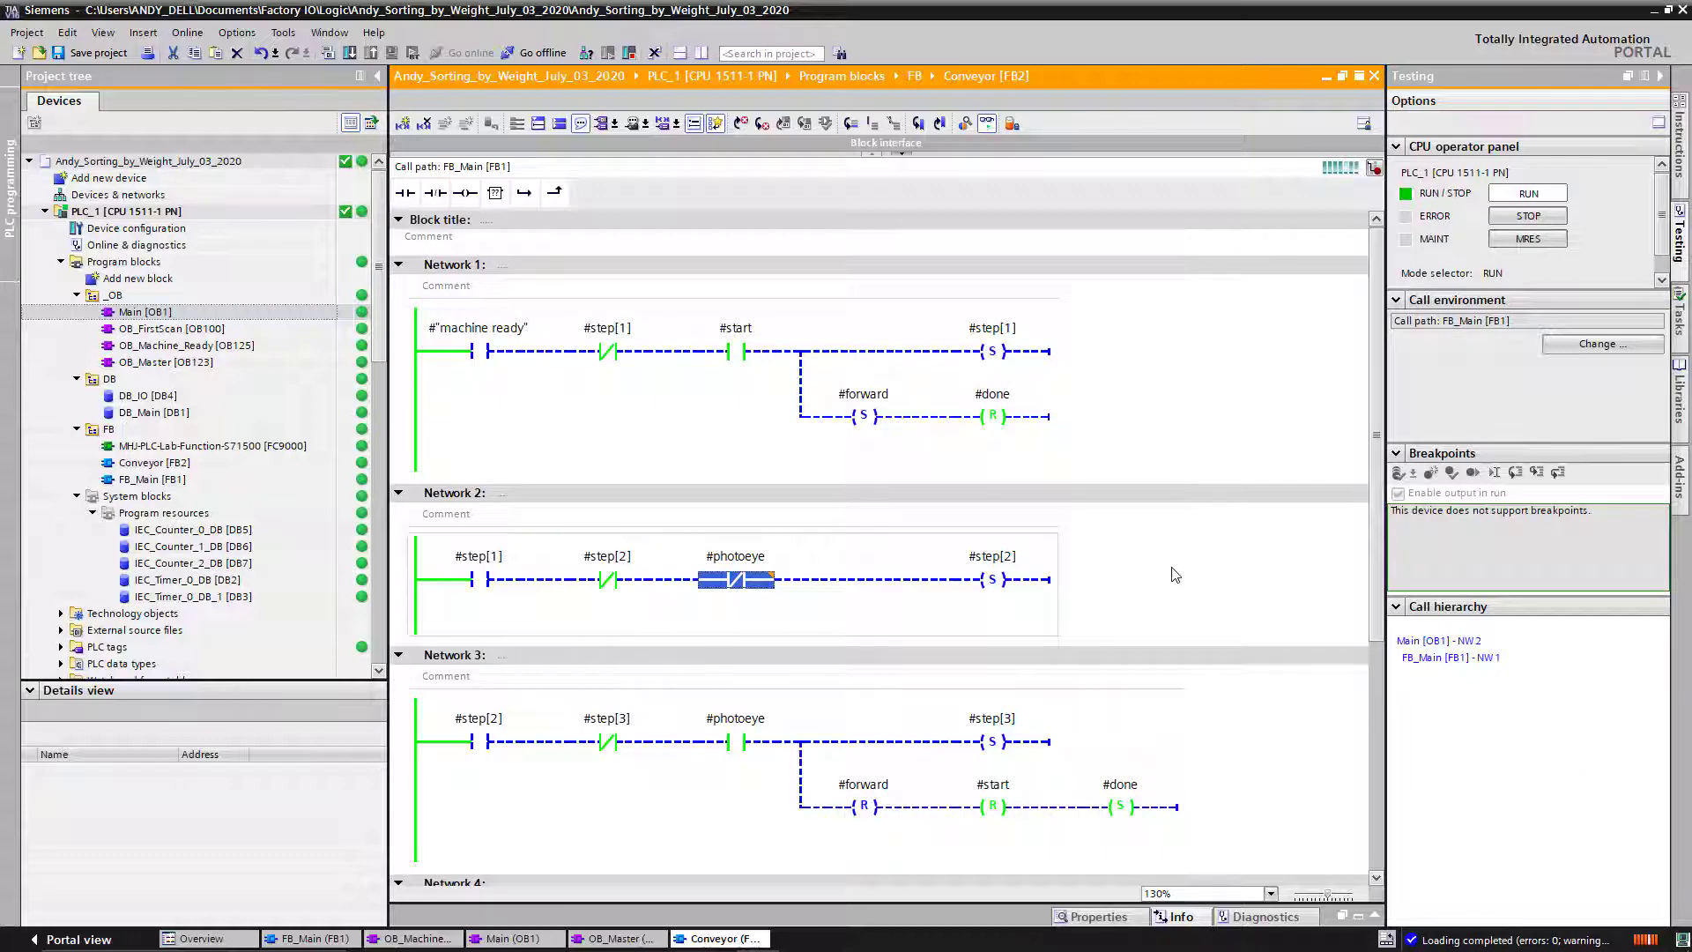
mouse_move(811, 518)
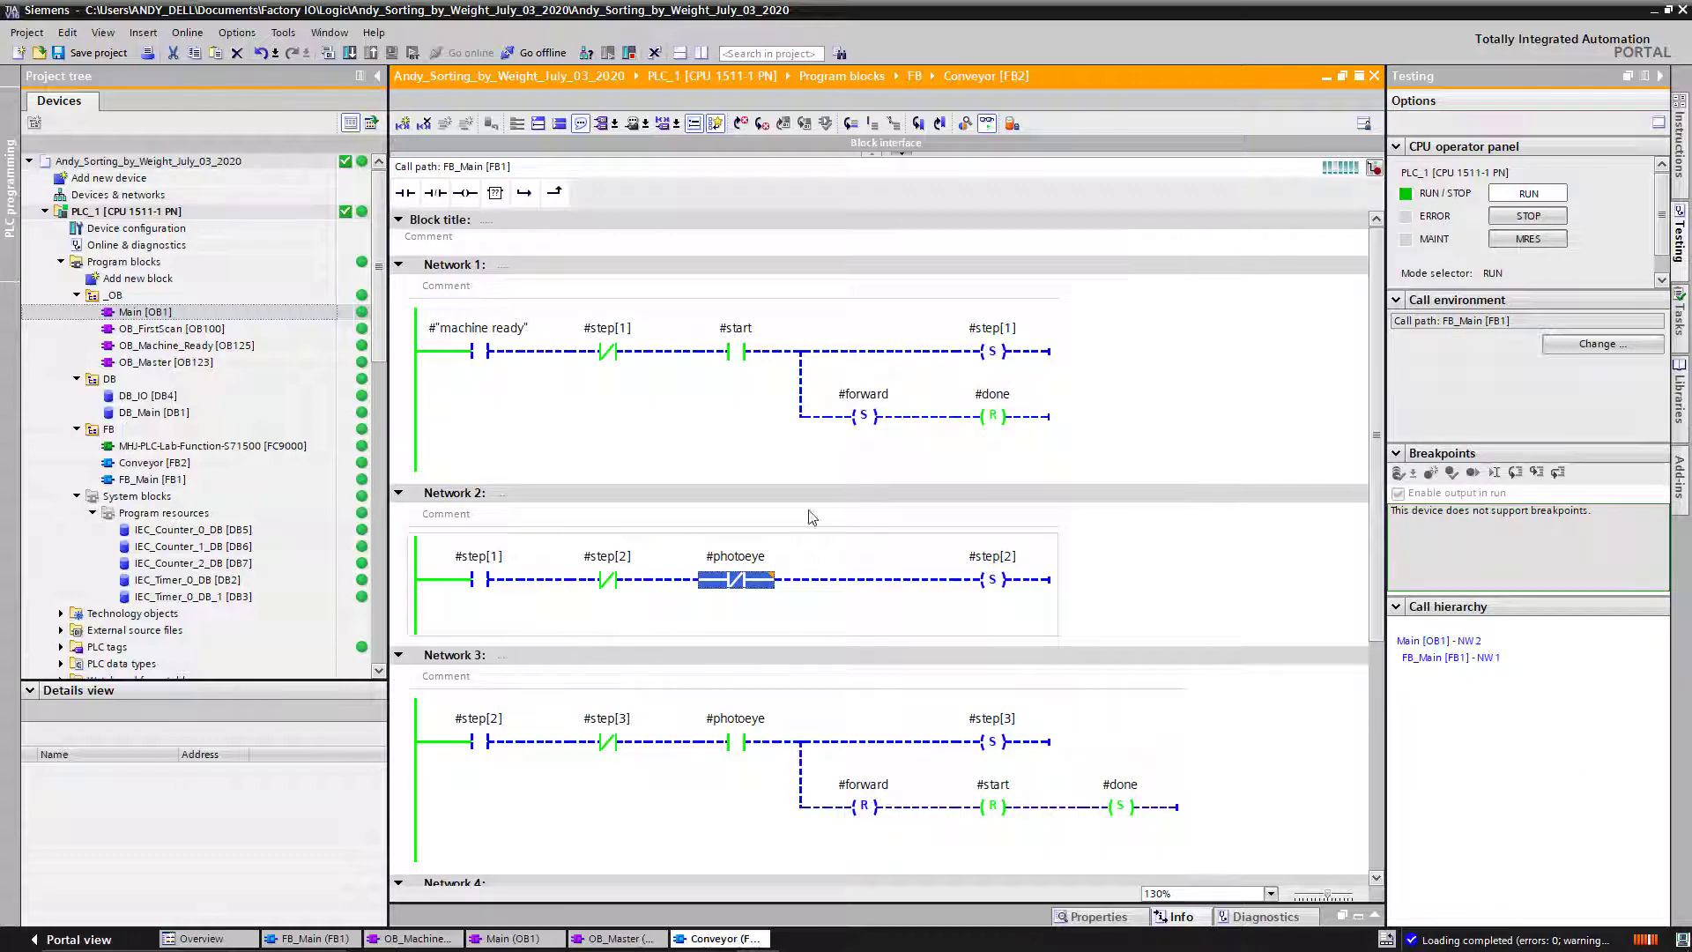
scroll("down", 3)
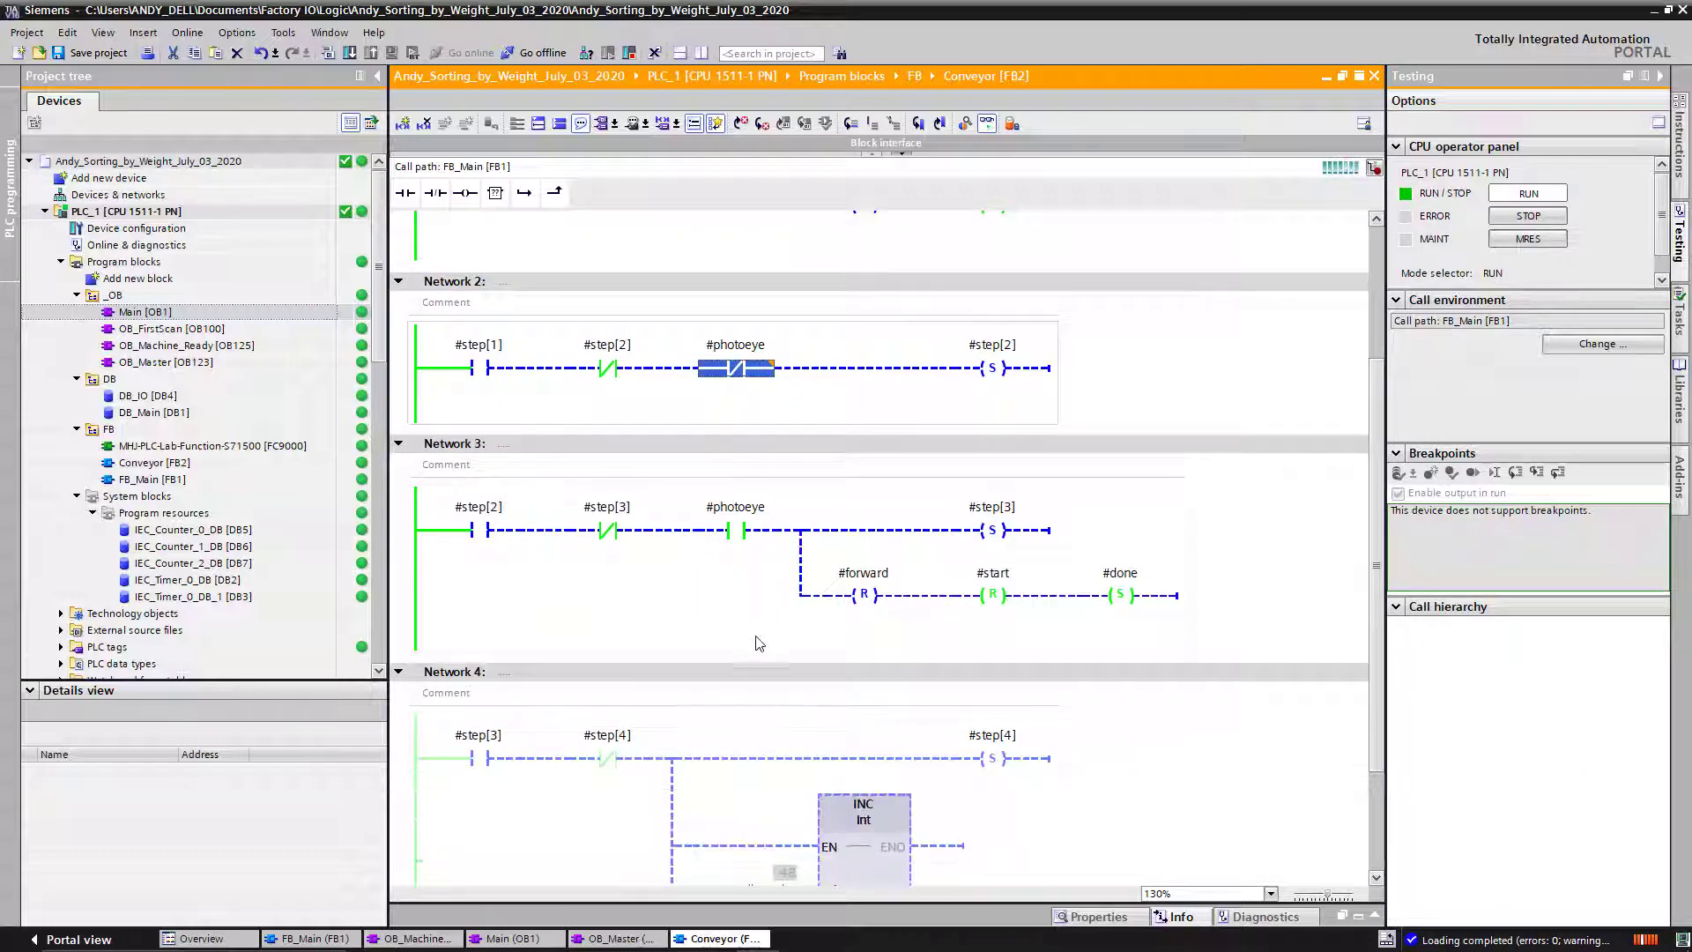
scroll("up", 3)
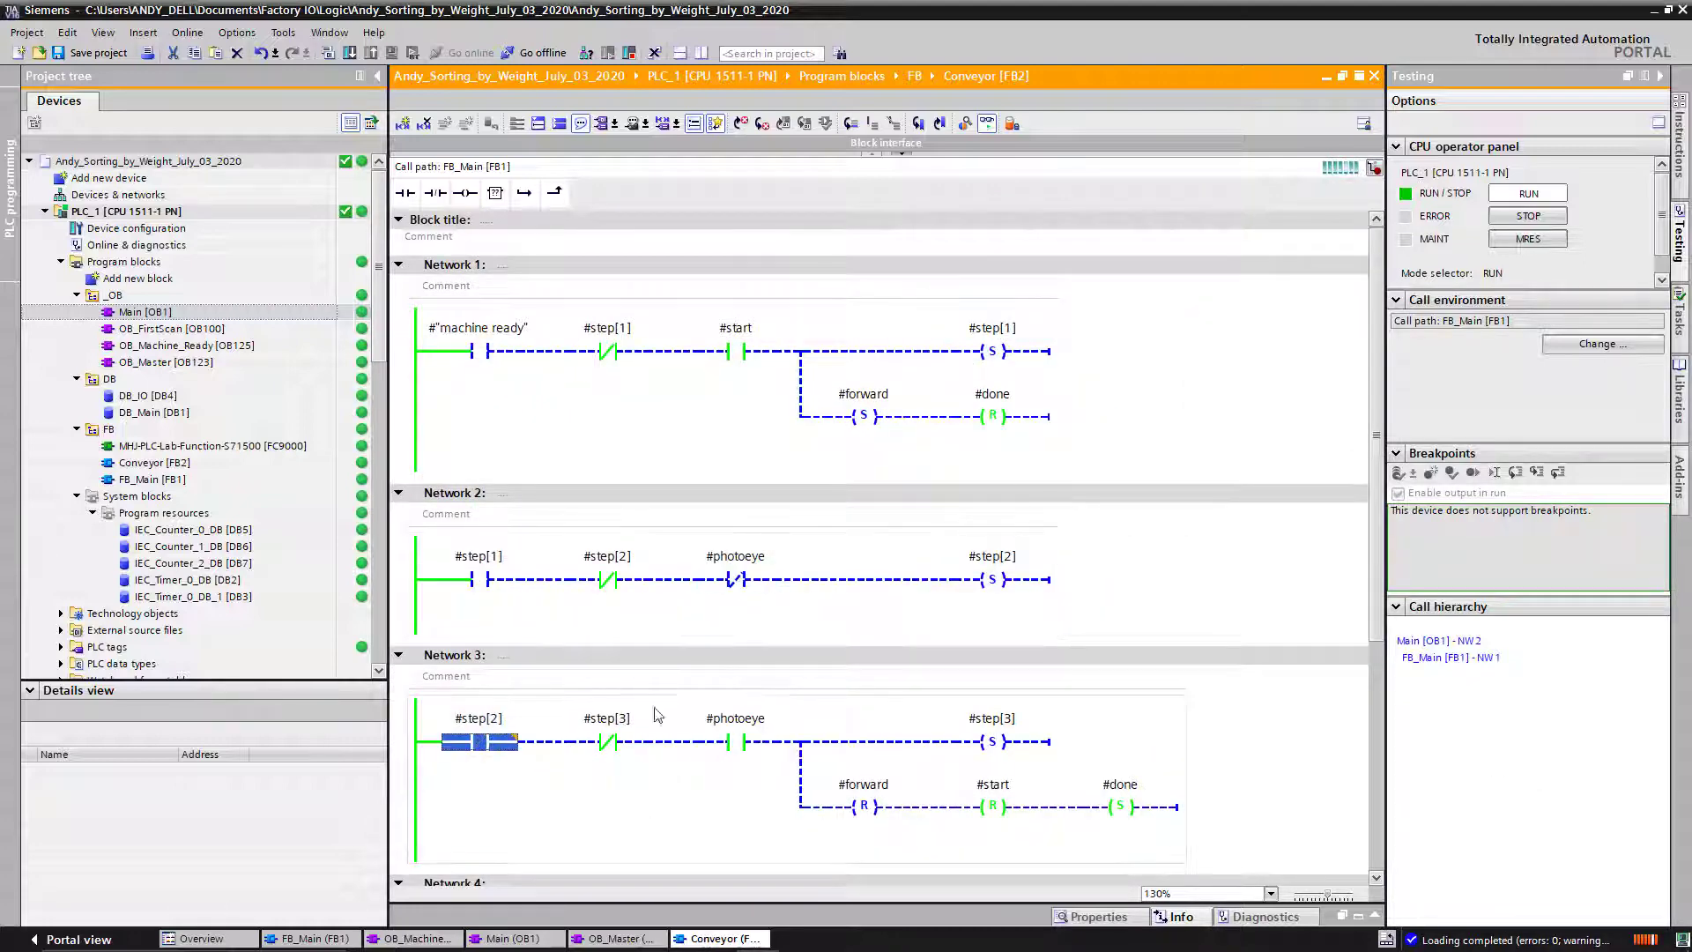
scroll("down", 3)
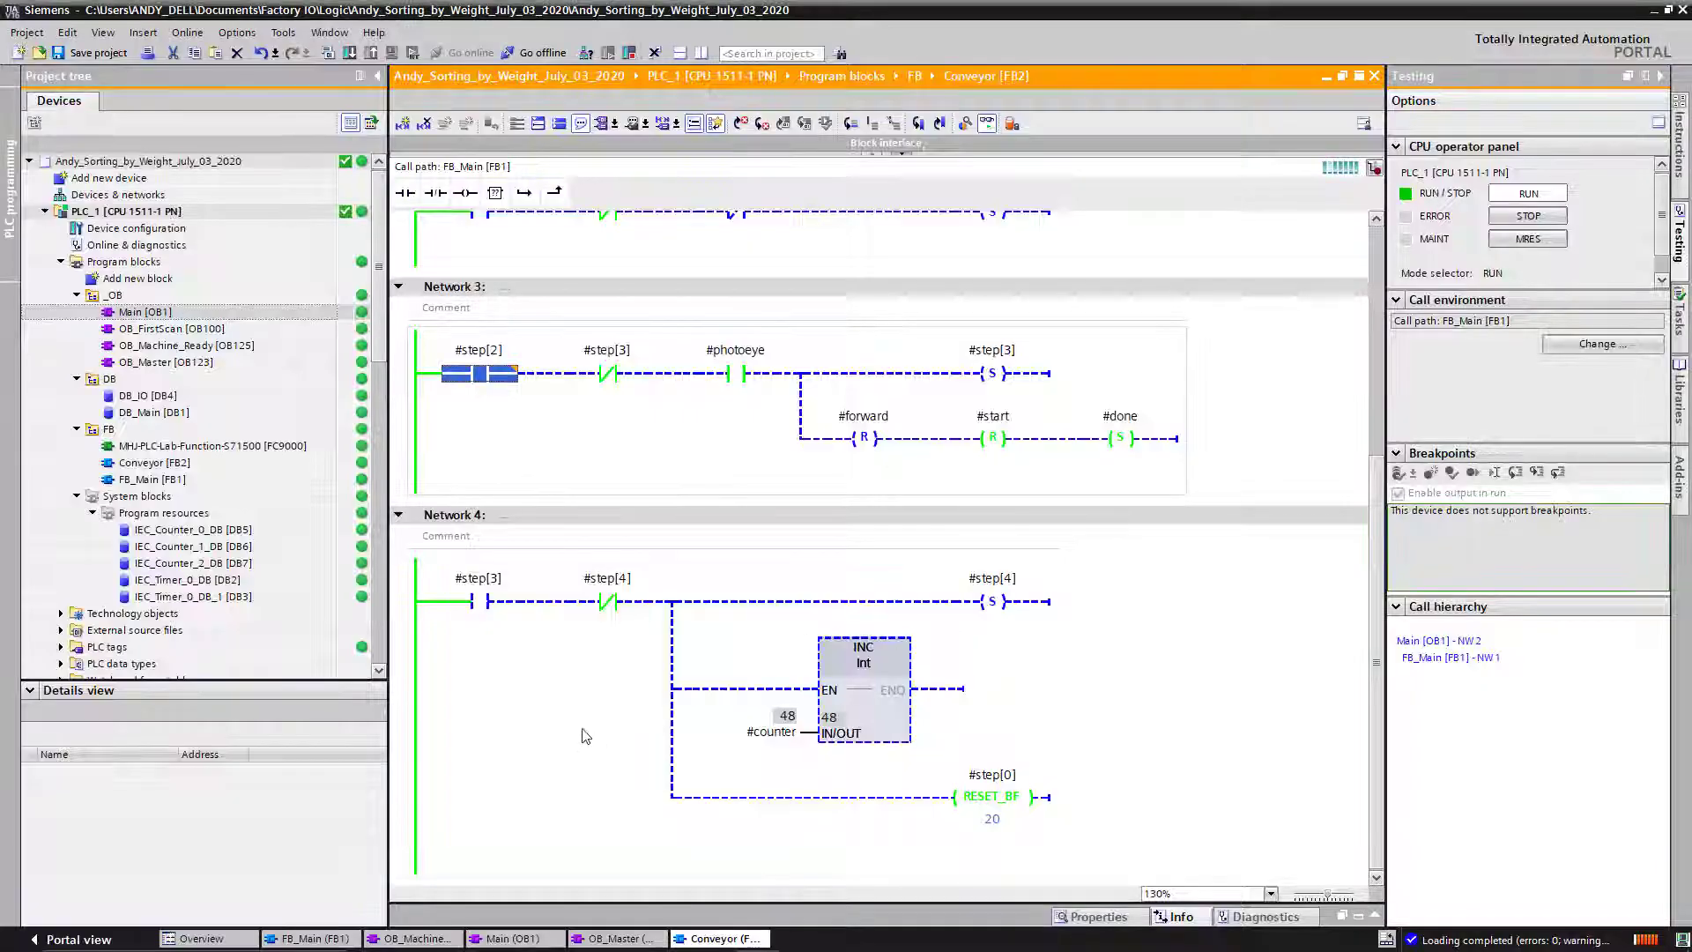
Show OB_Machine_Ready (OB125) with its CONV Real-to-Dint weight conversion network.
left_click(414, 938)
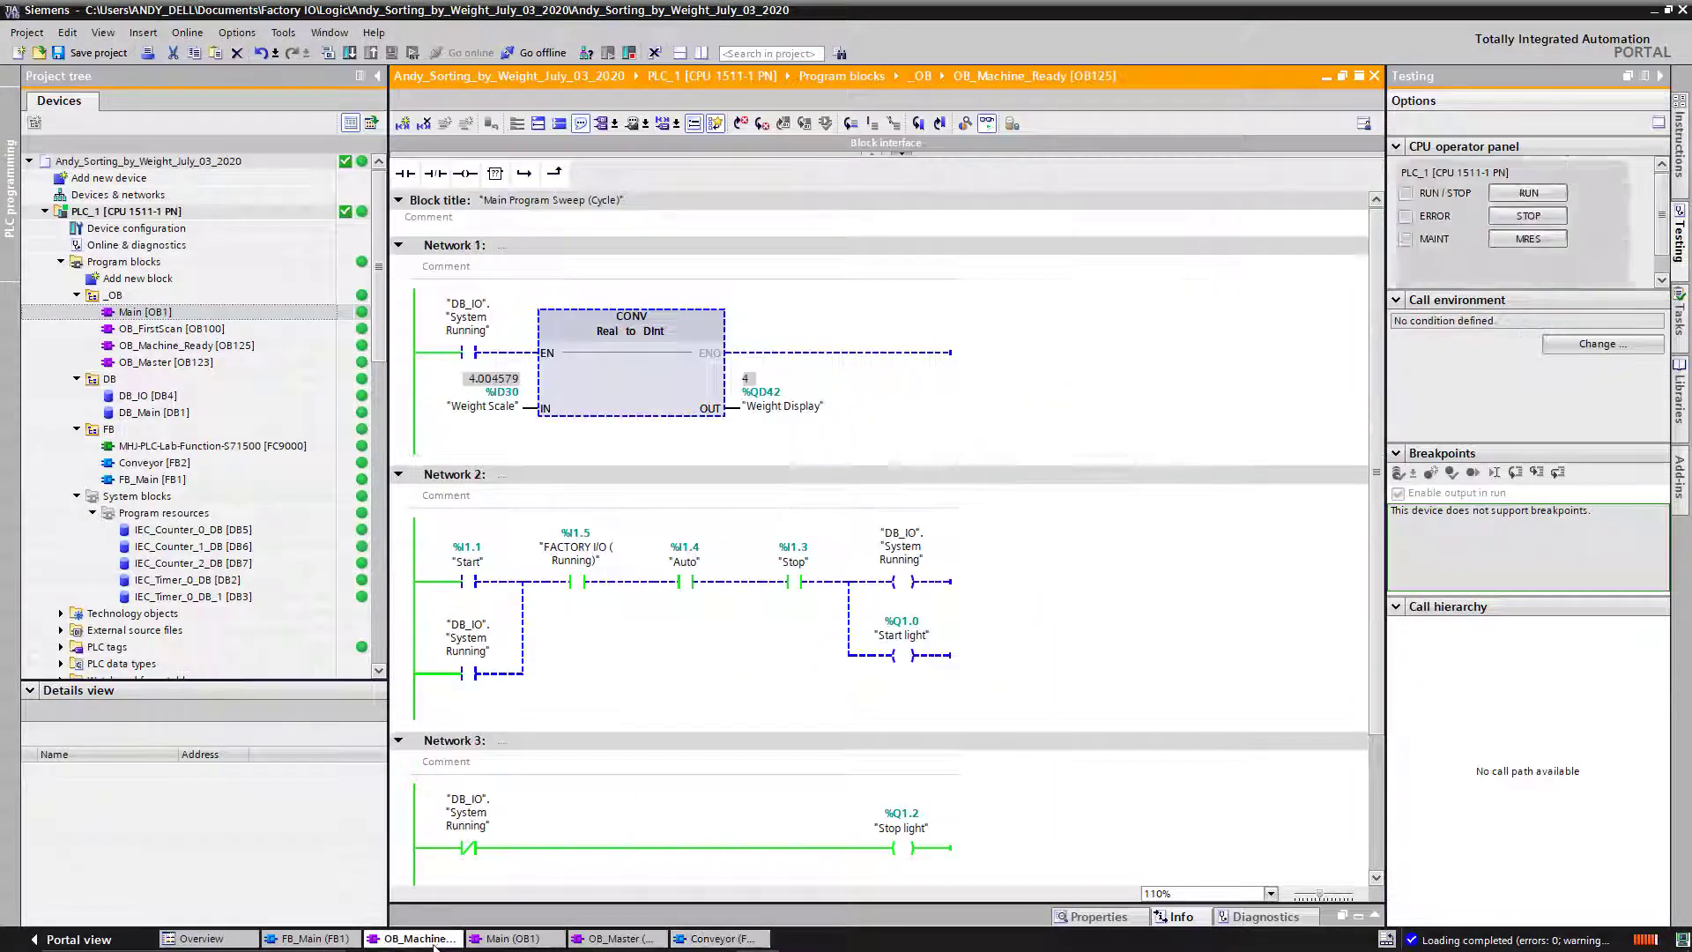
left_click(1527, 192)
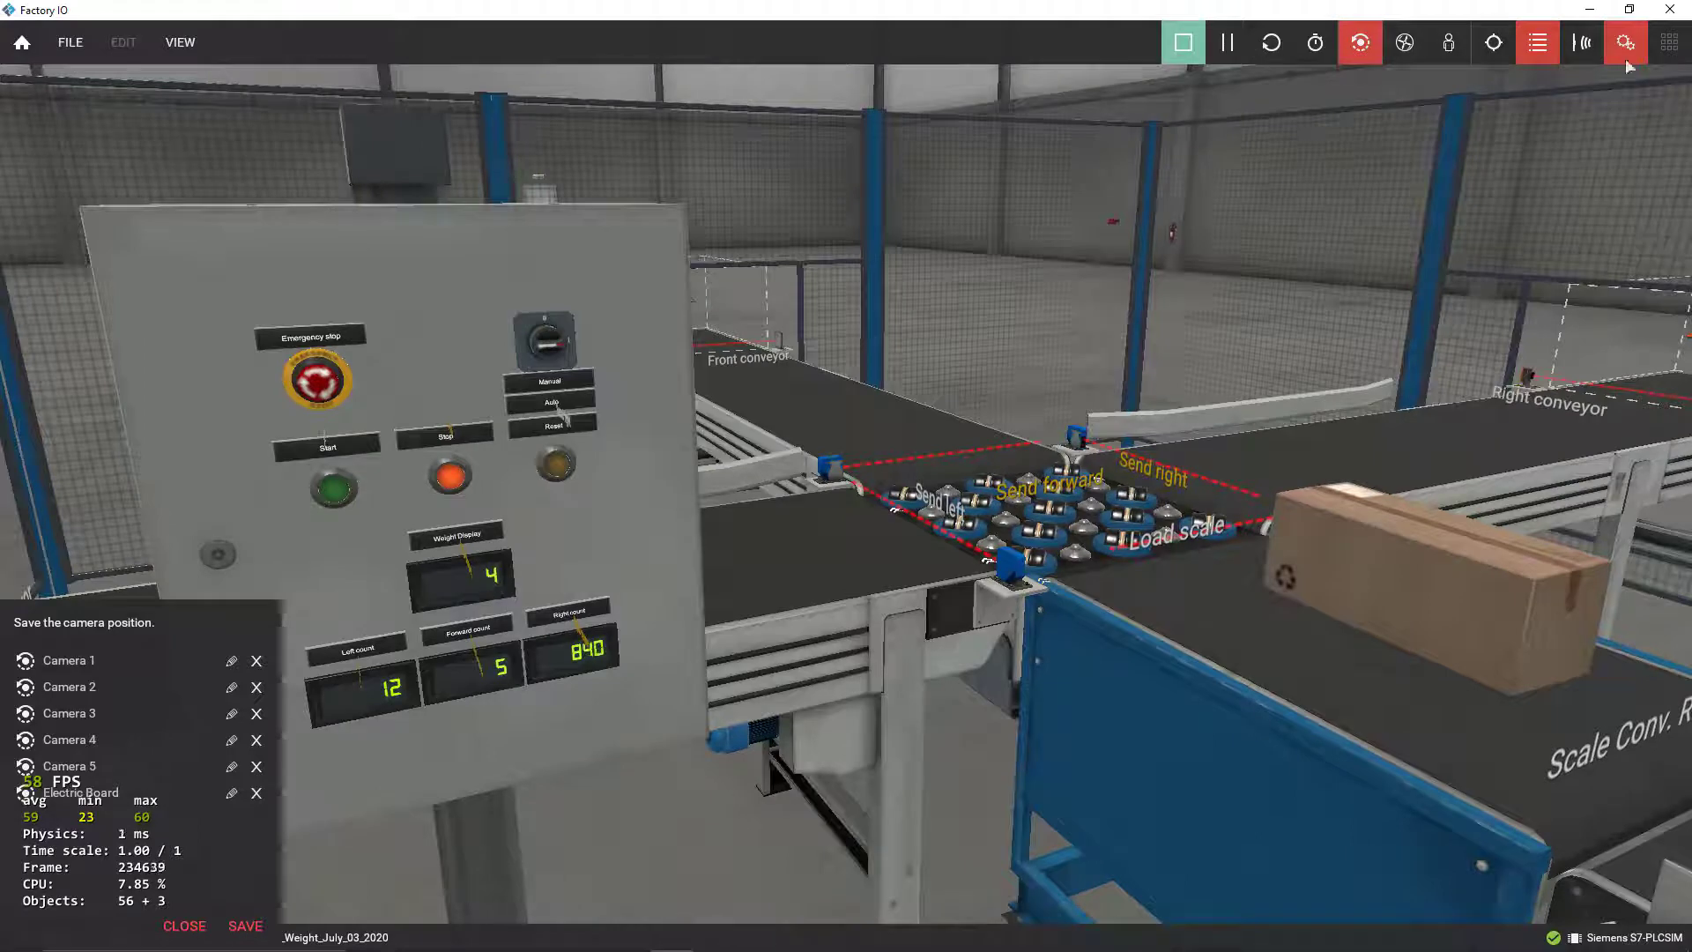
Watch Factory IO sort boxes as counters climb to 13 left, 7 forward, 947 right.
left_click(1624, 42)
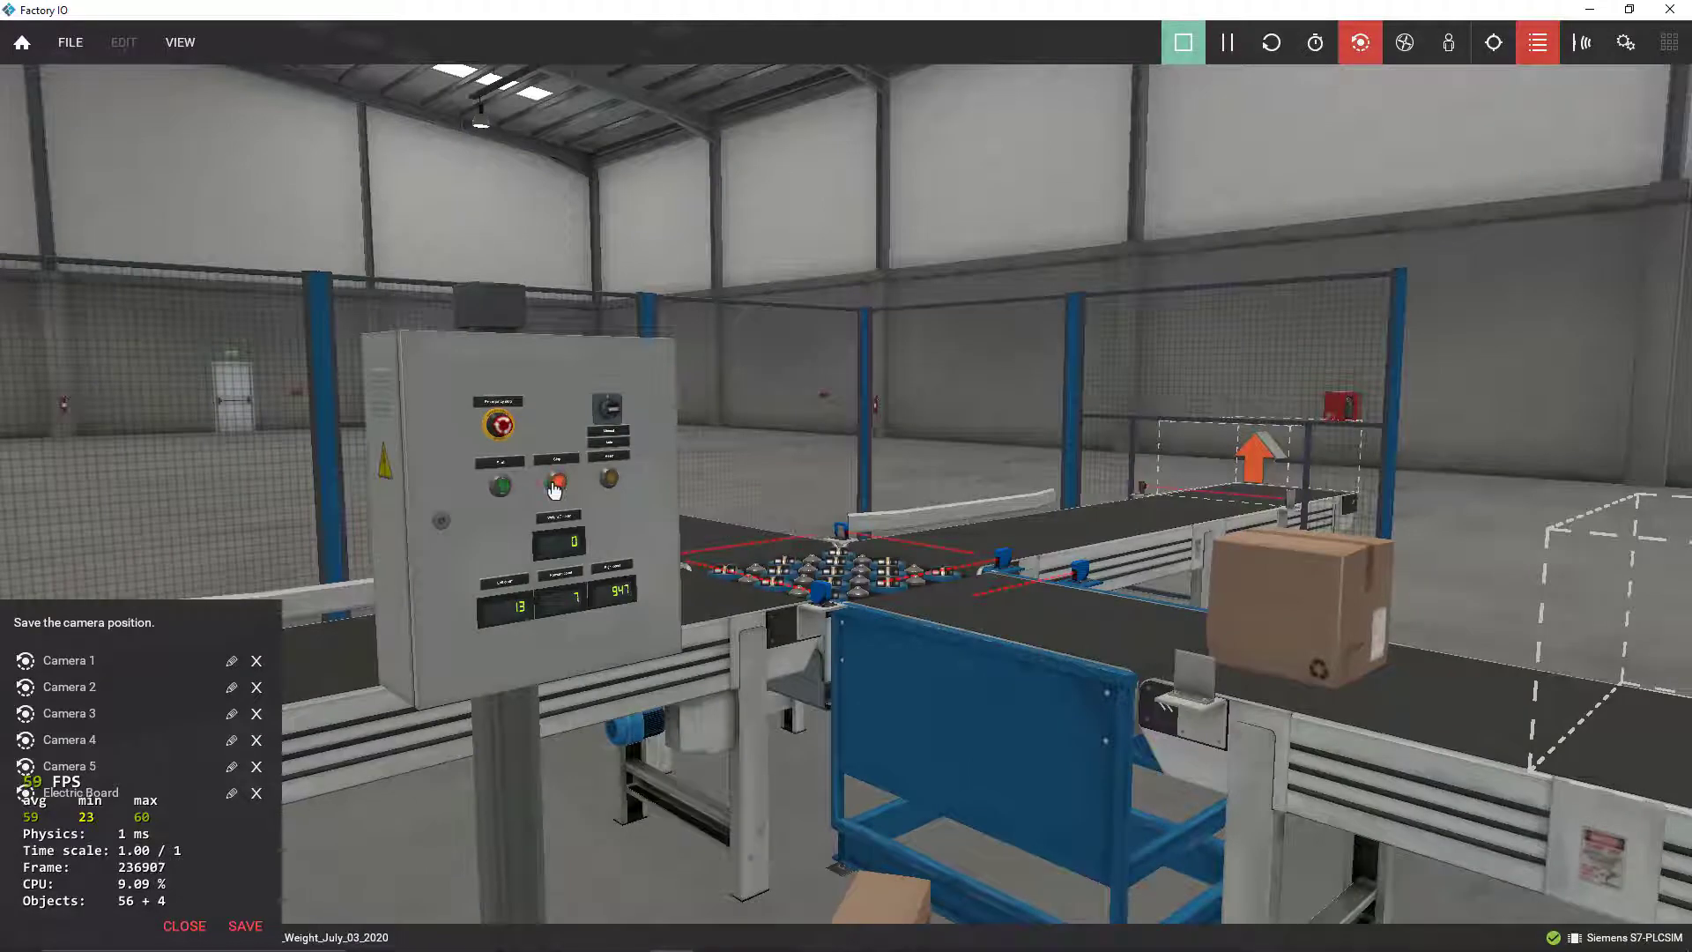
left_click(554, 484)
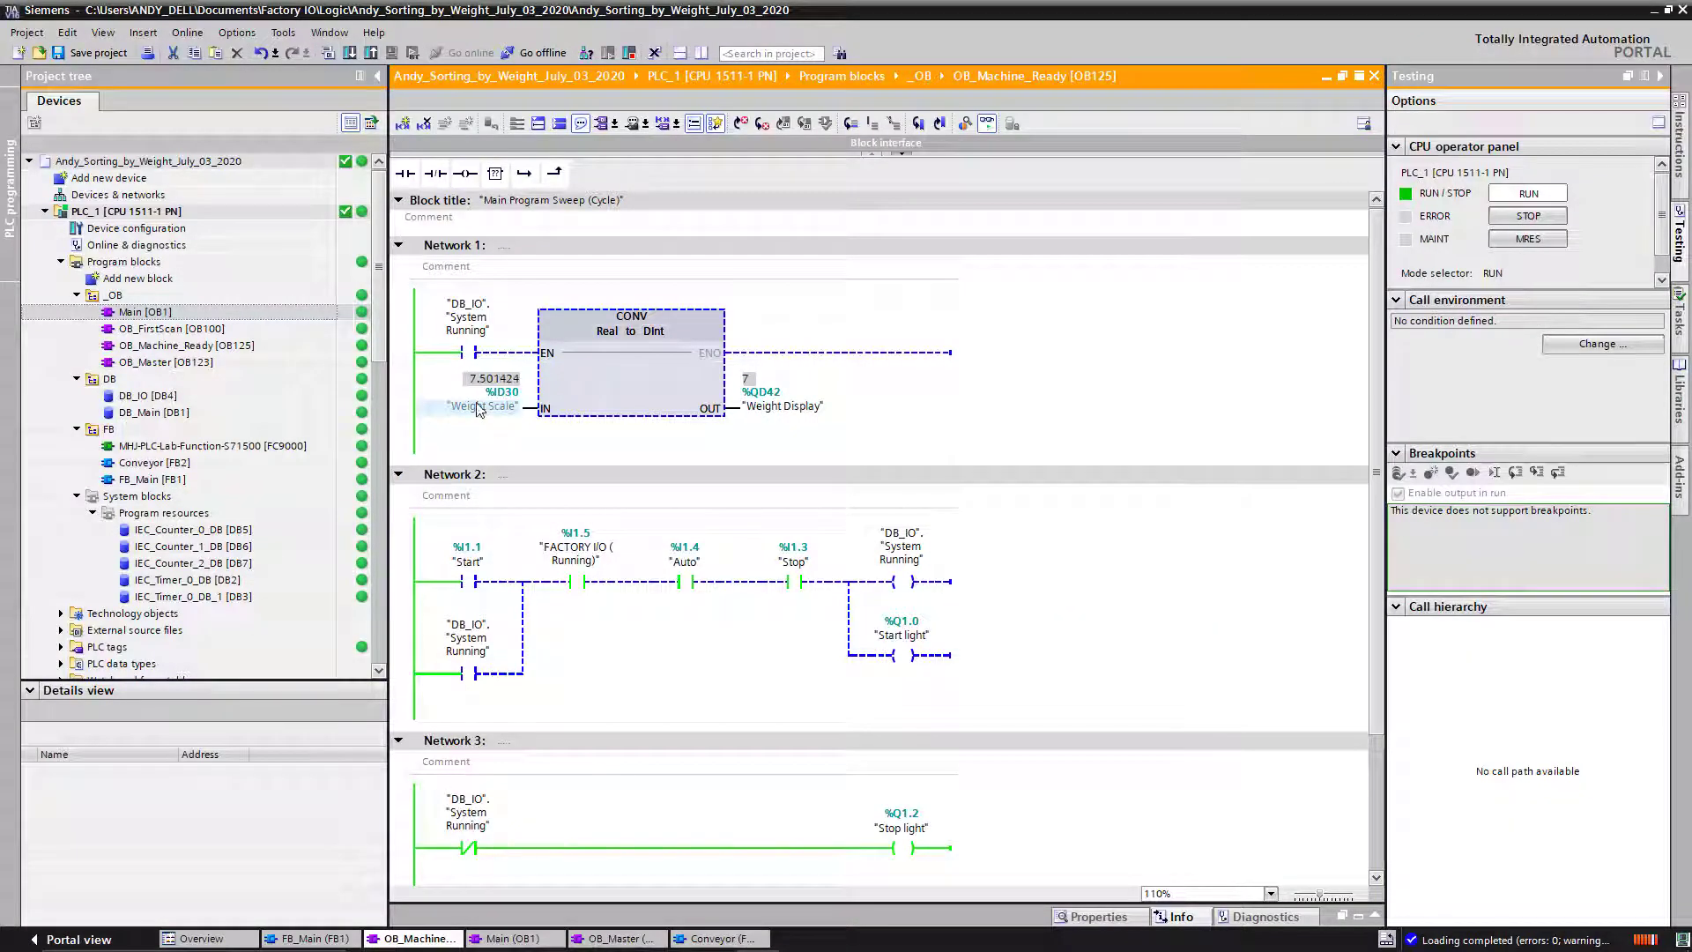
mouse_move(481, 422)
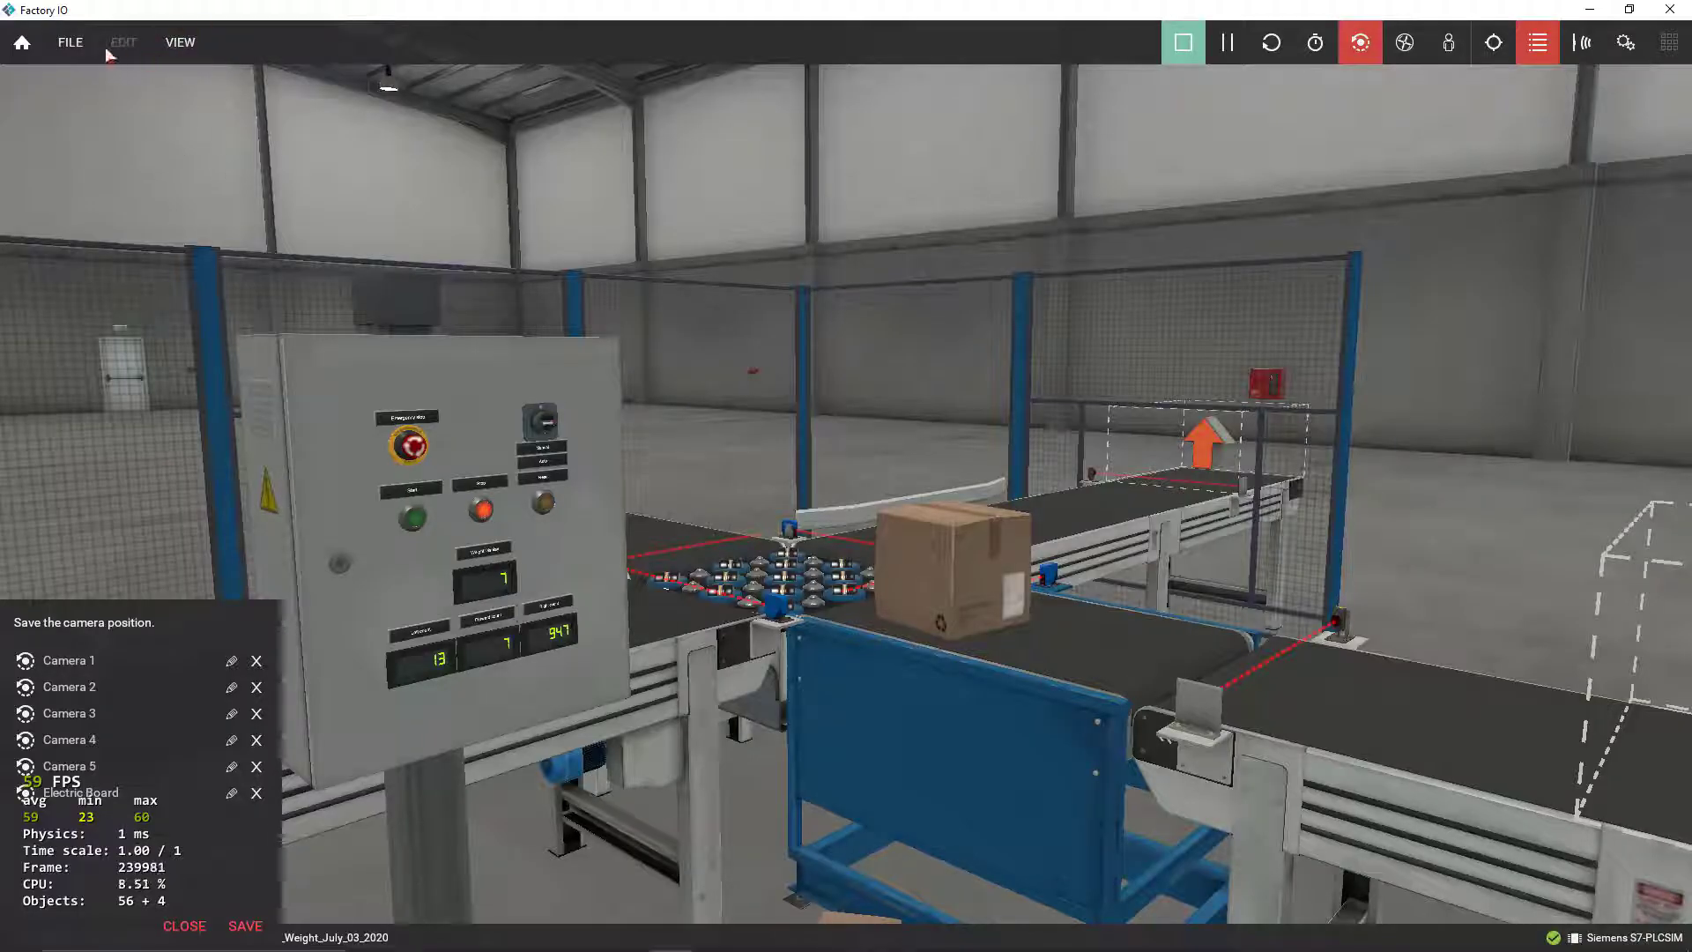
left_click(179, 42)
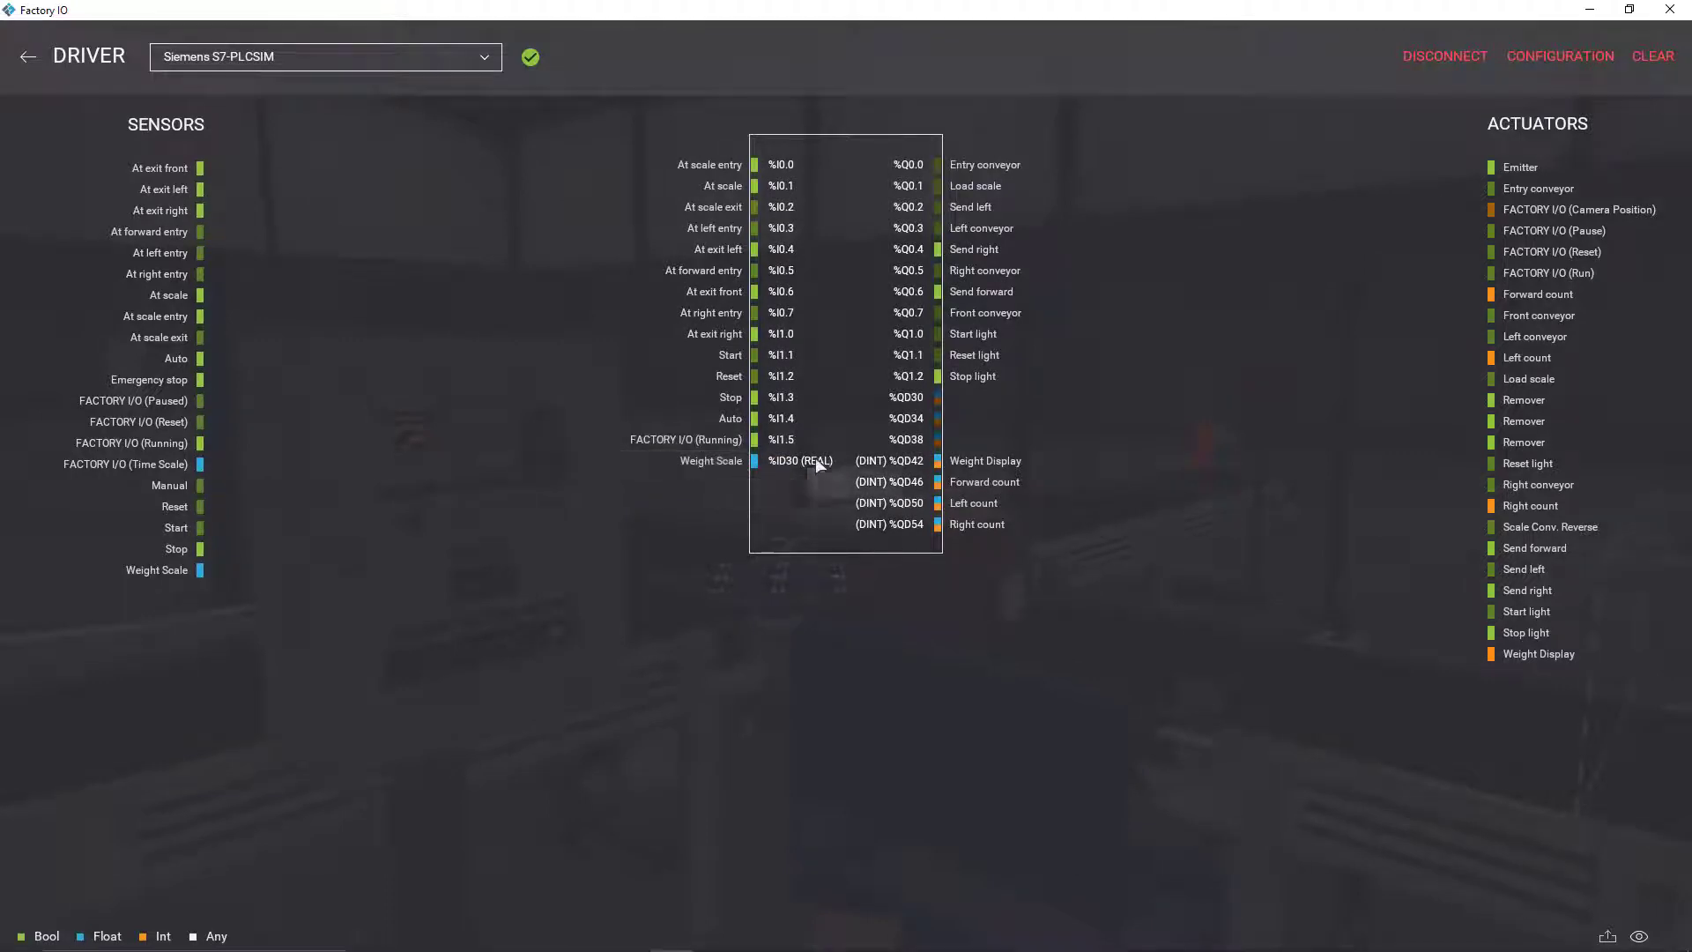
mouse_move(1000, 726)
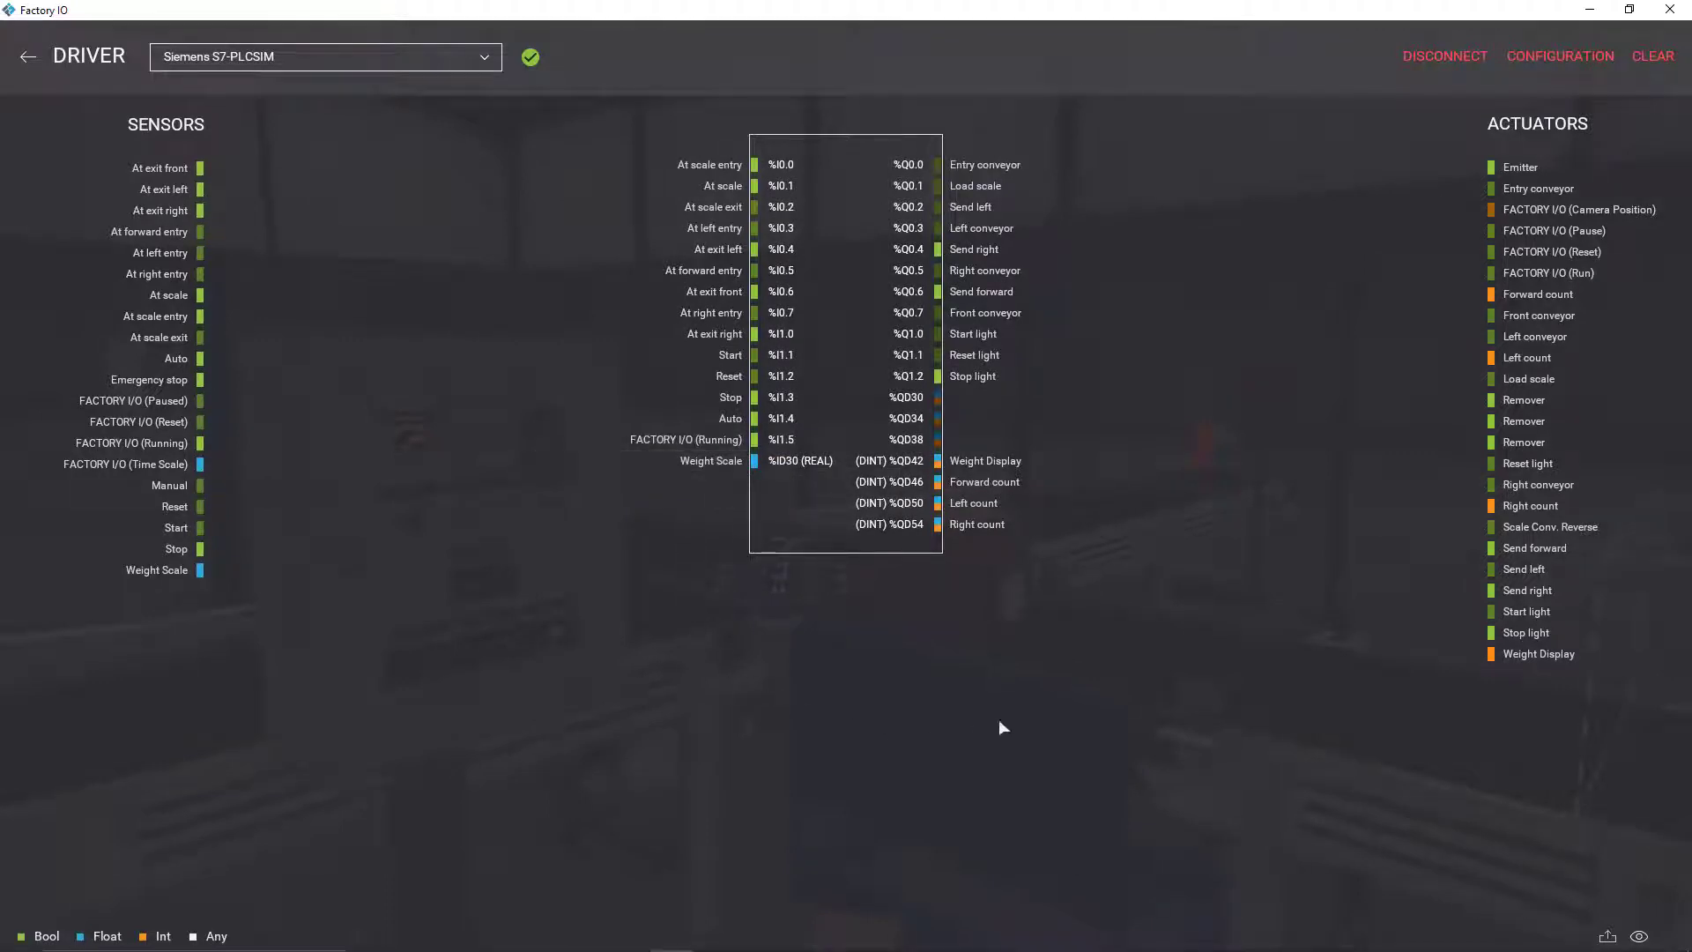
mouse_move(869, 470)
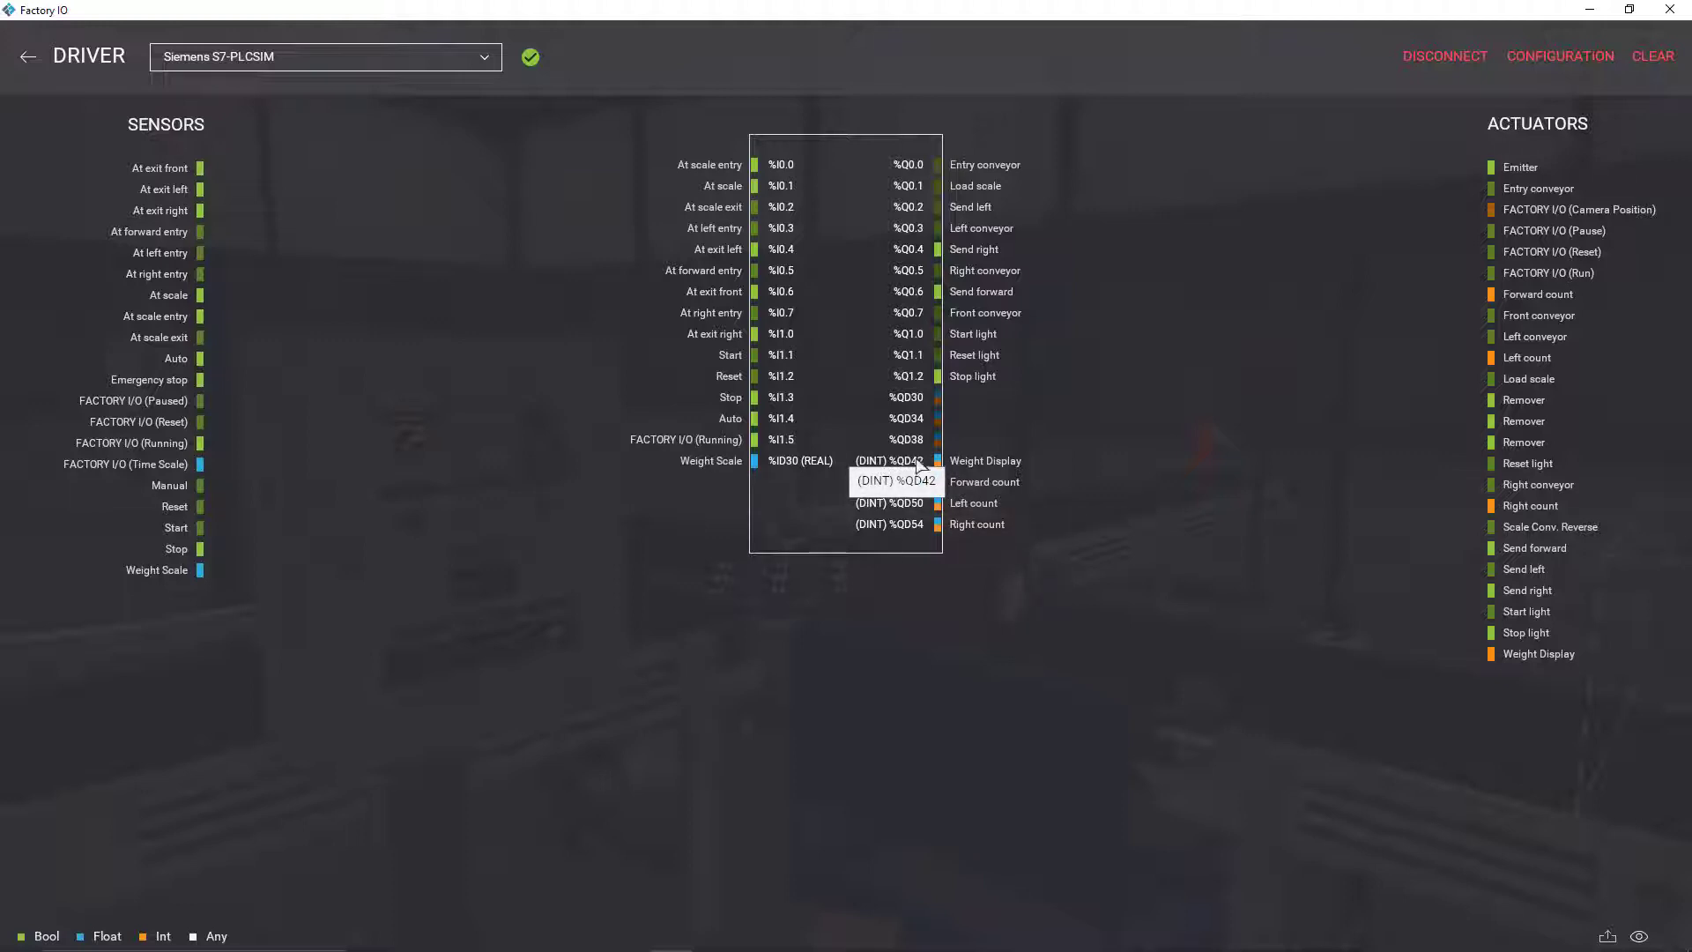
mouse_move(972, 466)
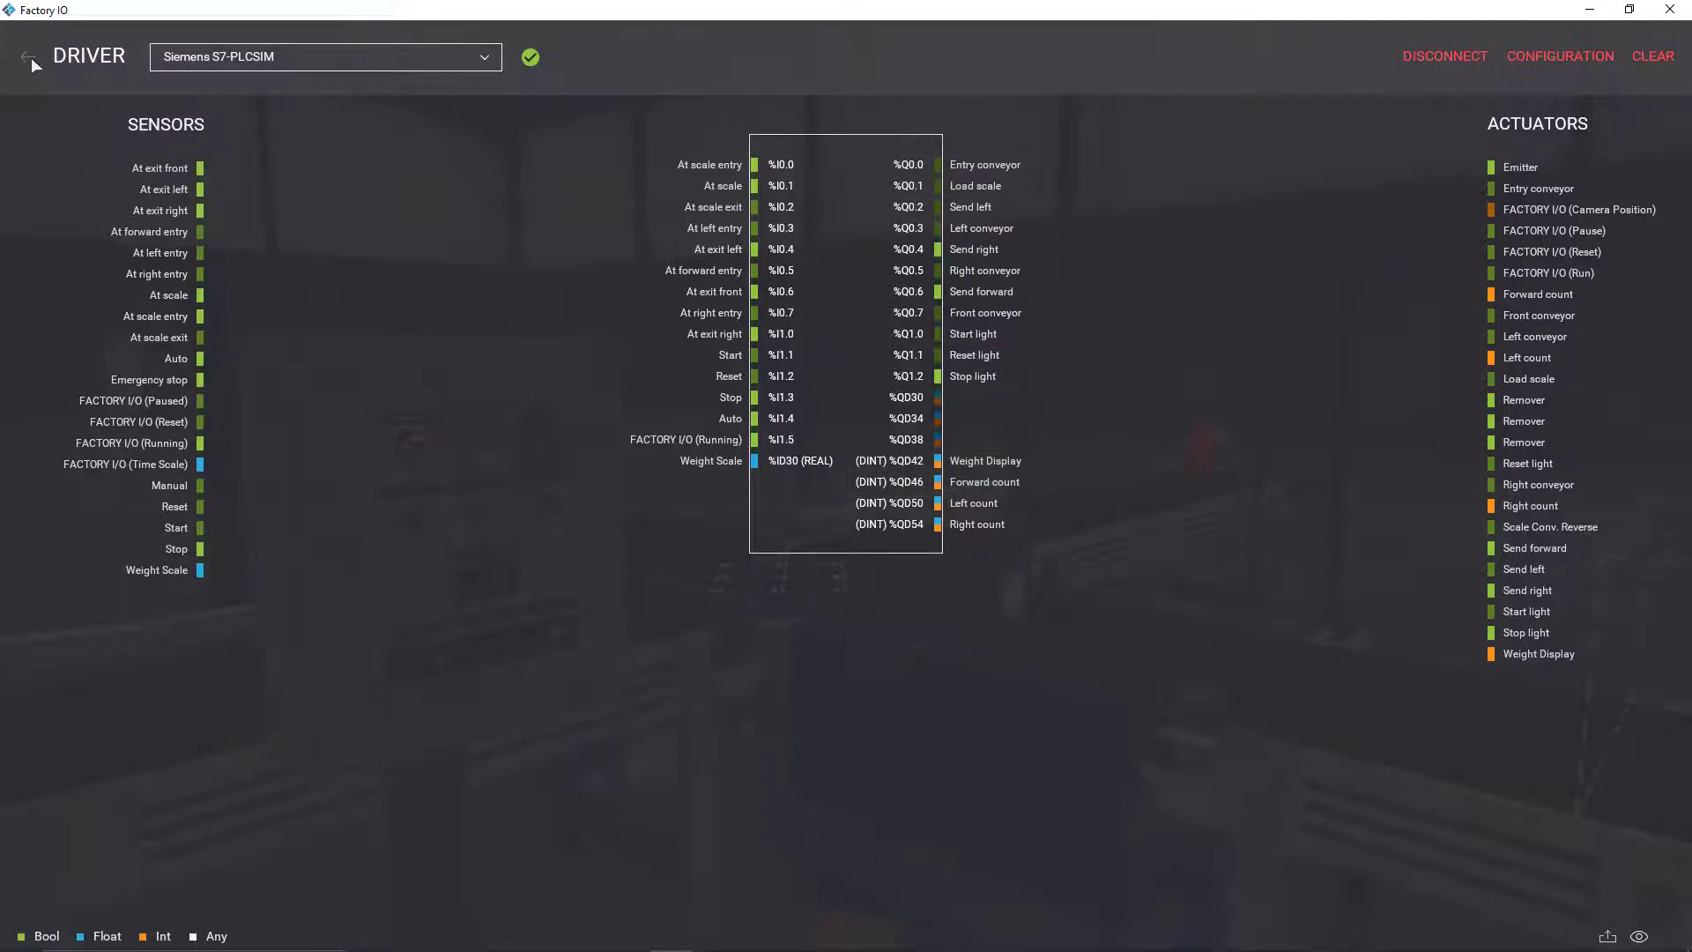
left_click(24, 56)
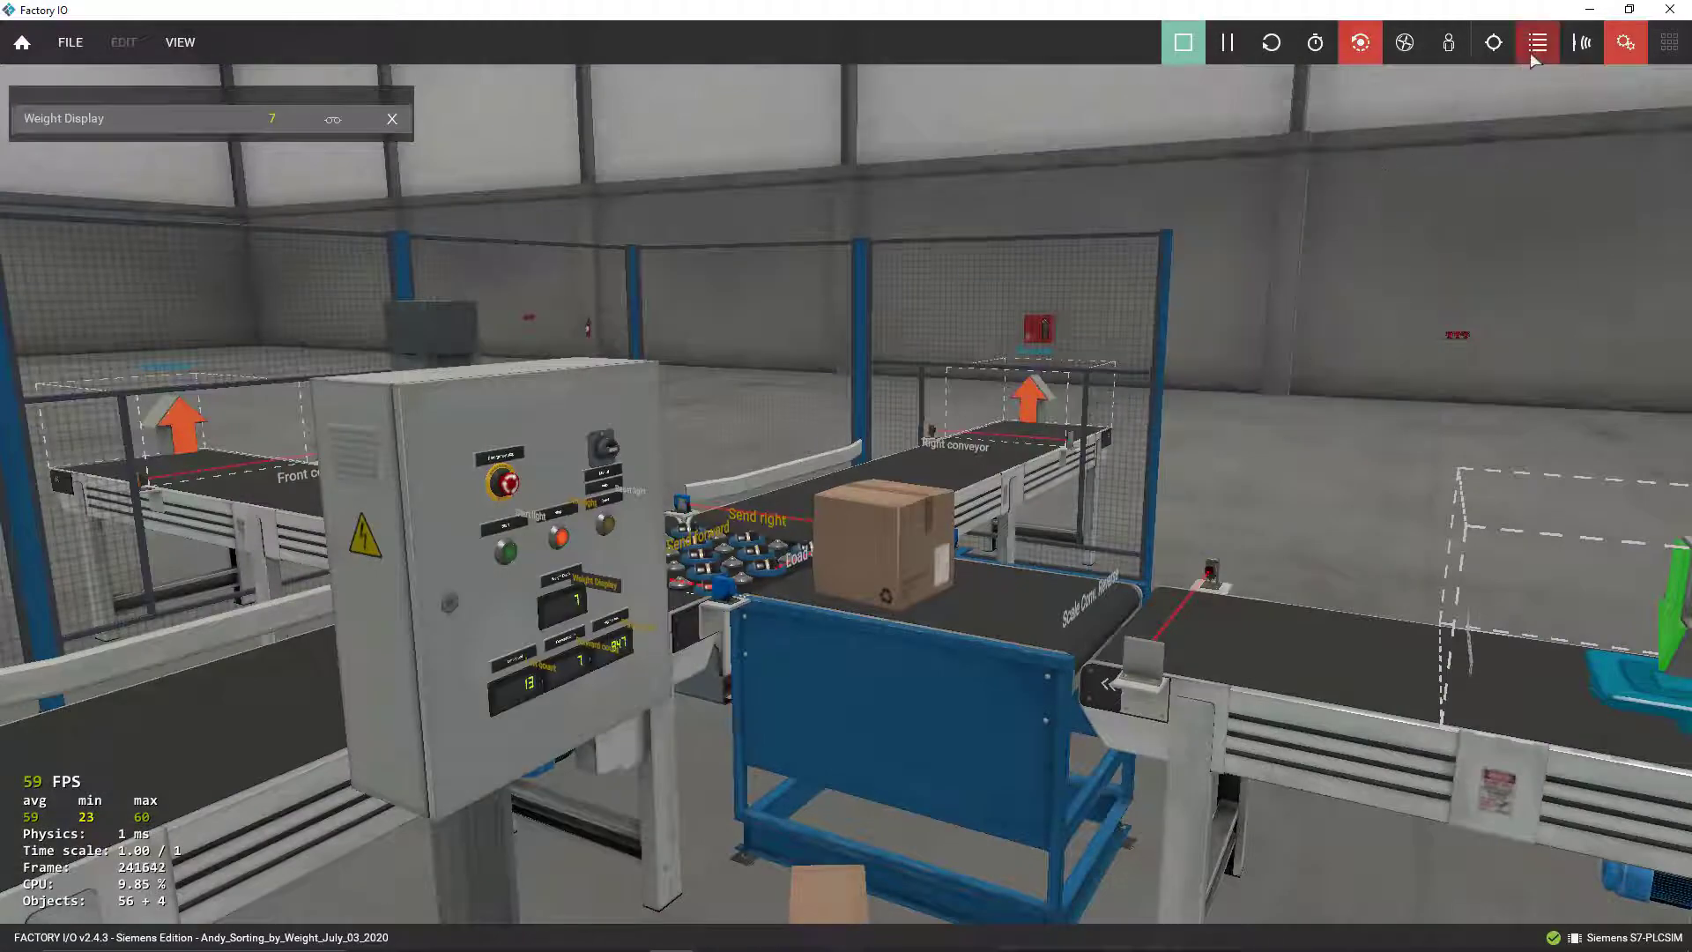
Close the Weight Display watch and stop the simulated PLC, clearing the boxes.
left_click(1494, 42)
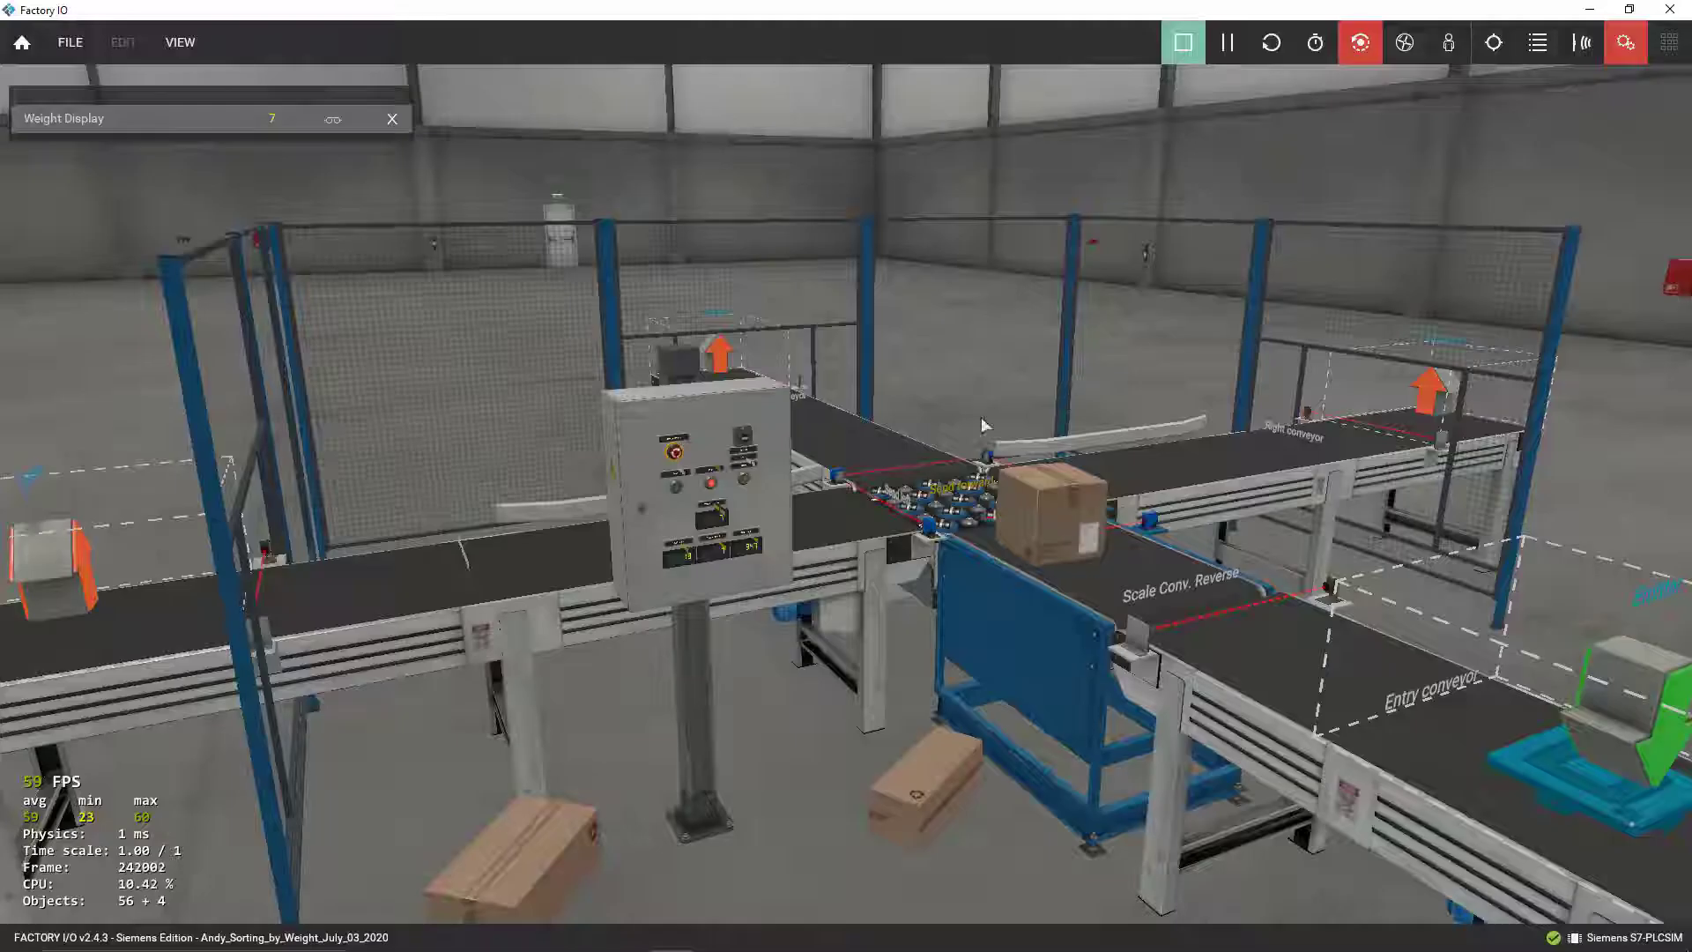
left_click(1624, 42)
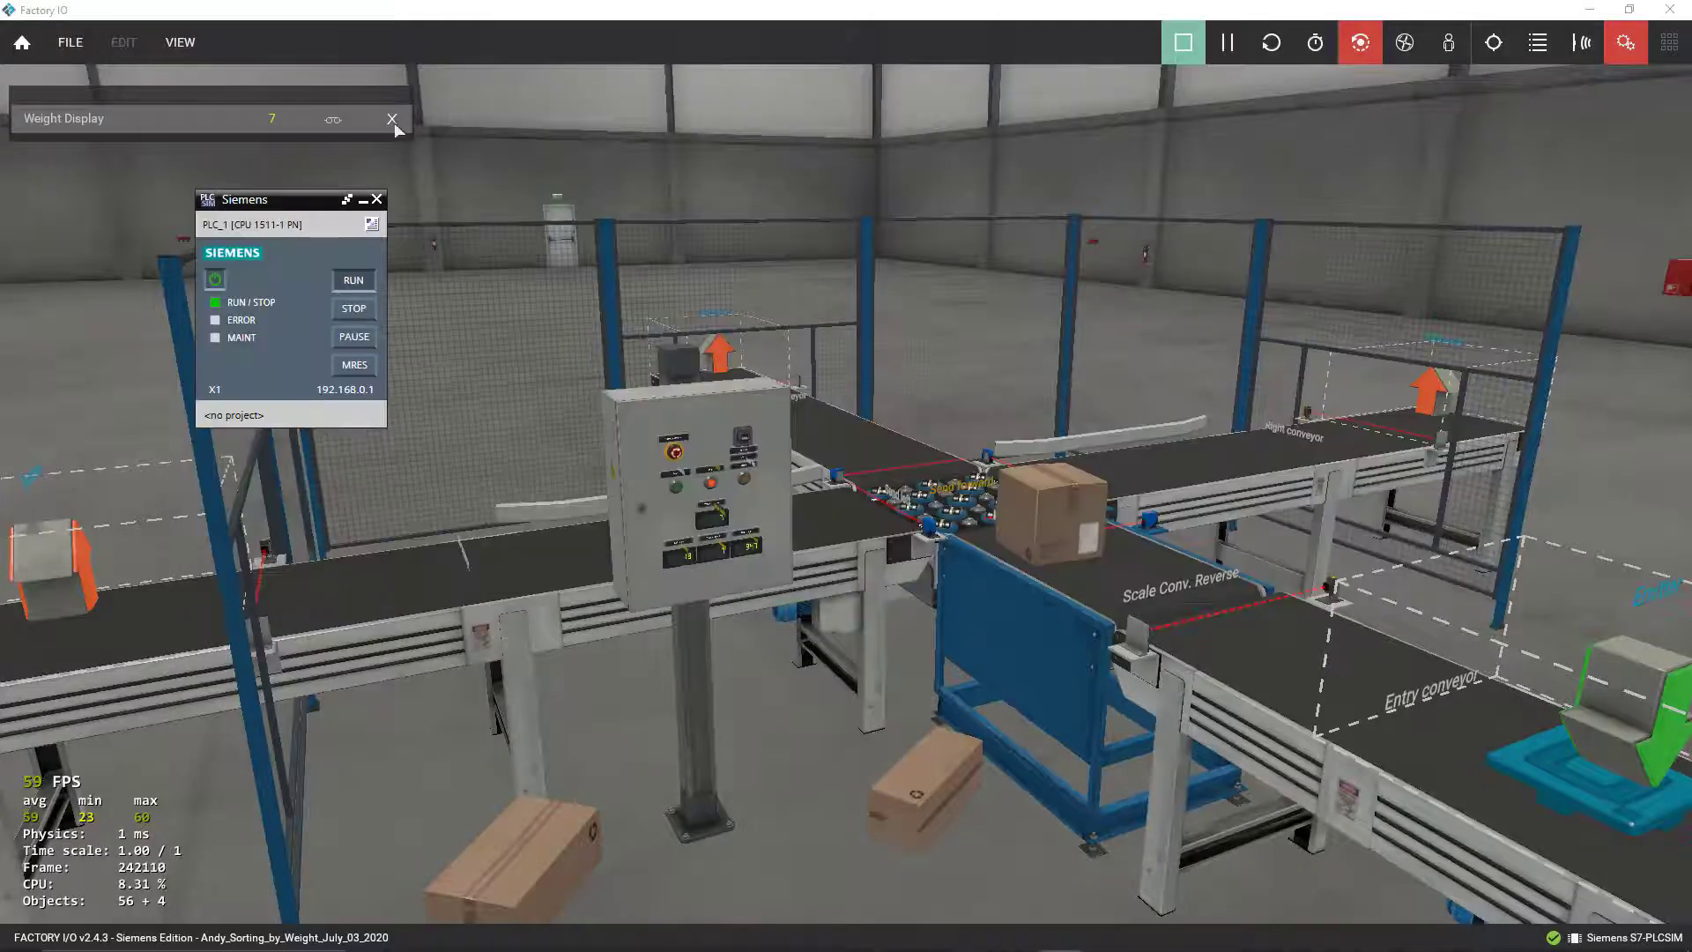
left_click(391, 119)
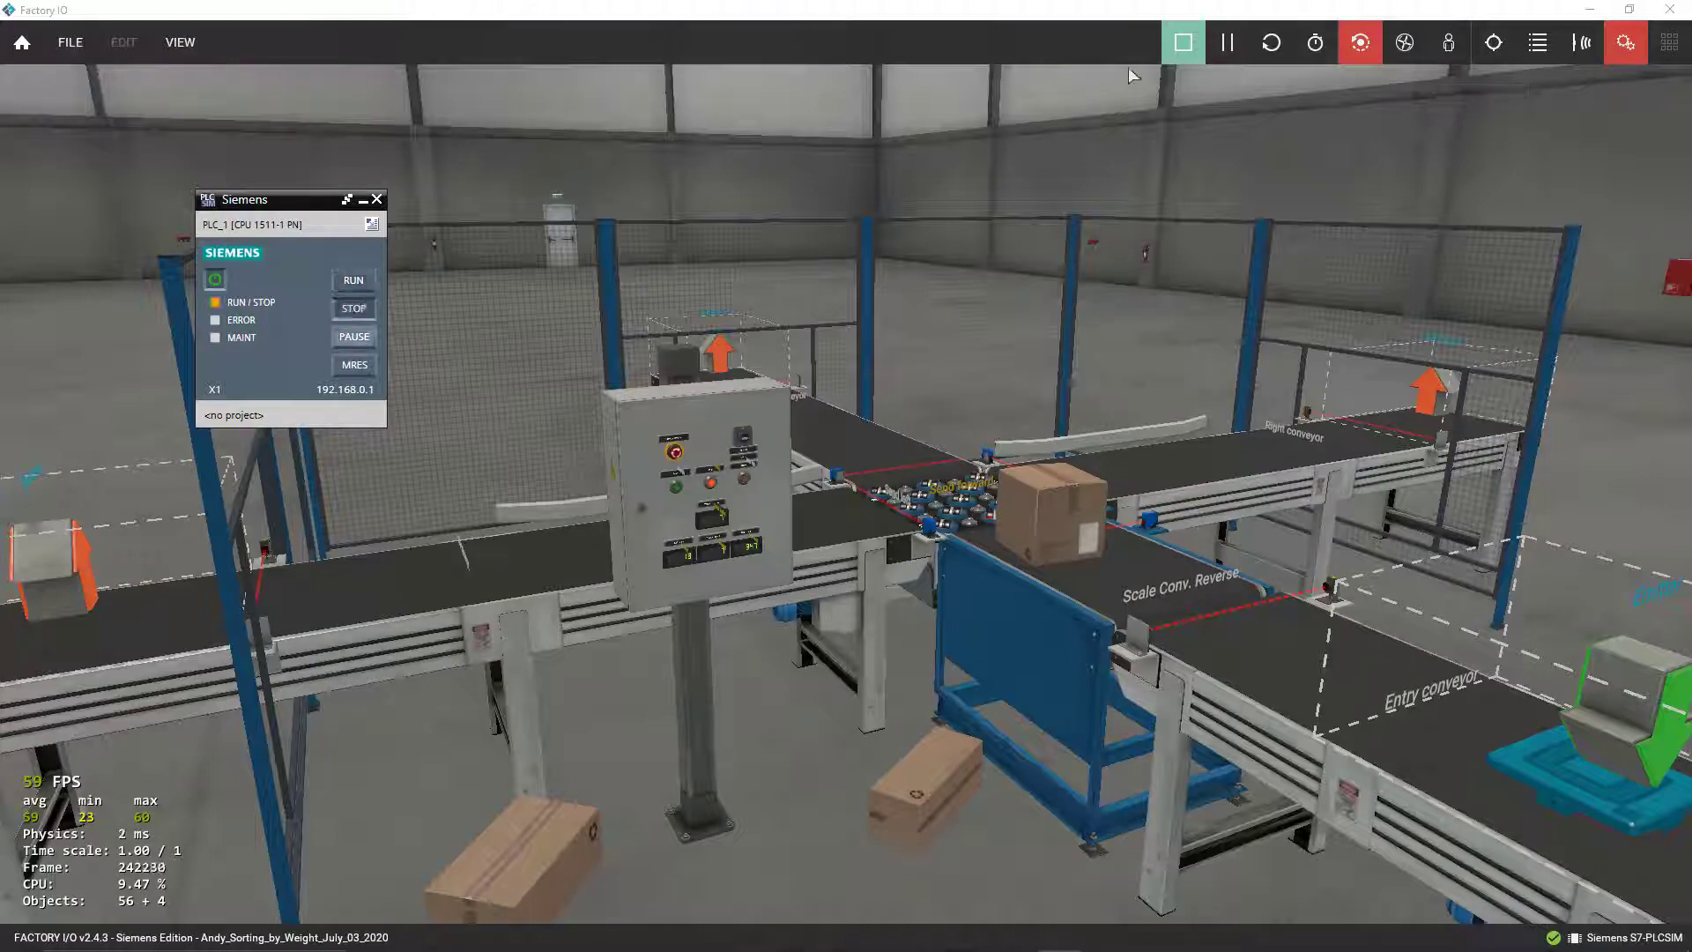
left_click(1182, 42)
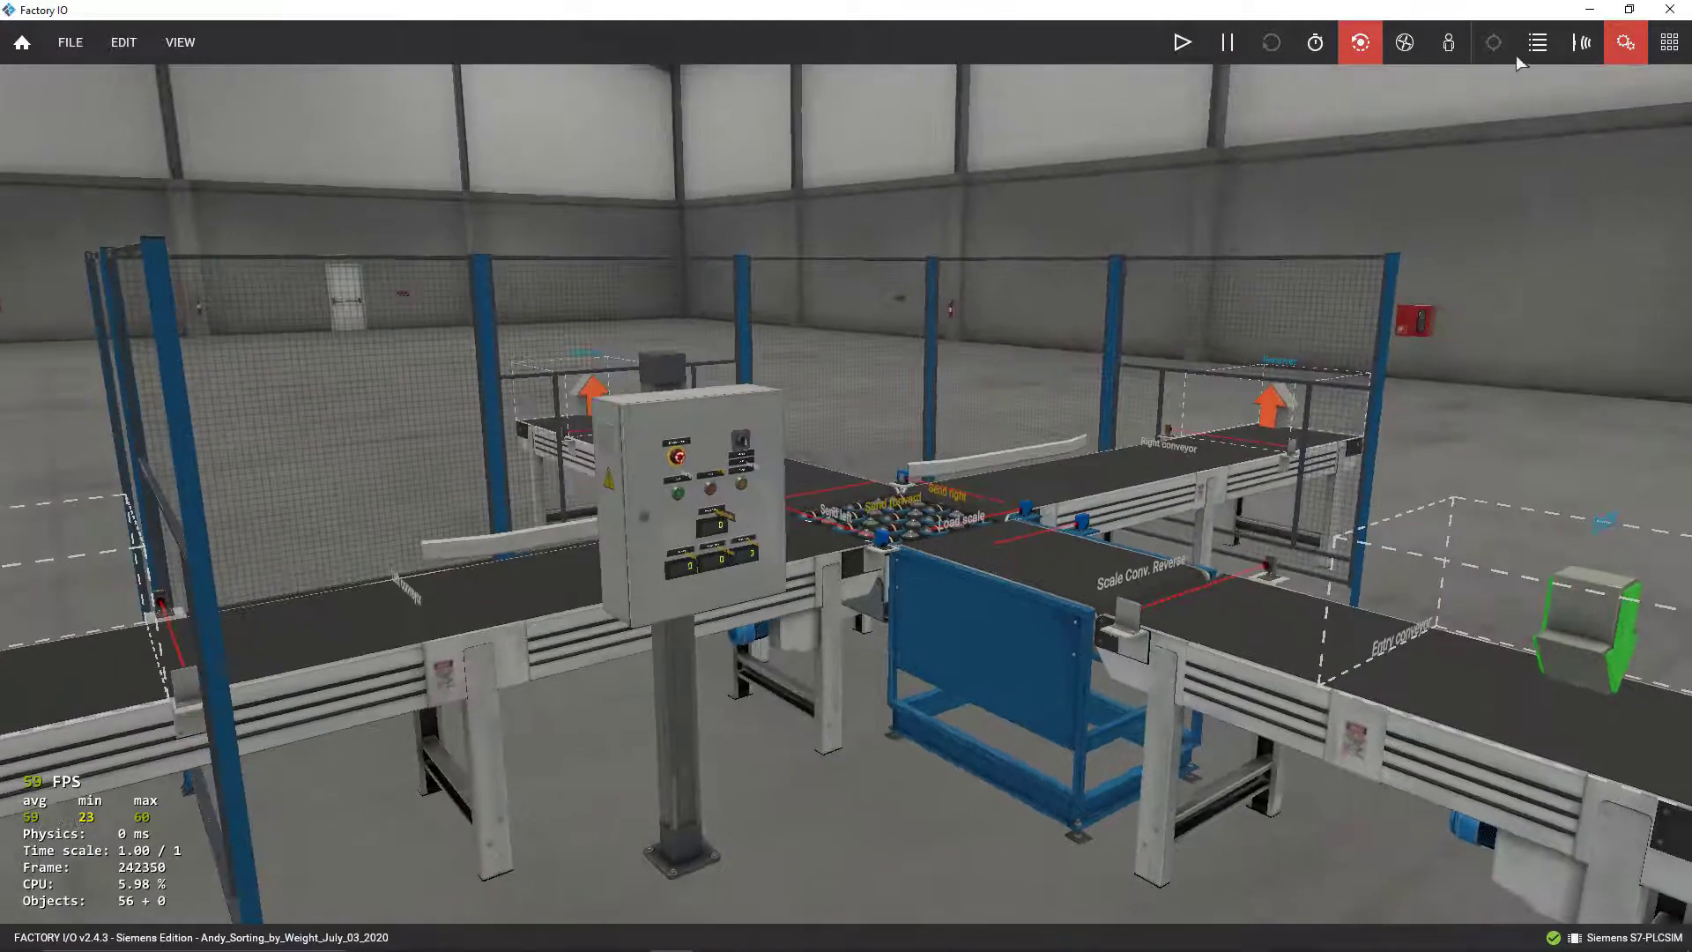
Zoom in on the scale and sorter rollers in the stopped scene.
left_click(1537, 42)
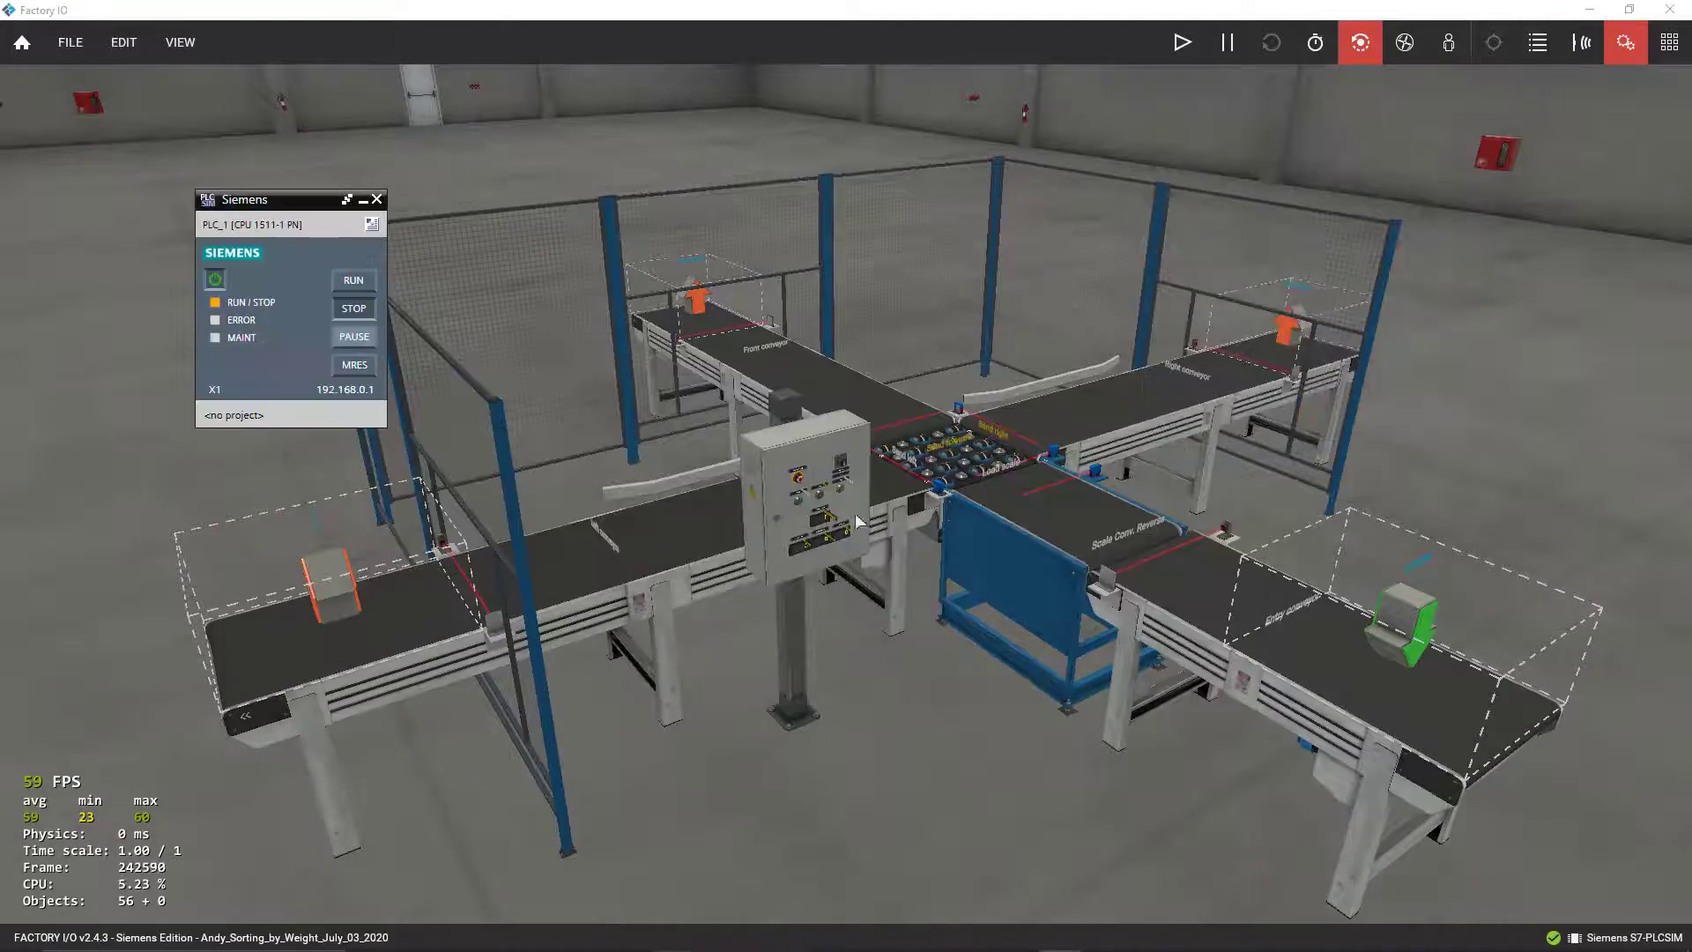
left_click(378, 198)
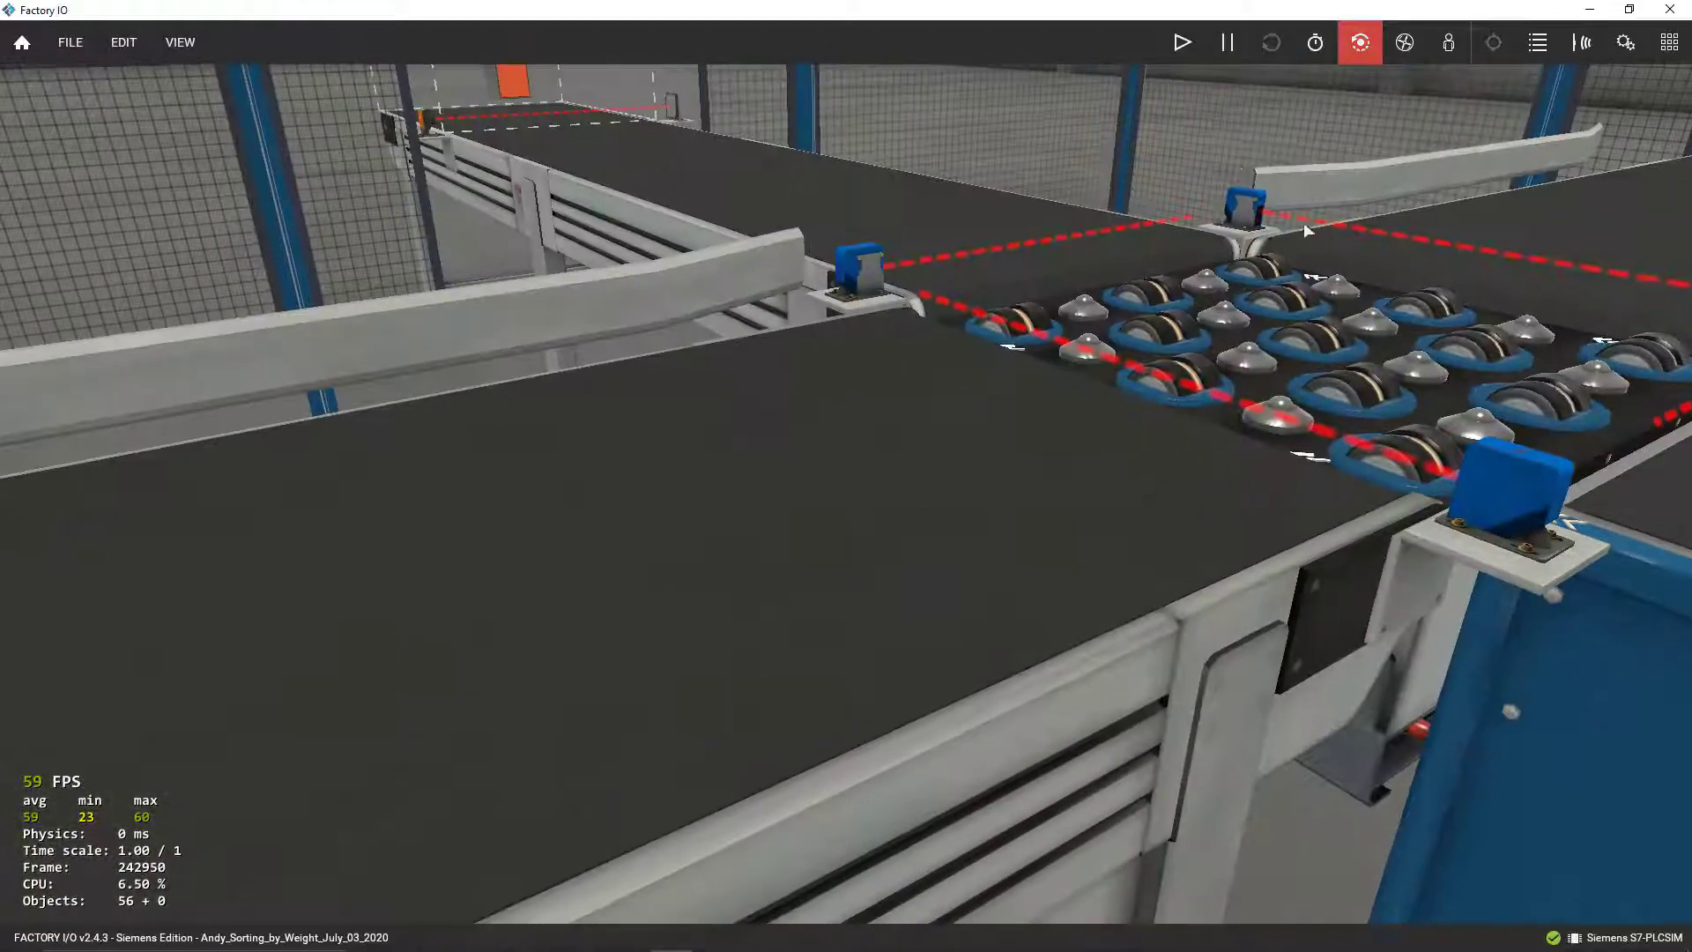
left_click(1181, 42)
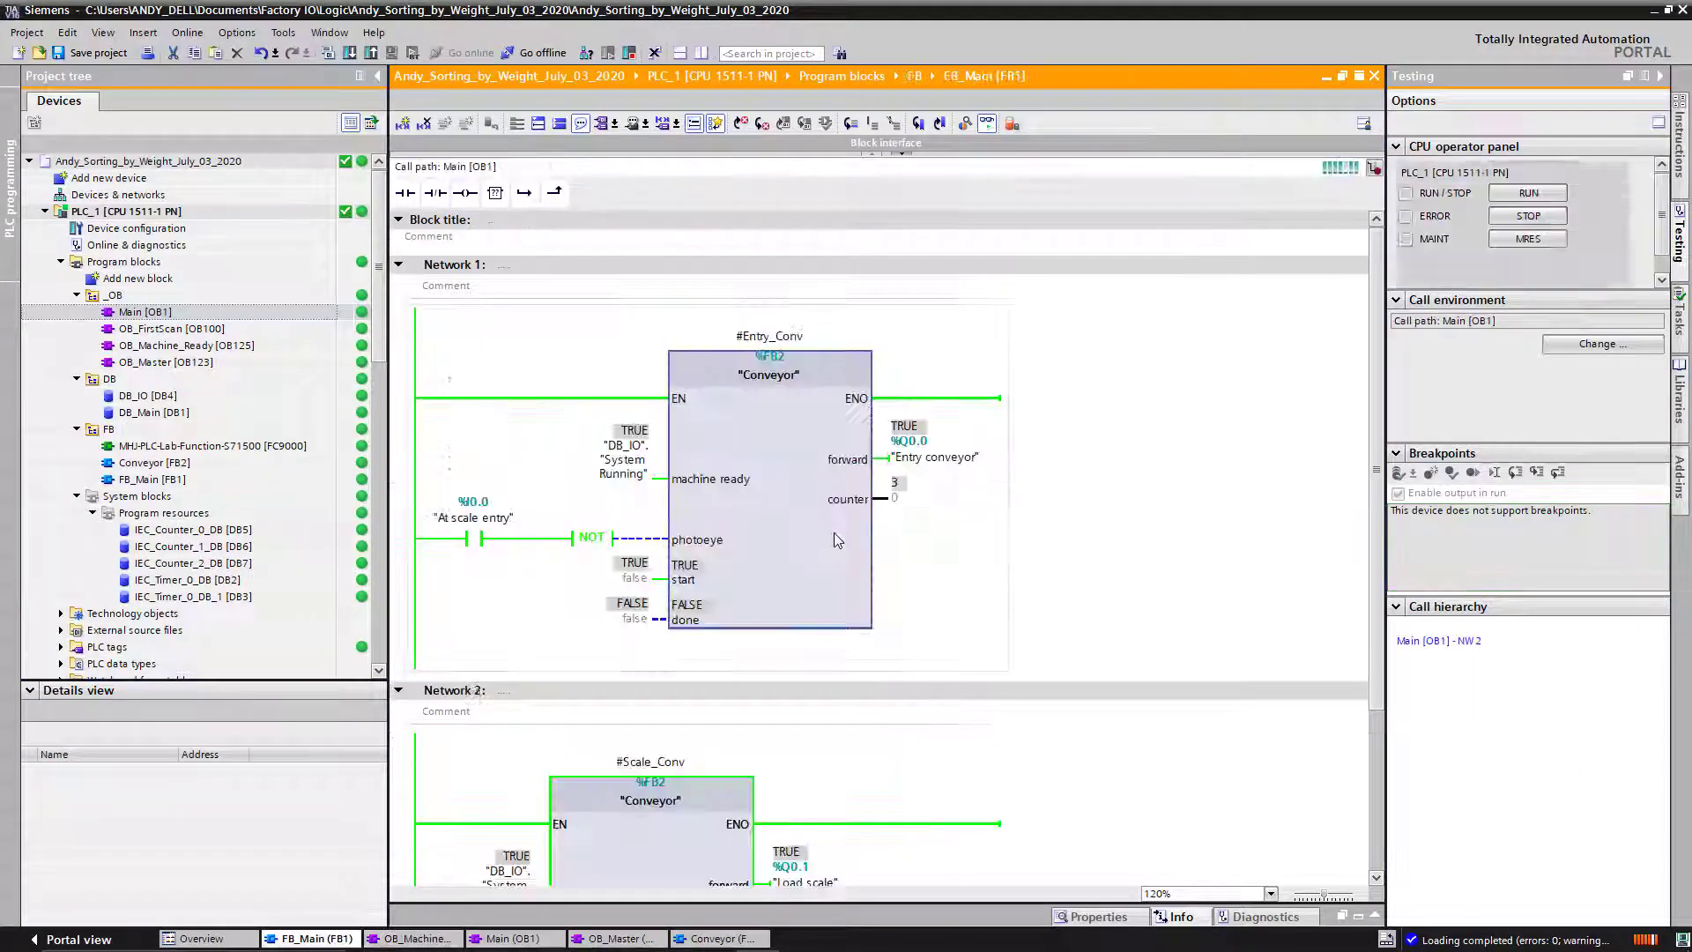
Move from Main [OB1] to the Conveyor [FB2] block and scroll its monitored networks.
scroll("down", 3)
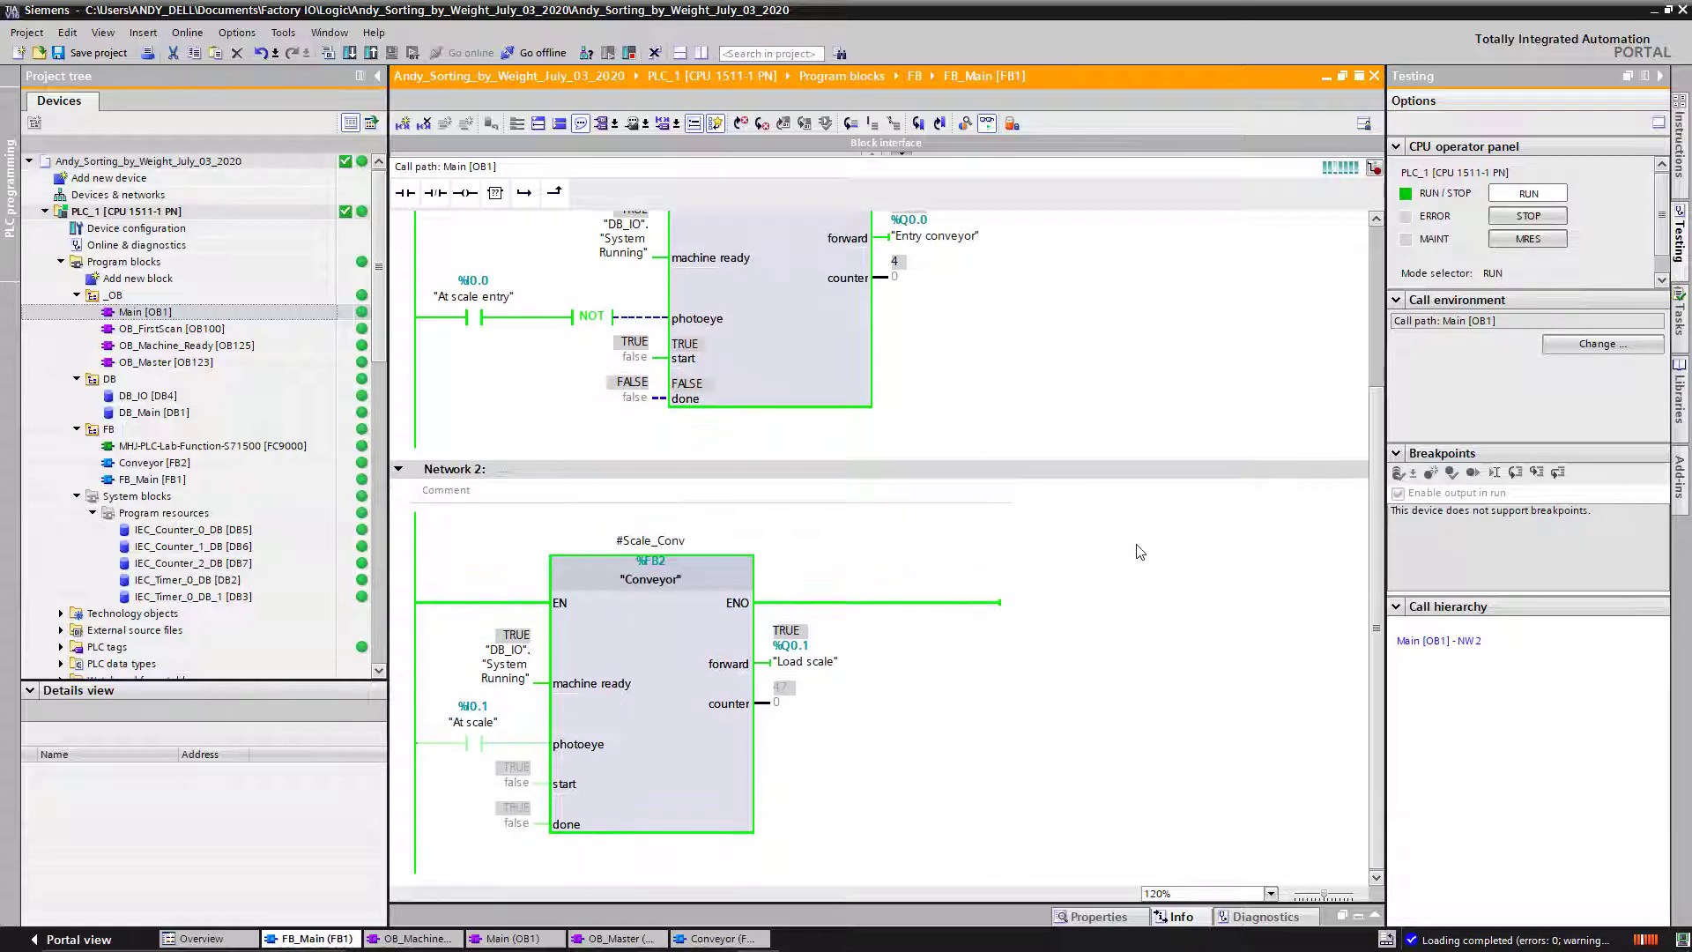
left_click(186, 345)
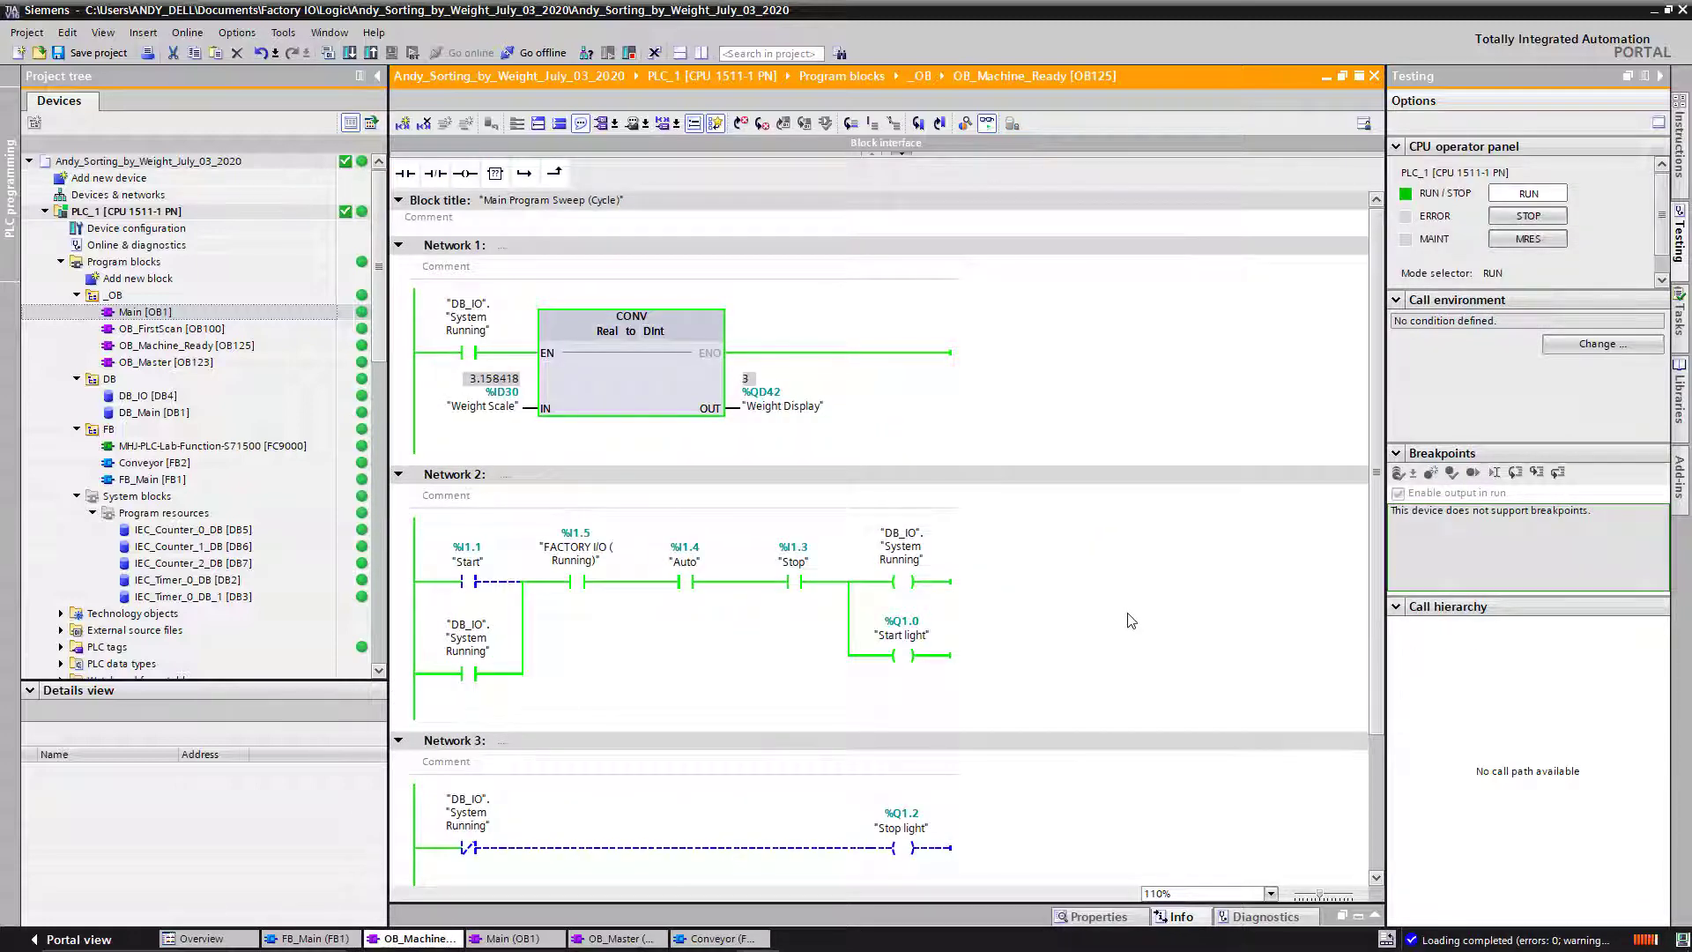
scroll("down", 3)
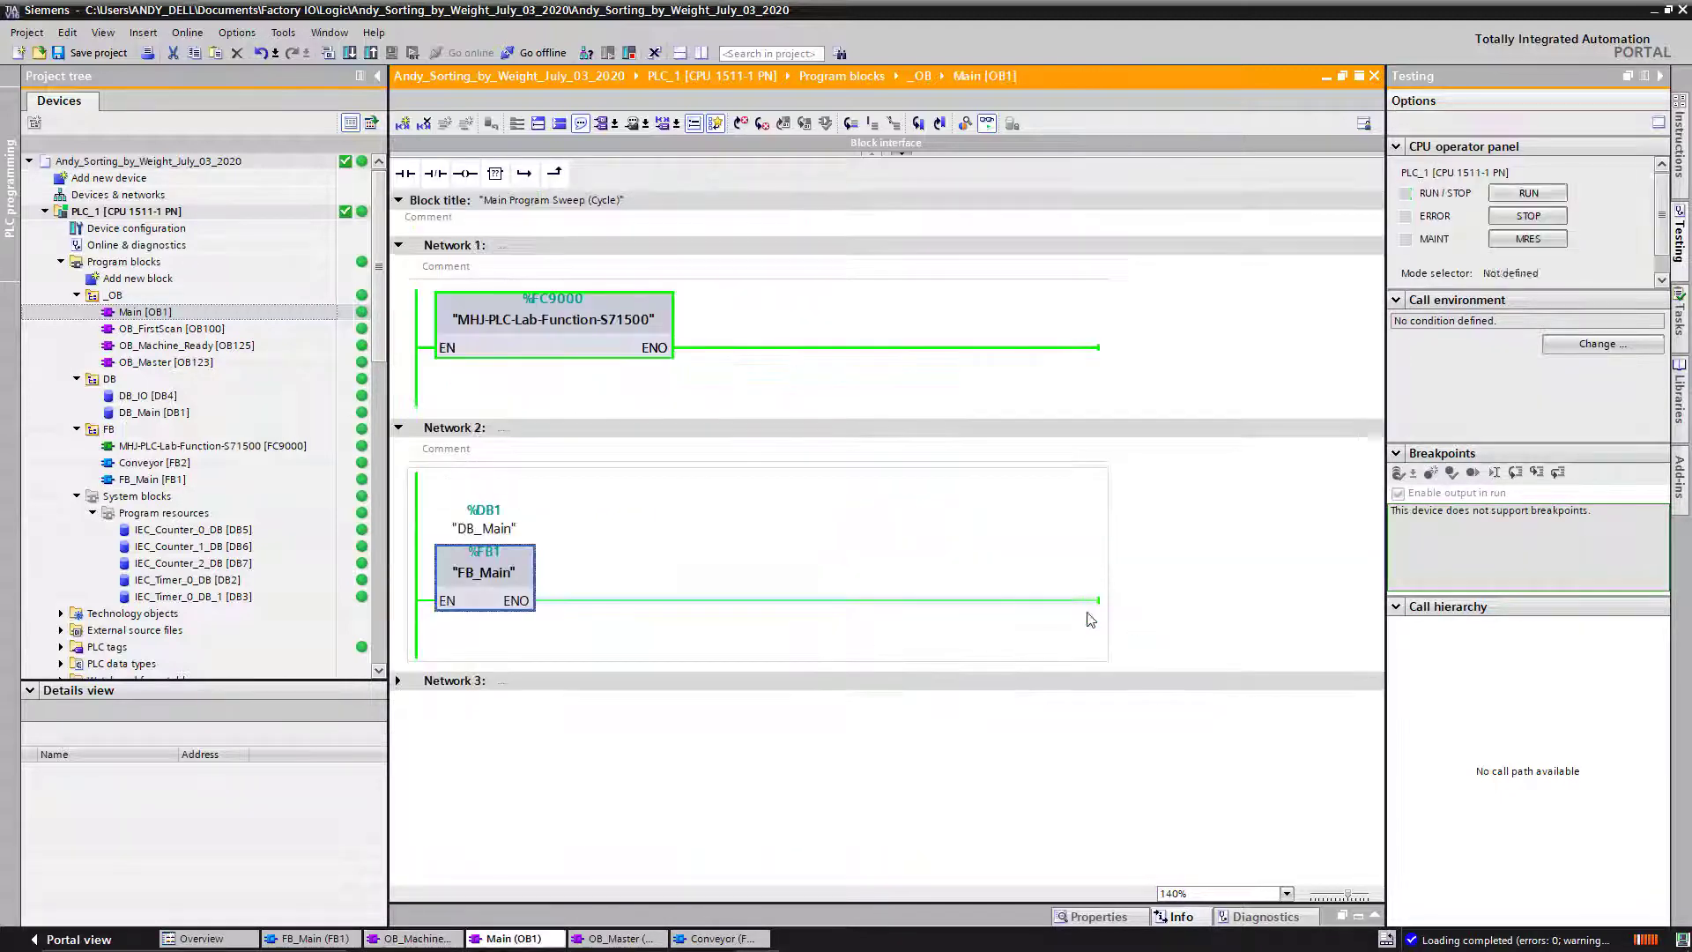
left_click(1527, 192)
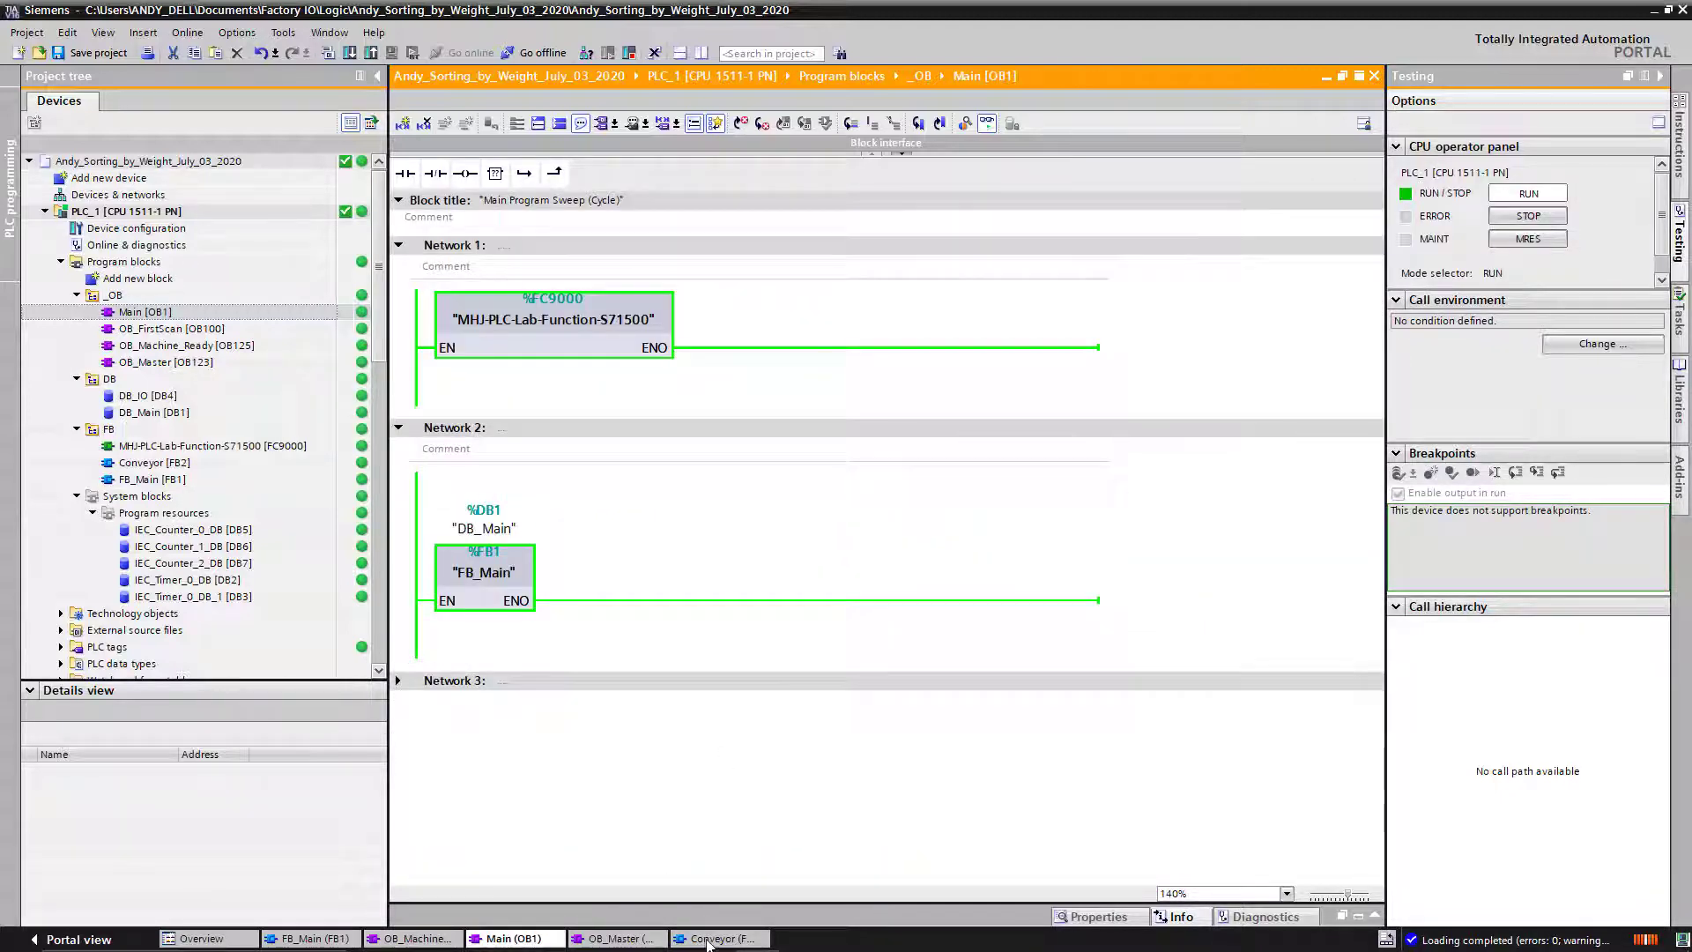
left_click(715, 938)
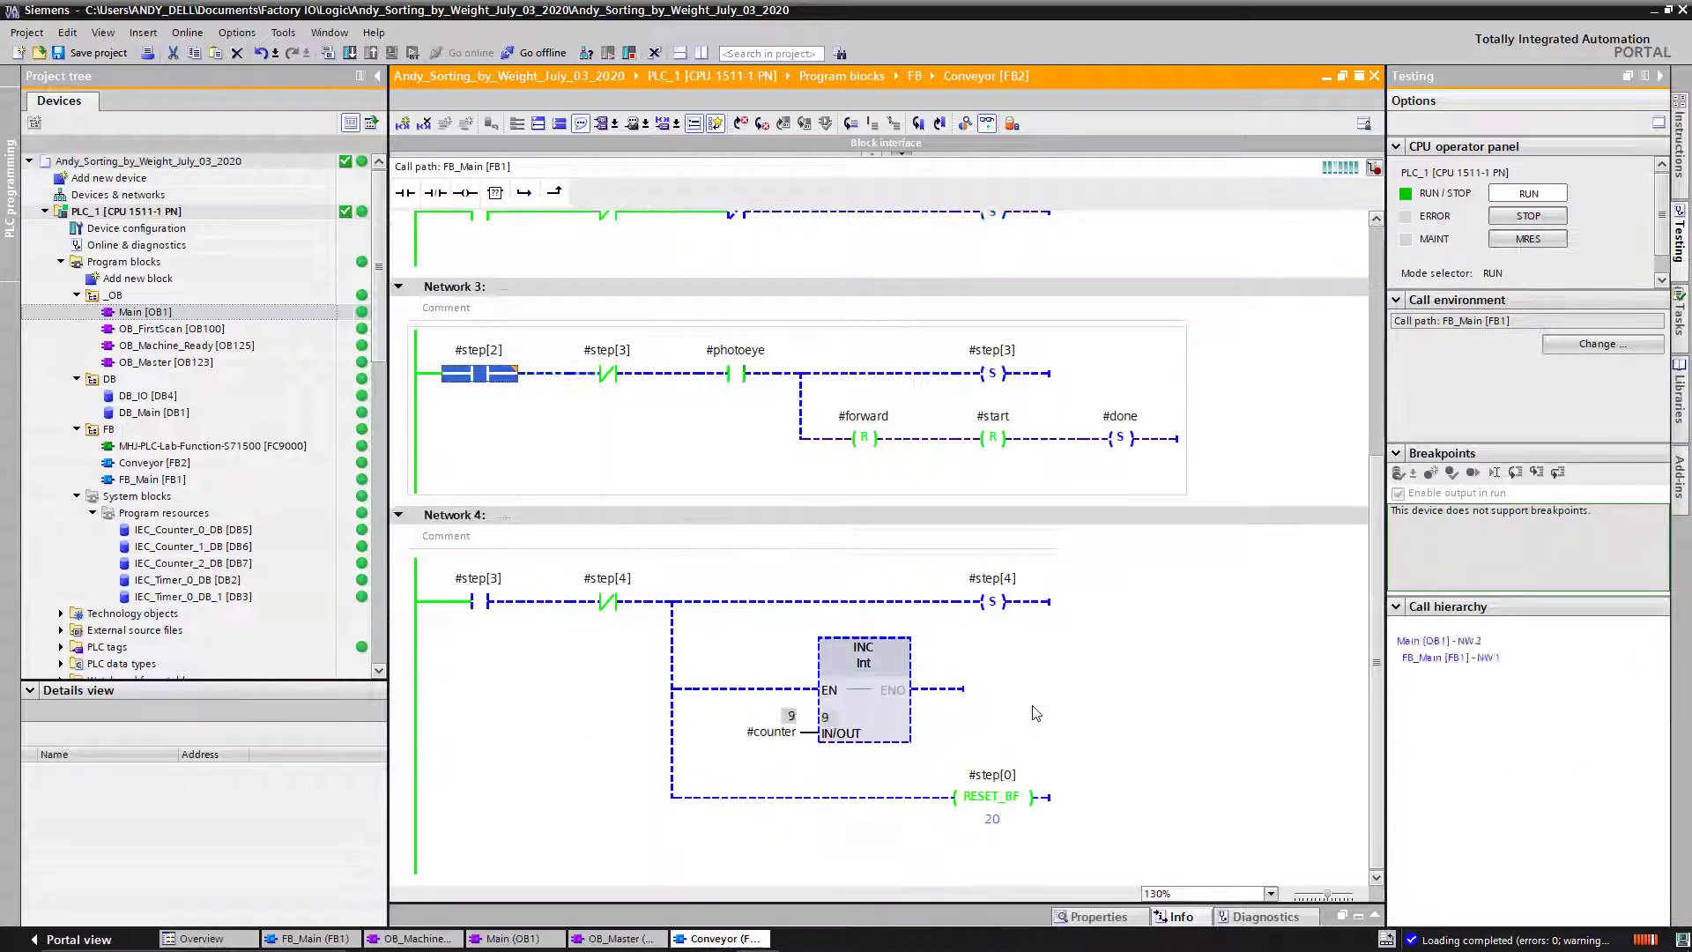
scroll("up", 3)
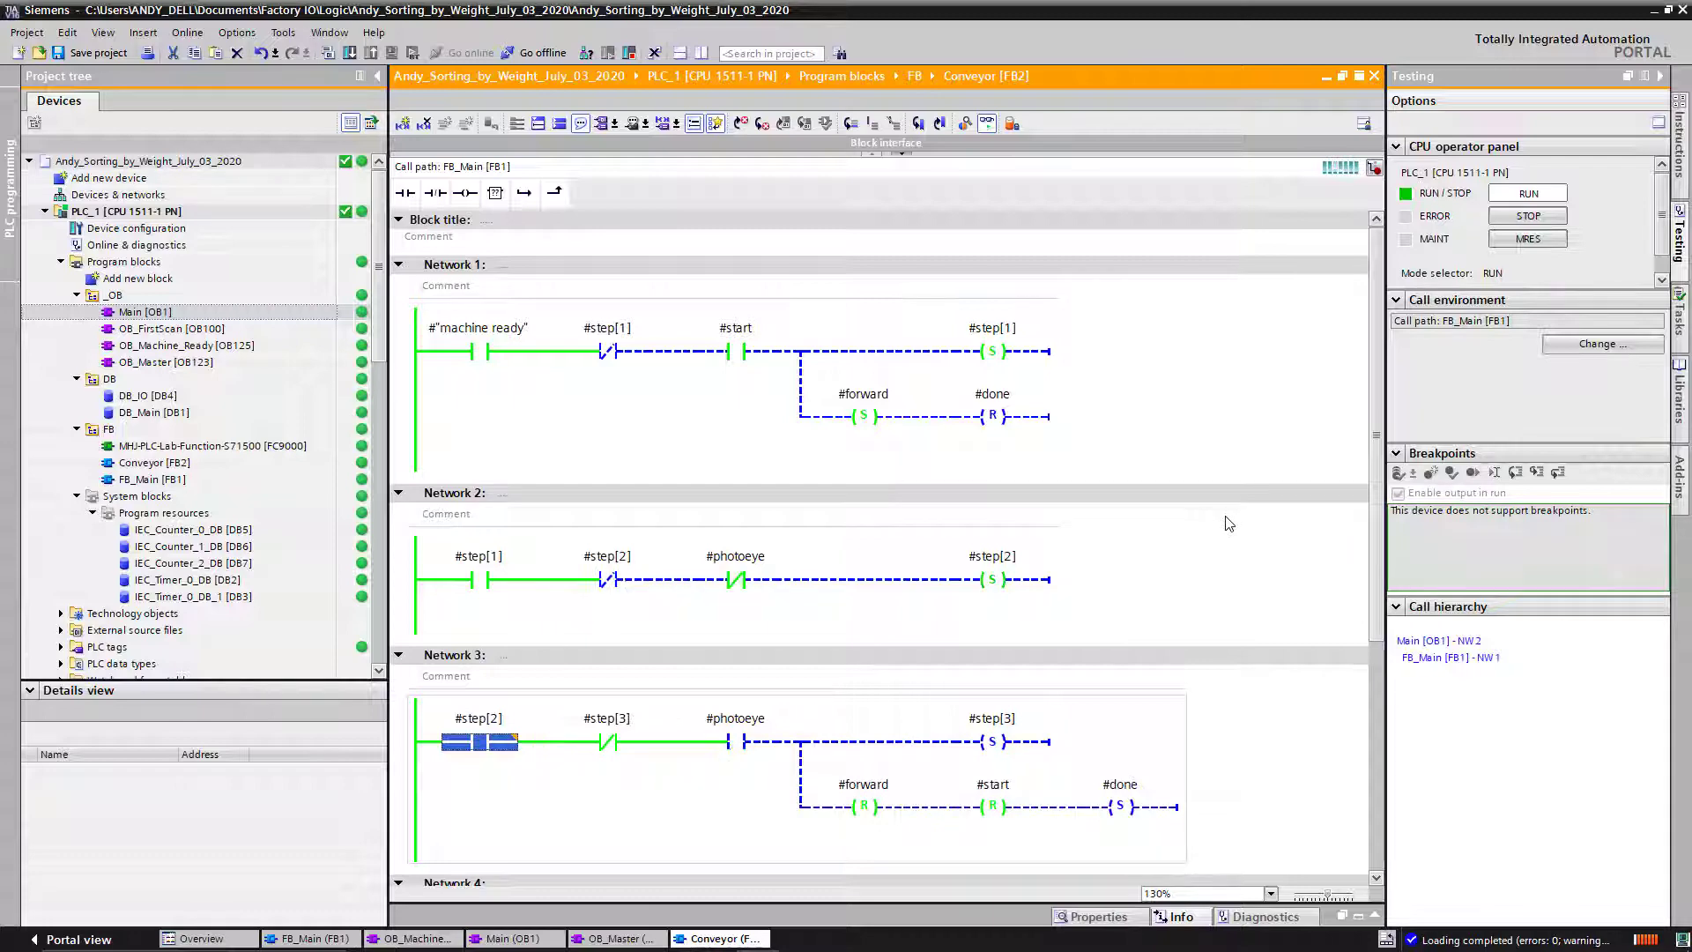
scroll("down", 3)
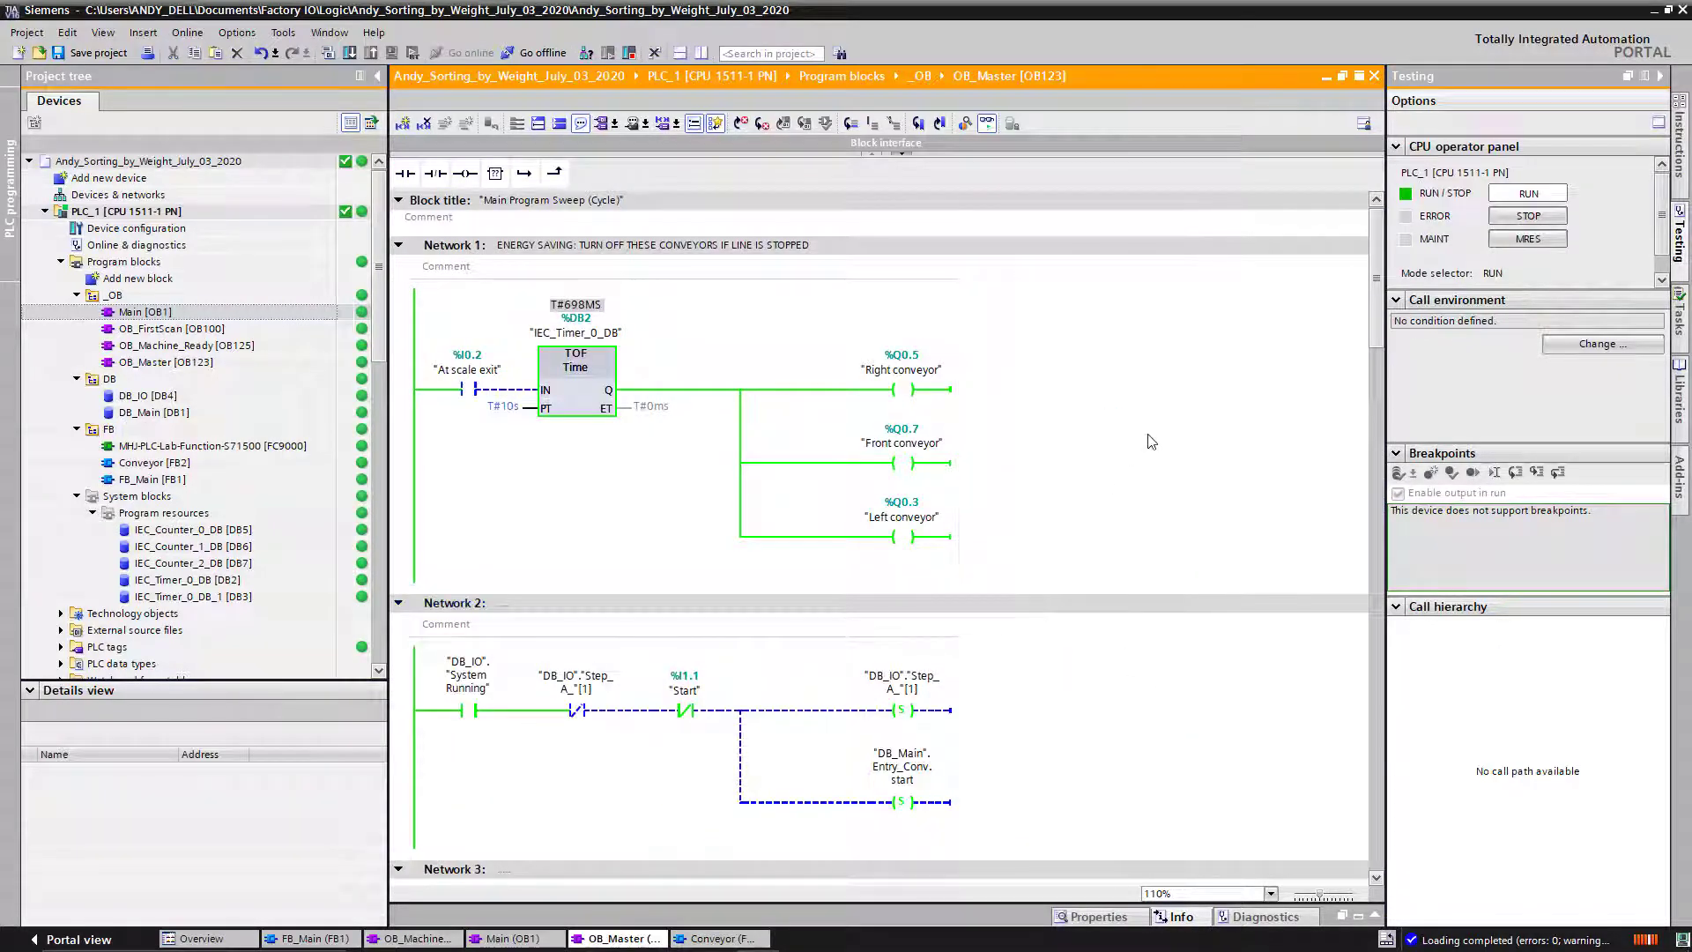
Scroll OB_Master's early networks, pointing out the Send forward output and Network 4's step 3 set coil.
scroll("down", 3)
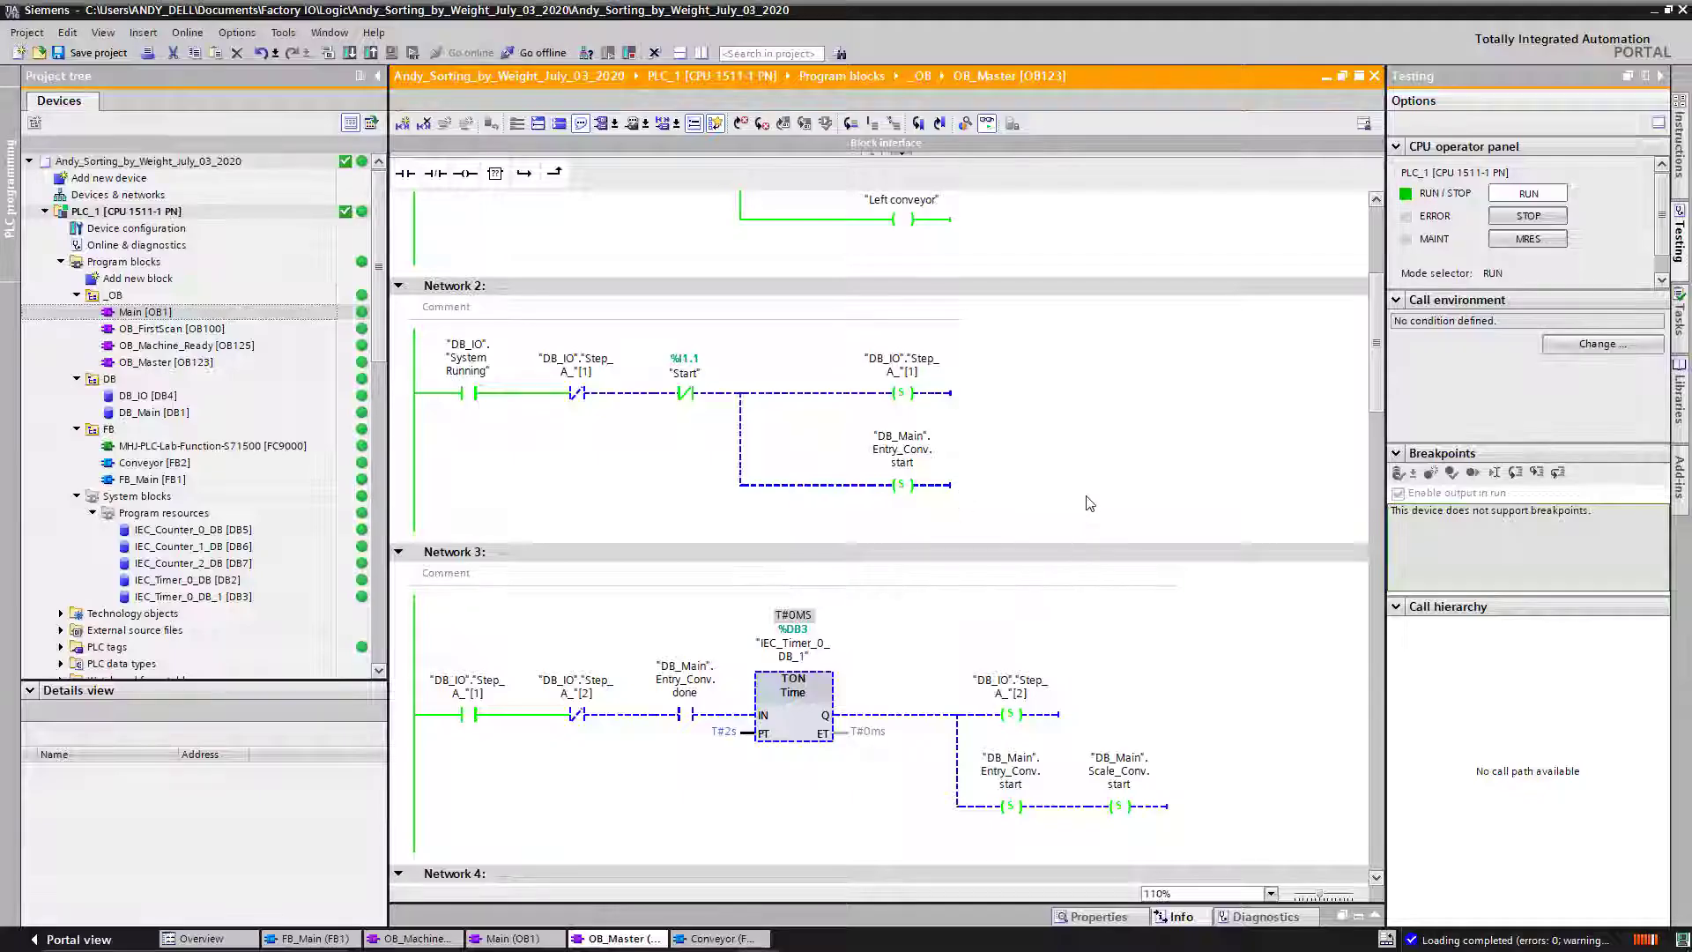
scroll("down", 3)
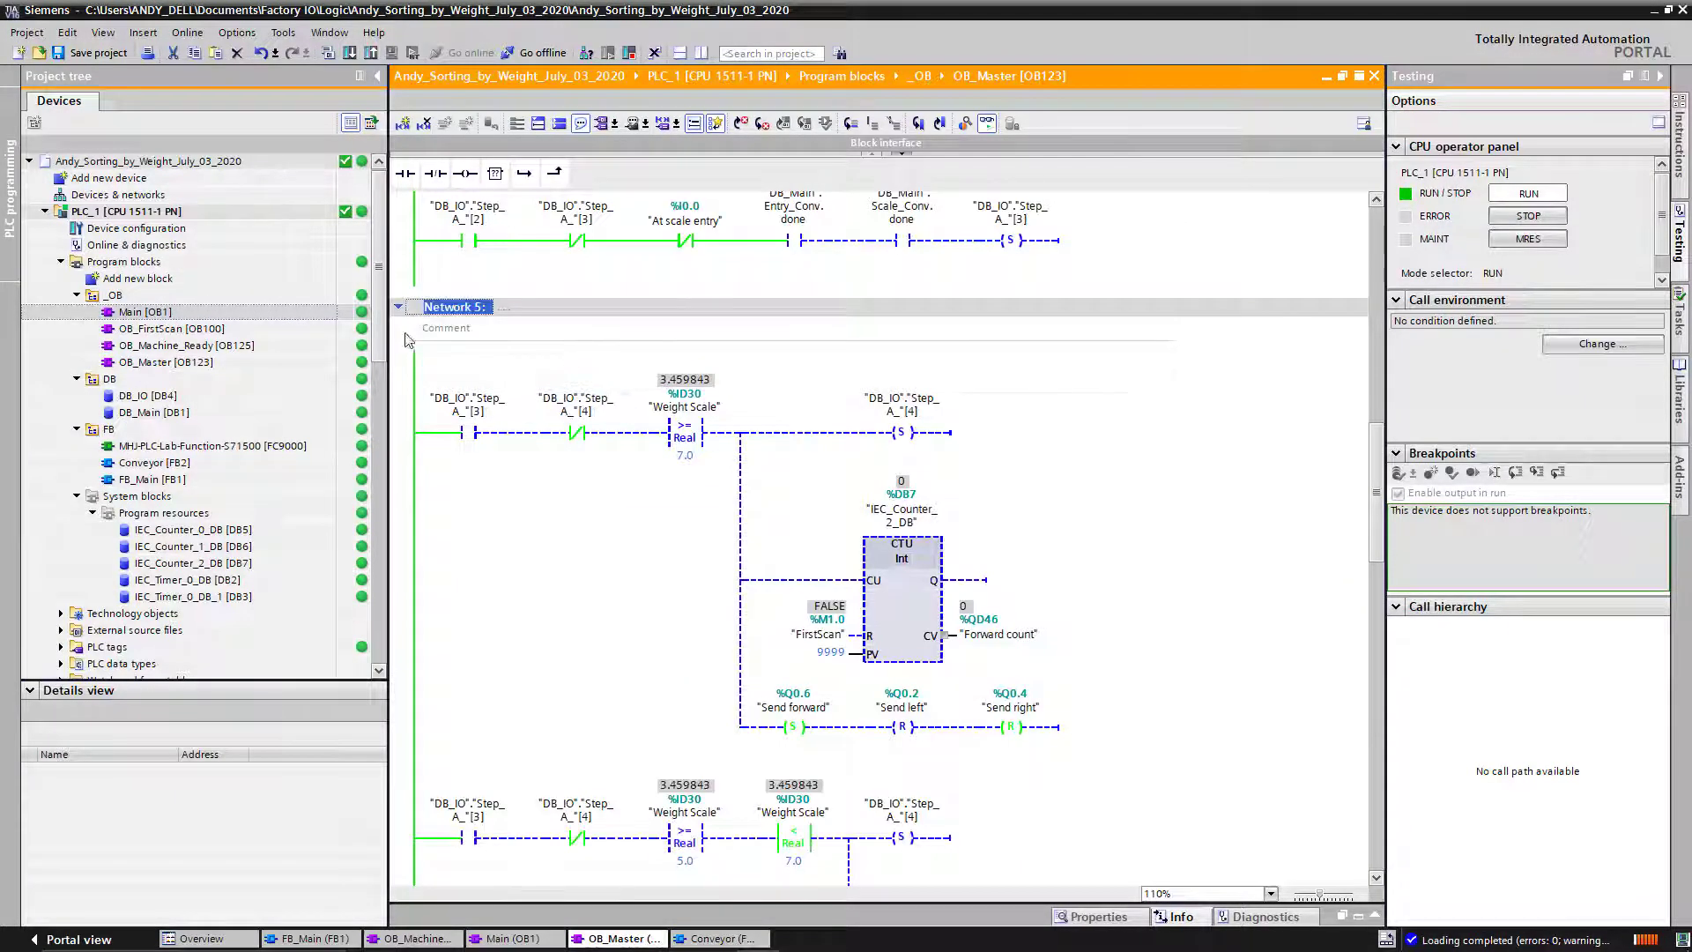
scroll("down", 3)
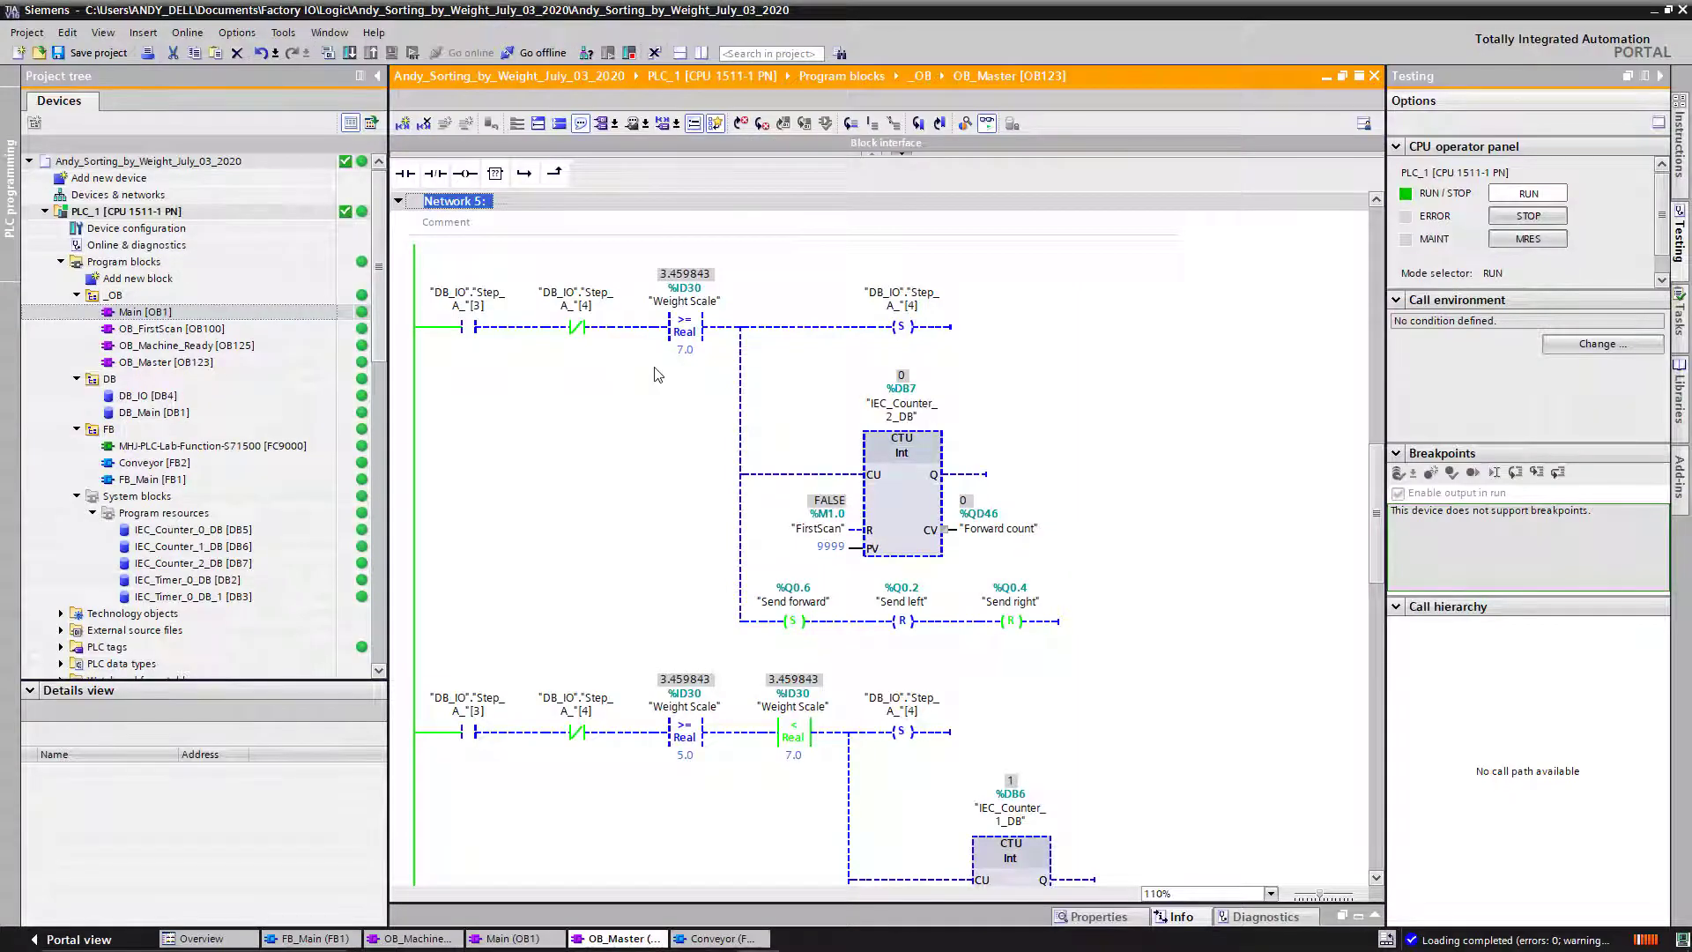
mouse_move(667, 447)
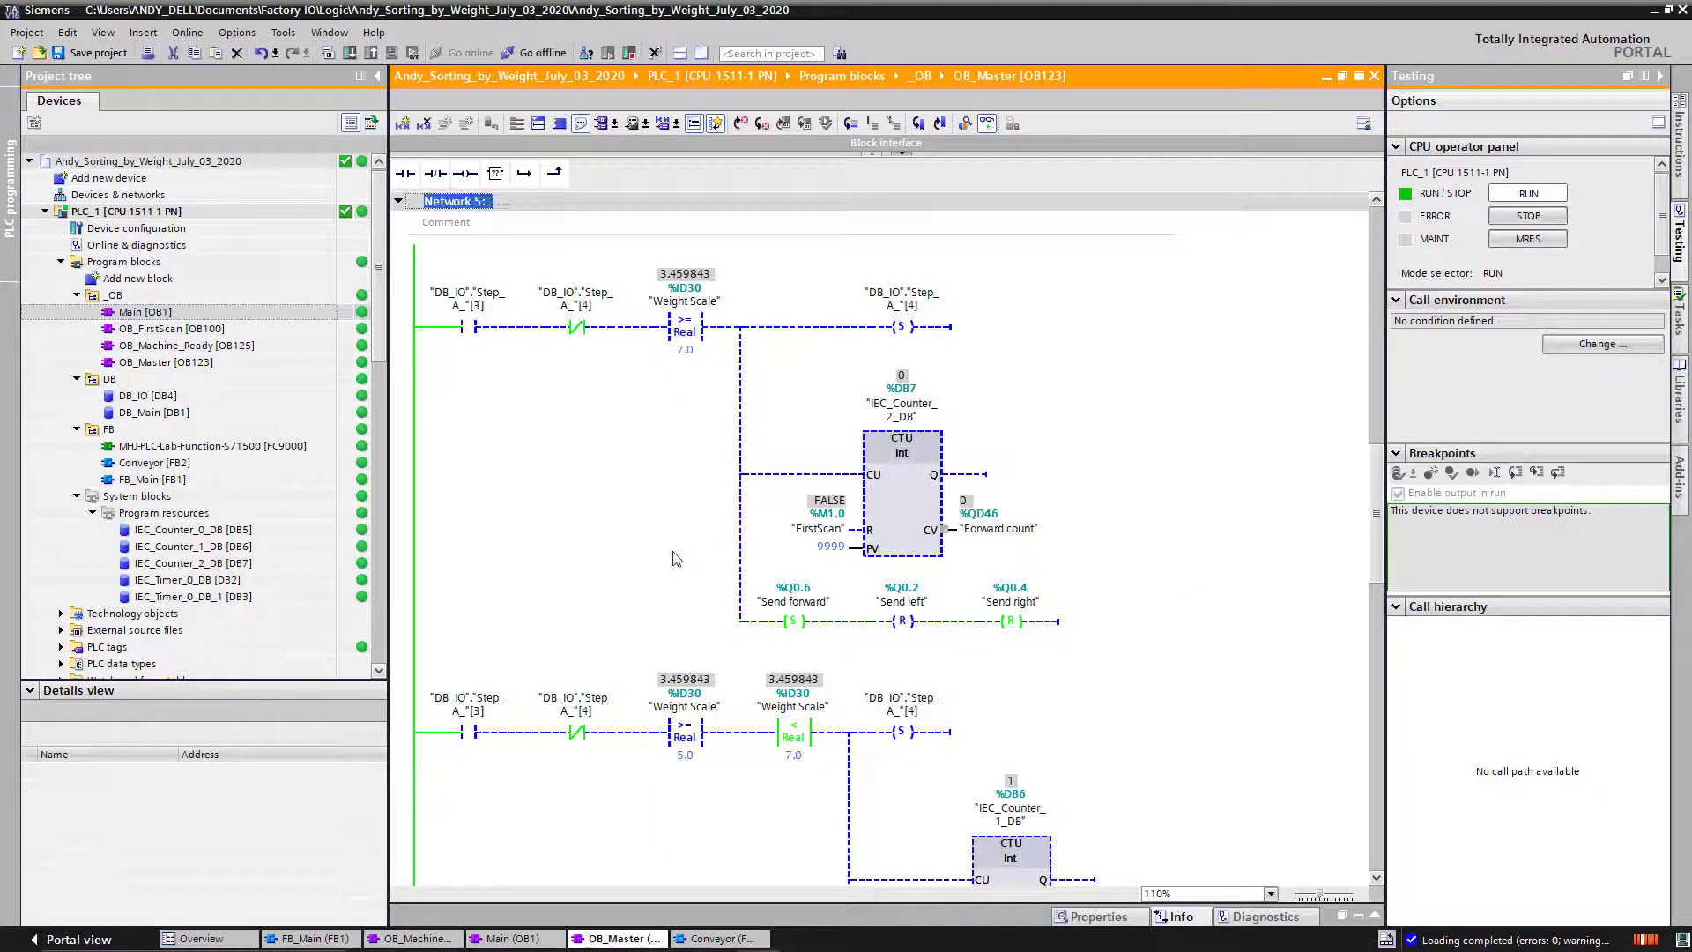
left_click(793, 601)
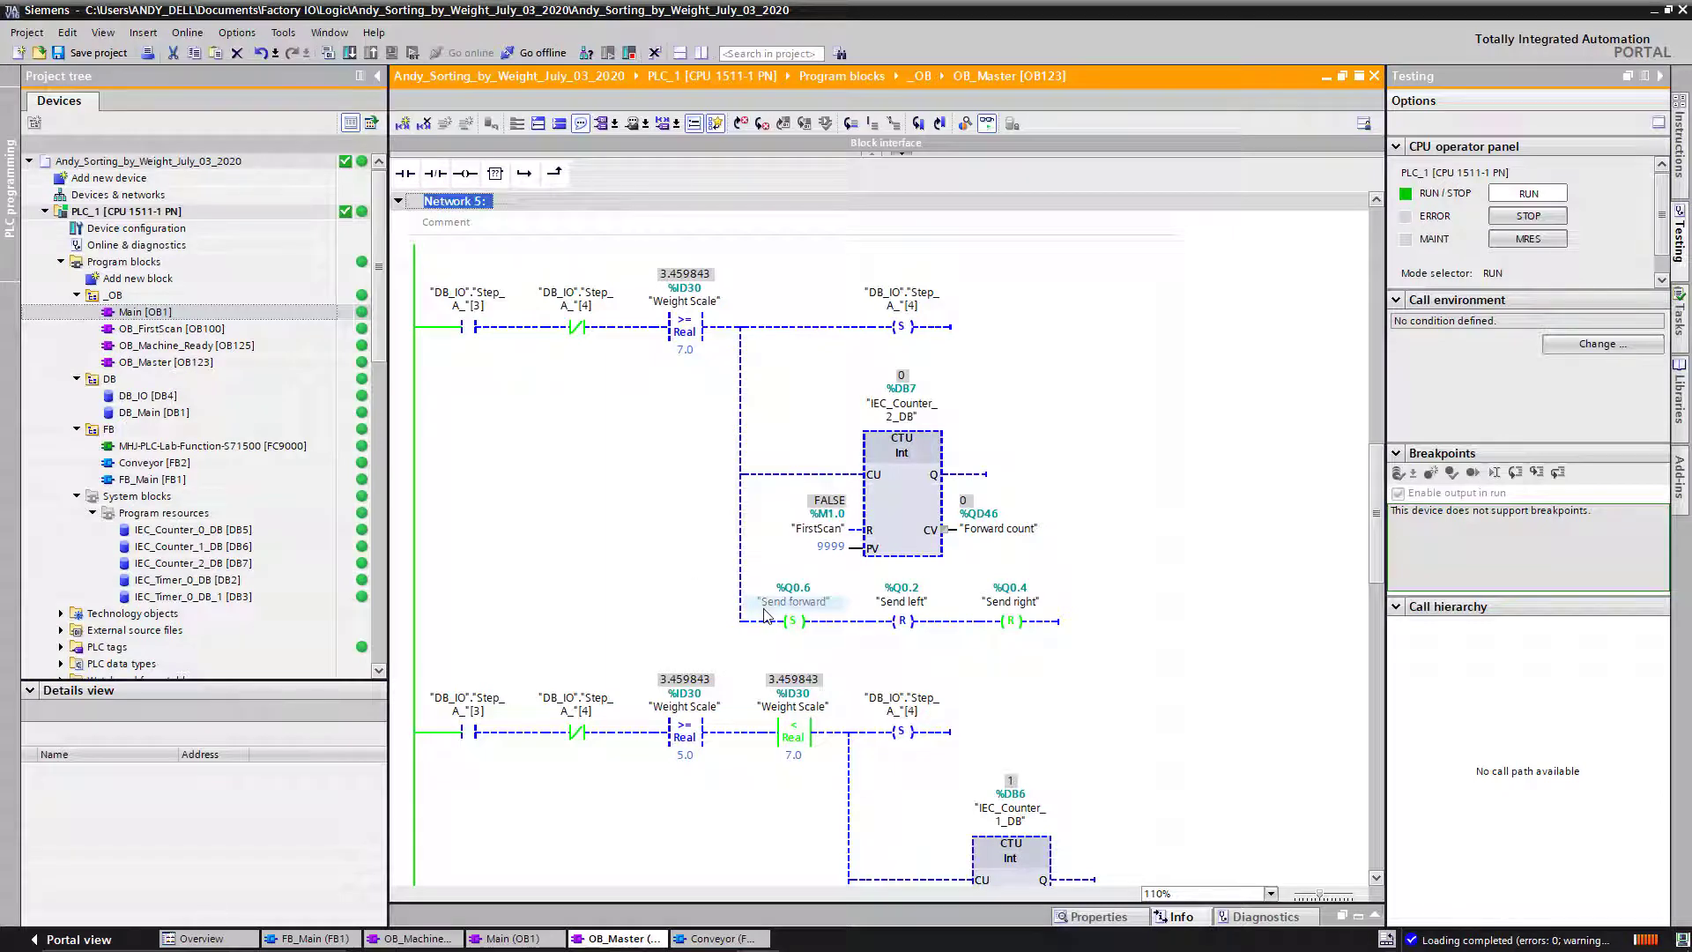
mouse_move(917, 653)
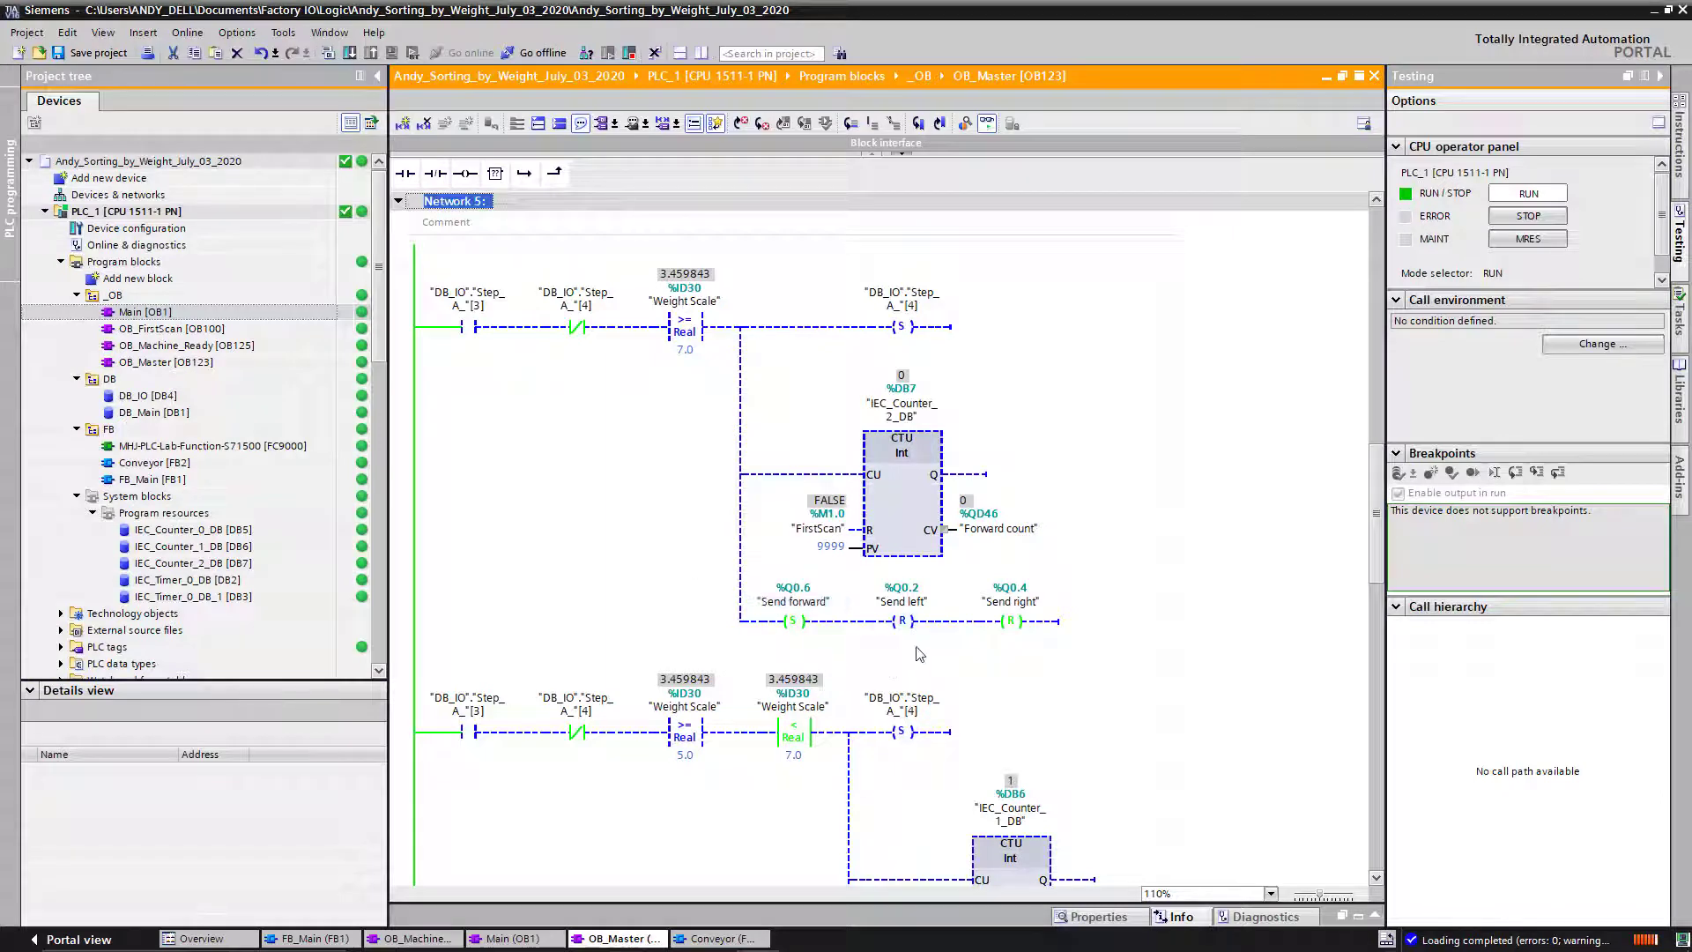
scroll("down", 3)
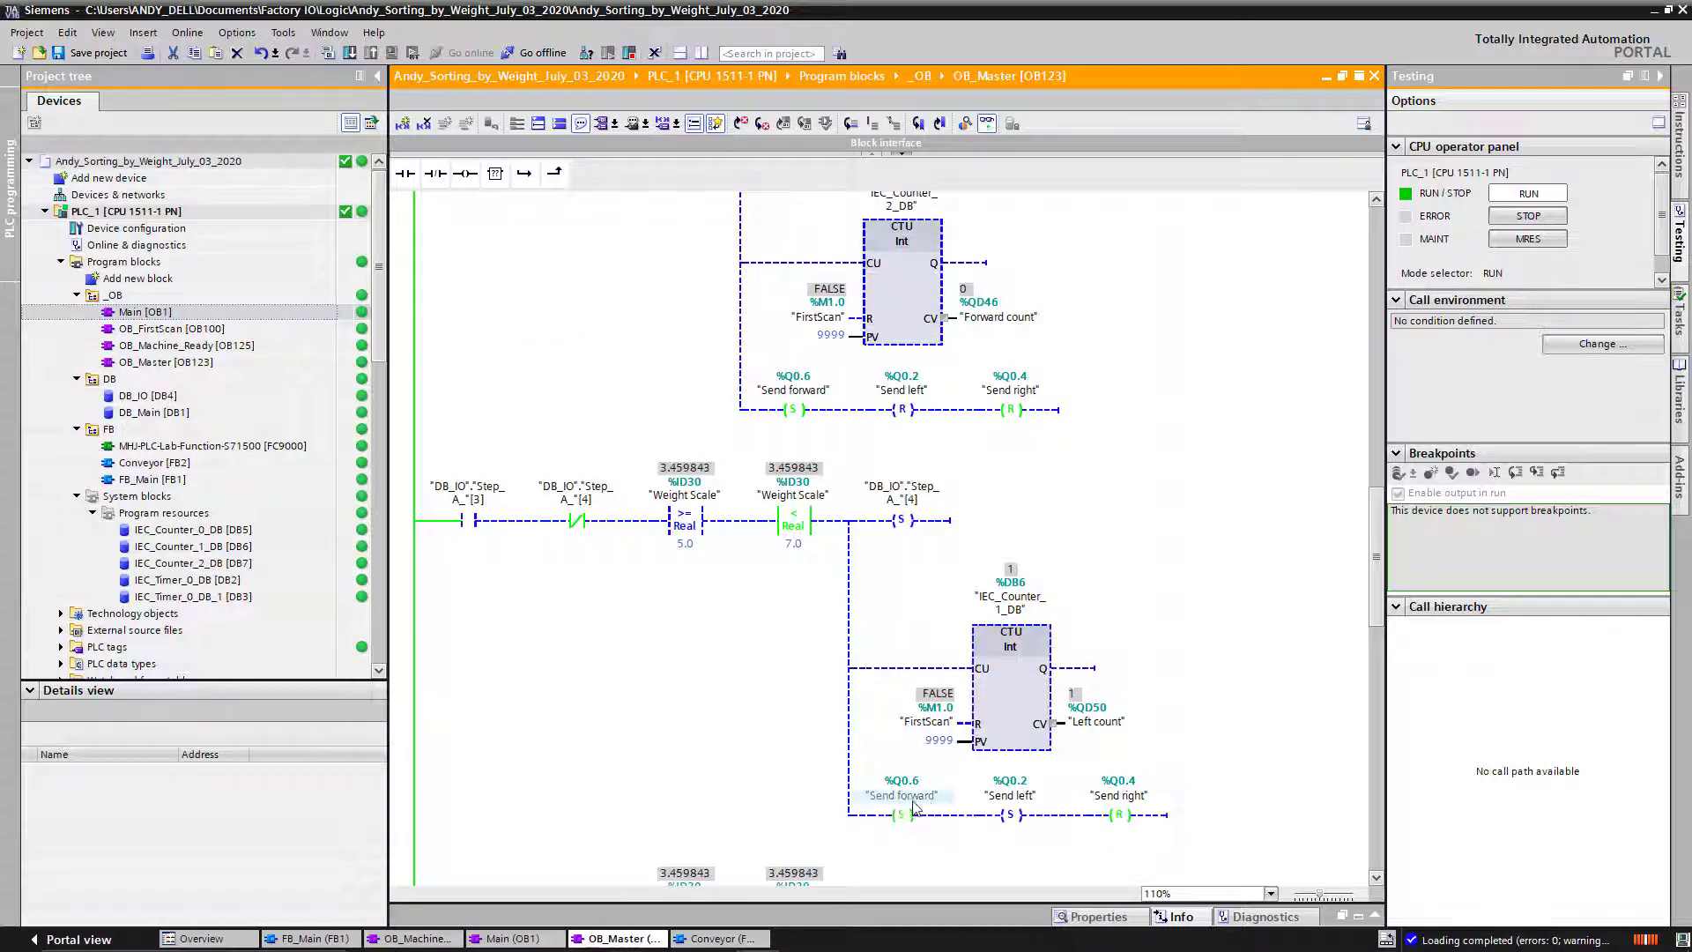
scroll("down", 3)
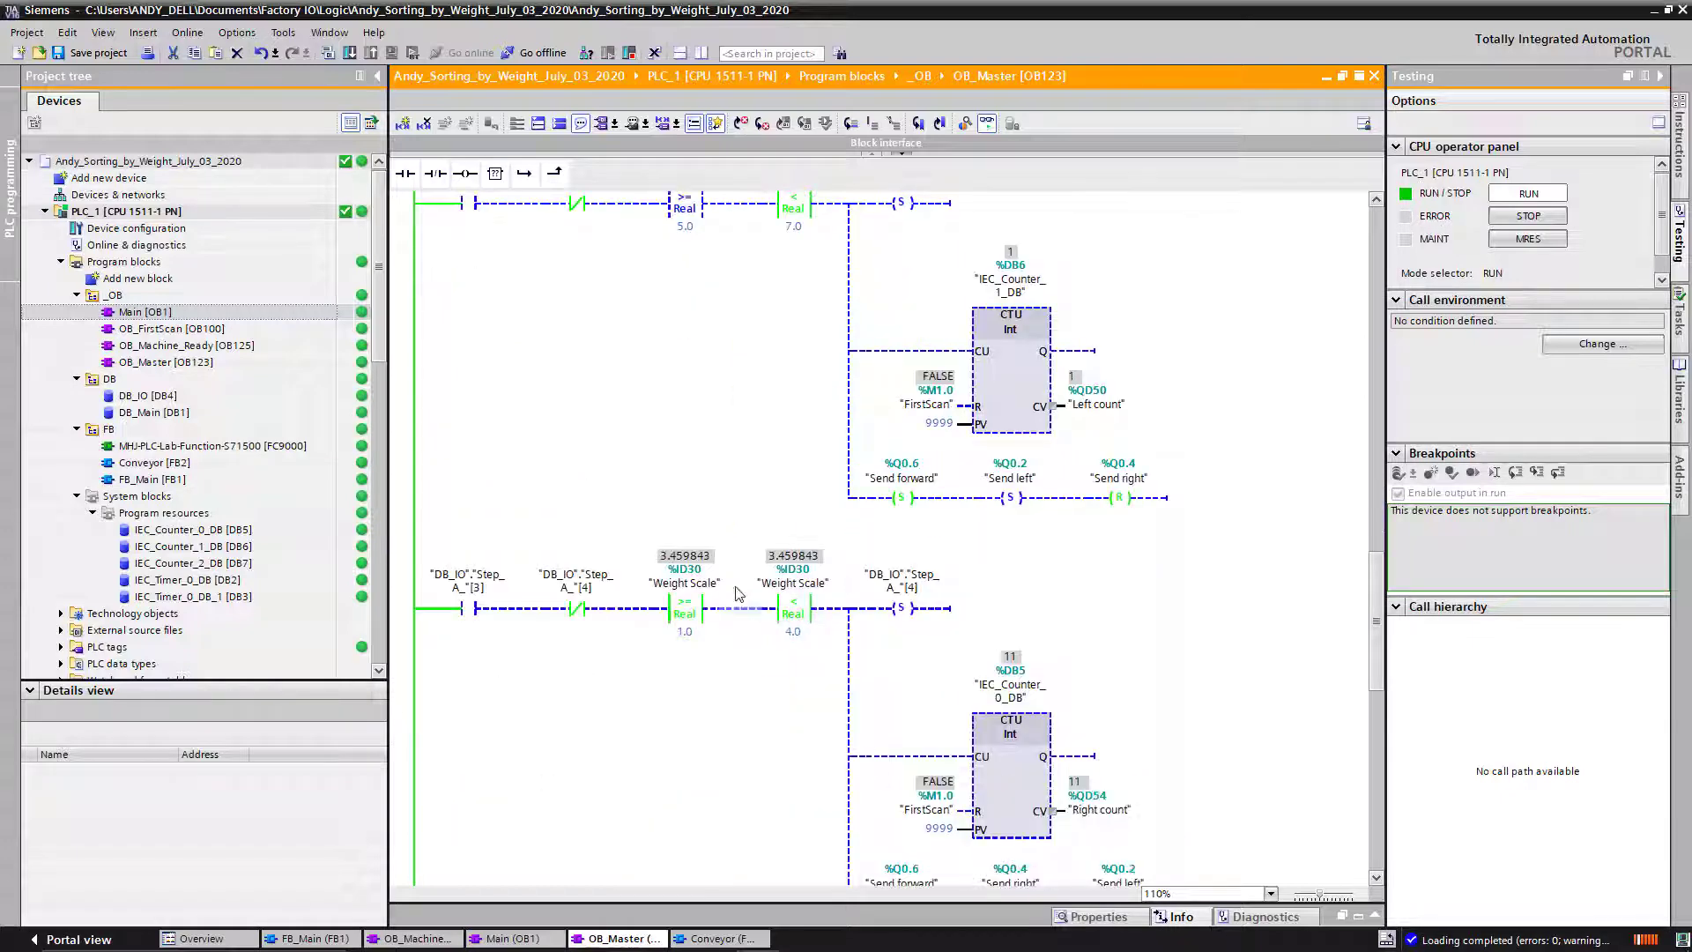
scroll("up", 3)
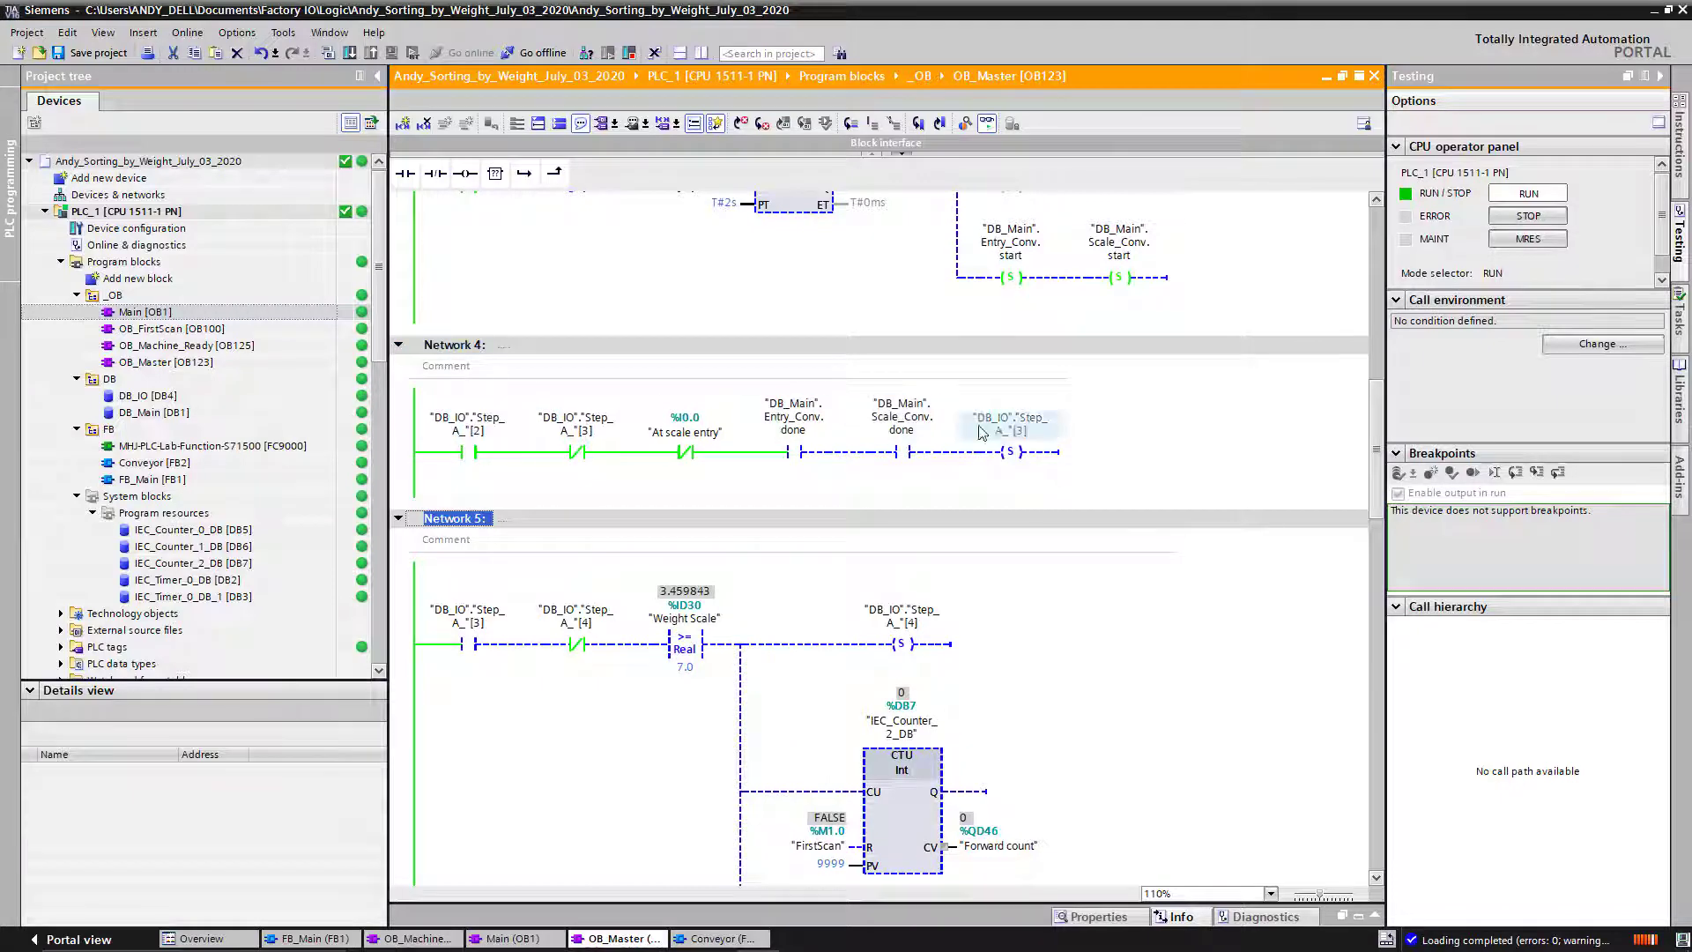
left_click(1011, 424)
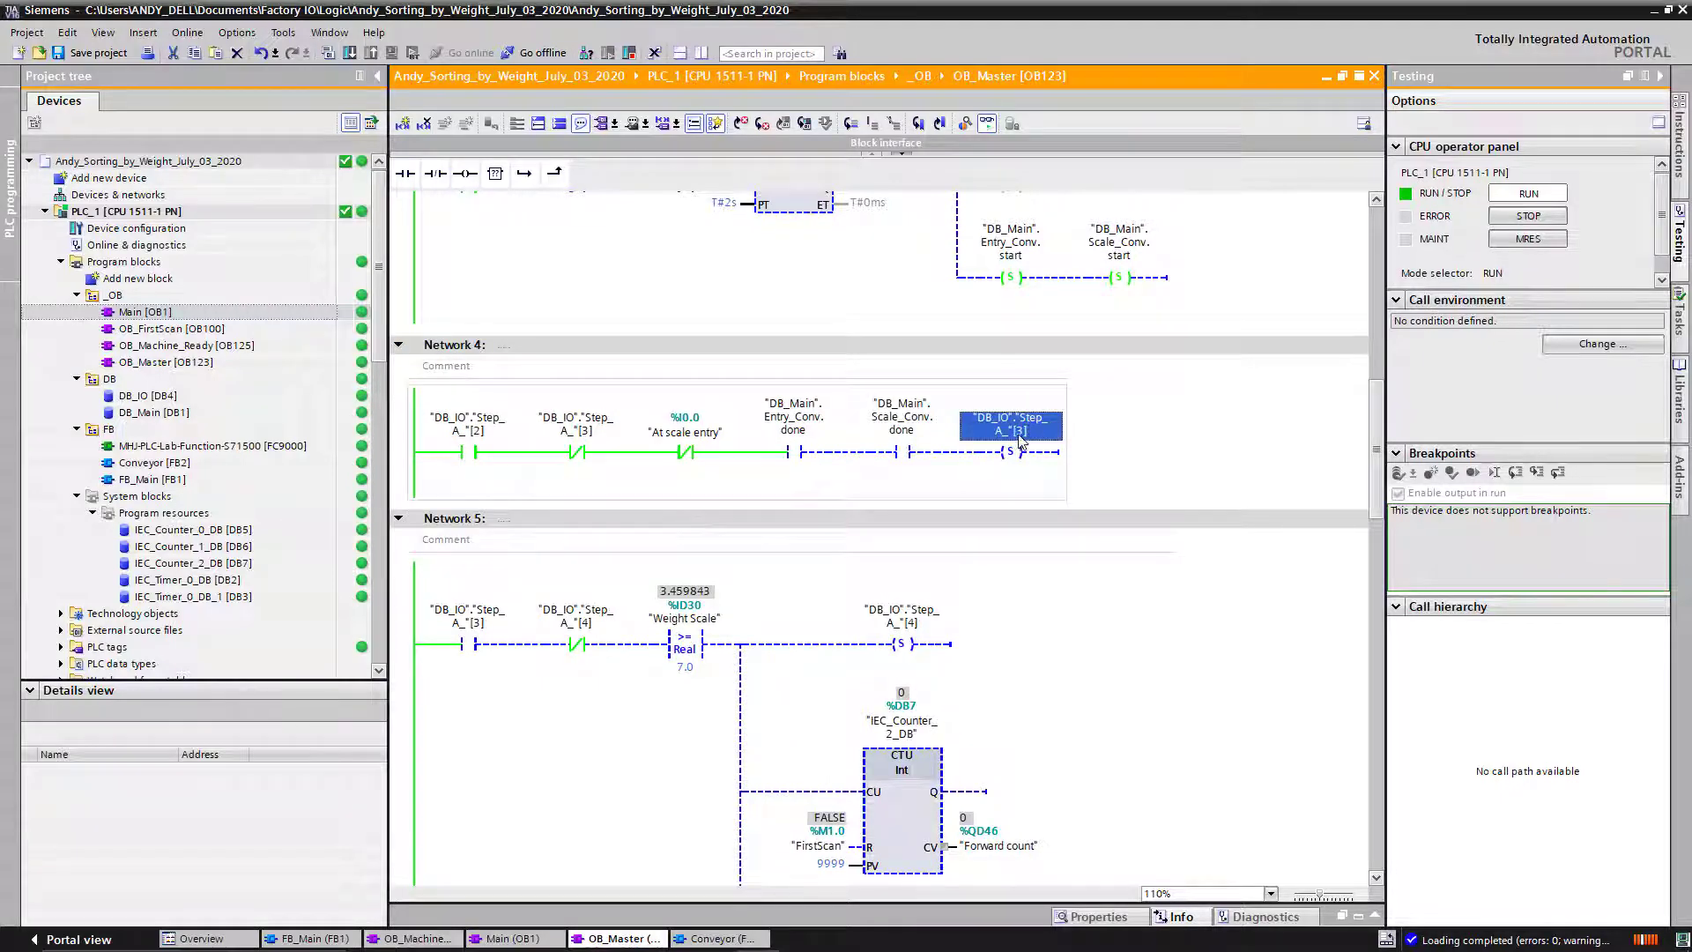
Explain the weight comparison against 7.0 and the Send forward set coil, scrolling further.
scroll("down", 3)
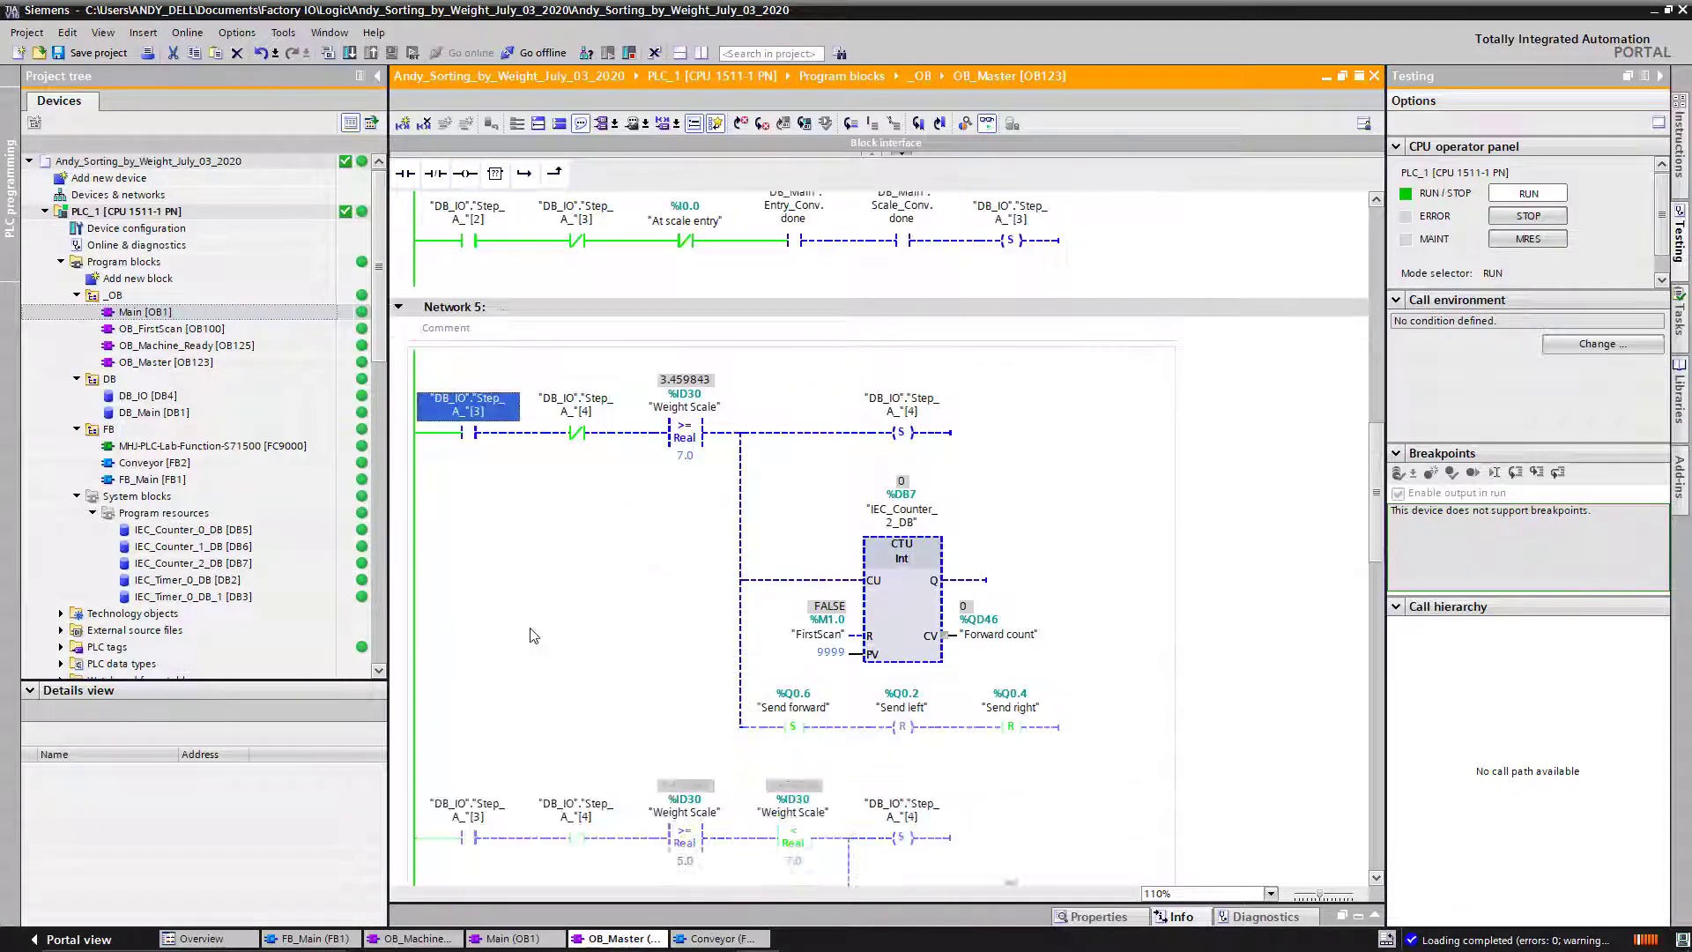
scroll("down", 3)
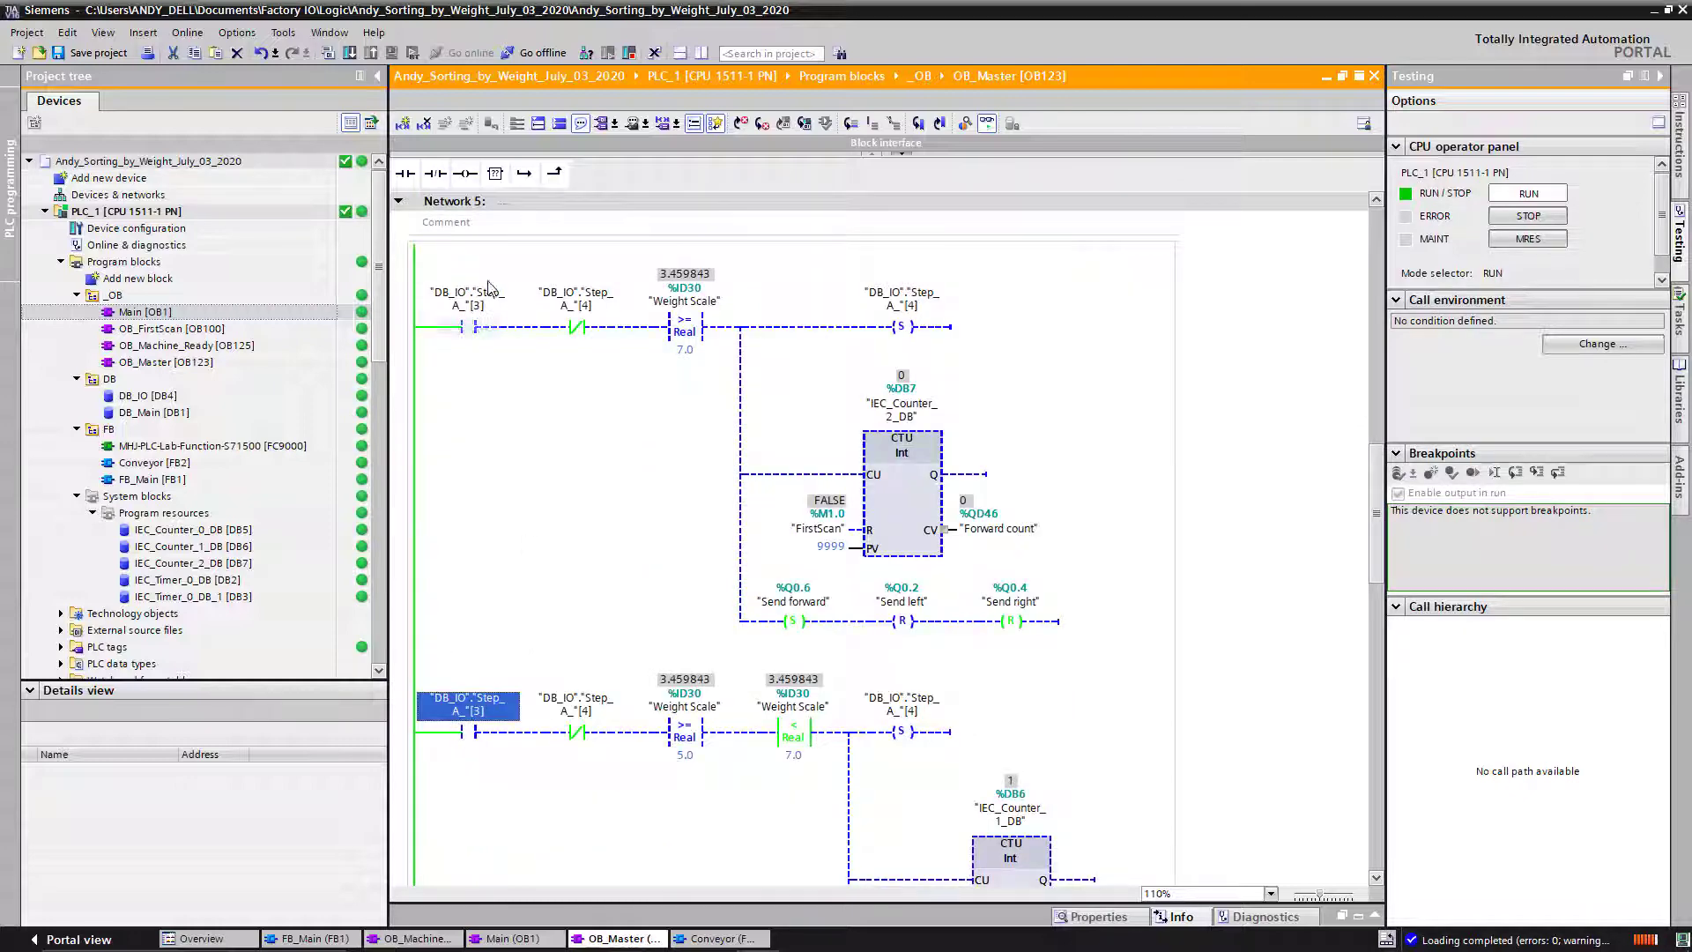
scroll("down", 3)
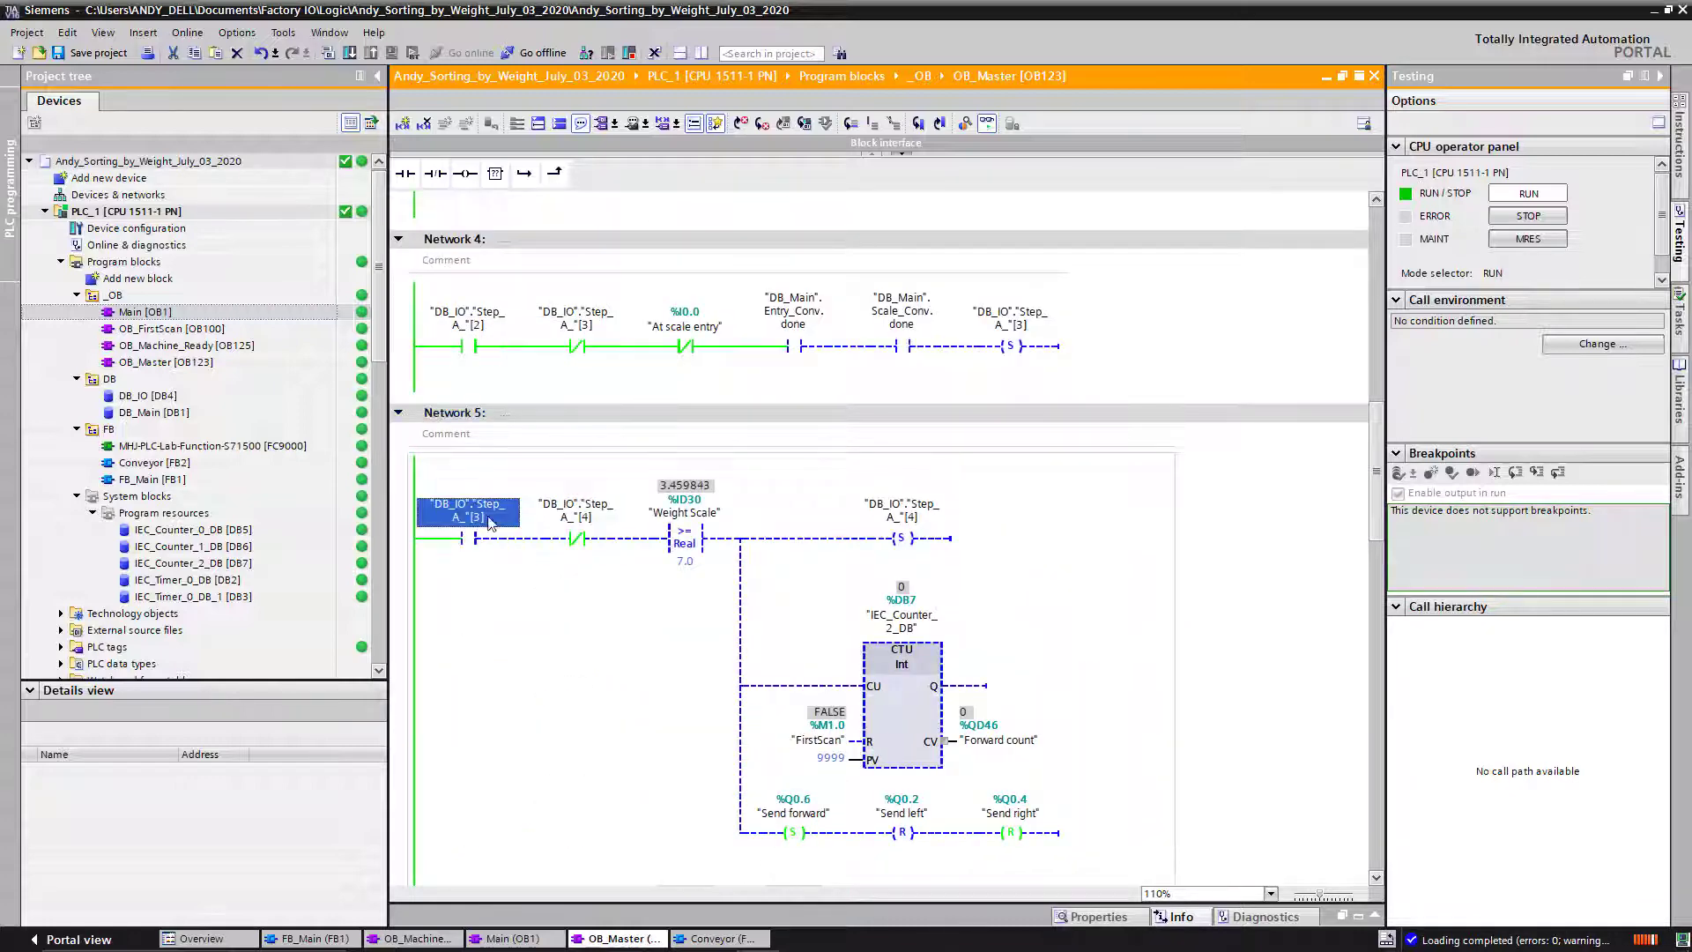
scroll("down", 3)
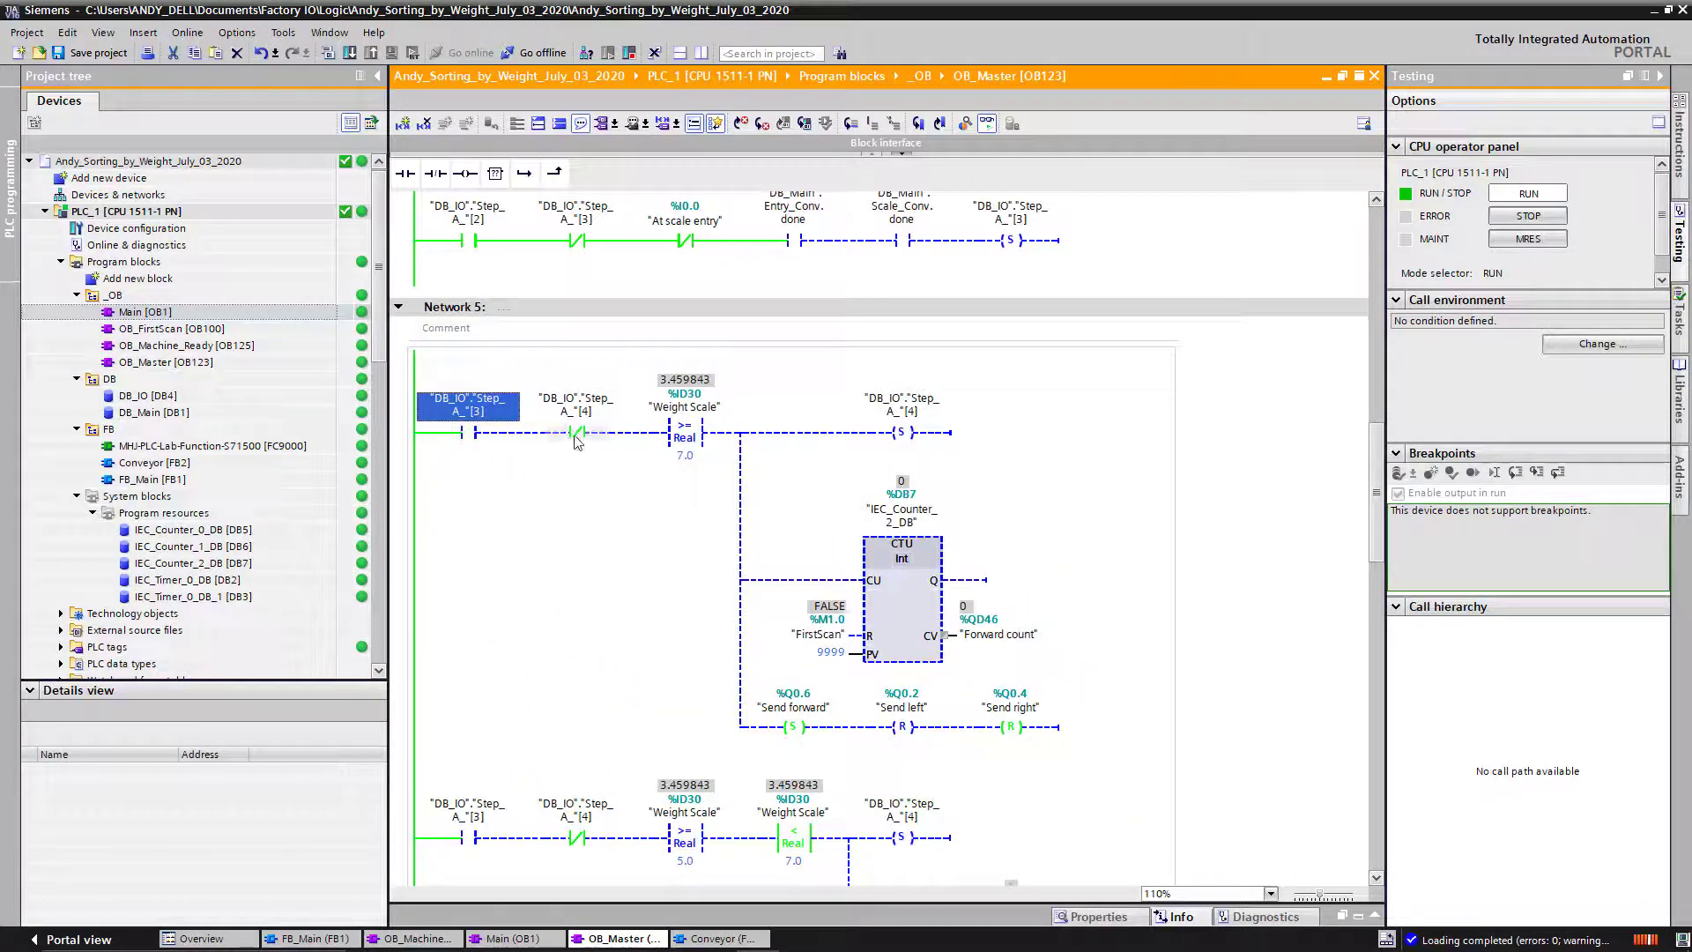
left_click(684, 431)
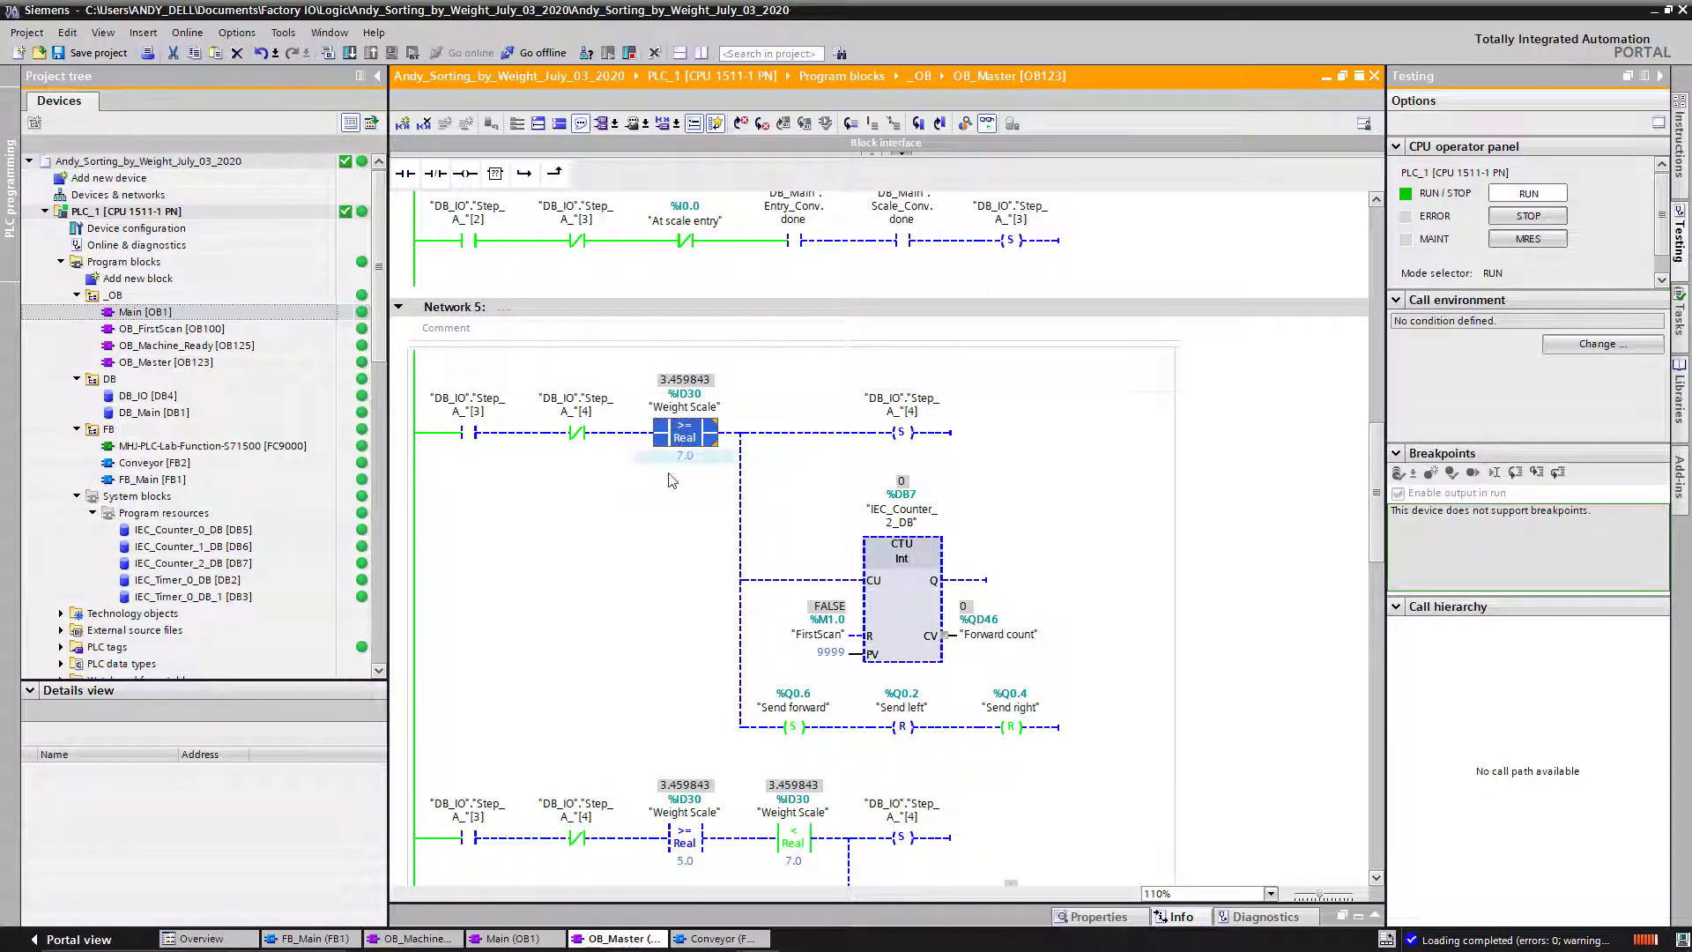
left_click(793, 725)
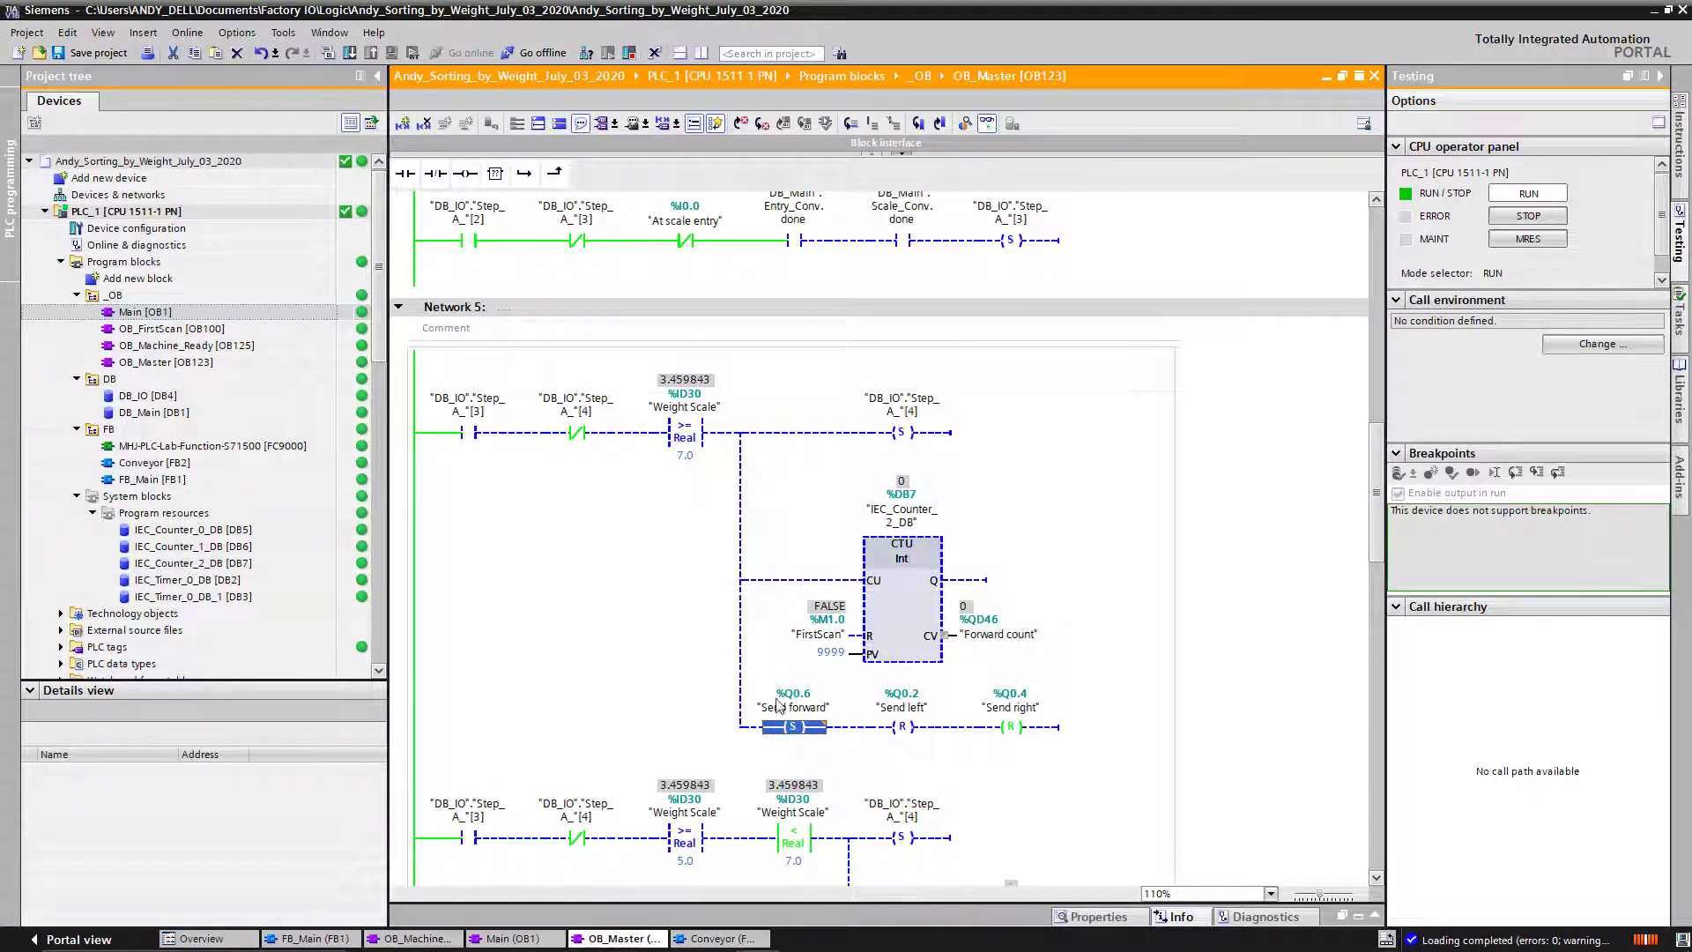
scroll("down", 3)
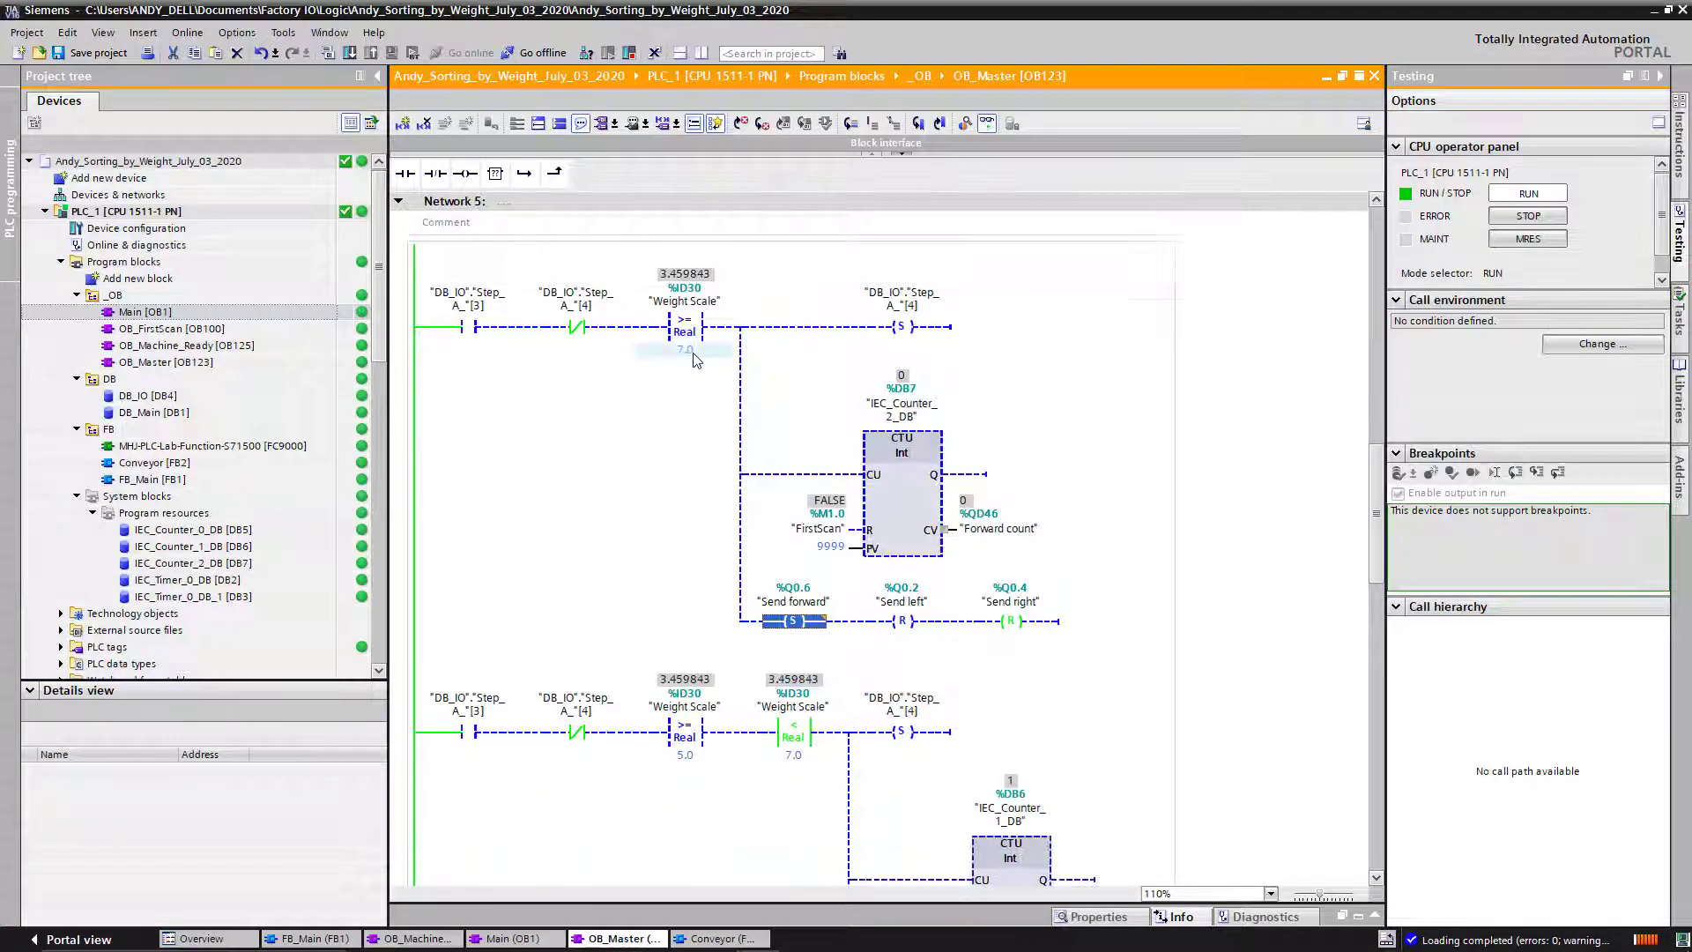
scroll("down", 3)
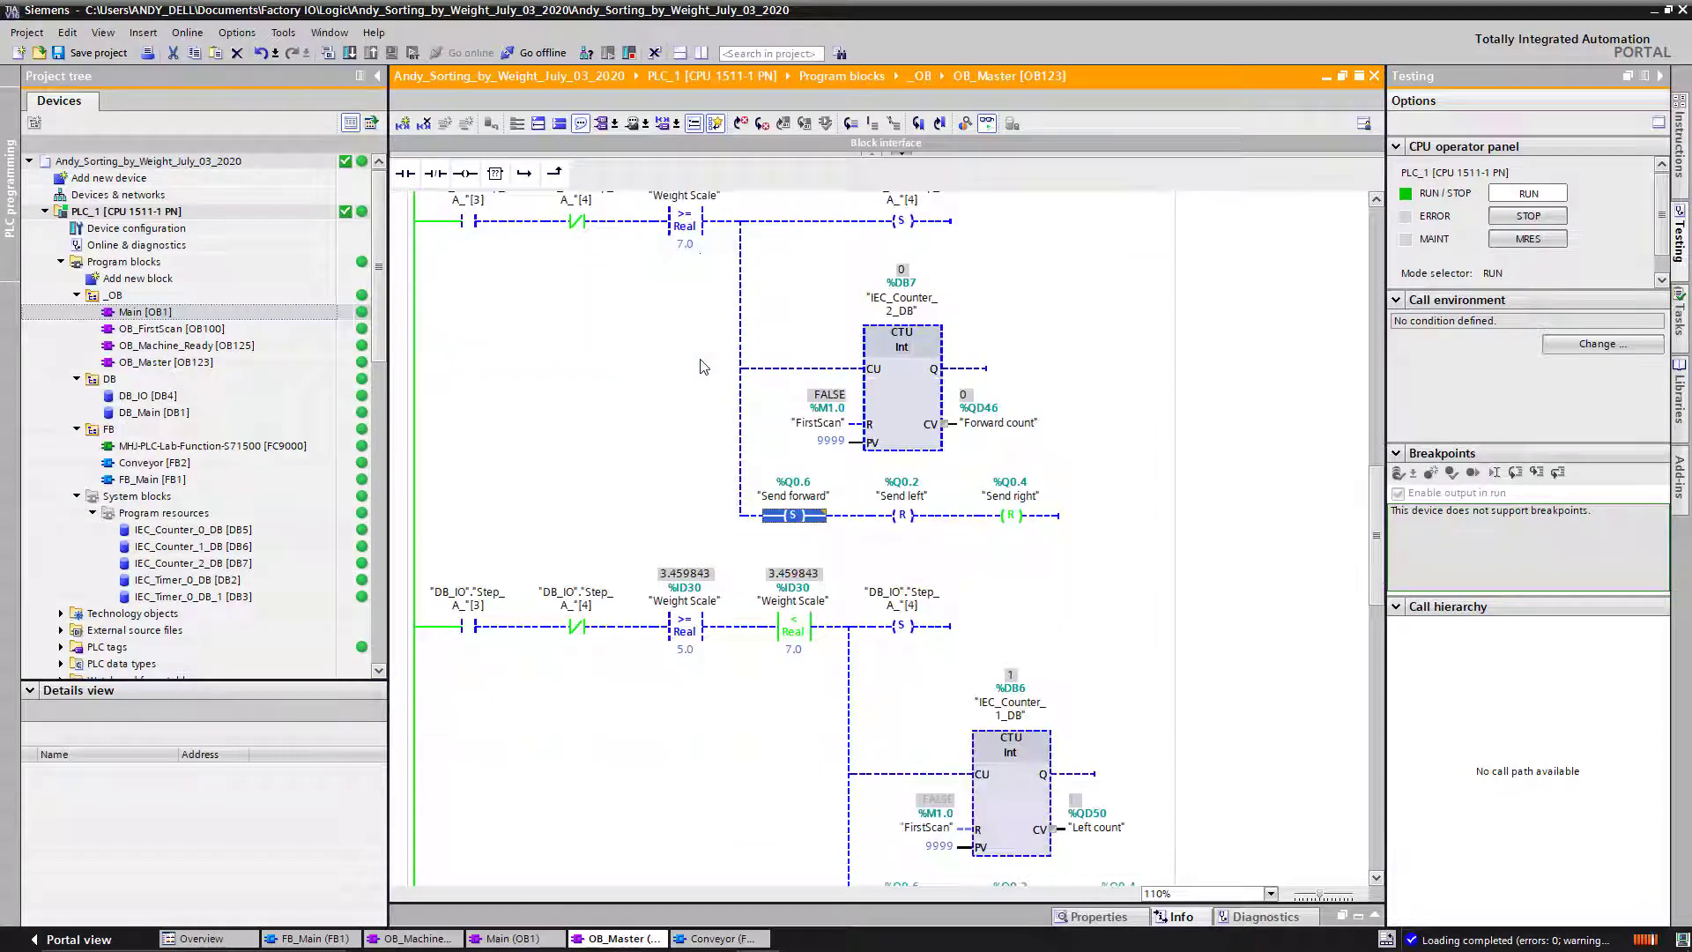
scroll("down", 3)
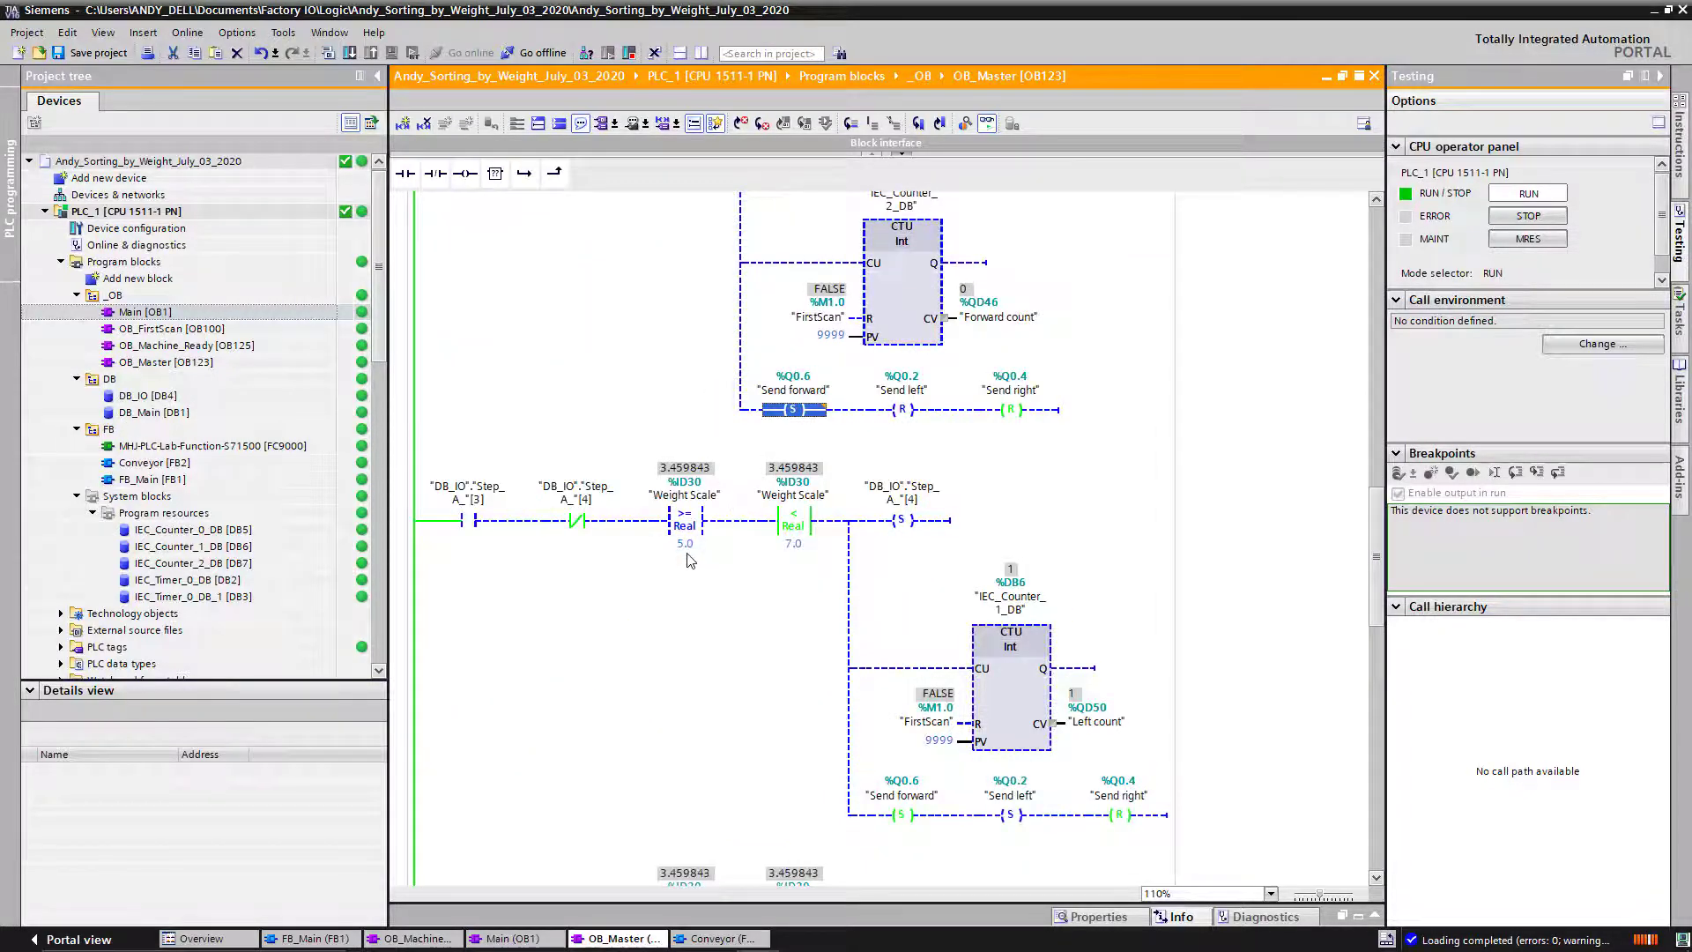
mouse_move(795, 561)
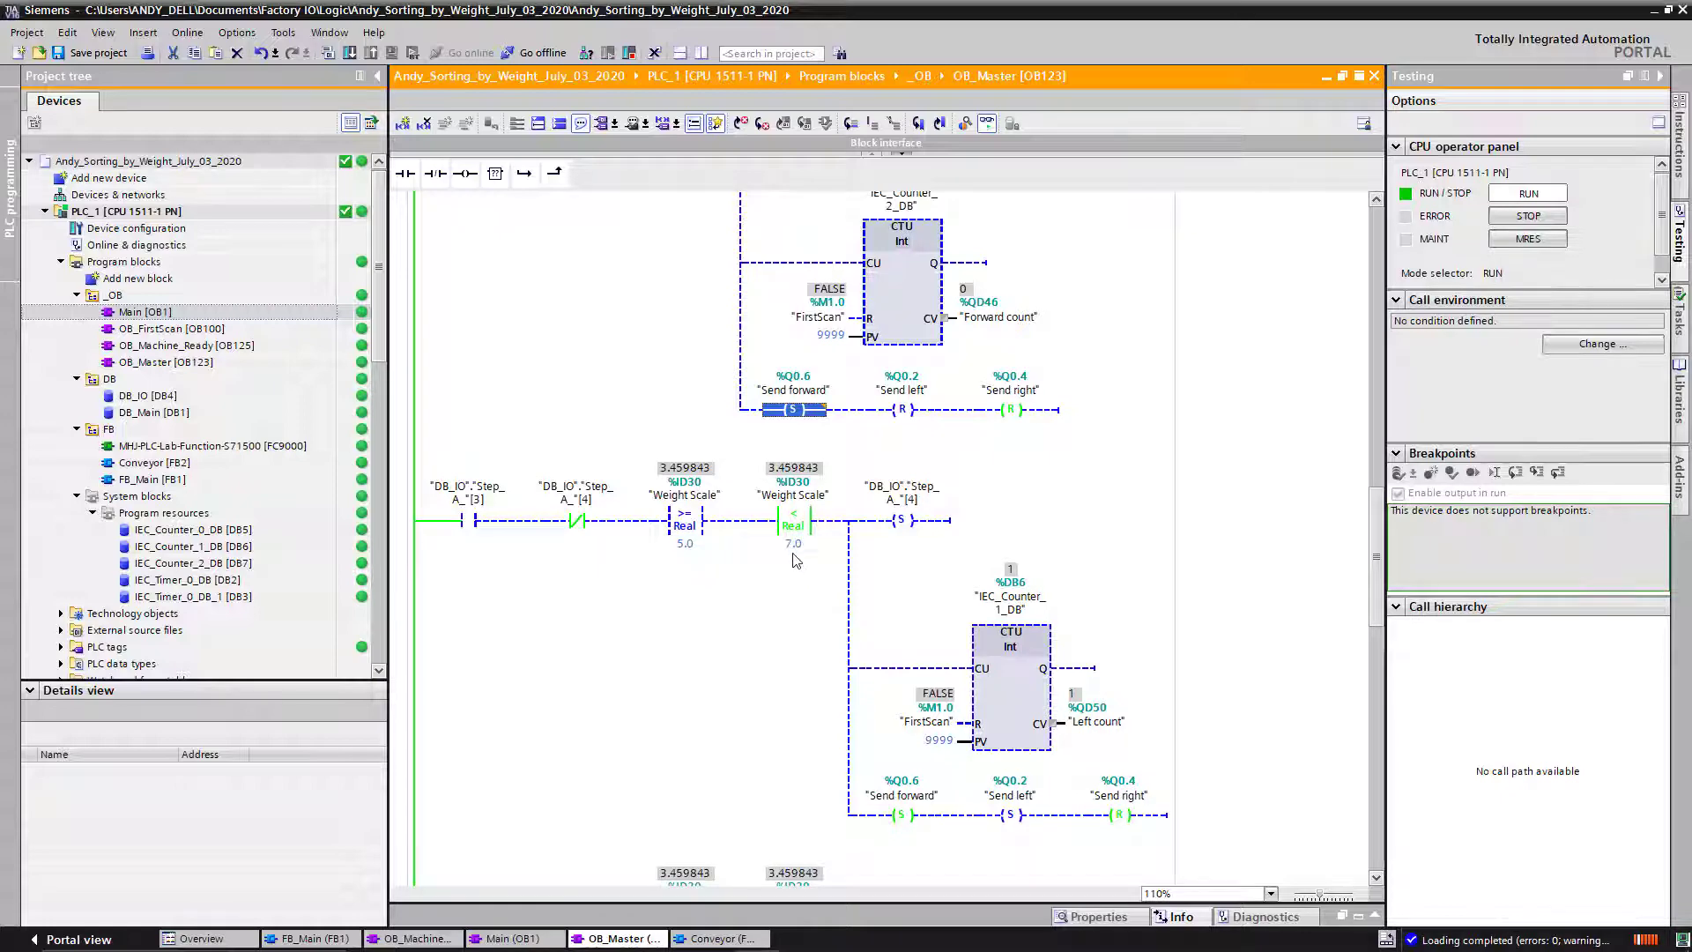
mouse_move(681, 588)
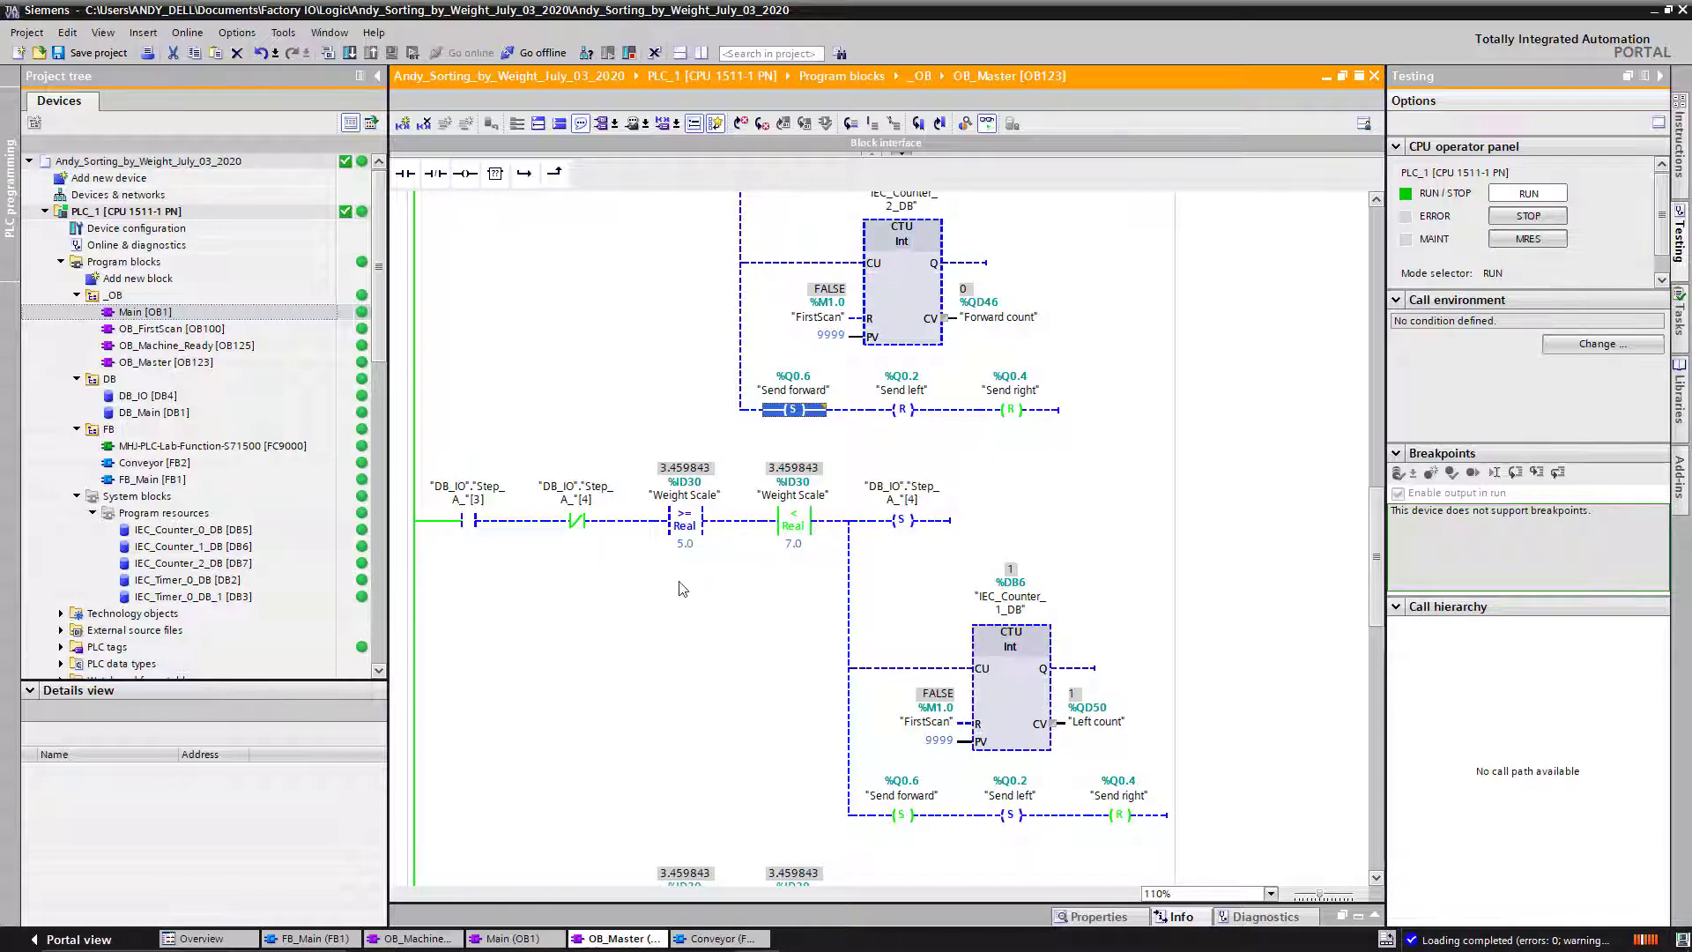
scroll("down", 3)
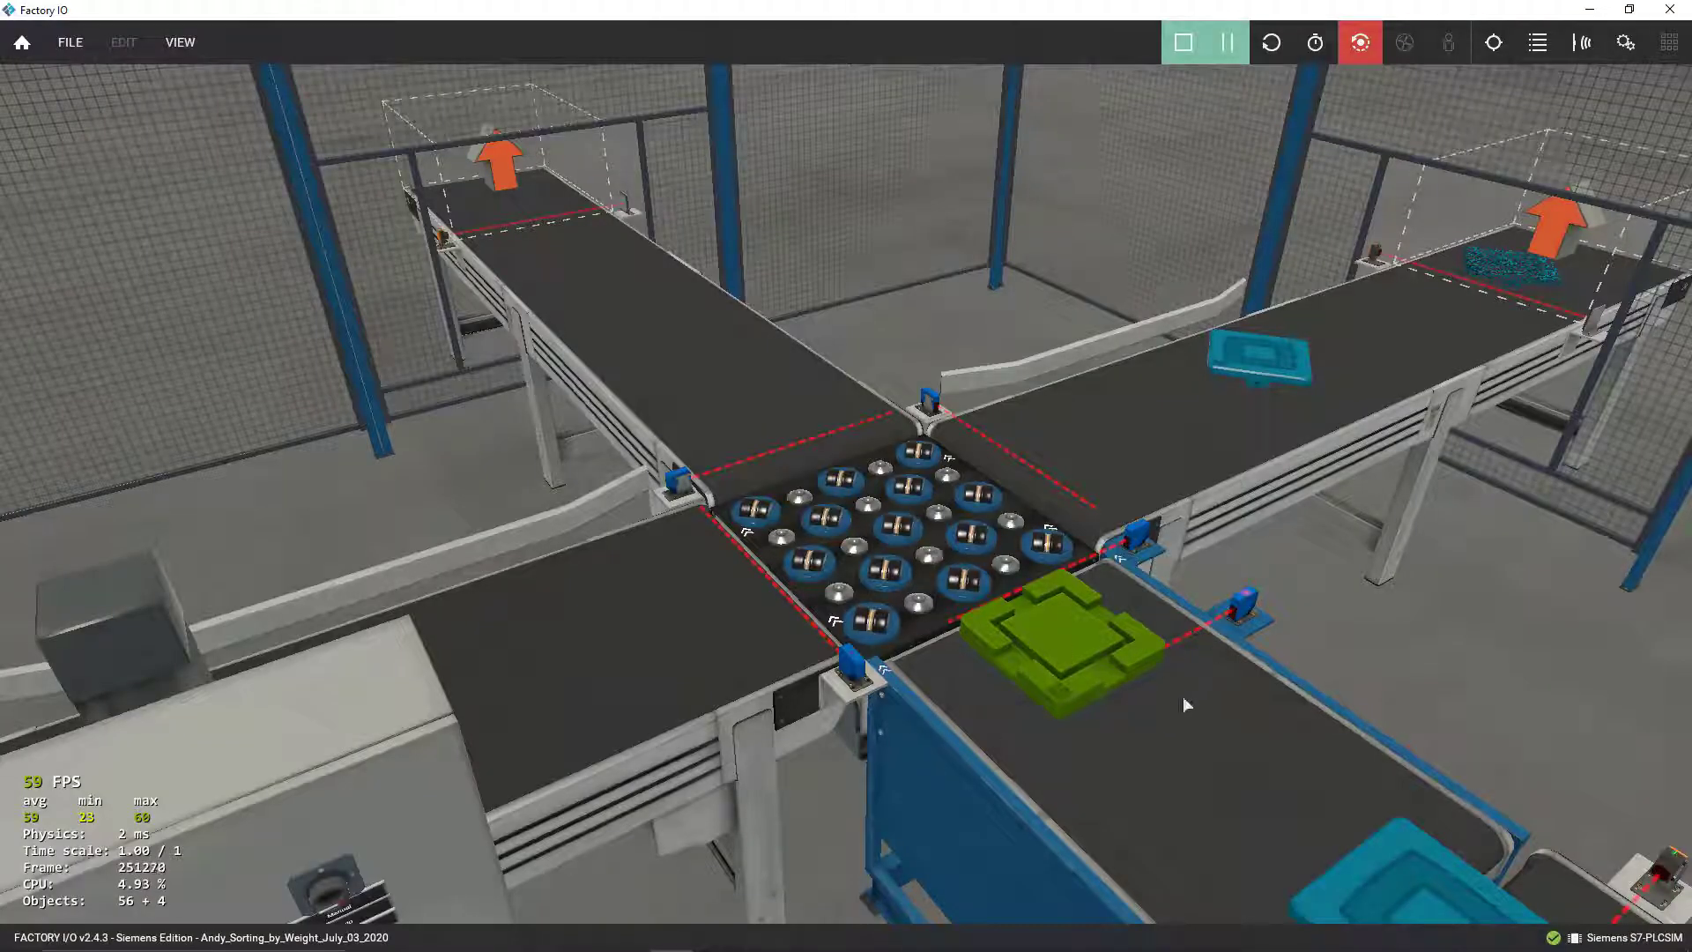
mouse_move(722, 359)
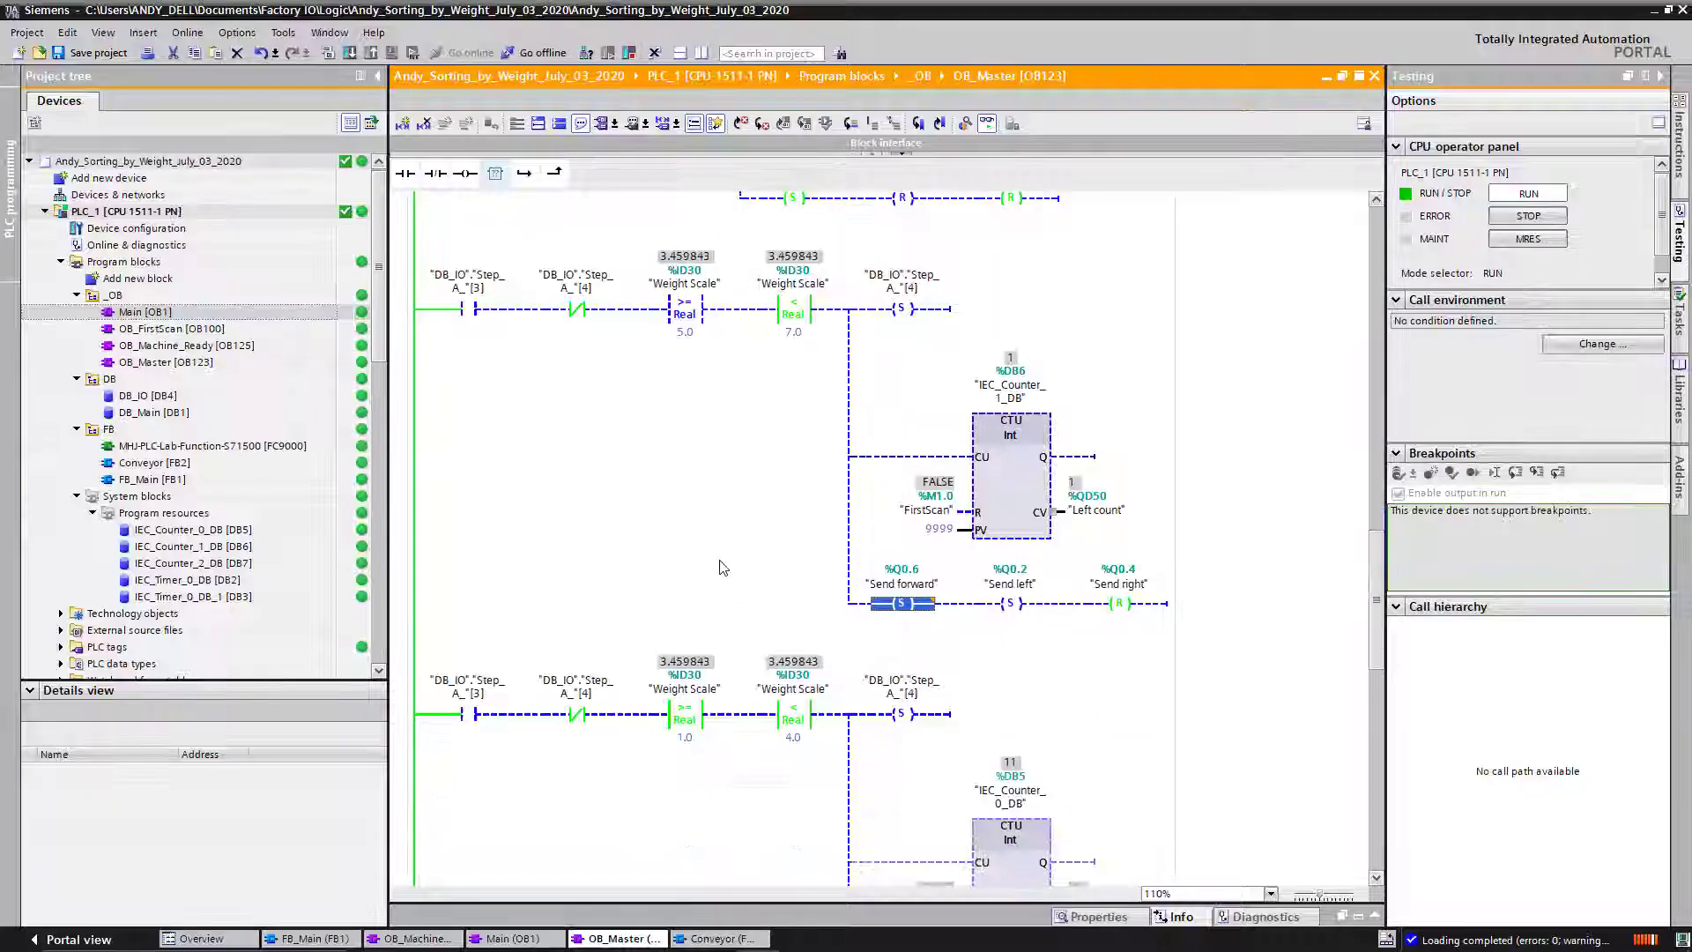
scroll("down", 3)
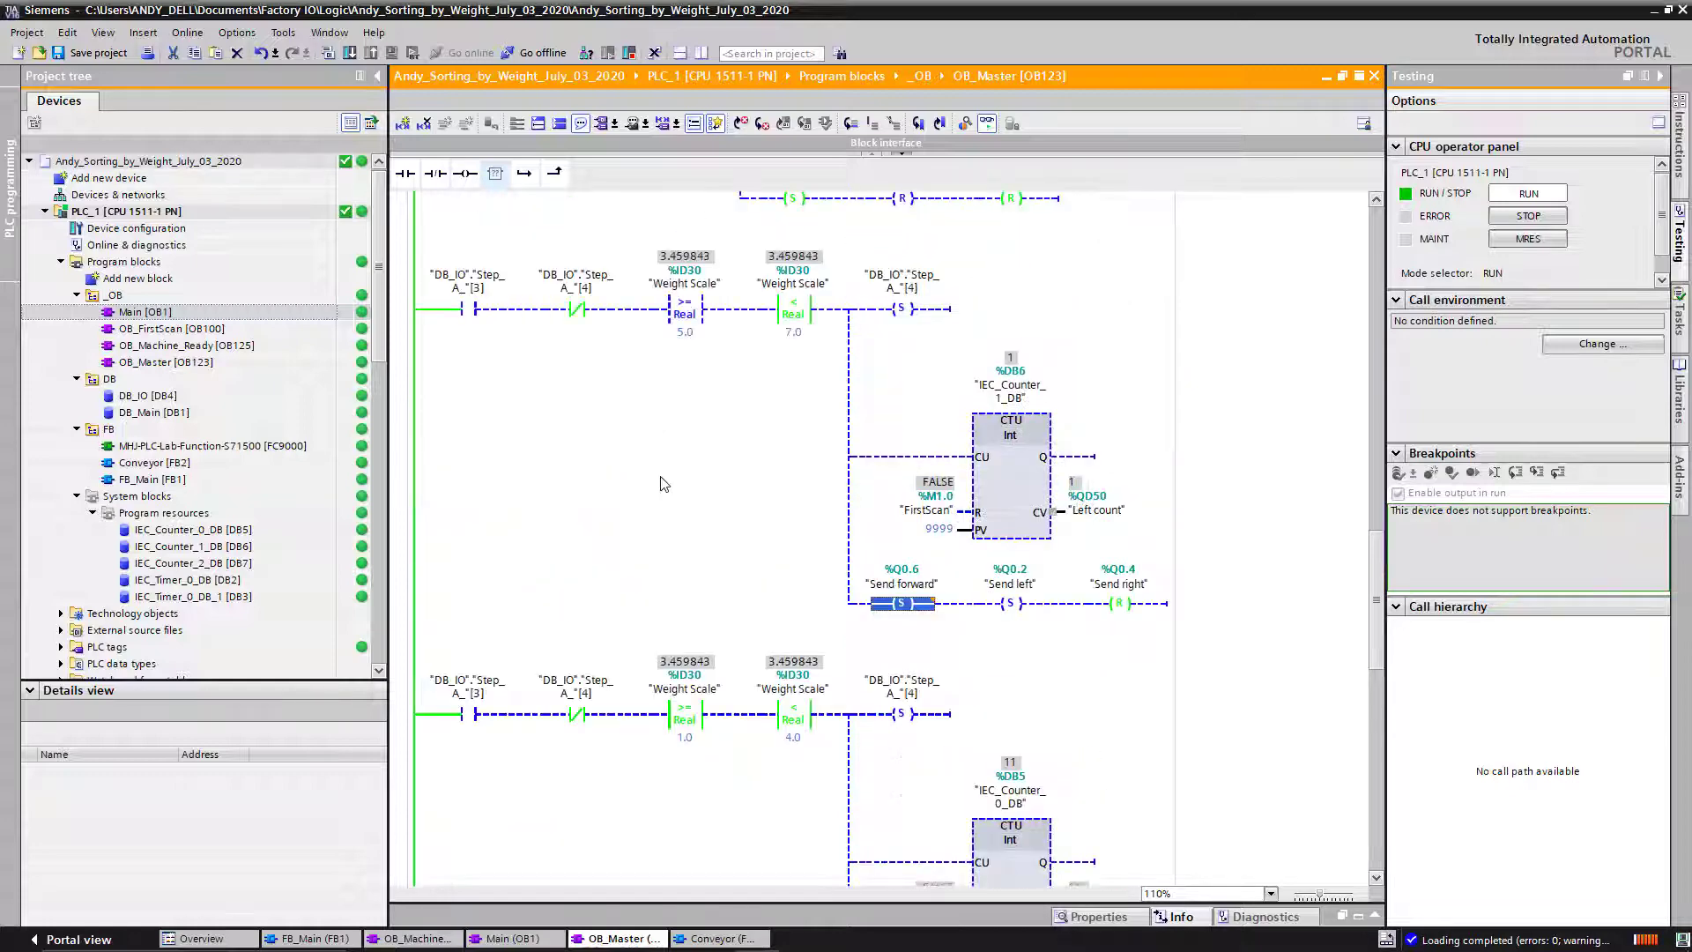
scroll("down", 3)
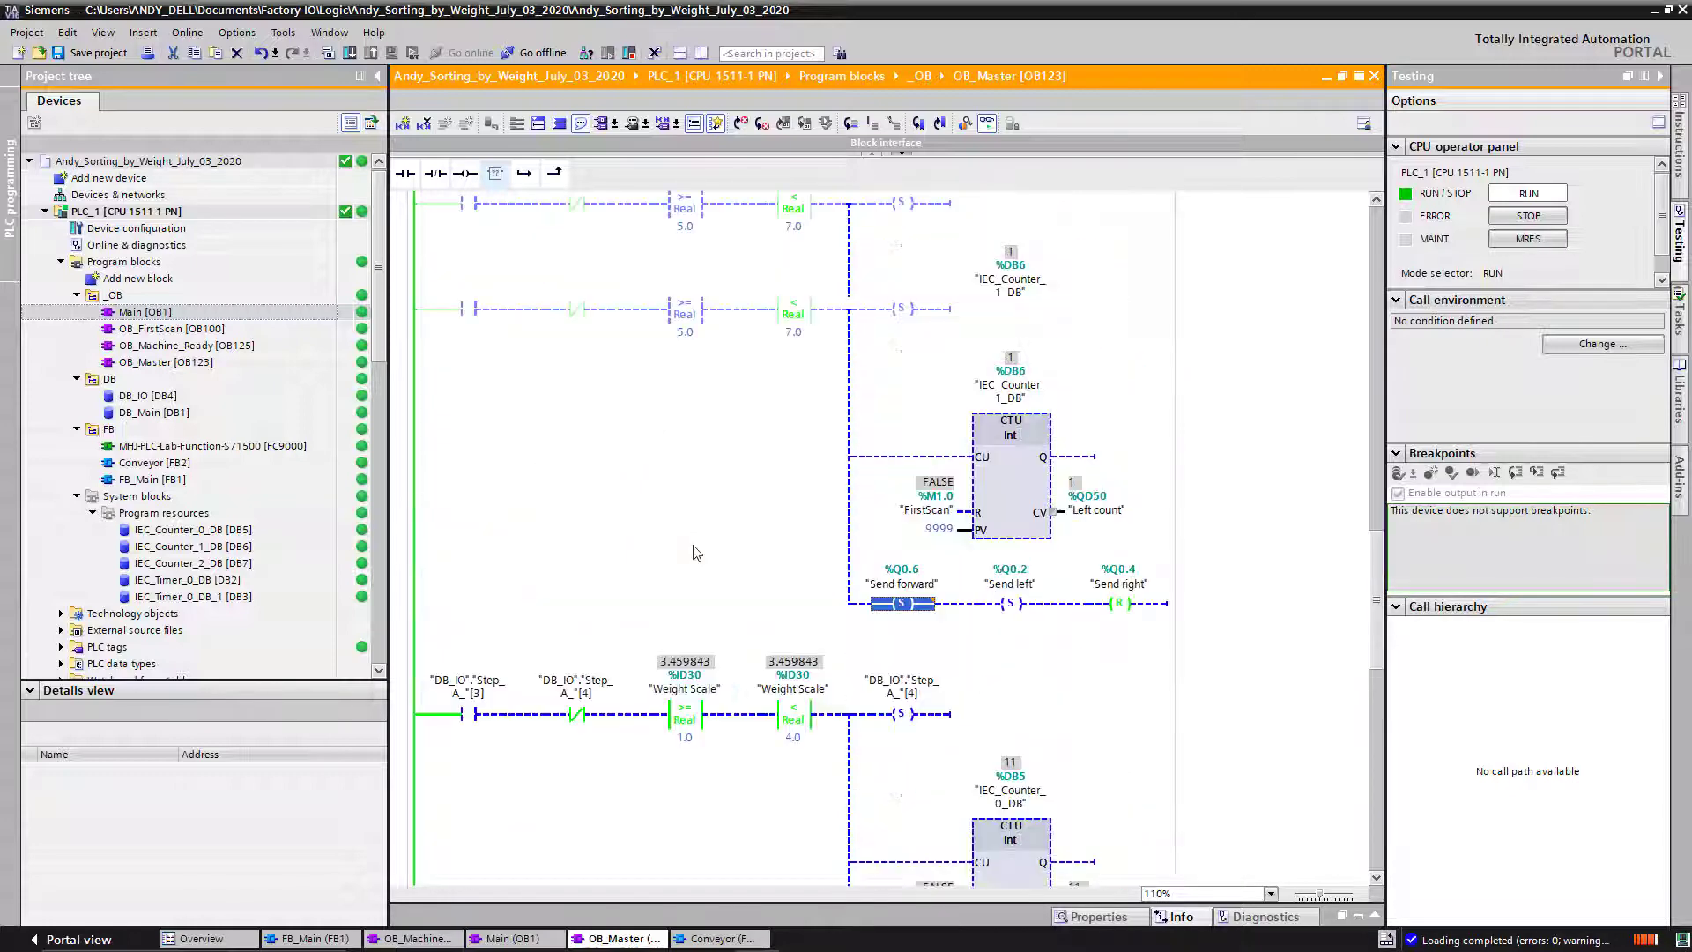
scroll("down", 3)
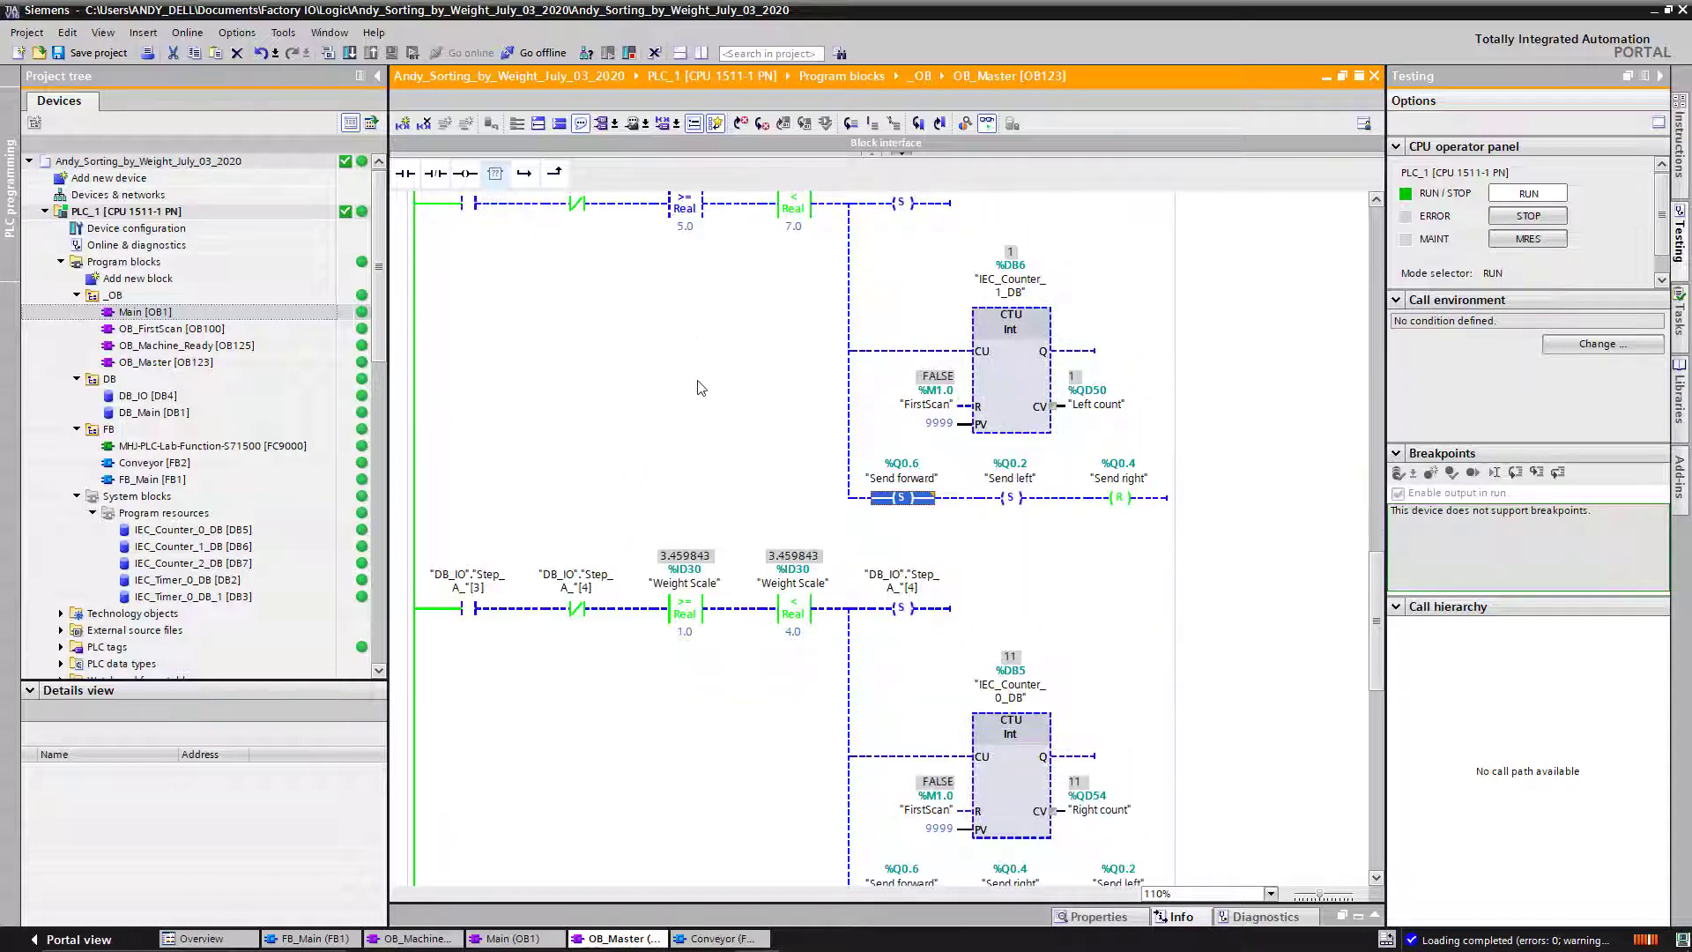
scroll("up", 3)
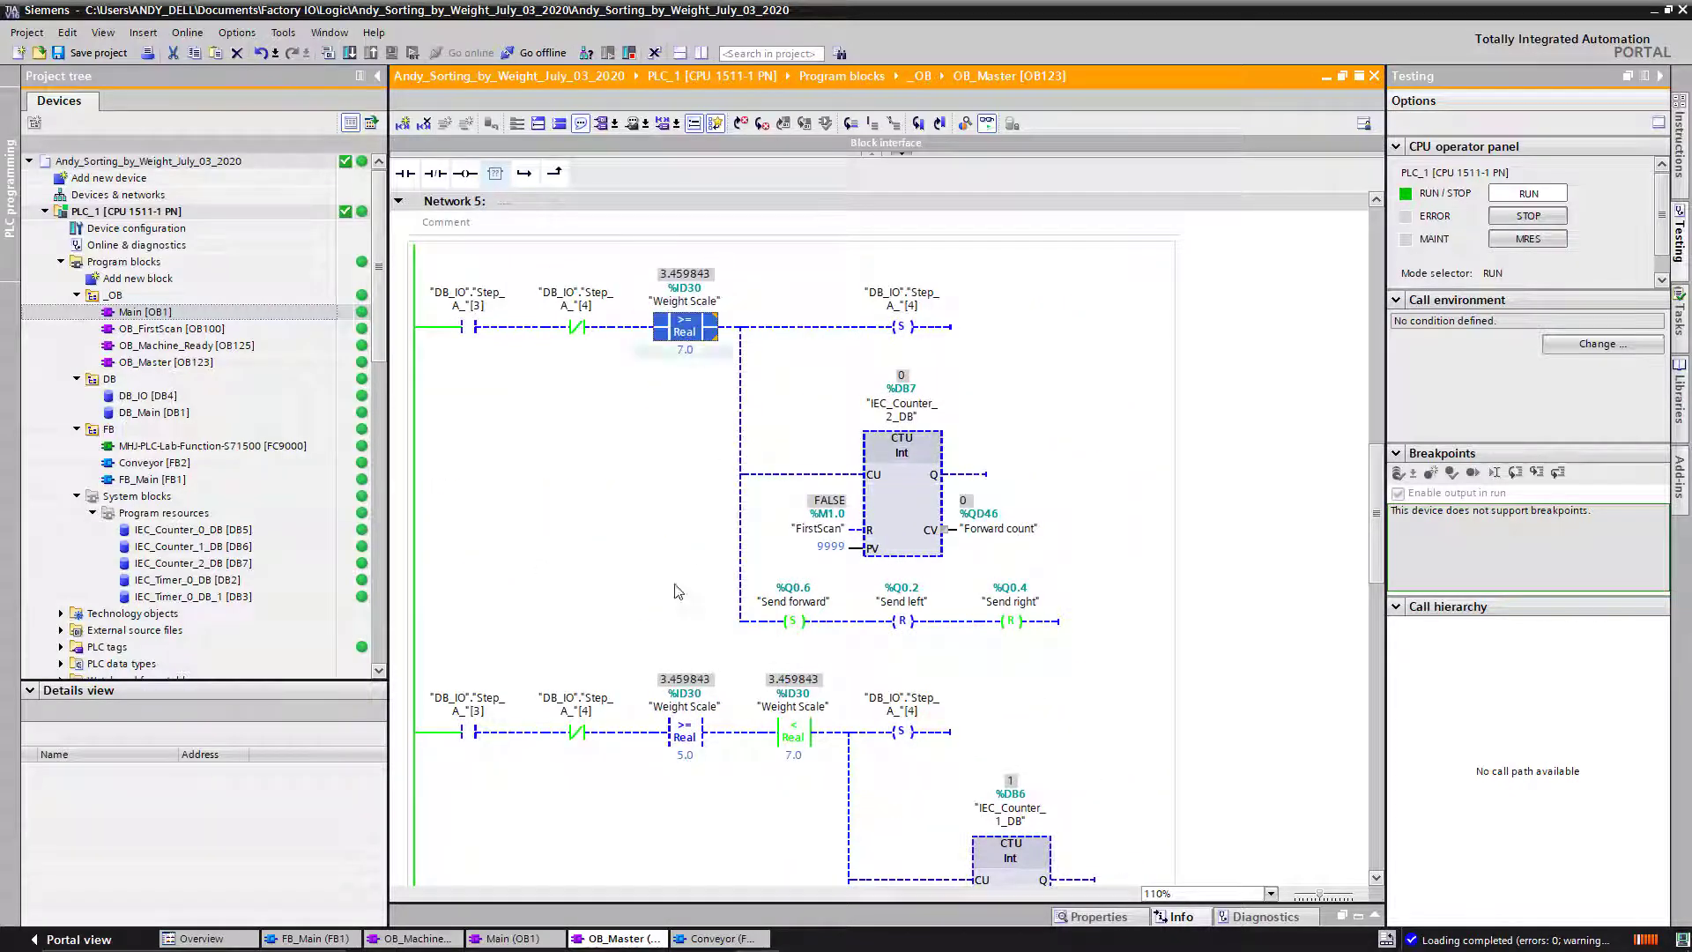
left_click(684, 730)
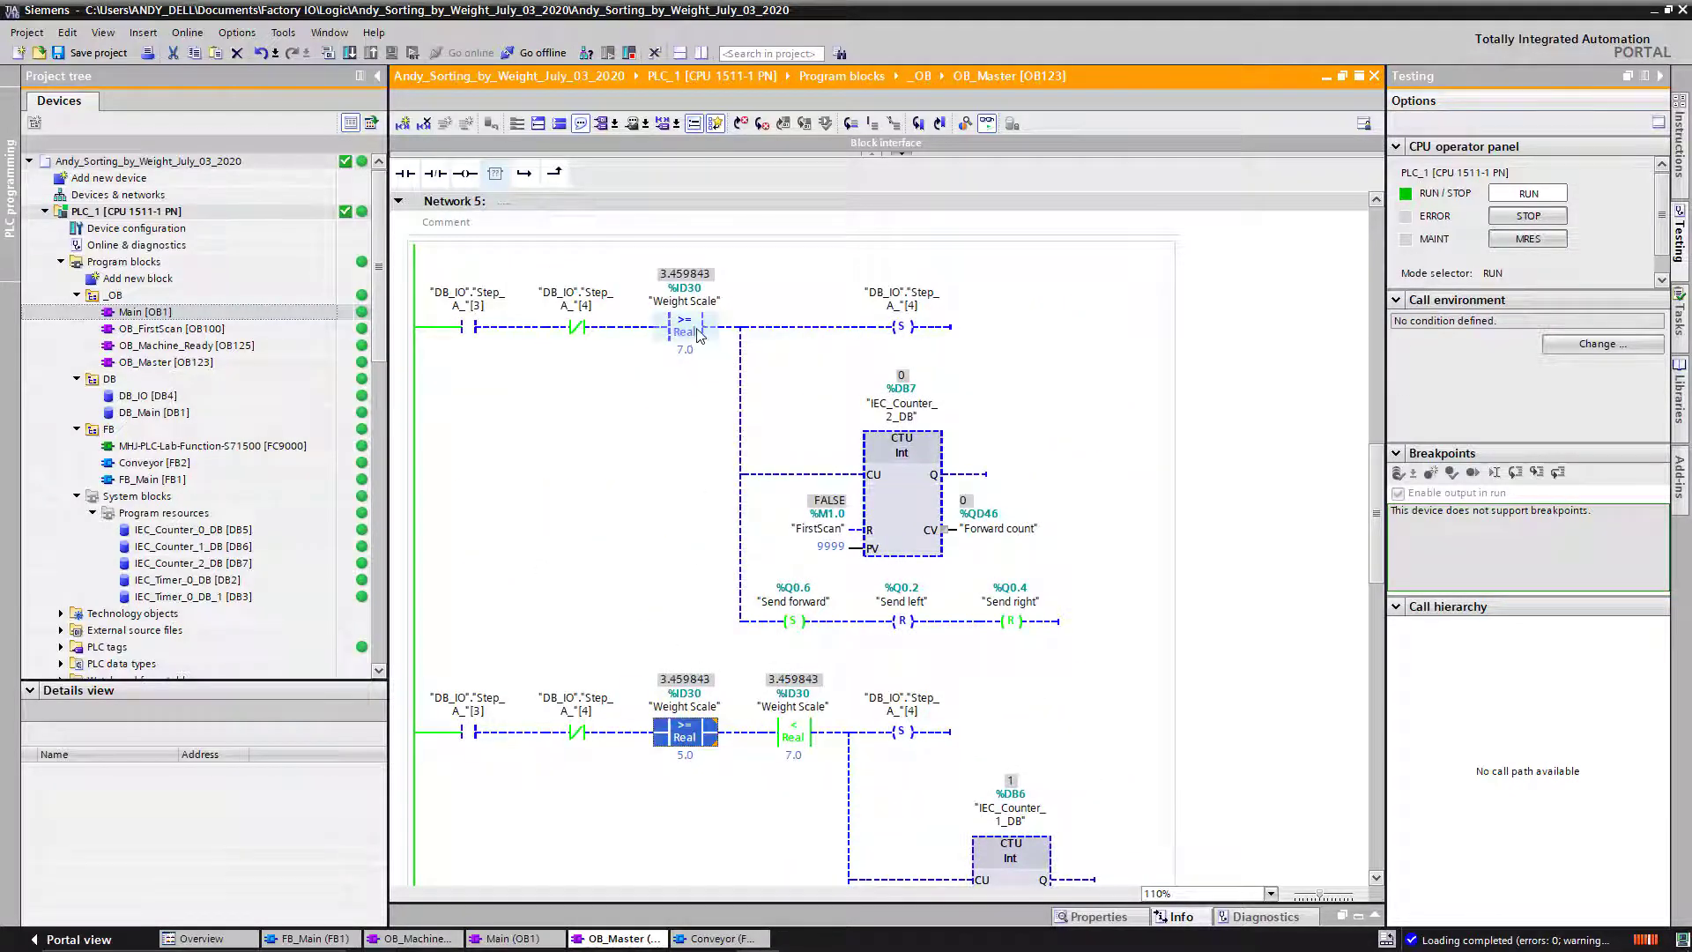
scroll("down", 3)
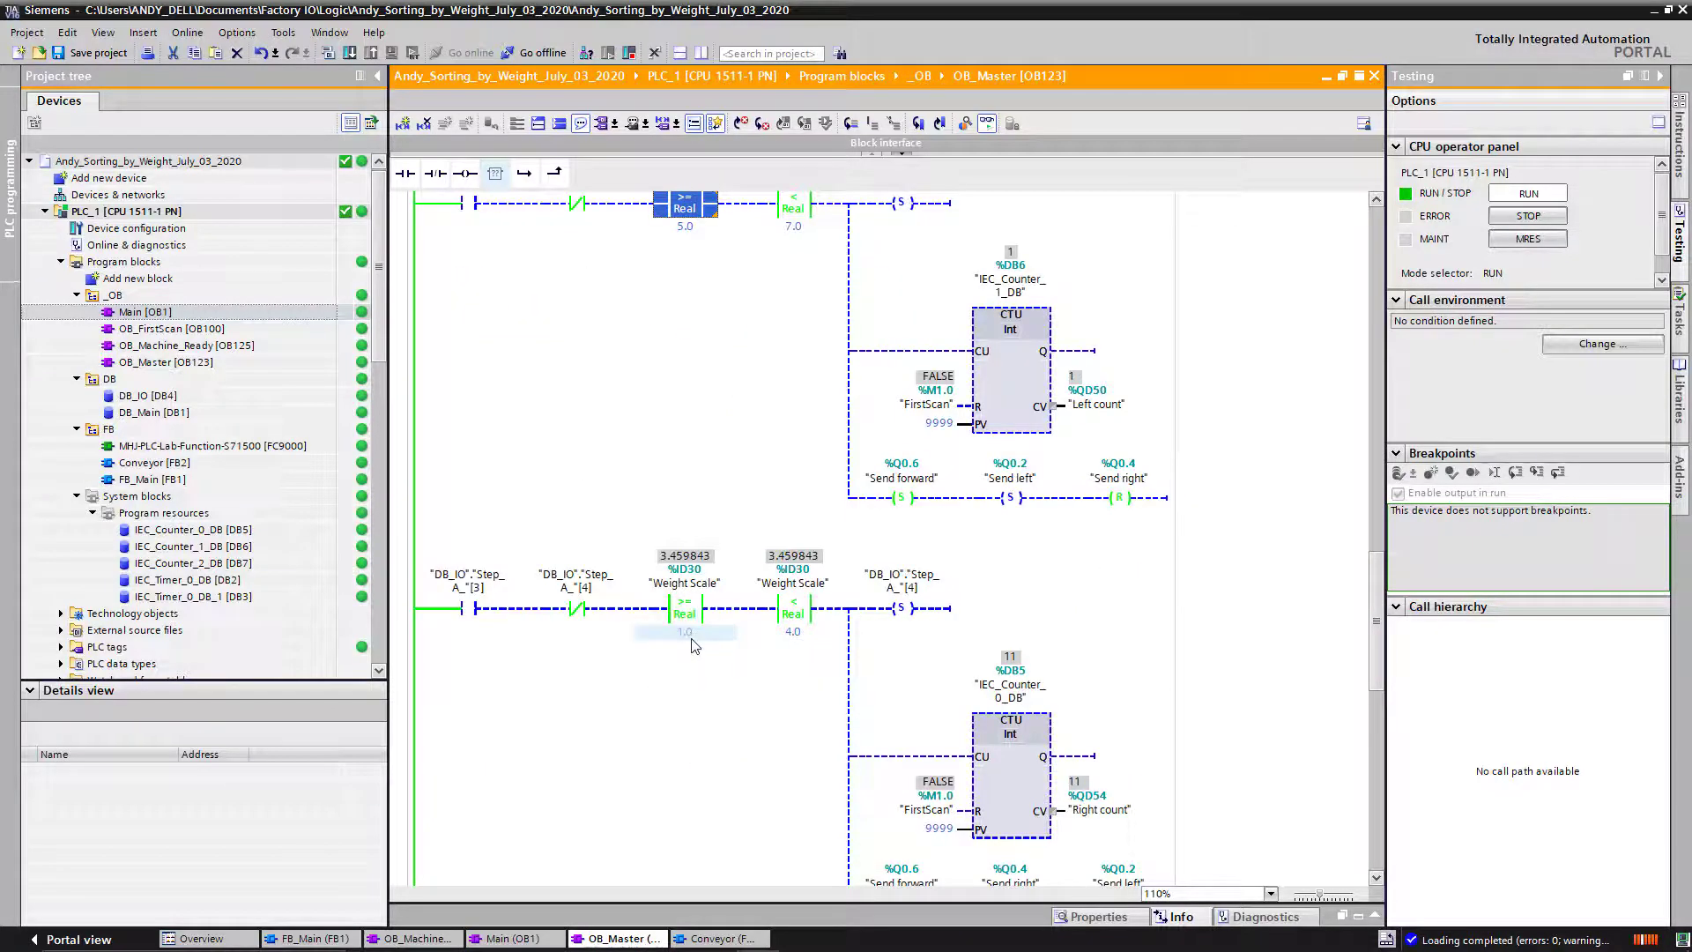
mouse_move(802, 651)
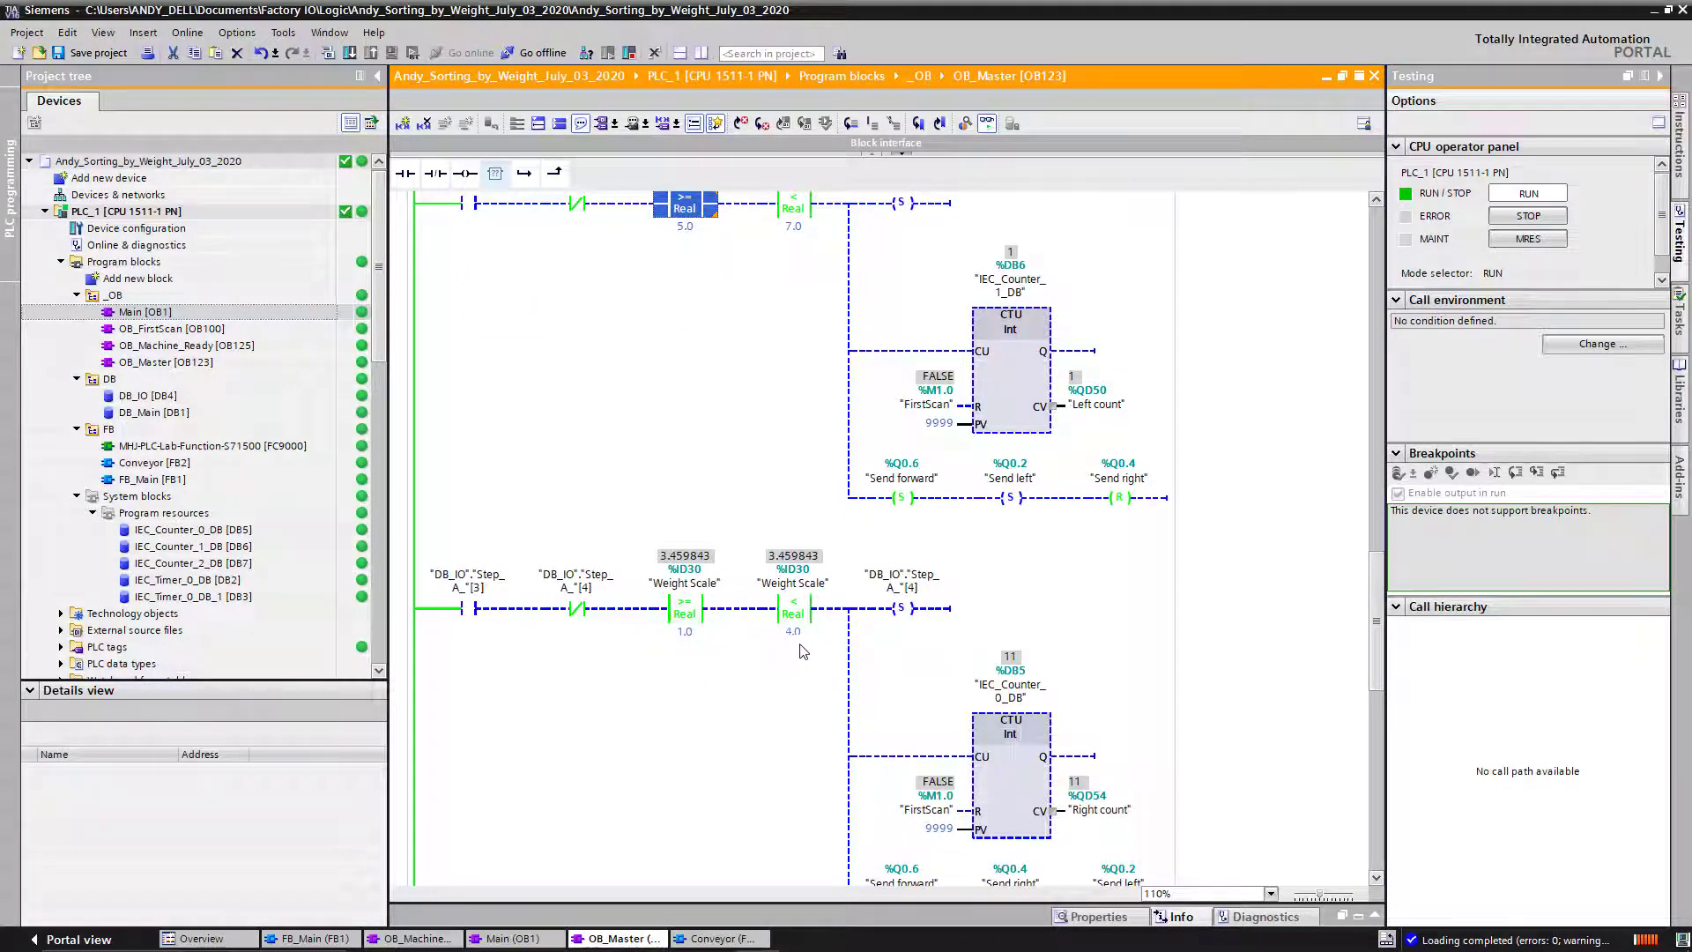
scroll("down", 3)
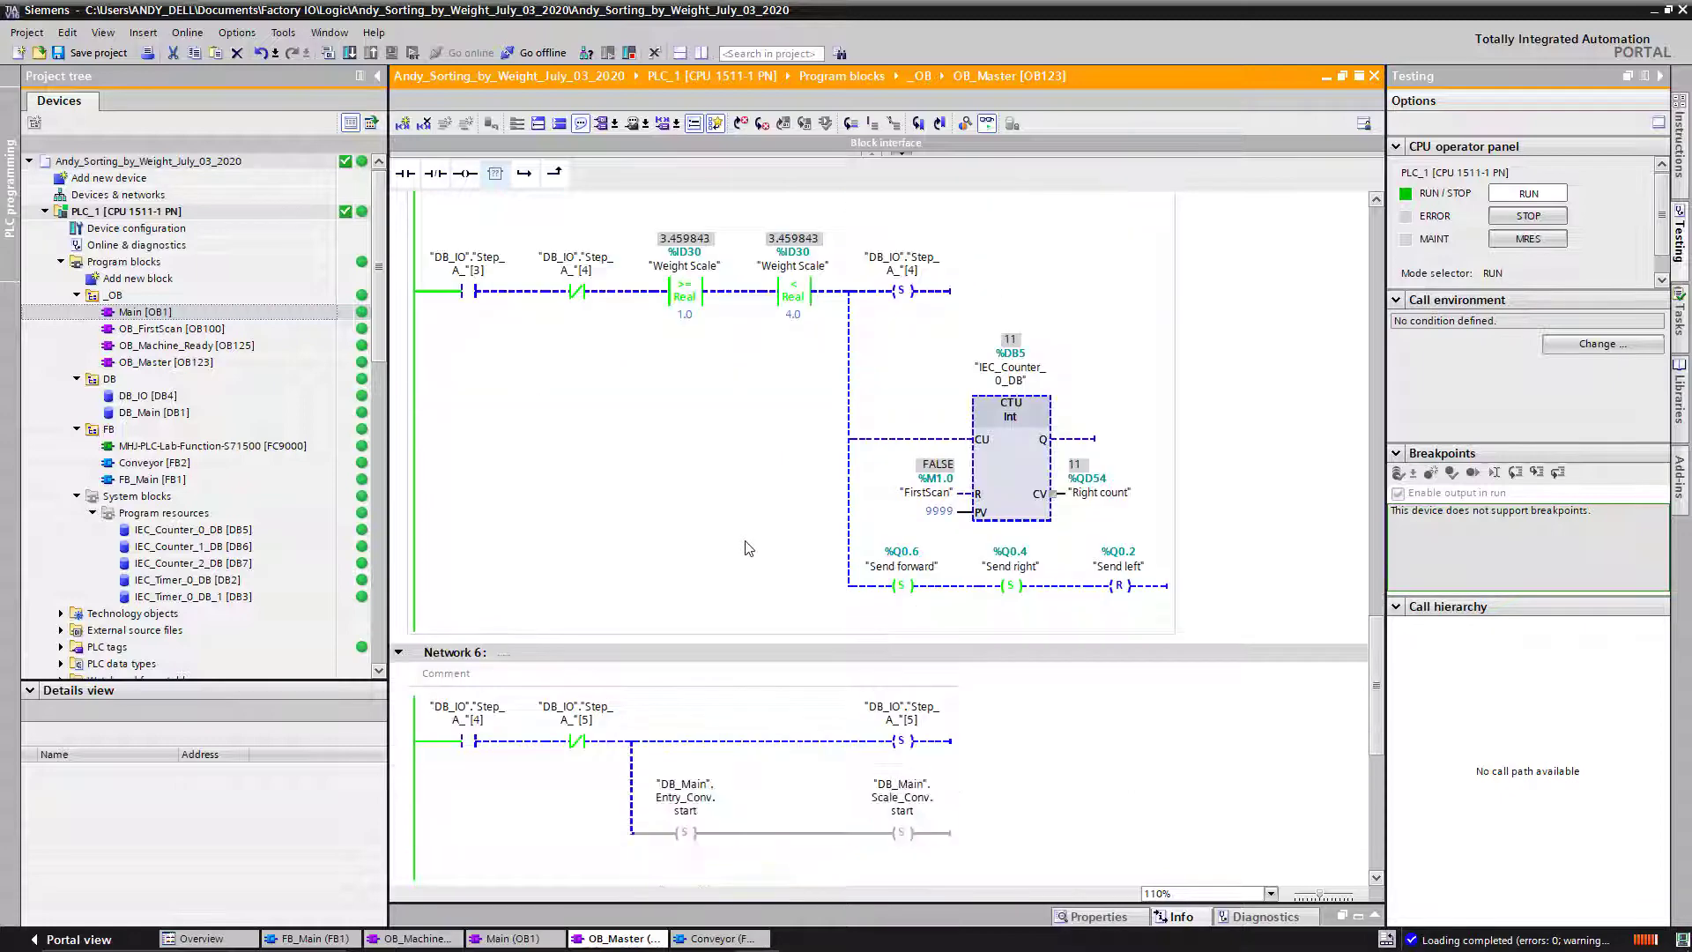
left_click(900, 585)
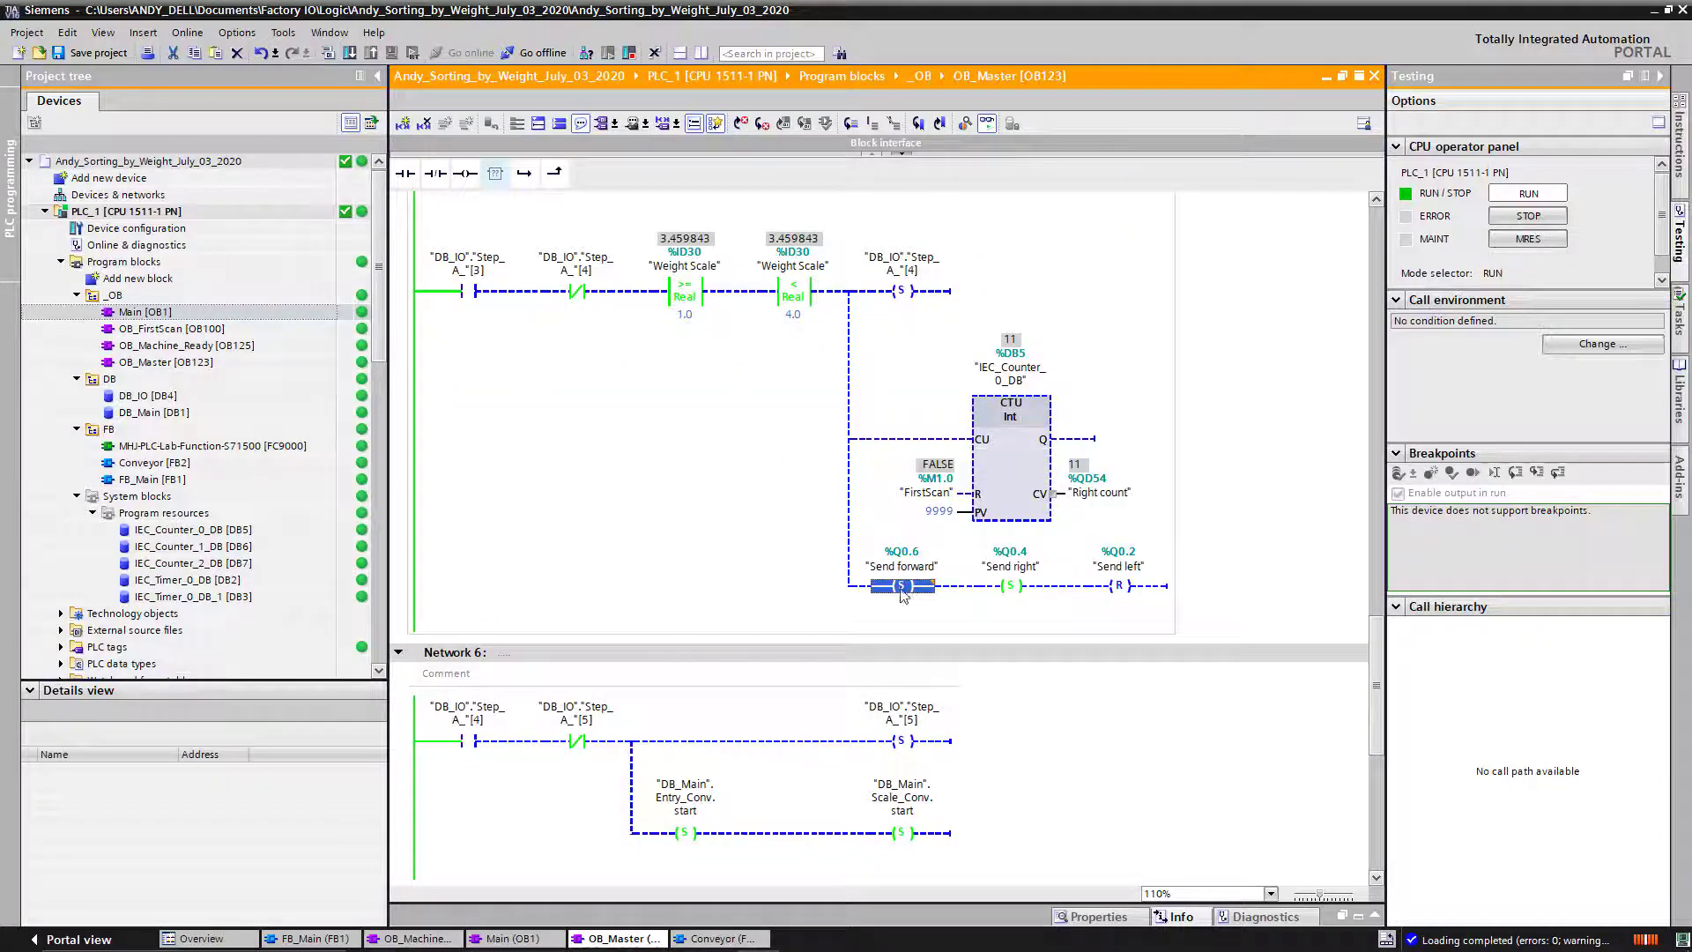
scroll("up", 3)
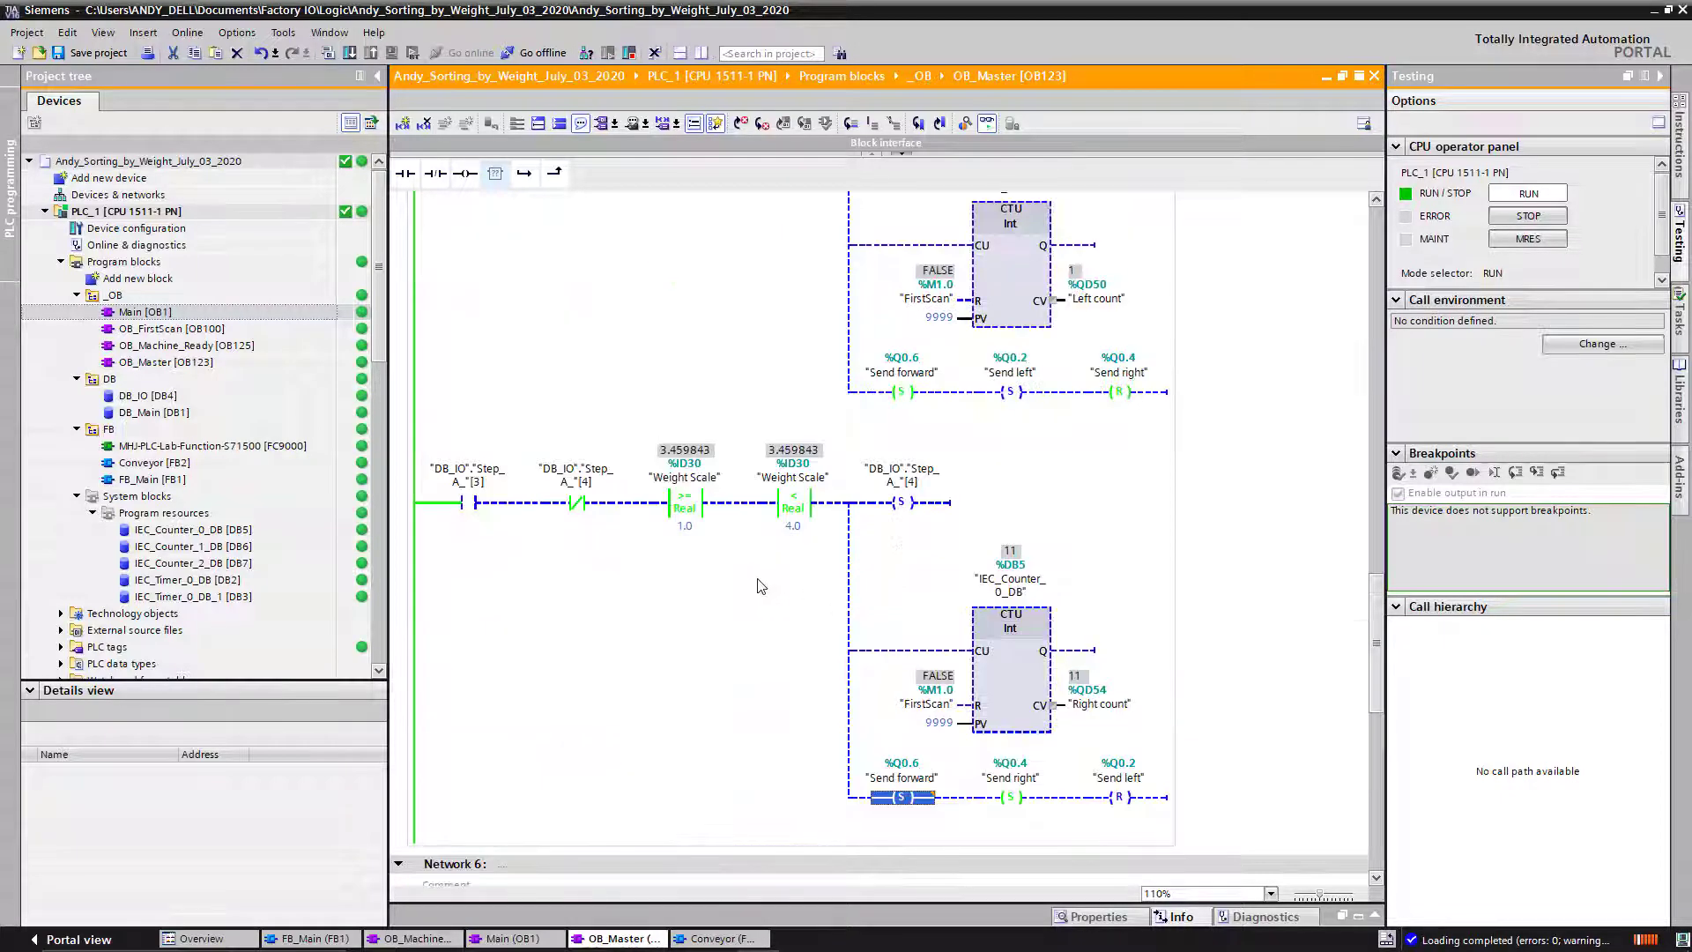
mouse_move(741, 648)
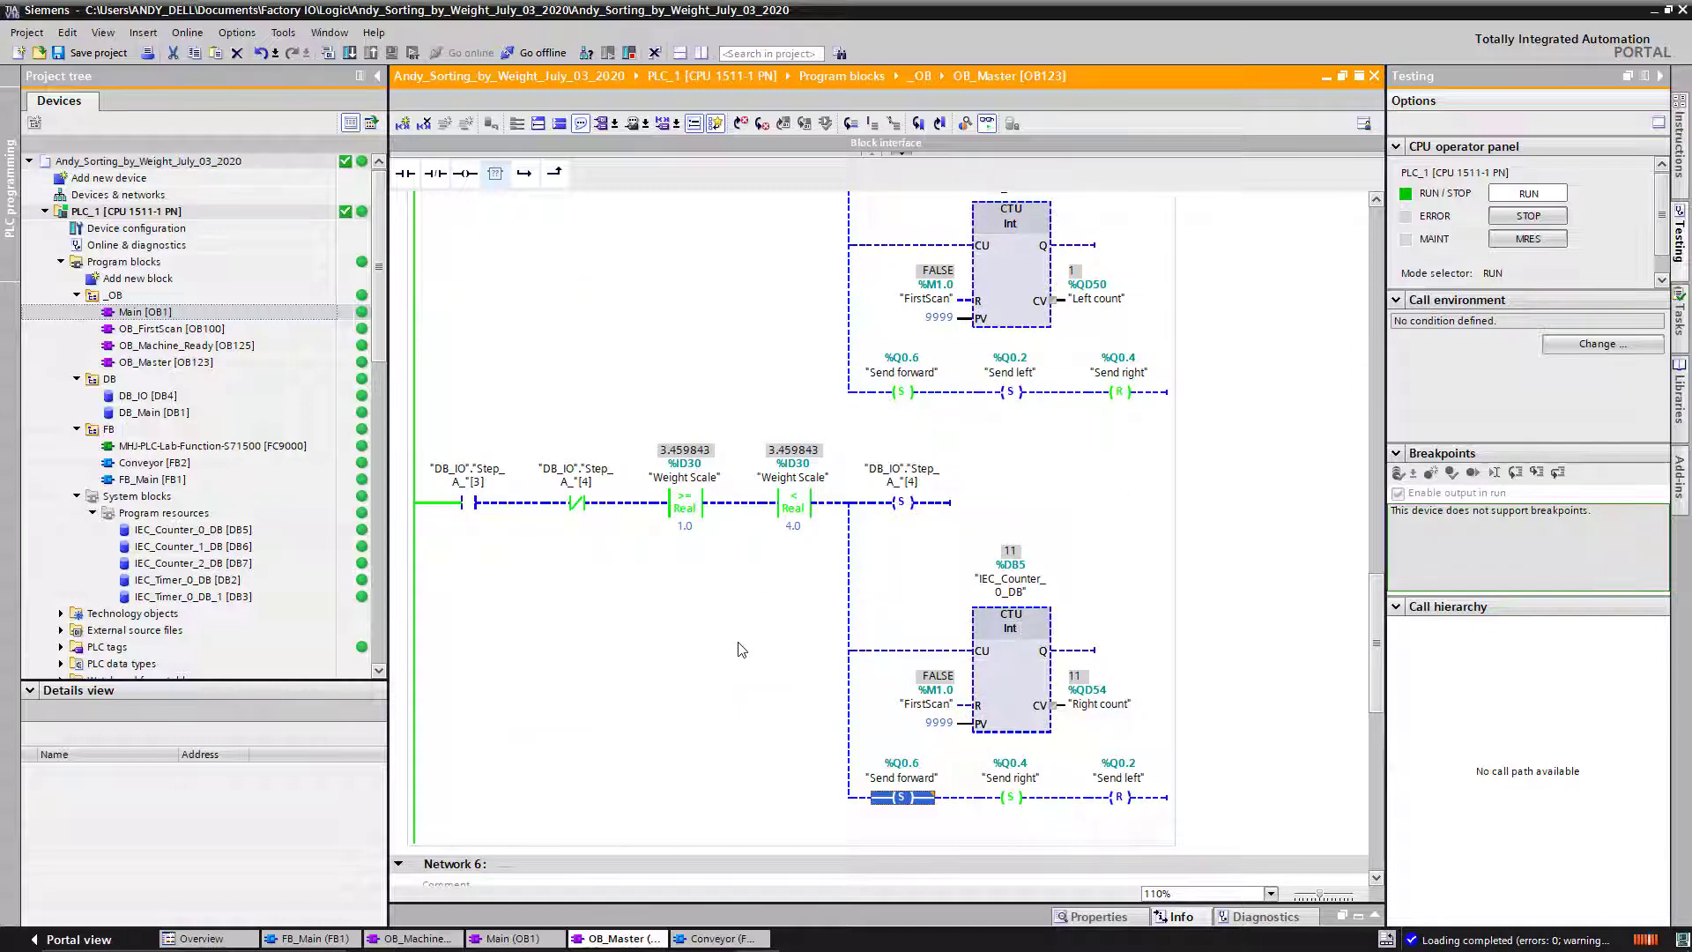
scroll("up", 3)
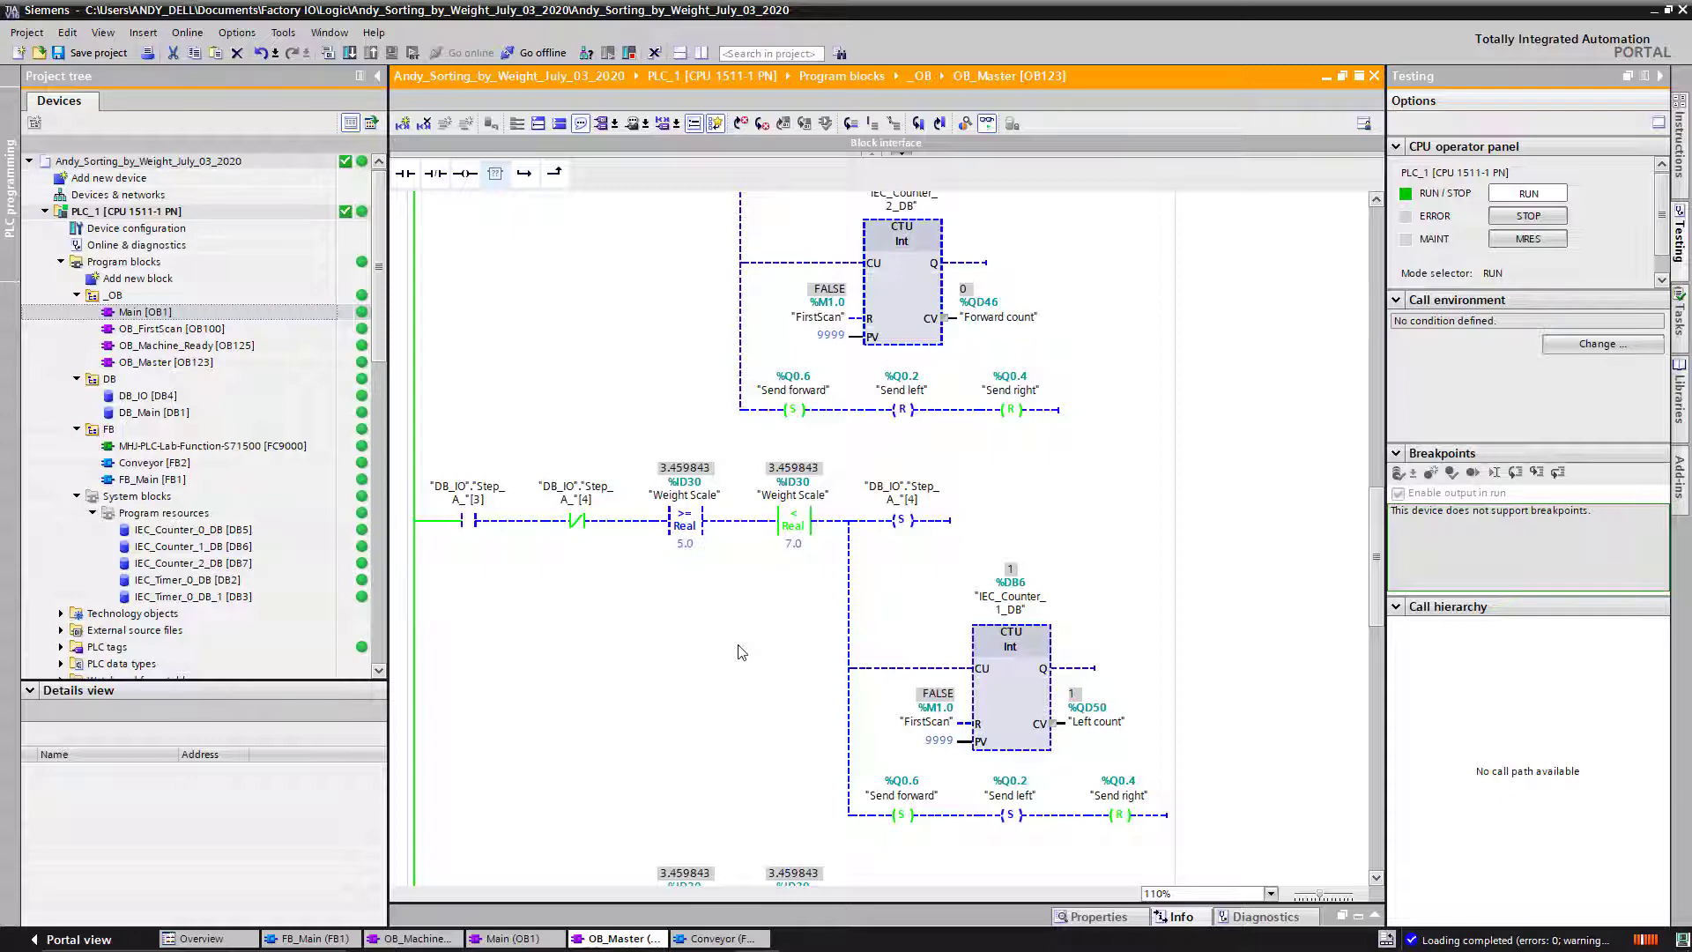
scroll("down", 3)
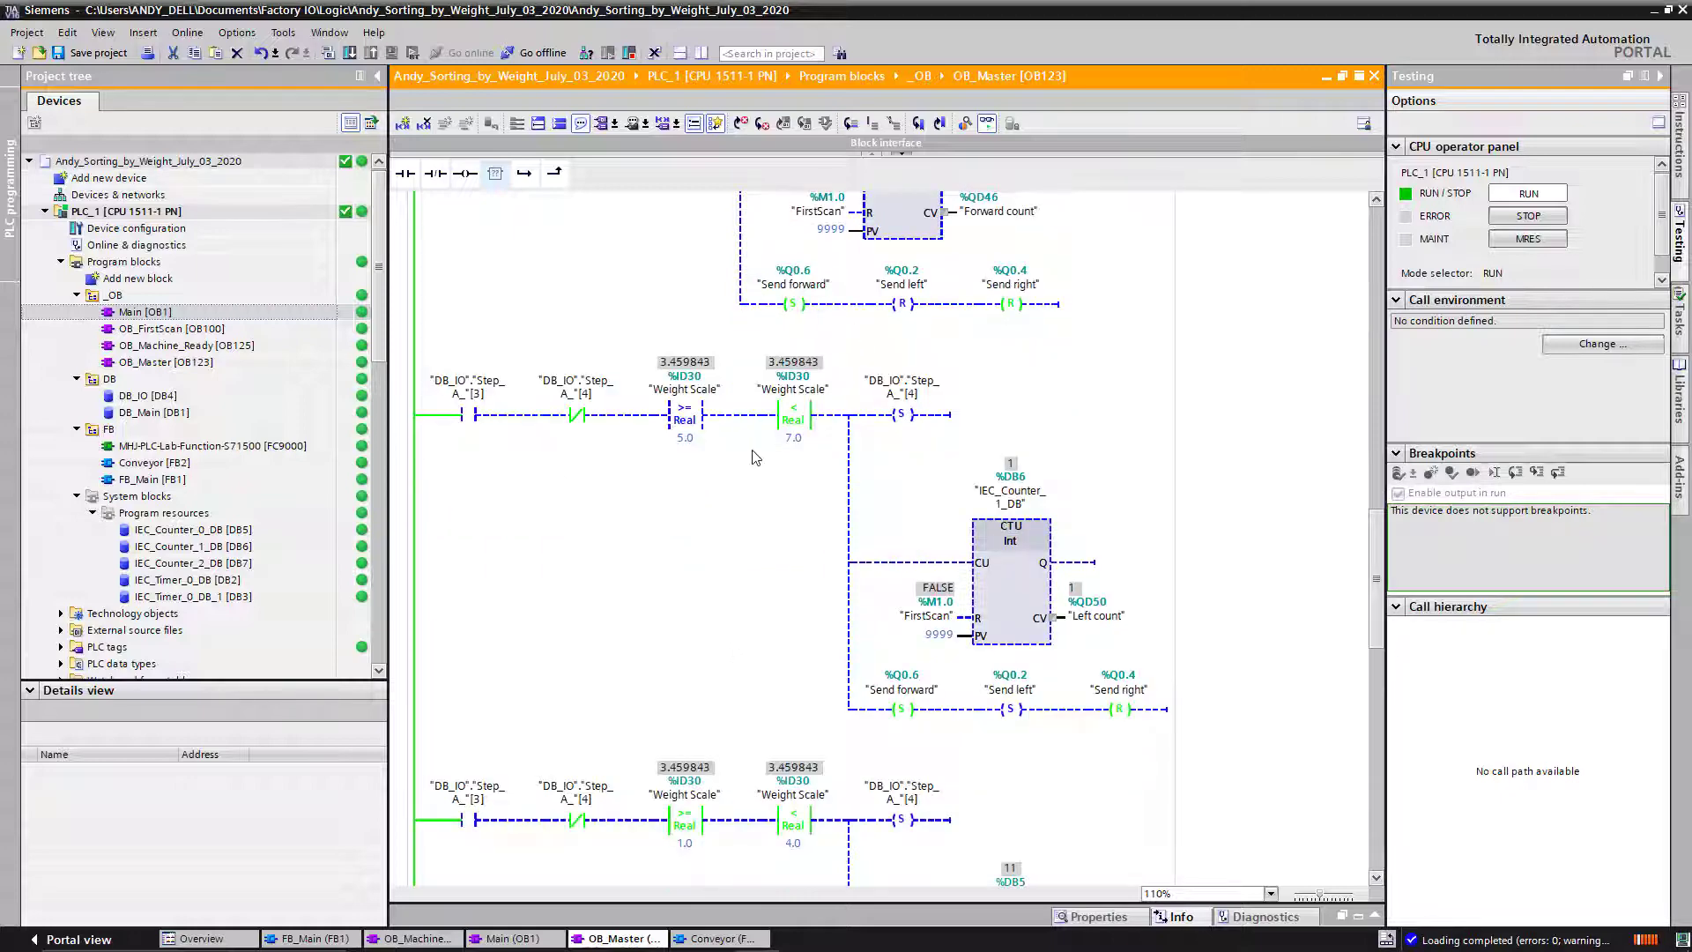
left_click(900, 709)
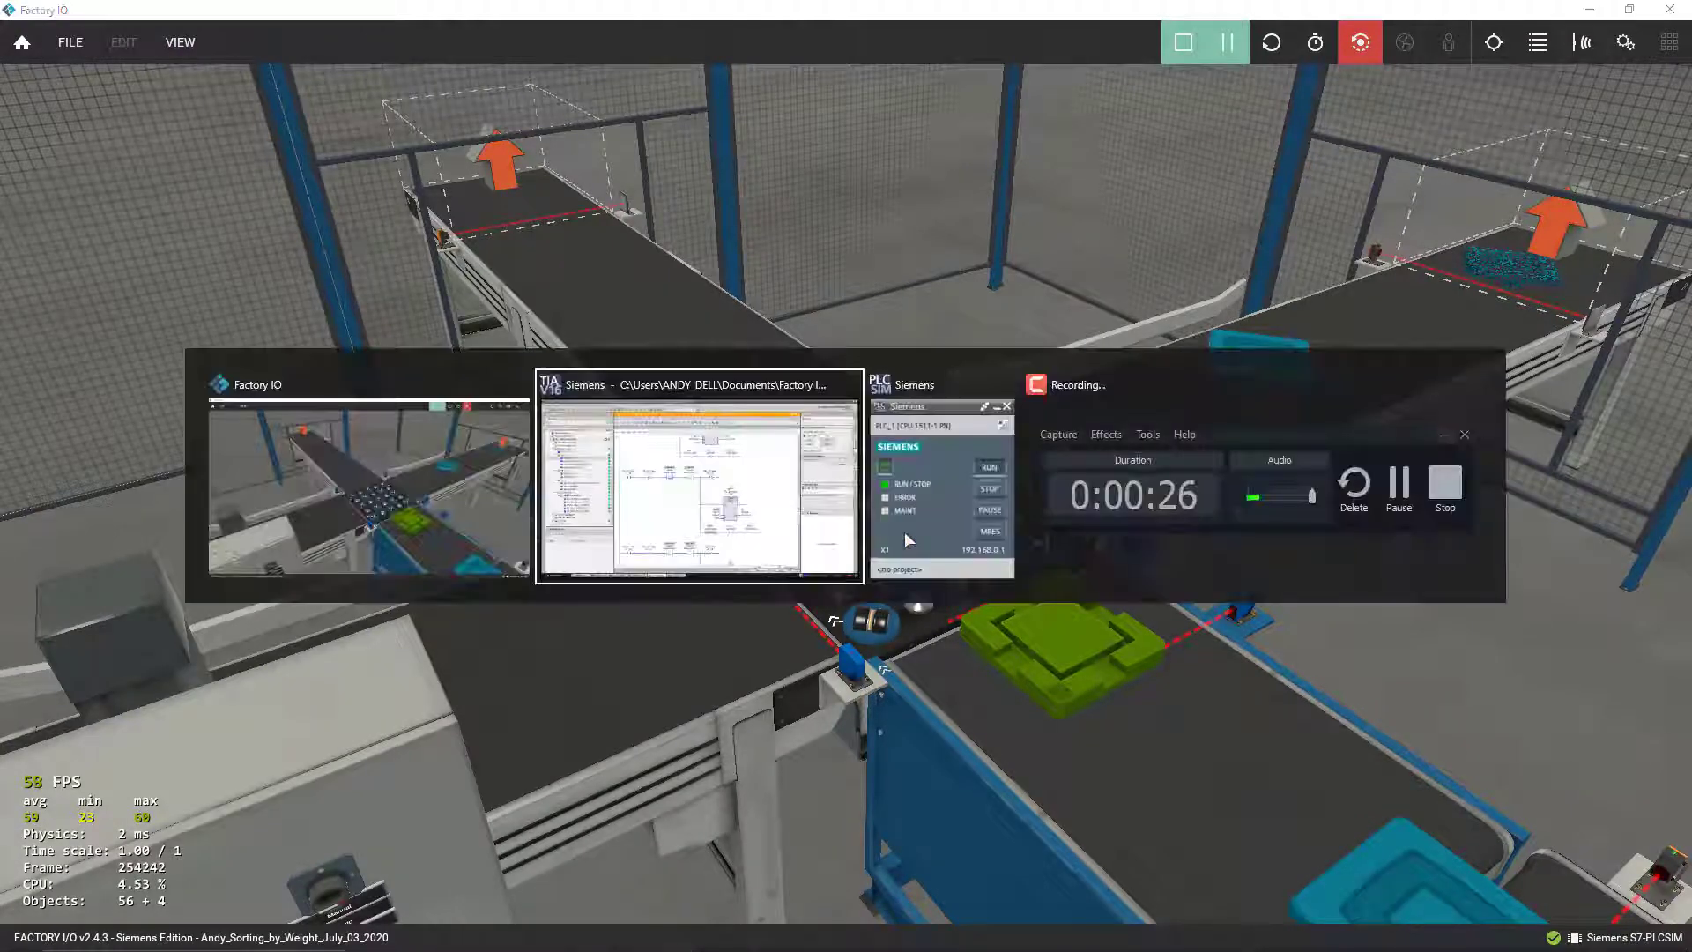
left_click(698, 481)
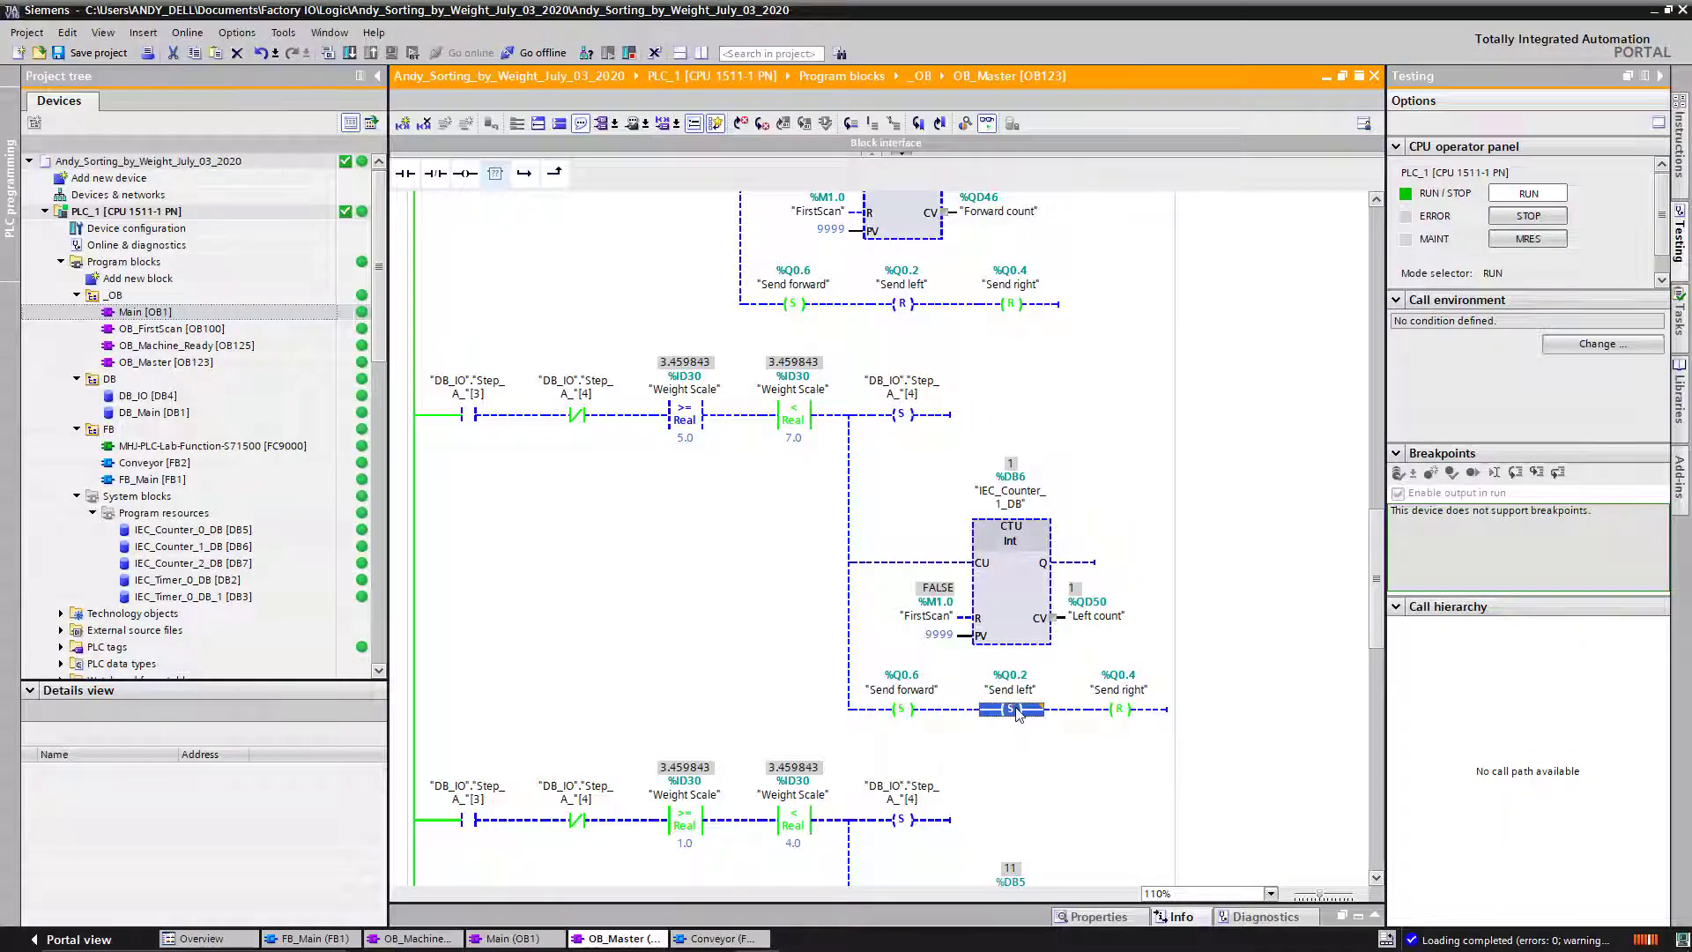
scroll("down", 3)
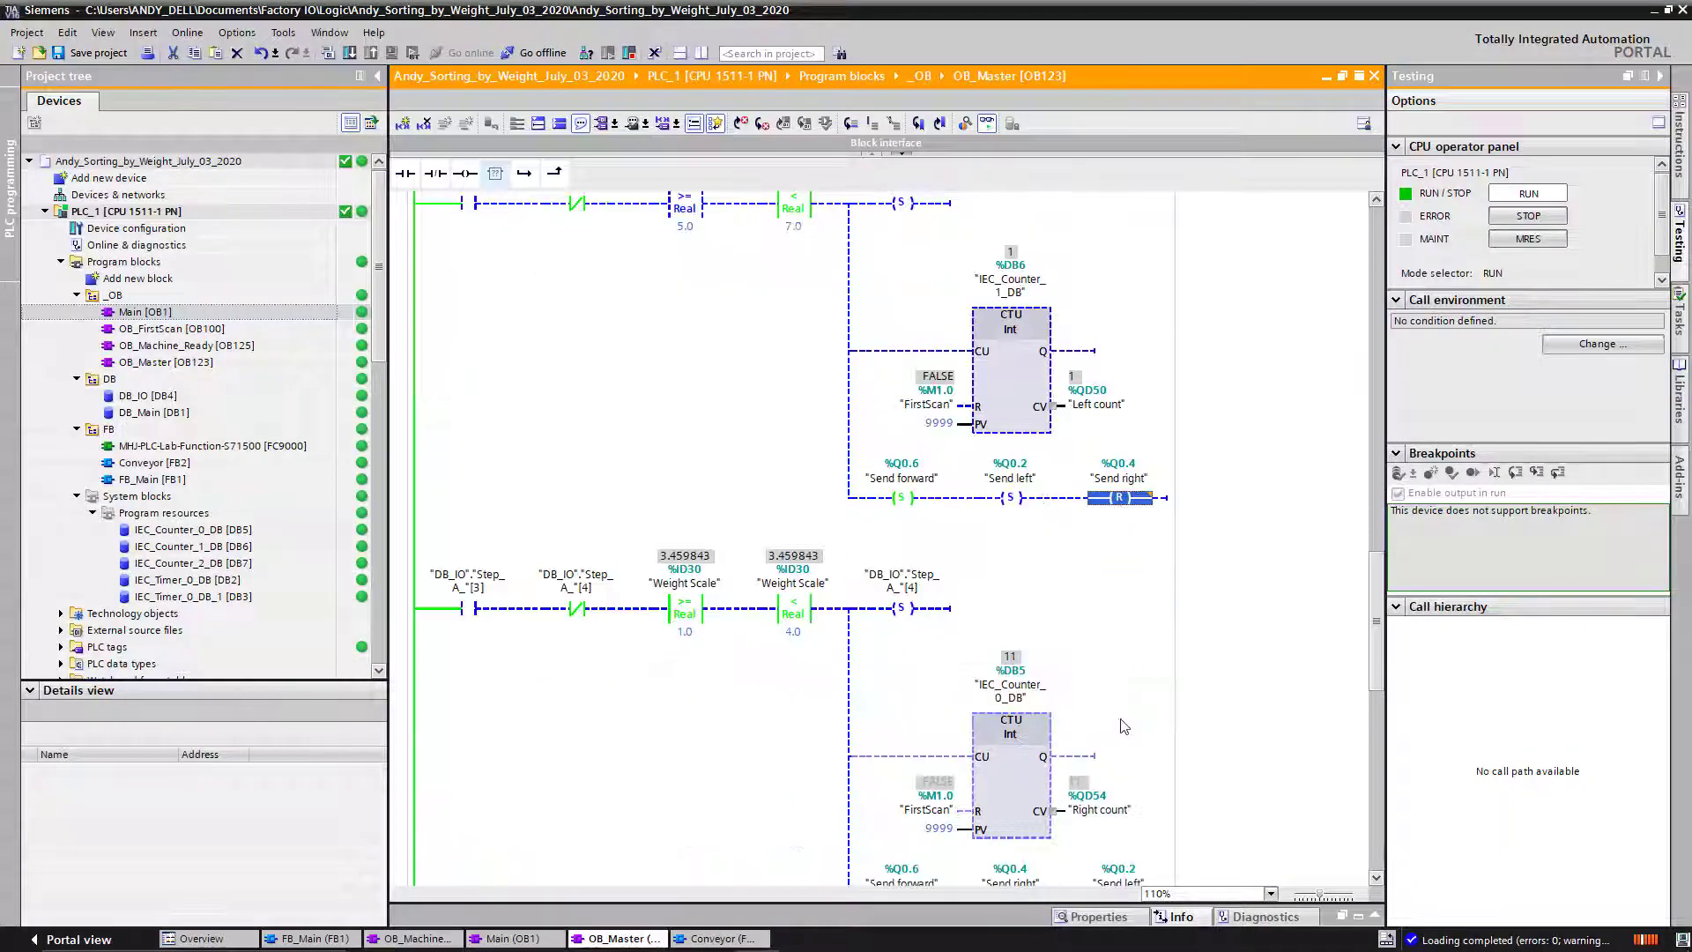
scroll("down", 3)
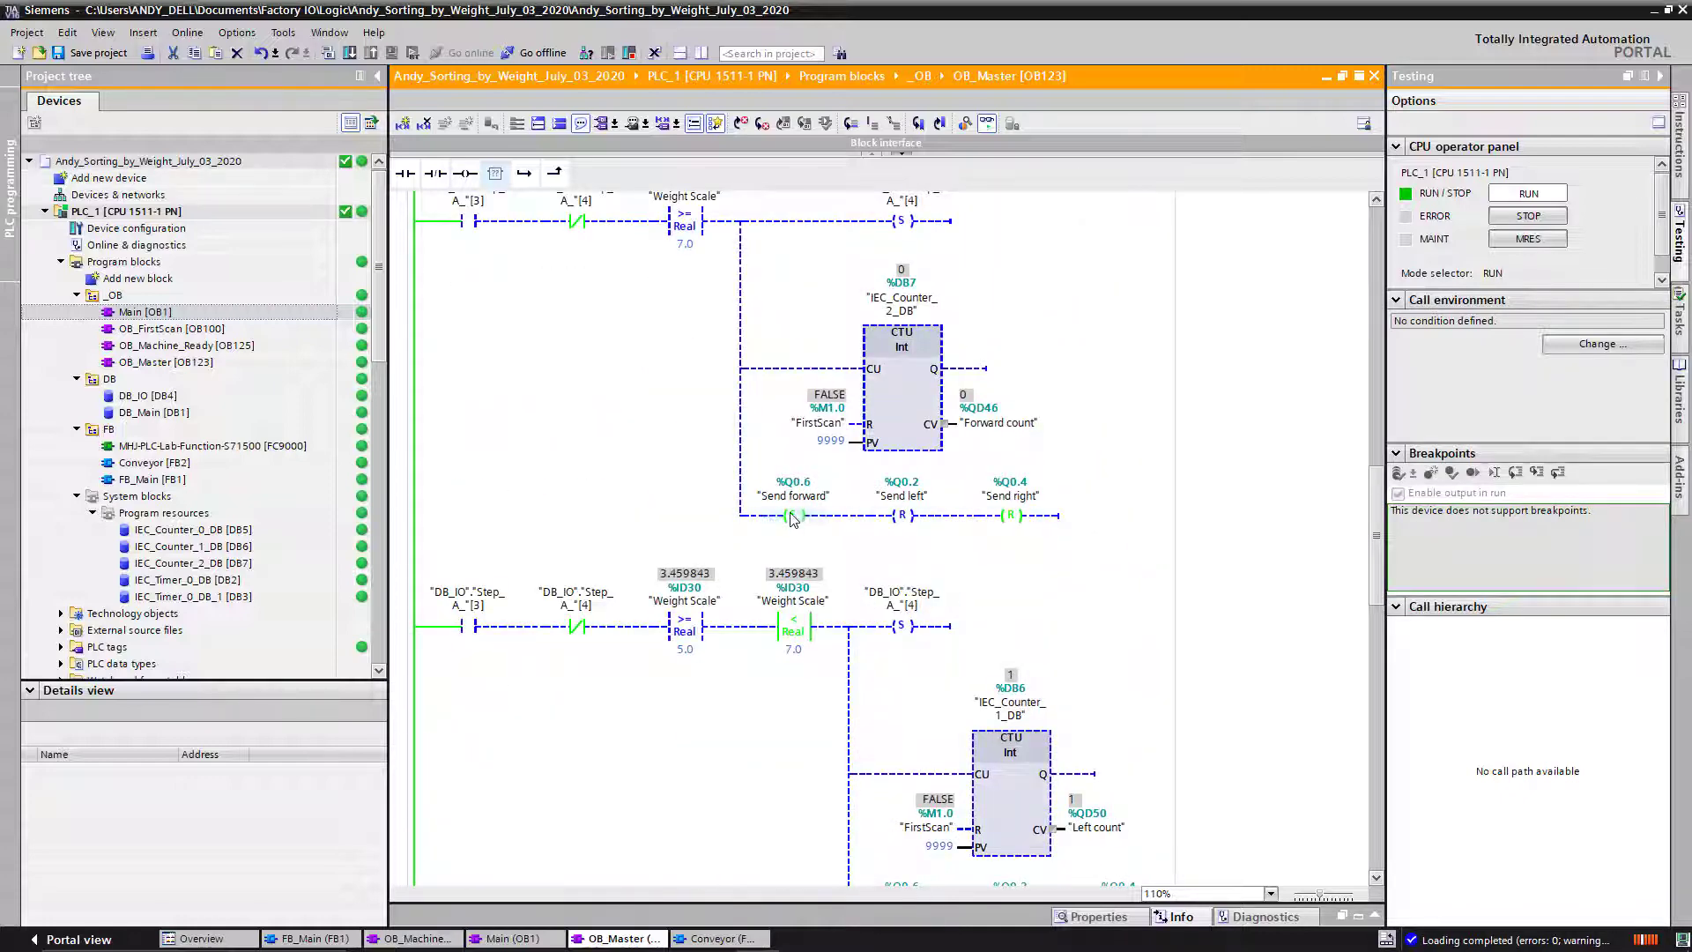
left_click(794, 503)
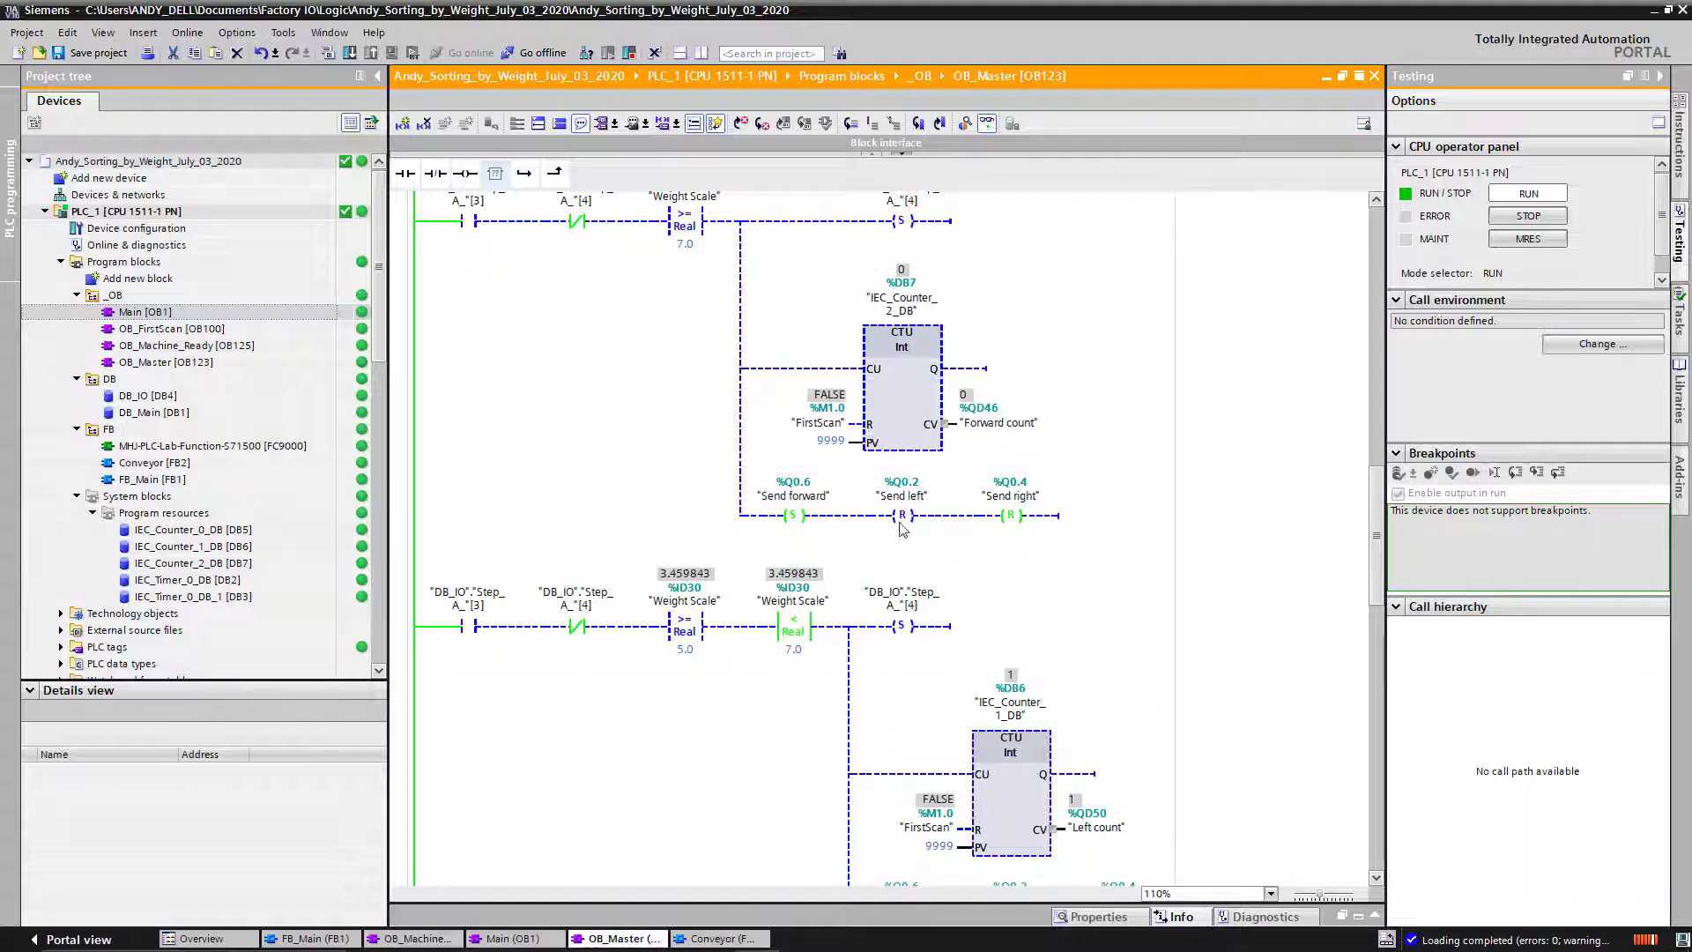
mouse_move(922, 534)
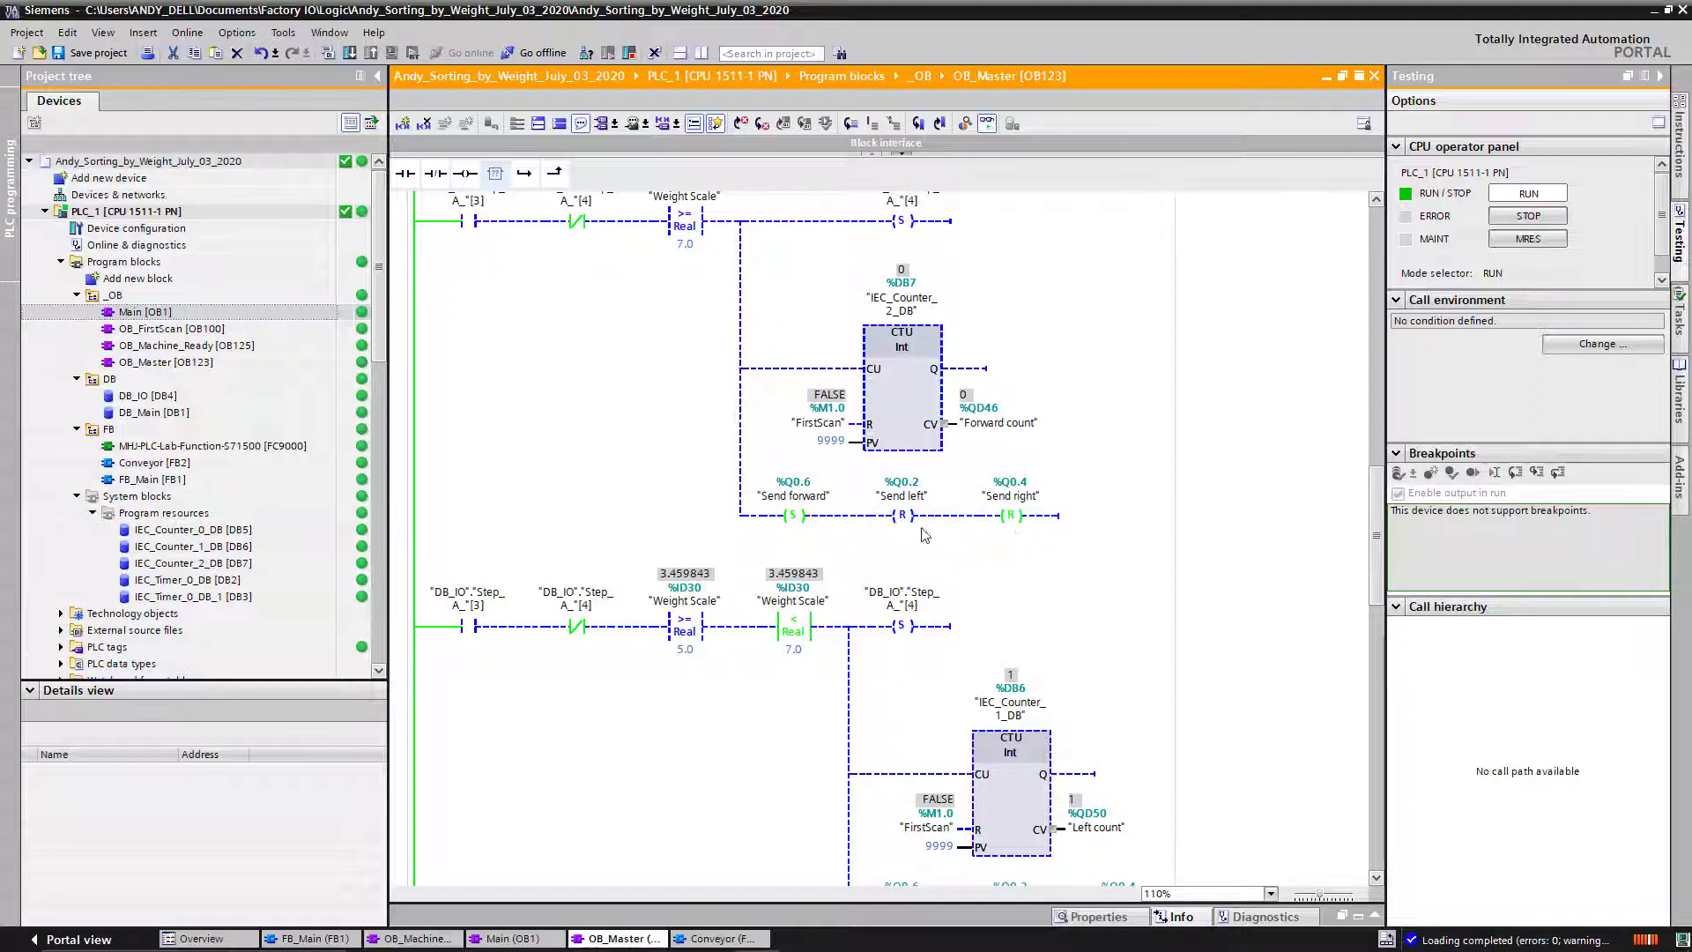
scroll("down", 3)
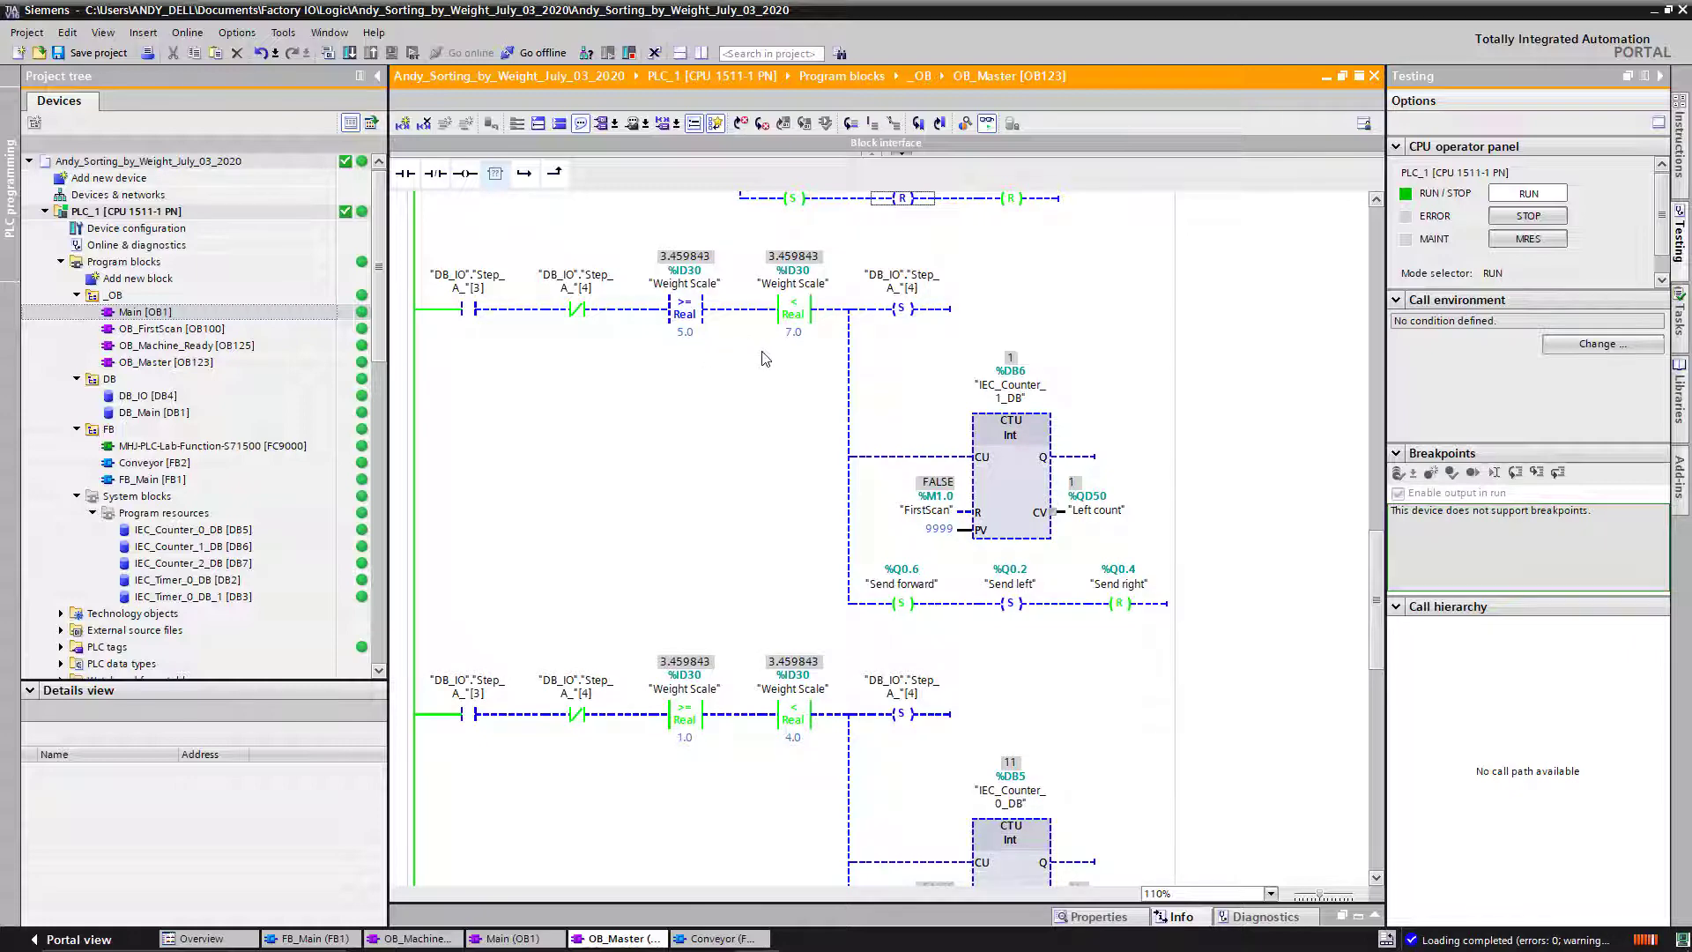
left_click(1010, 602)
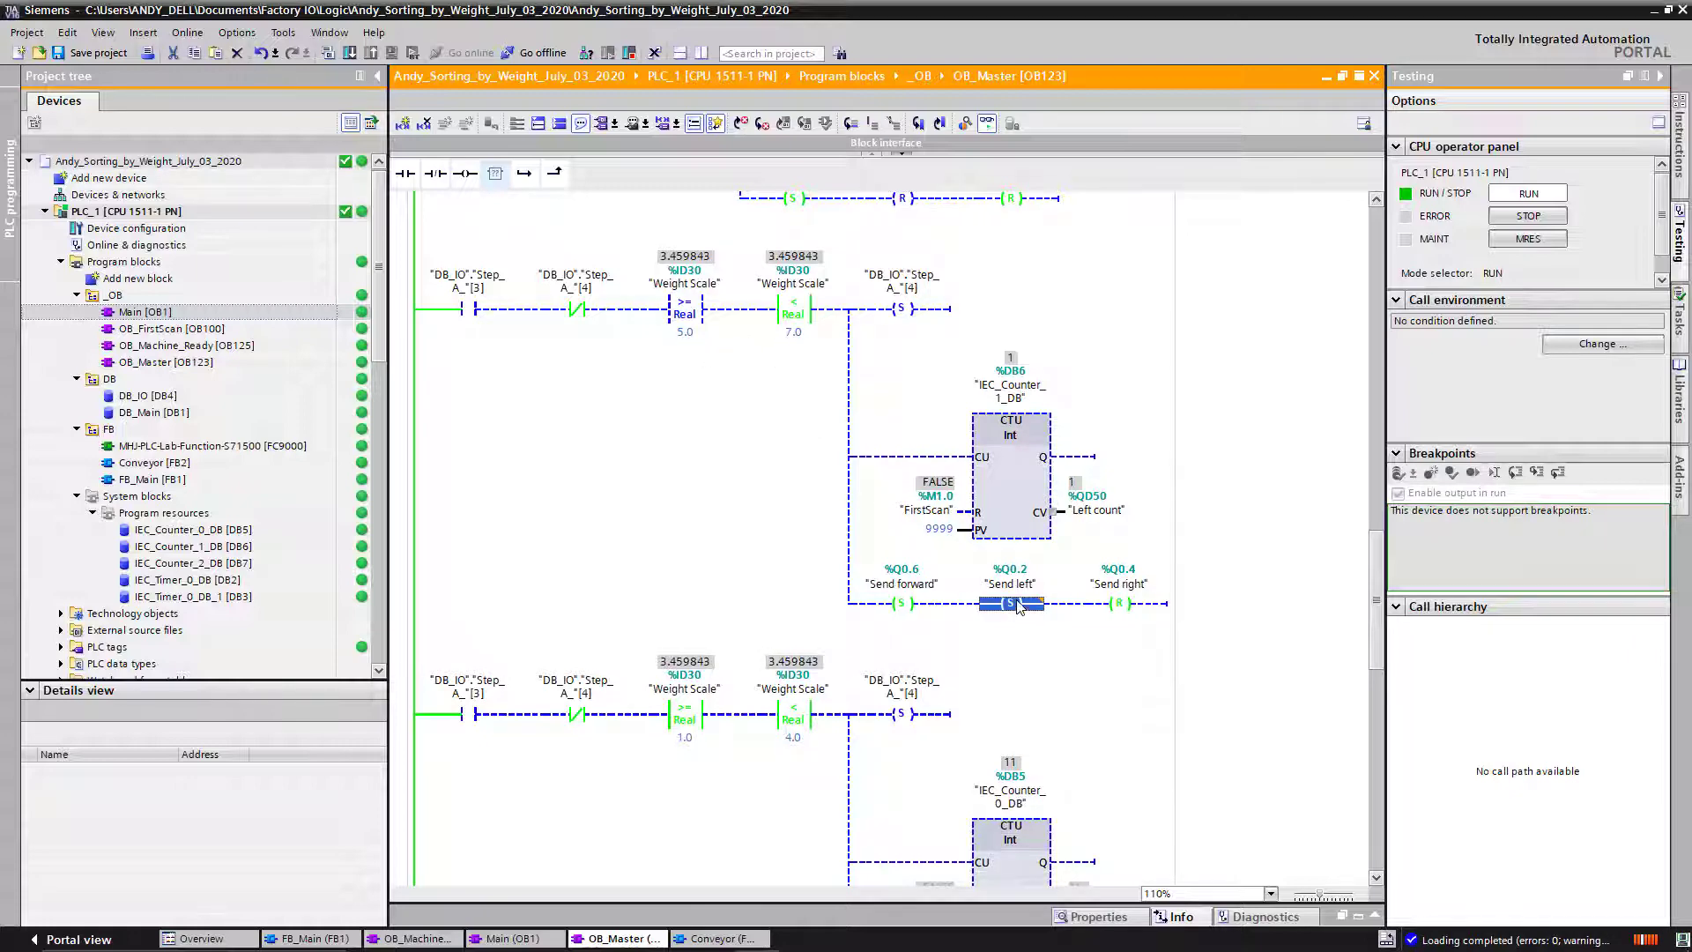
left_click(1120, 603)
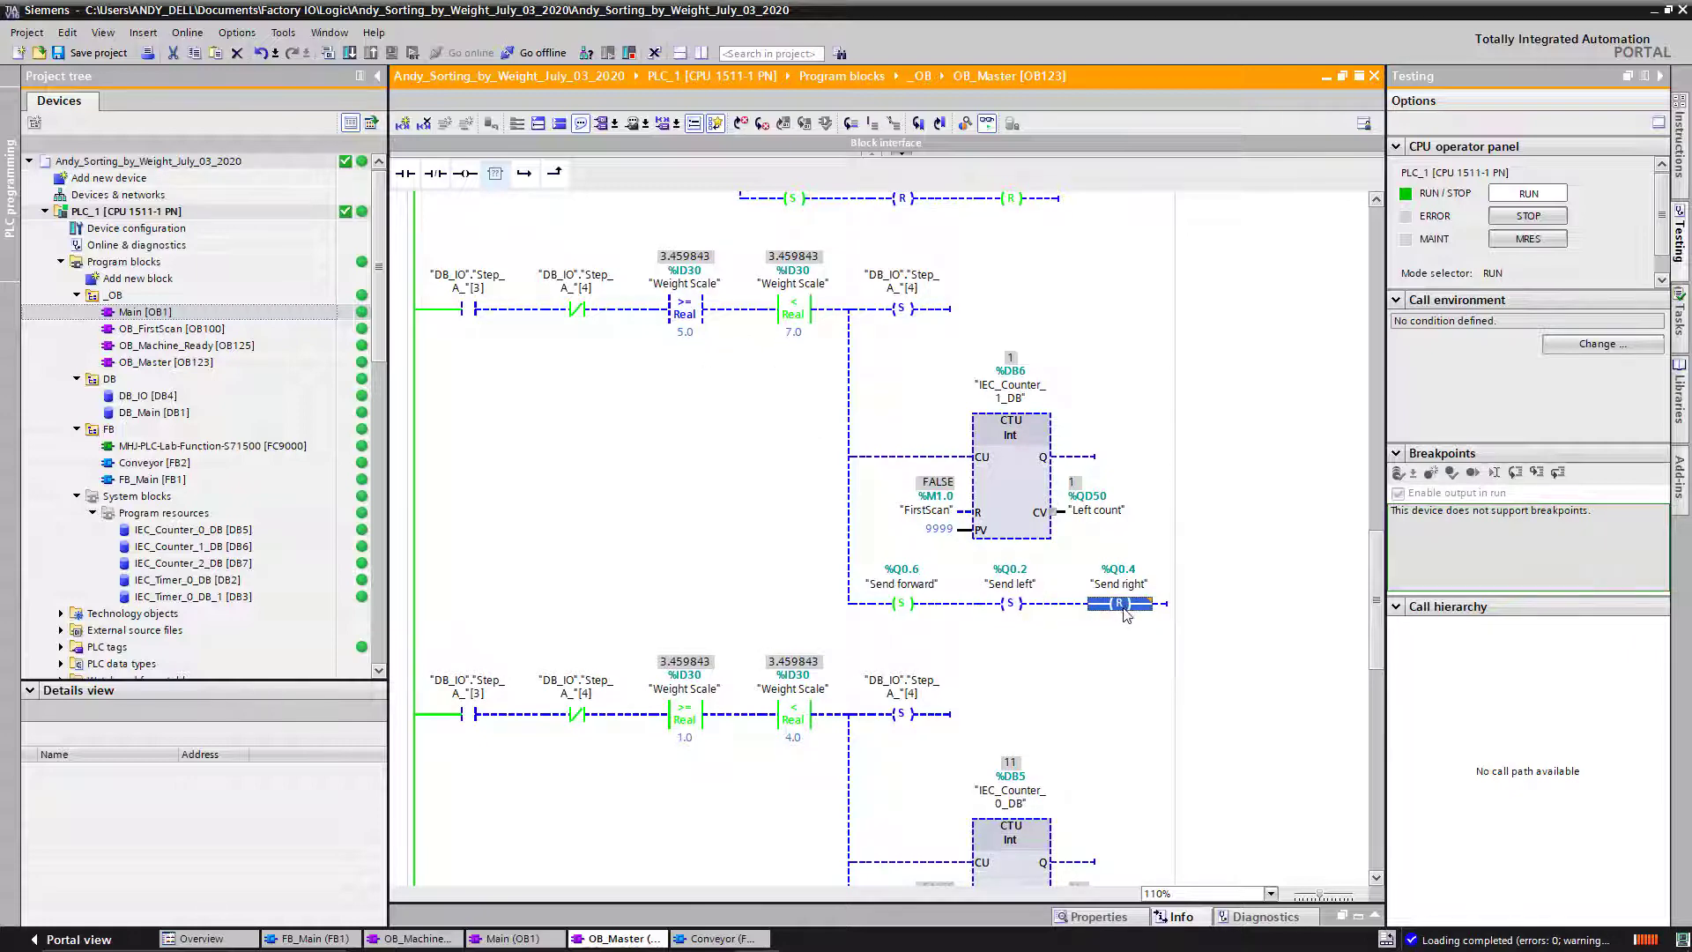
scroll("down", 3)
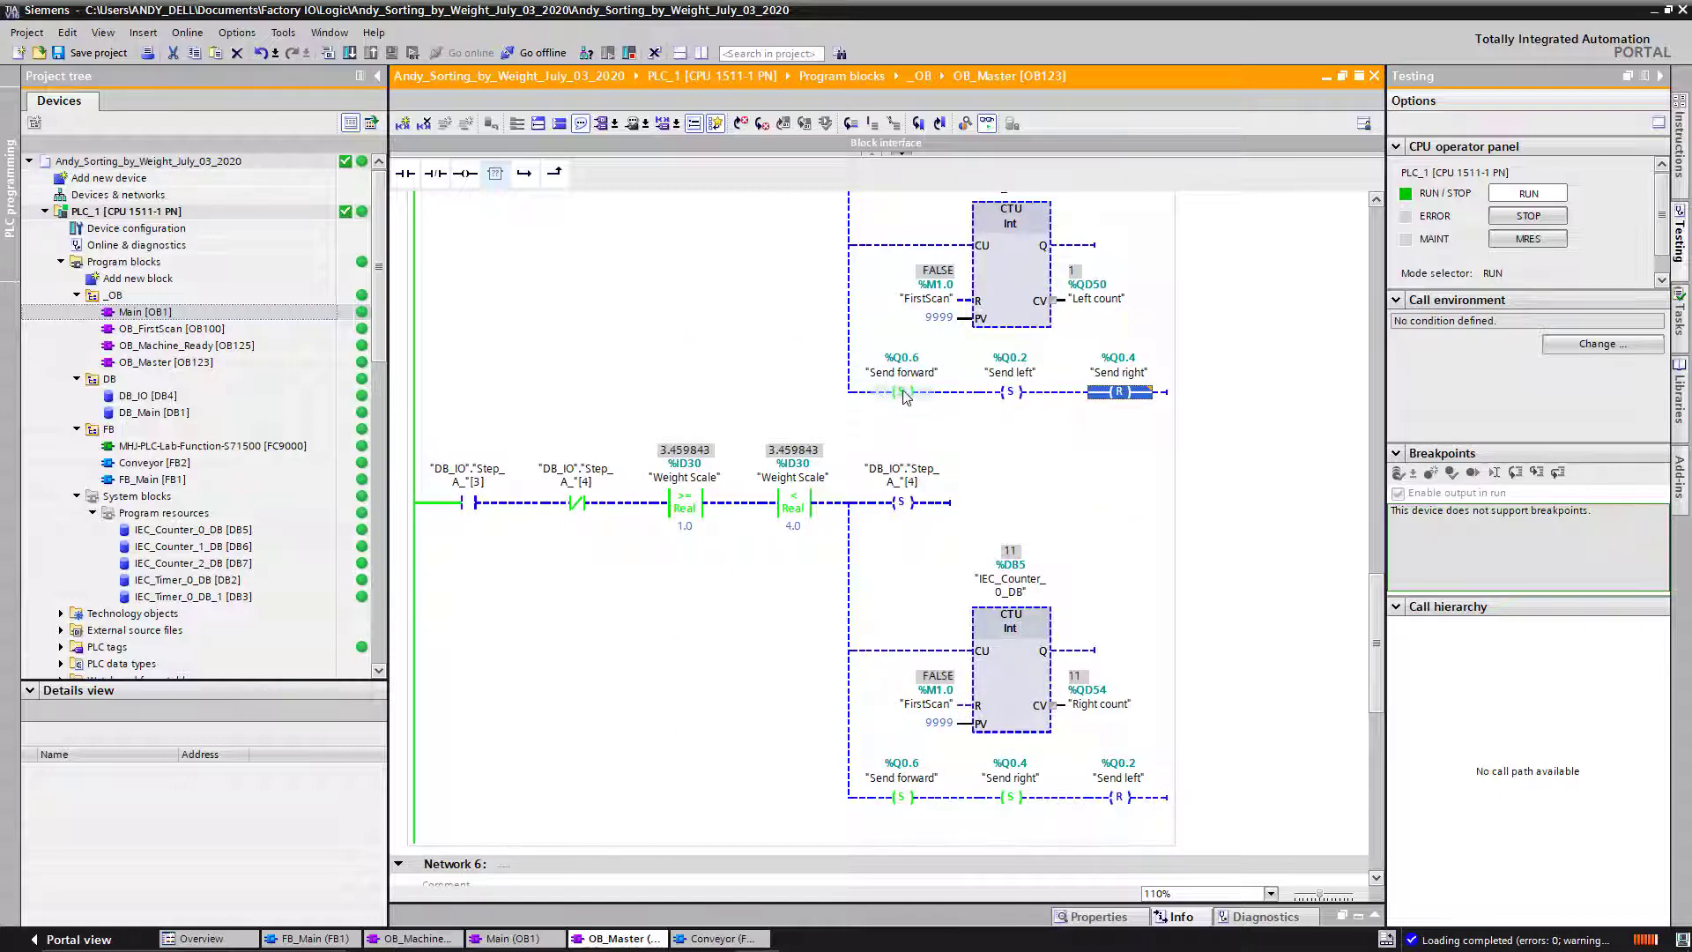
scroll("down", 3)
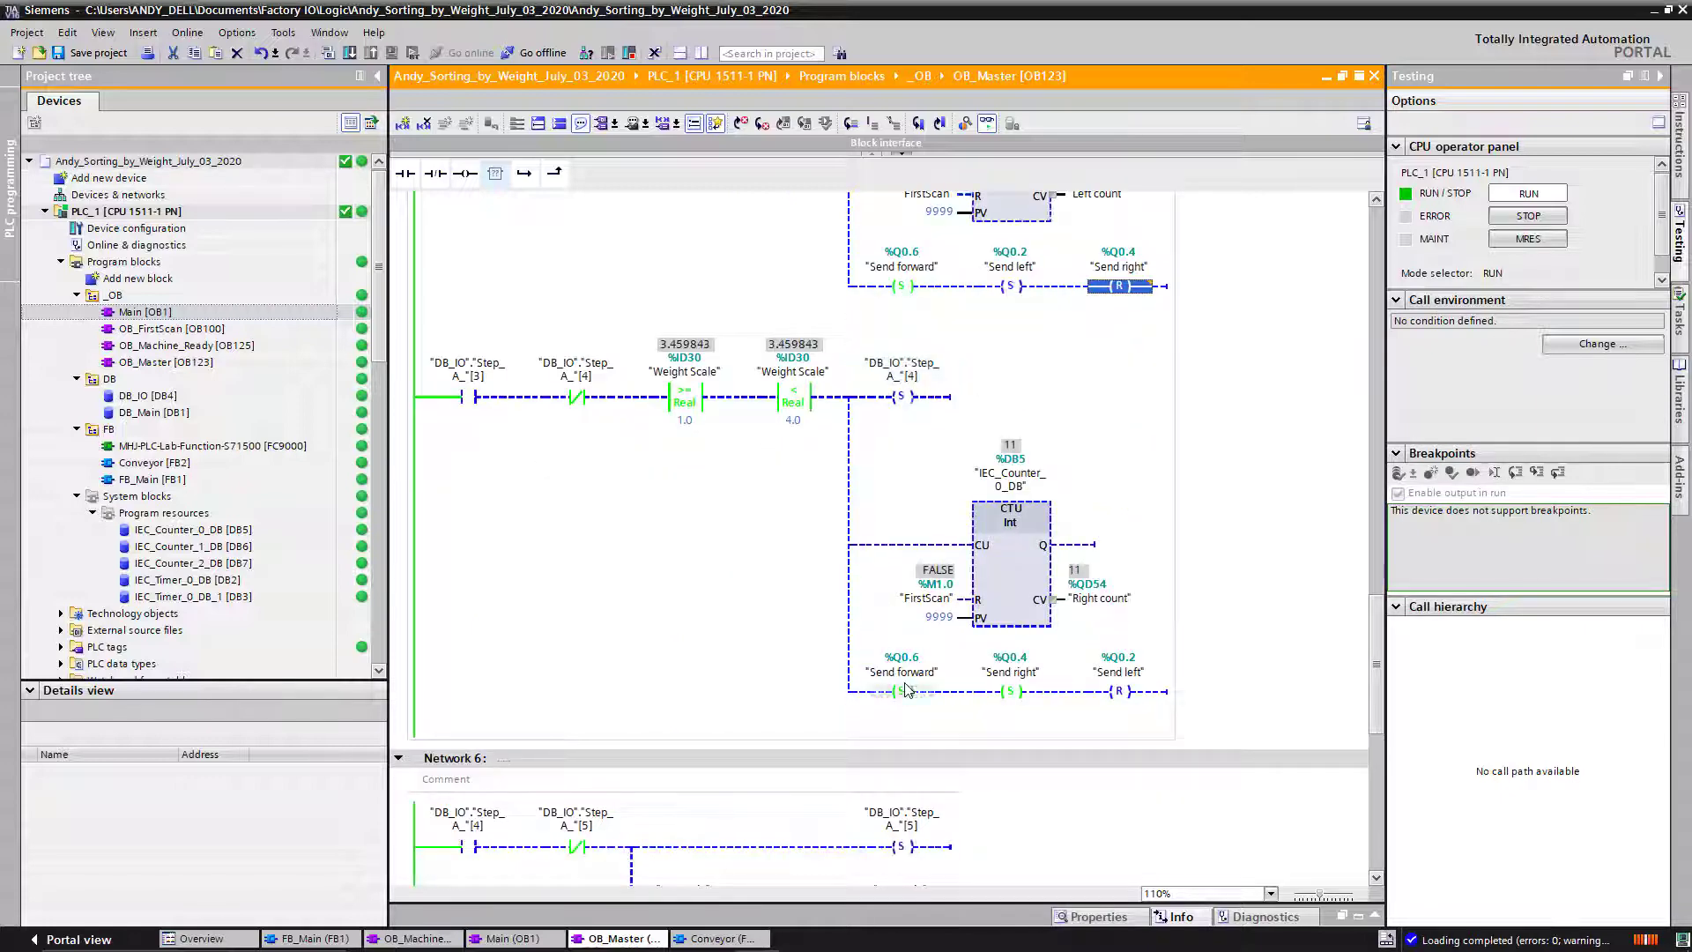
scroll("down", 3)
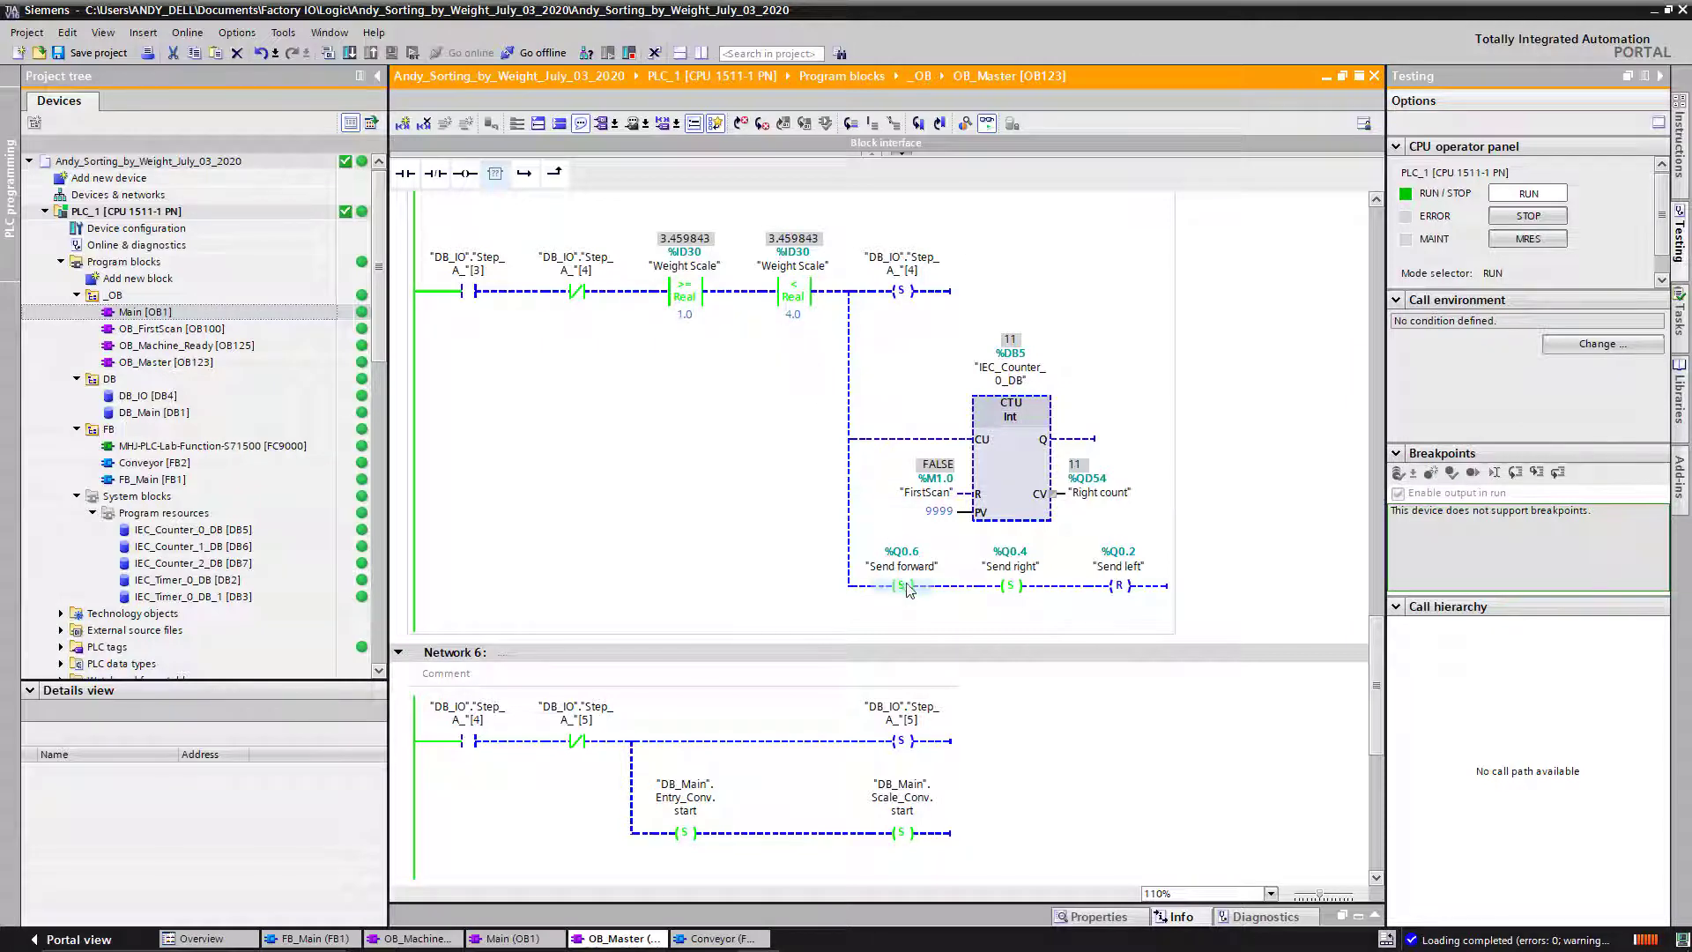
scroll("down", 3)
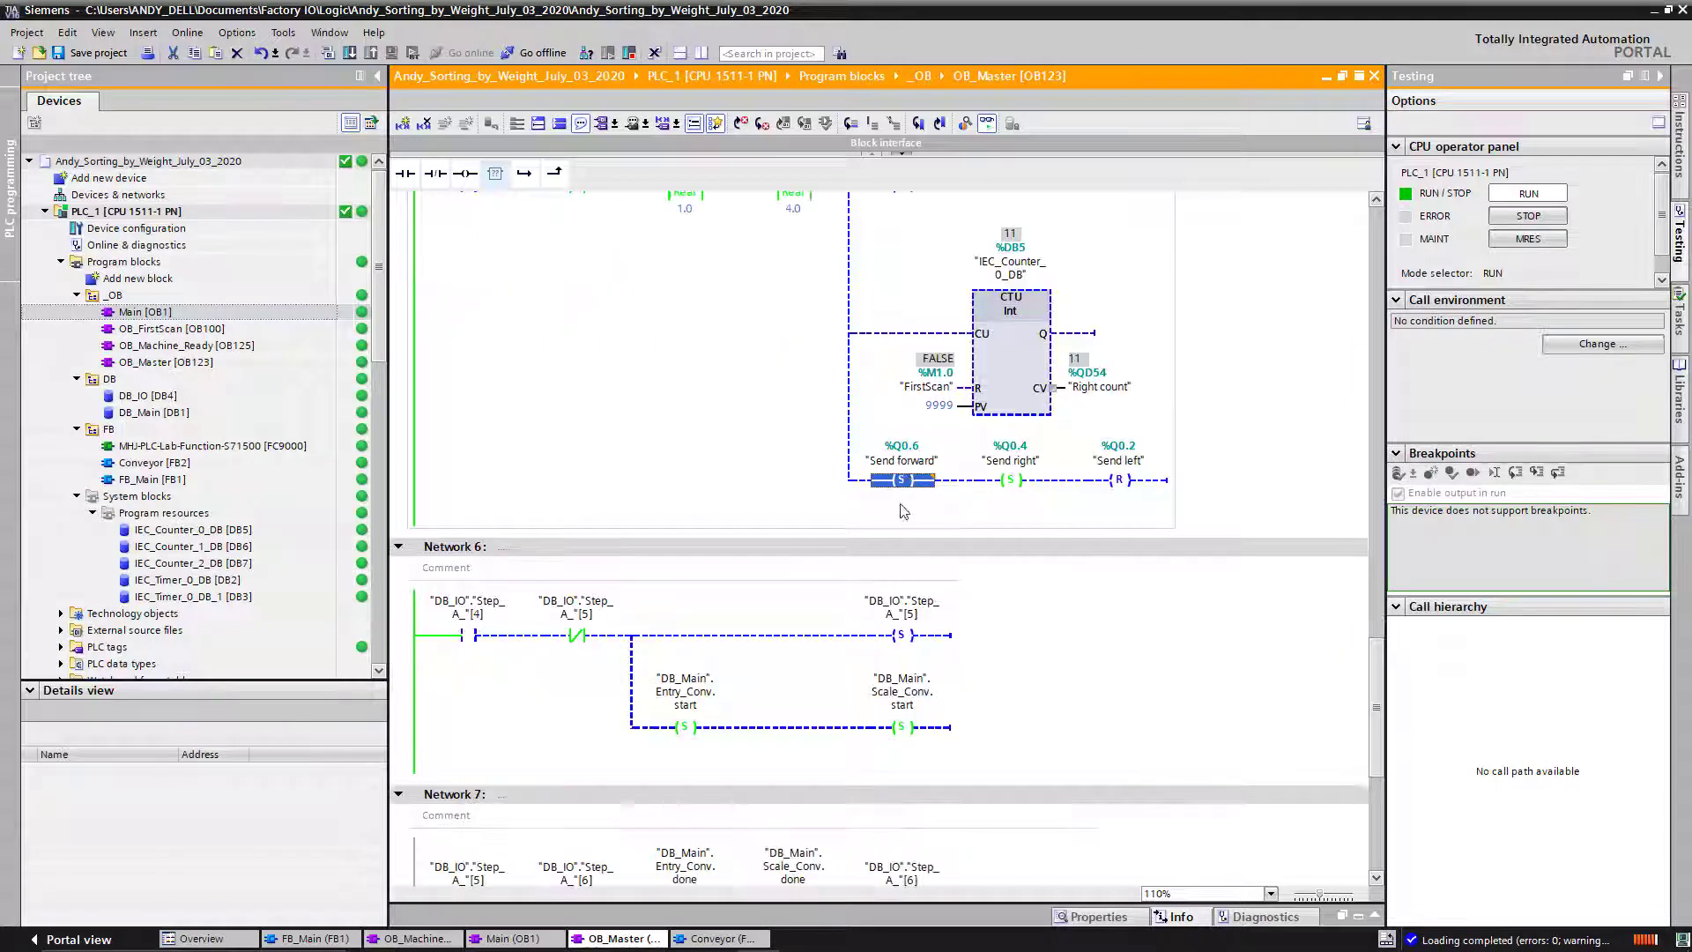
scroll("up", 3)
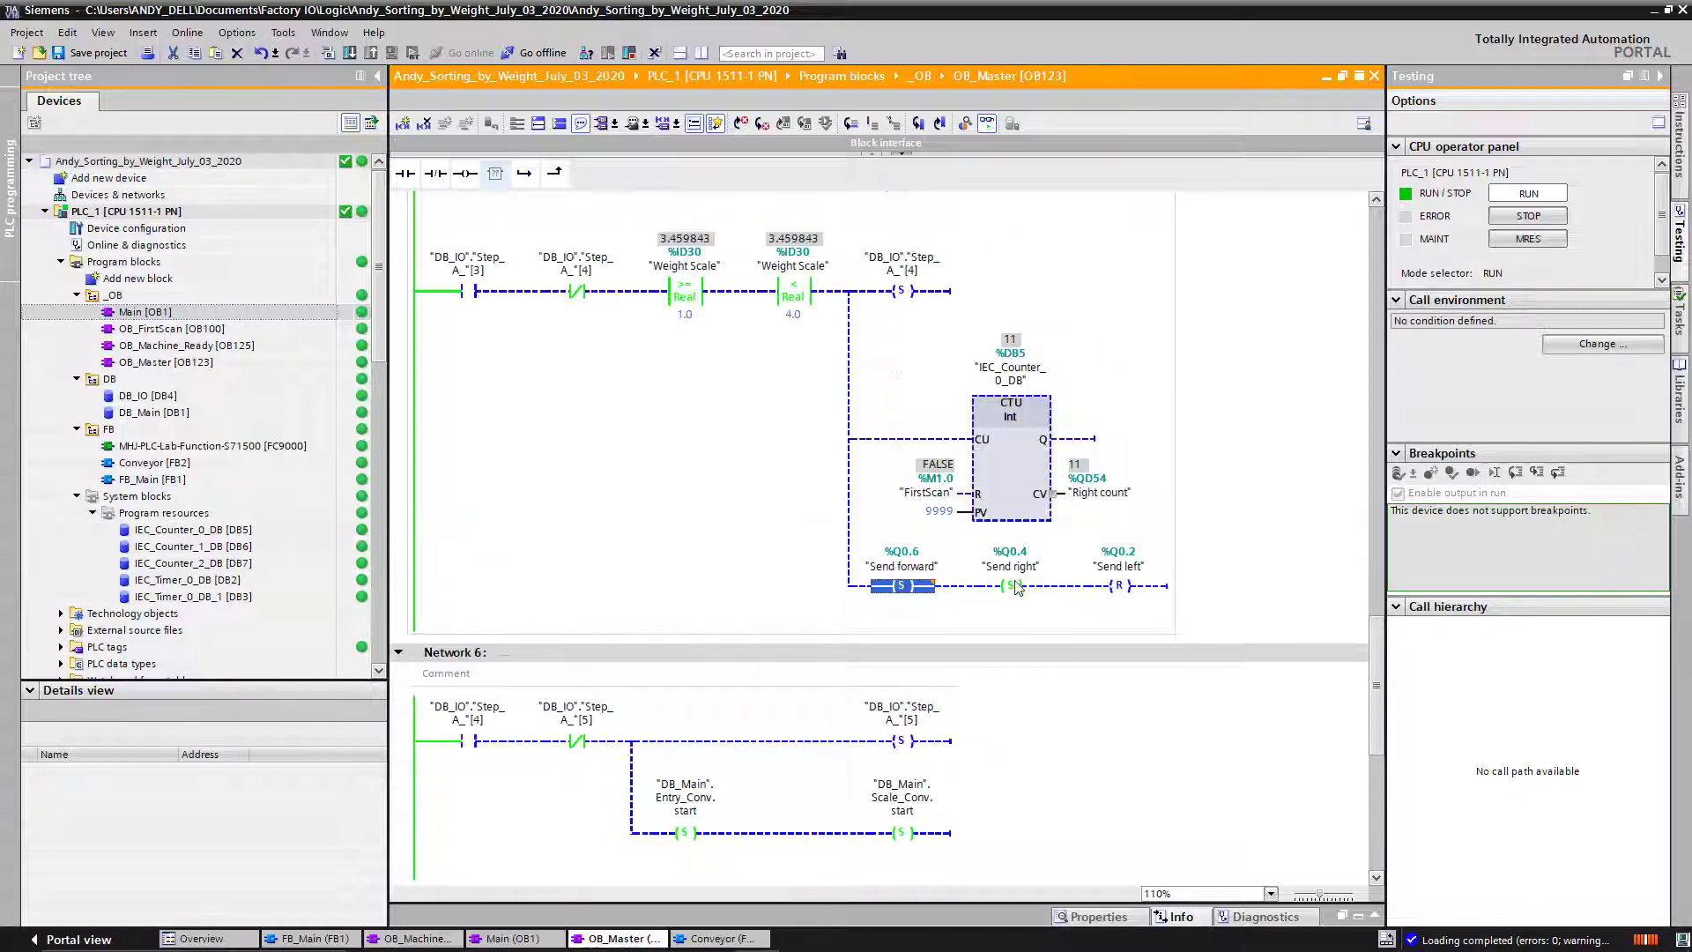
left_click(1120, 586)
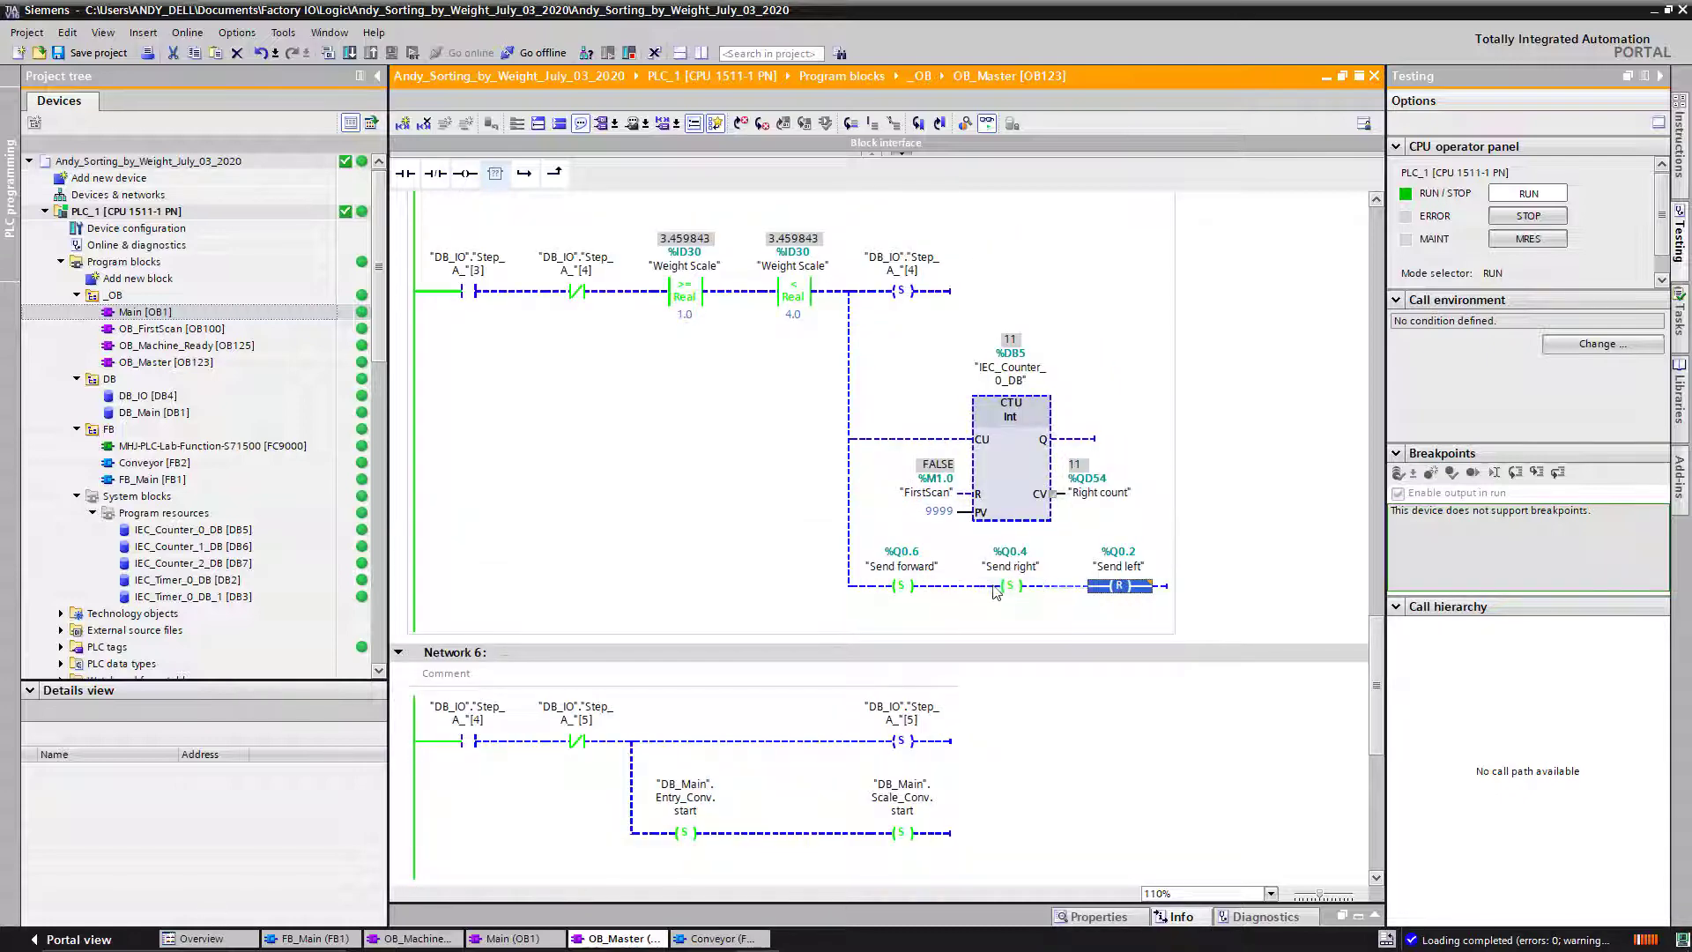
mouse_move(1025, 605)
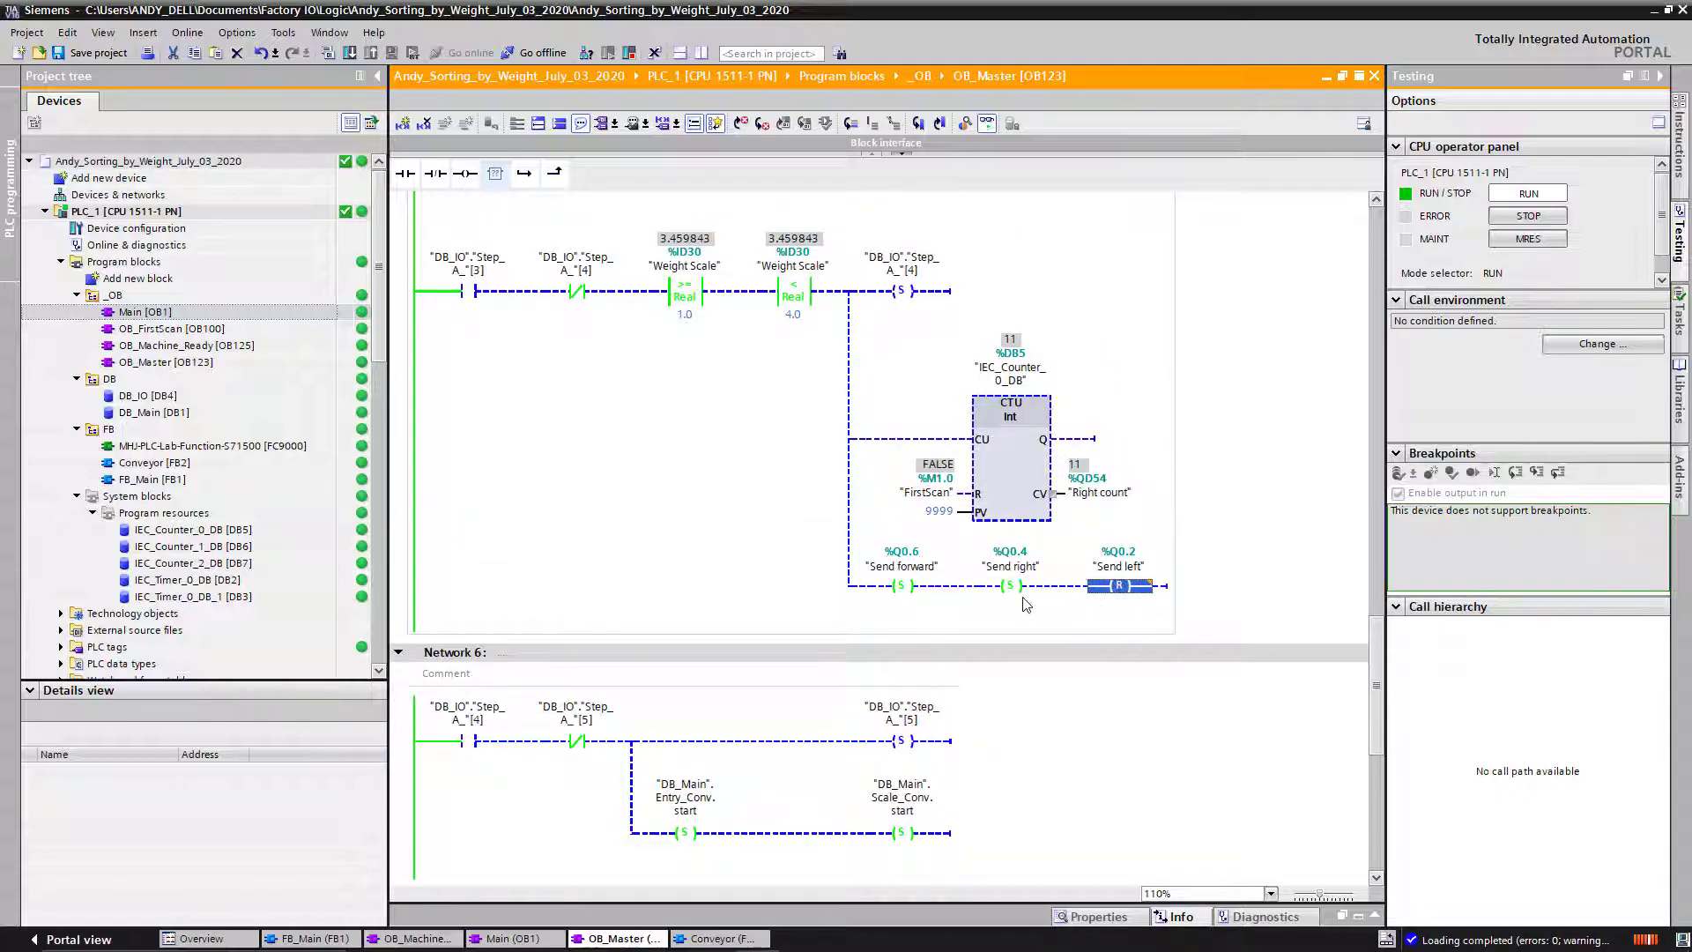
left_click(1010, 586)
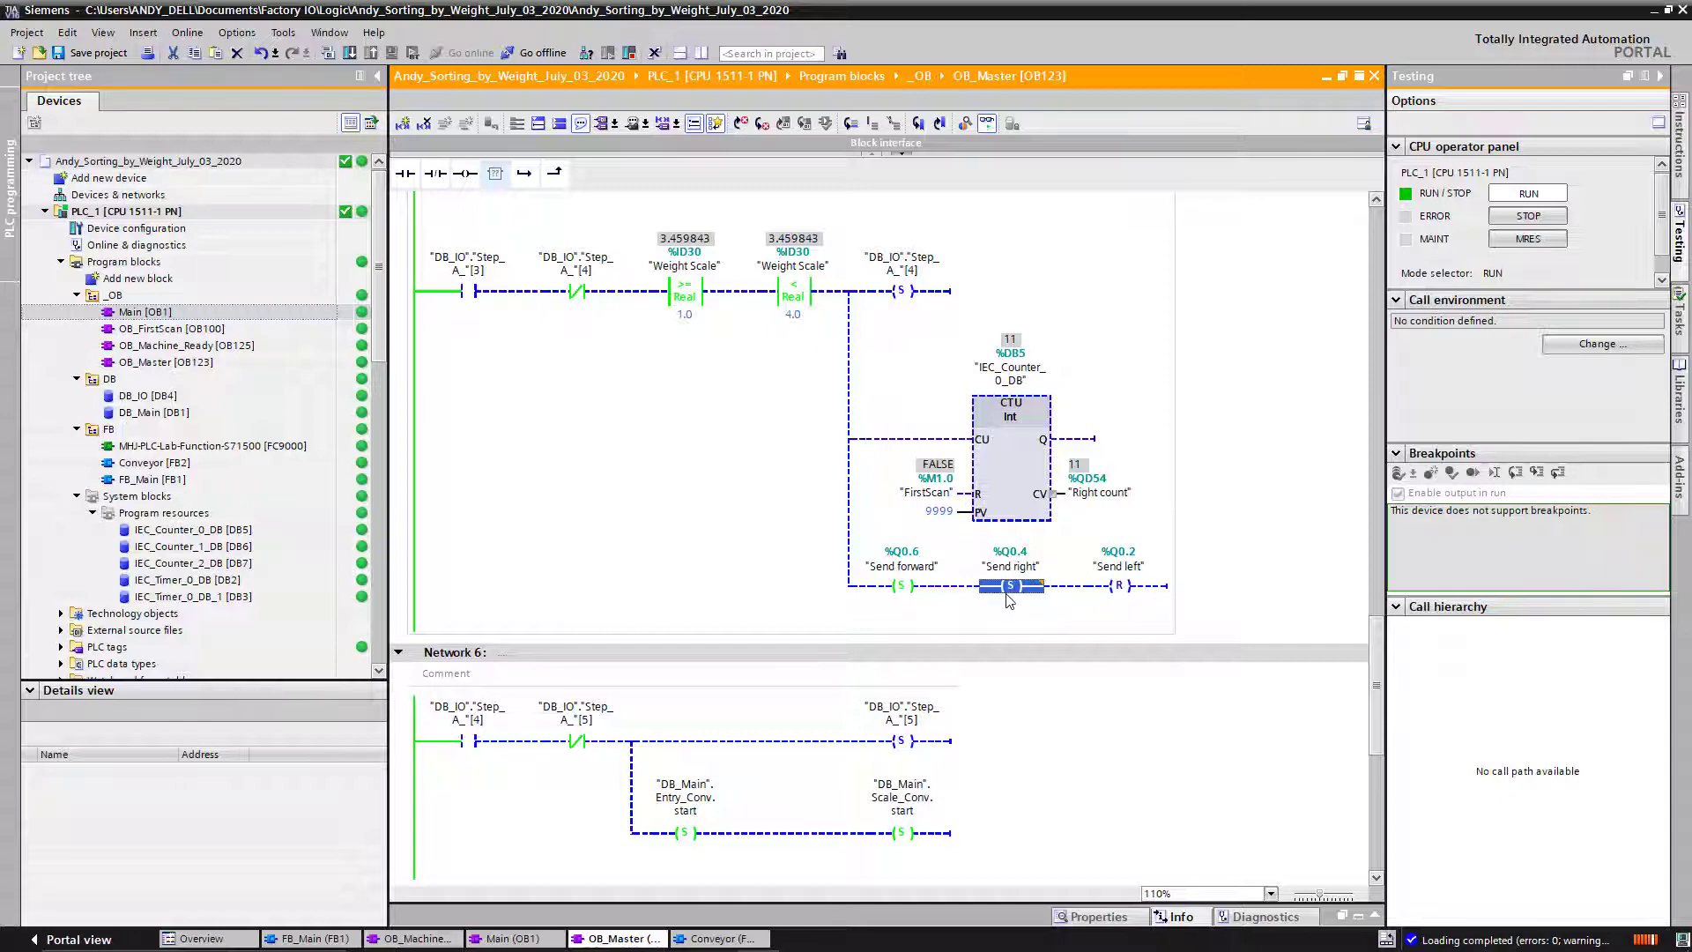
mouse_move(660, 530)
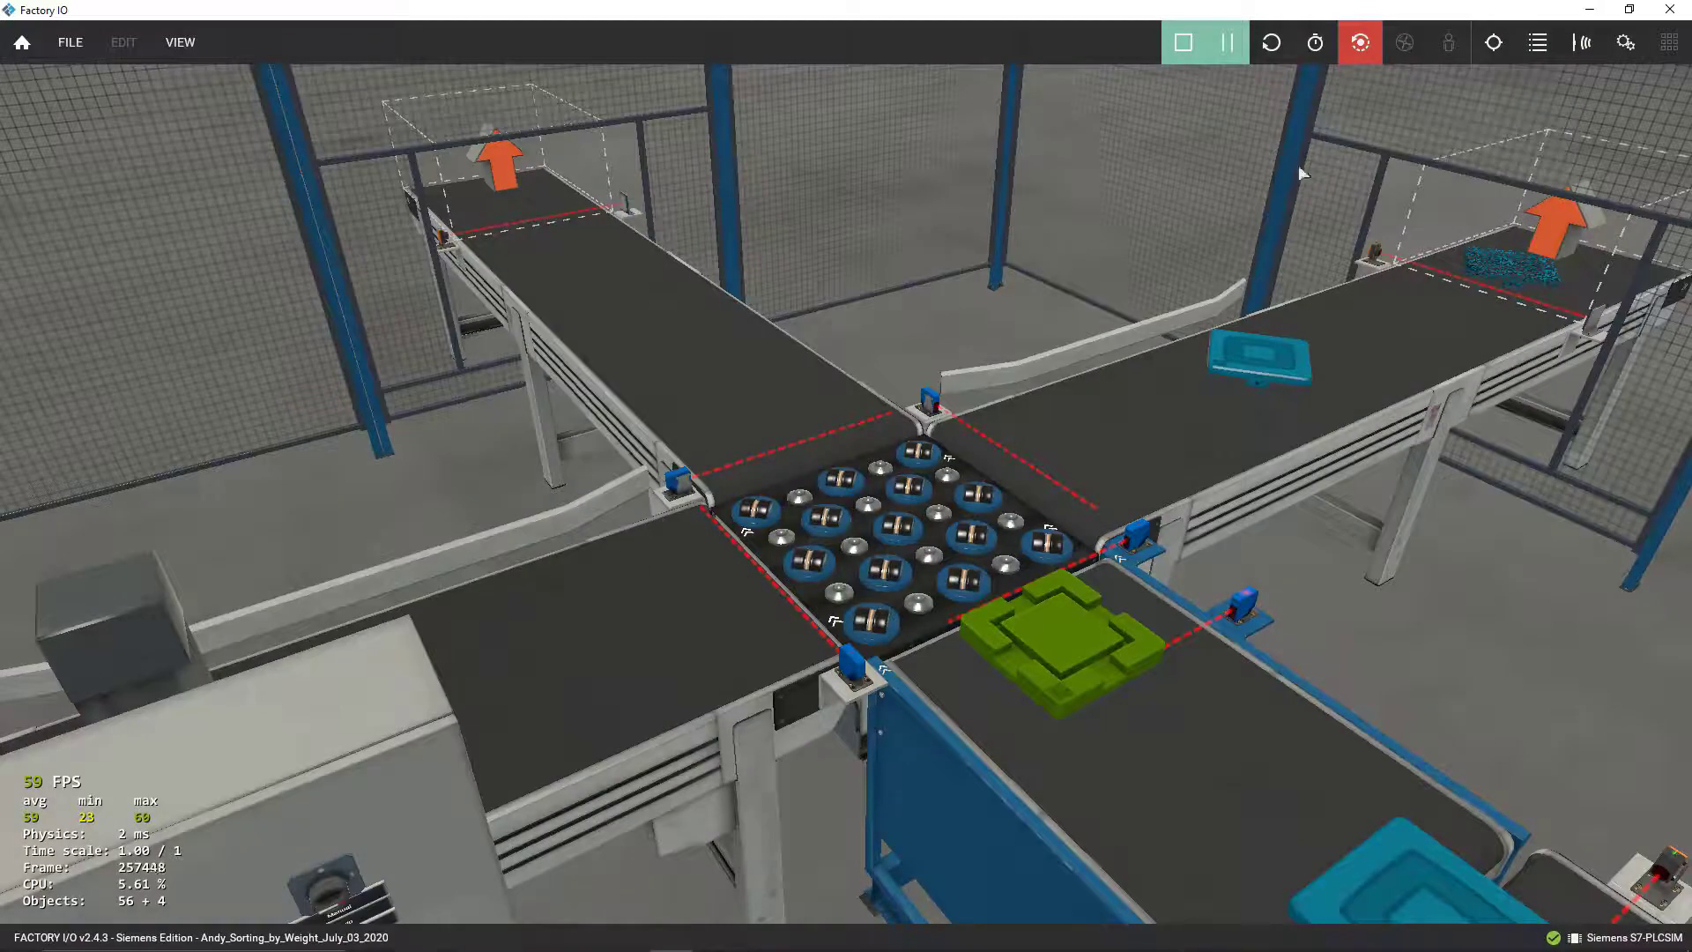
Open Factory IO's saved camera position list over the sorting junction.
left_click(1537, 42)
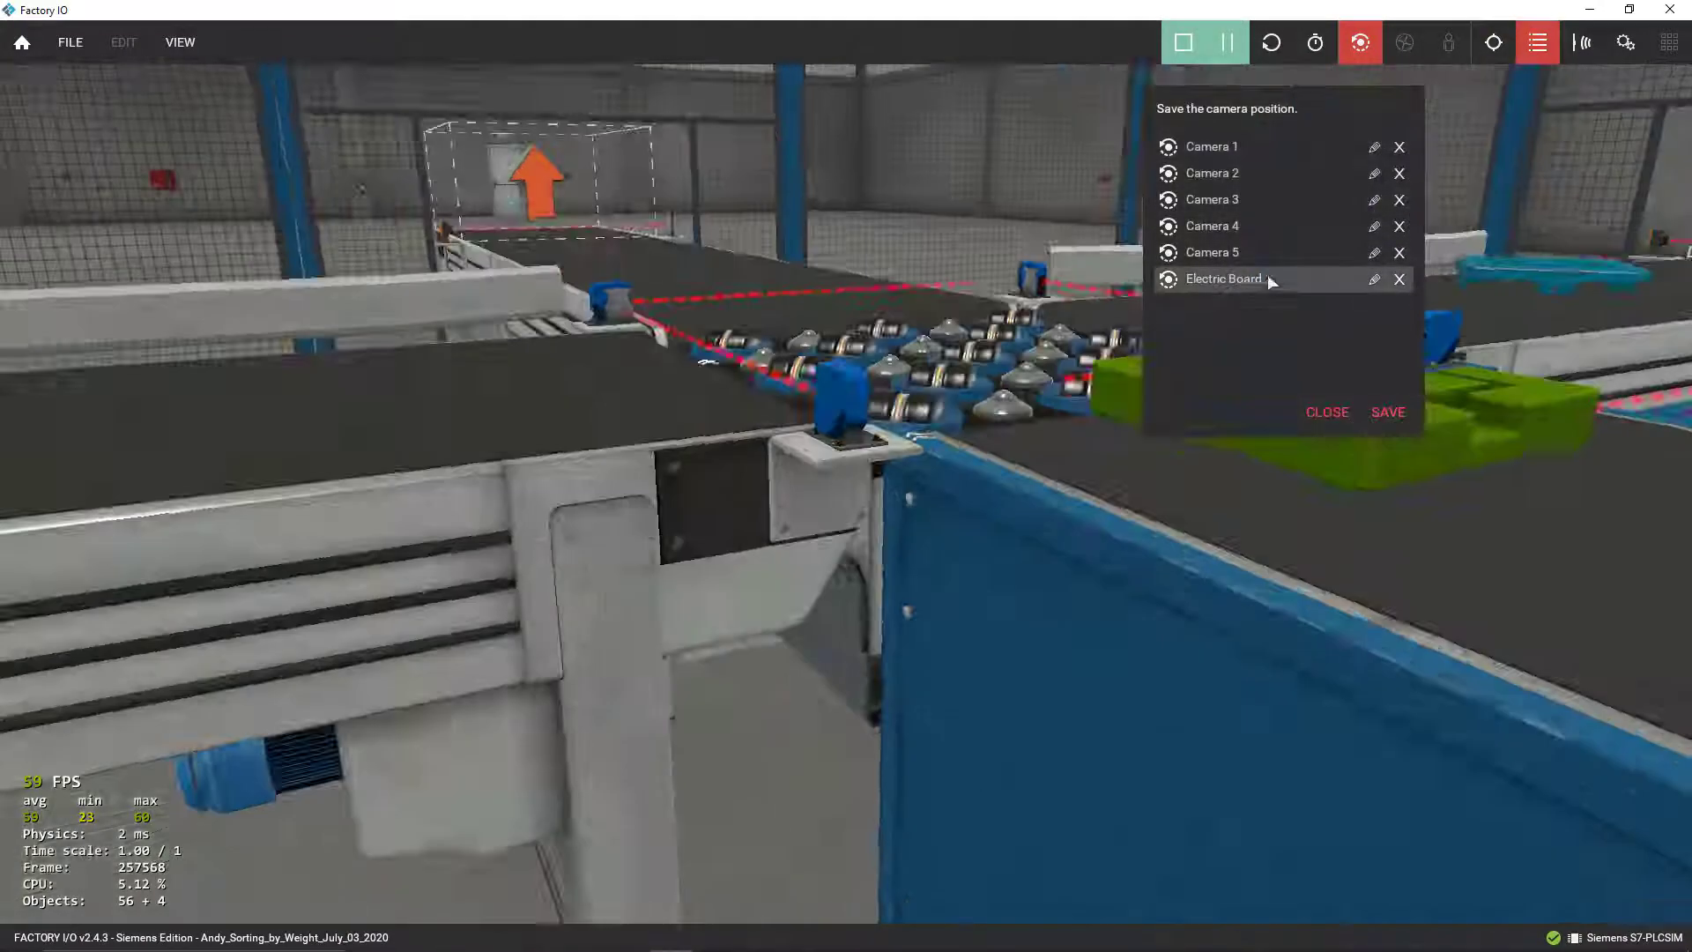